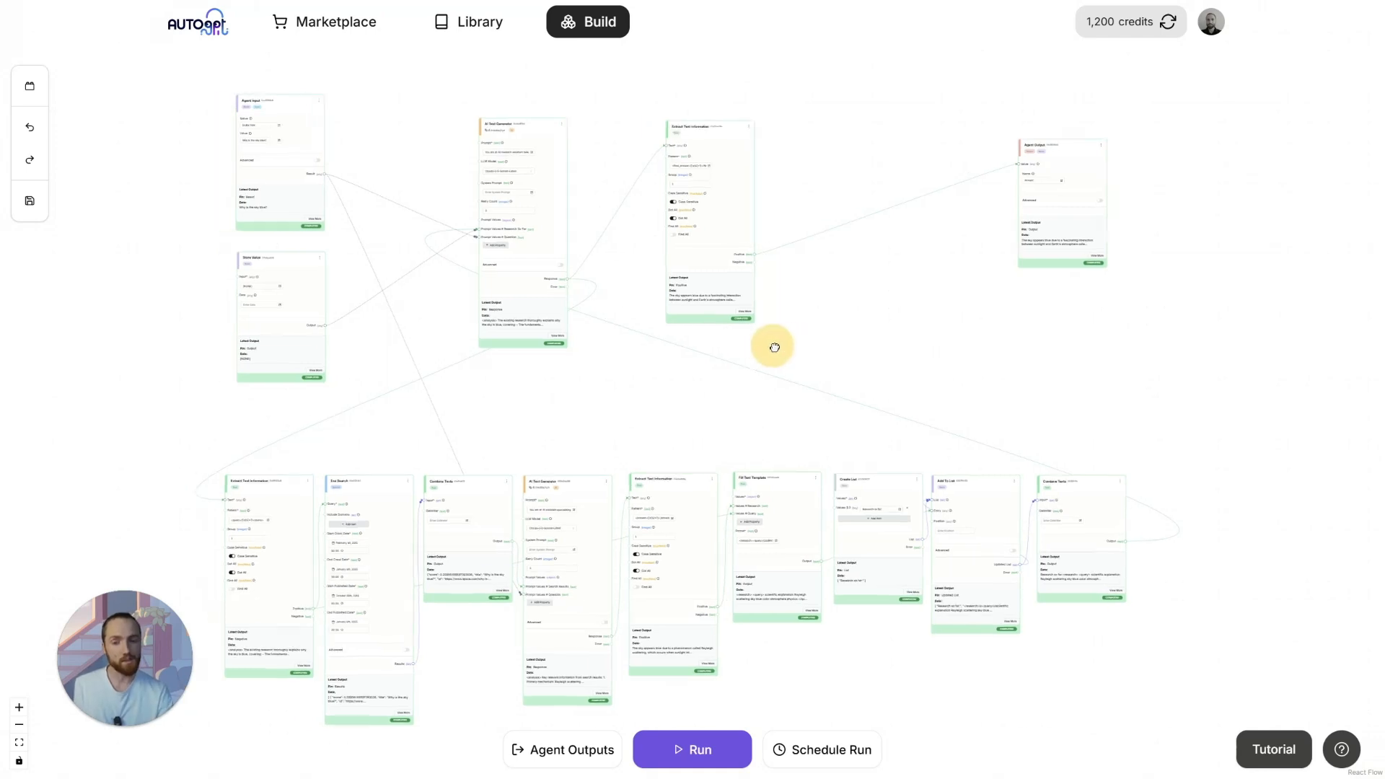
Step: Pan across the research agent graph and bring up its Run Settings with the sky question
{"action": "left_click_drag", "start_coordinate": [774, 345], "coordinate": [955, 365]}
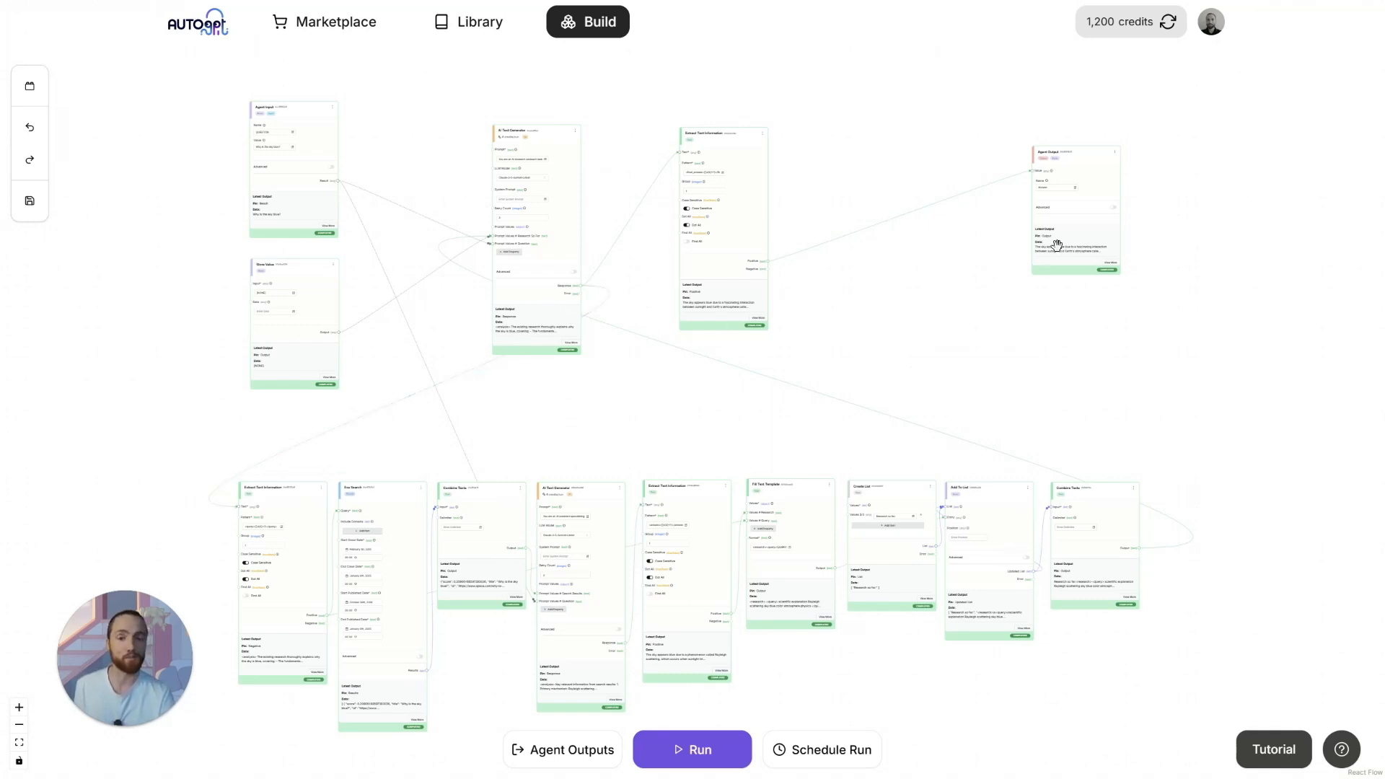
{"action": "left_click", "coordinate": [691, 749]}
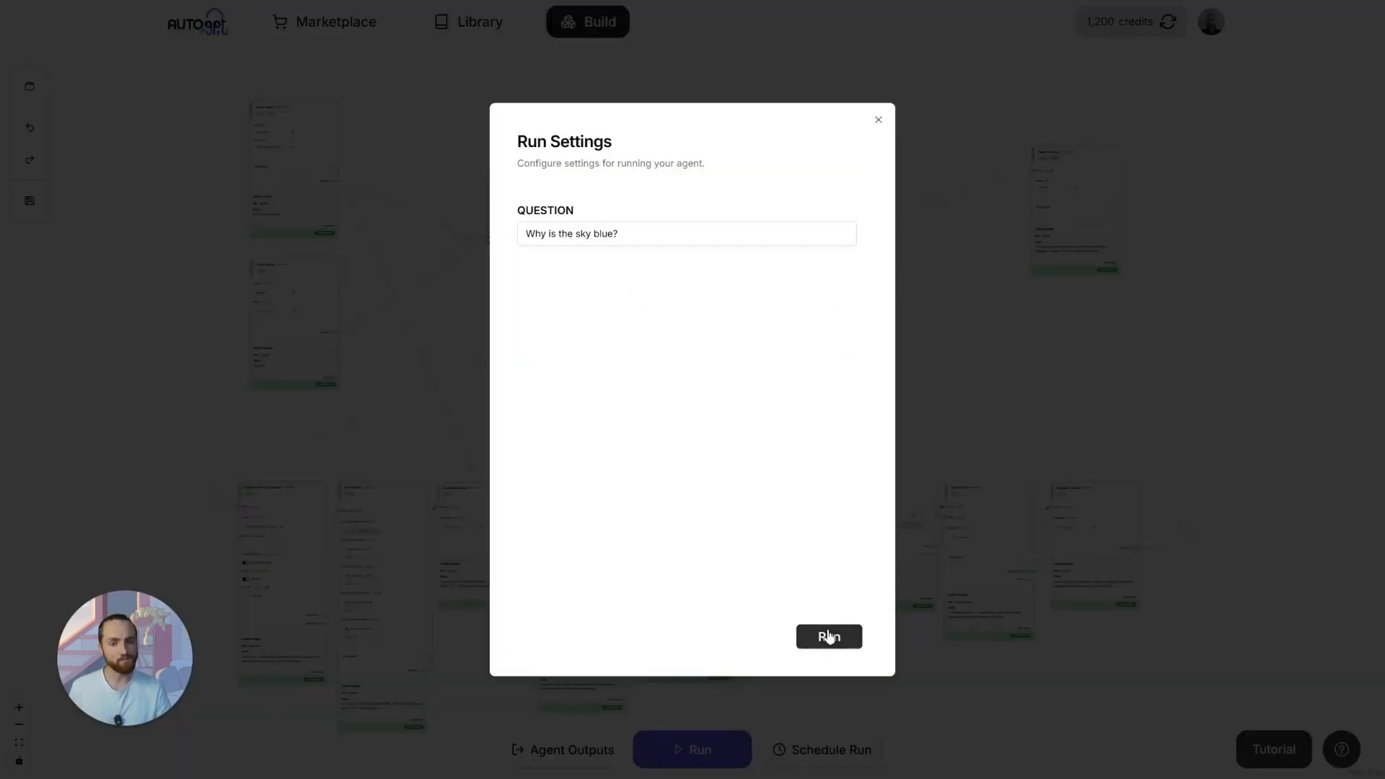
Step: Run the agent on "Why is the sky blue?" and inspect the AI Text Generator's full response
{"action": "left_click", "coordinate": [828, 636]}
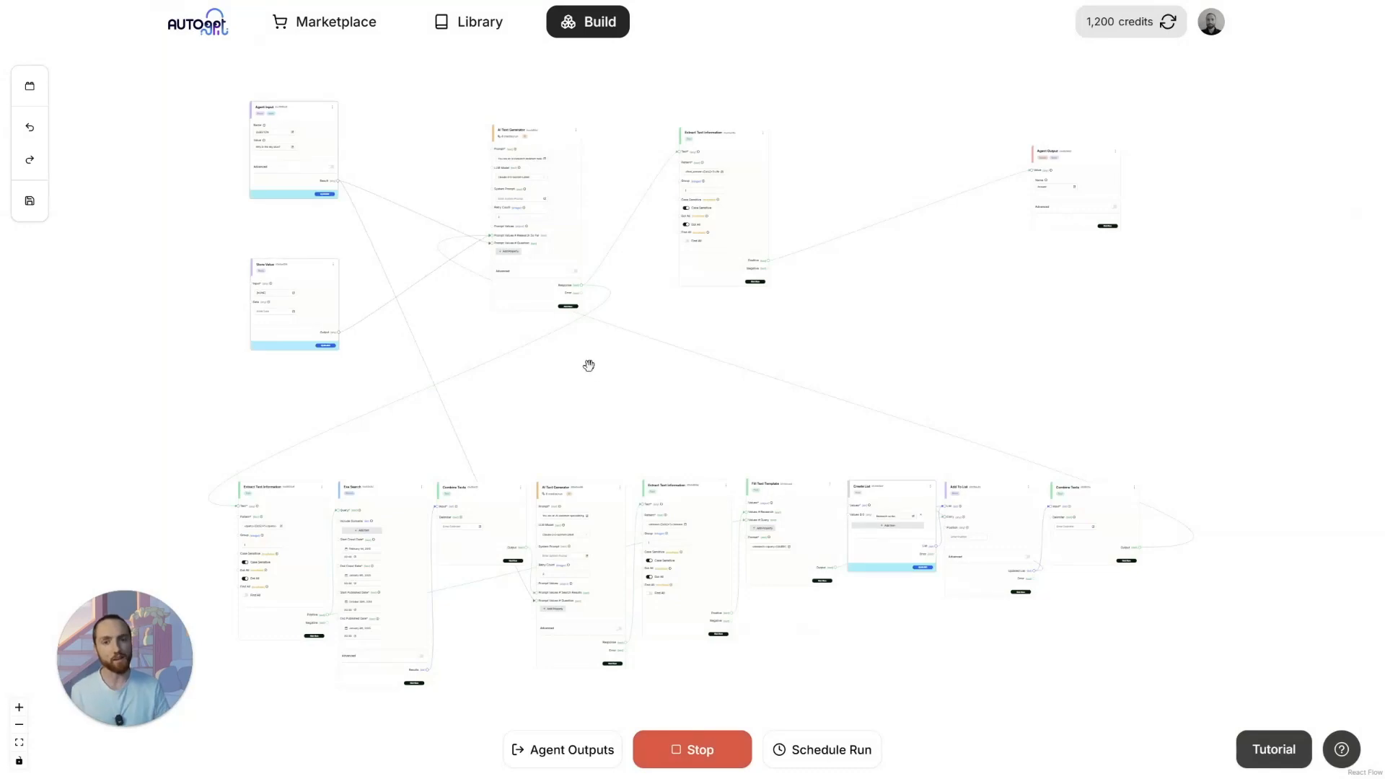
{"action": "mouse_move", "coordinate": [589, 371]}
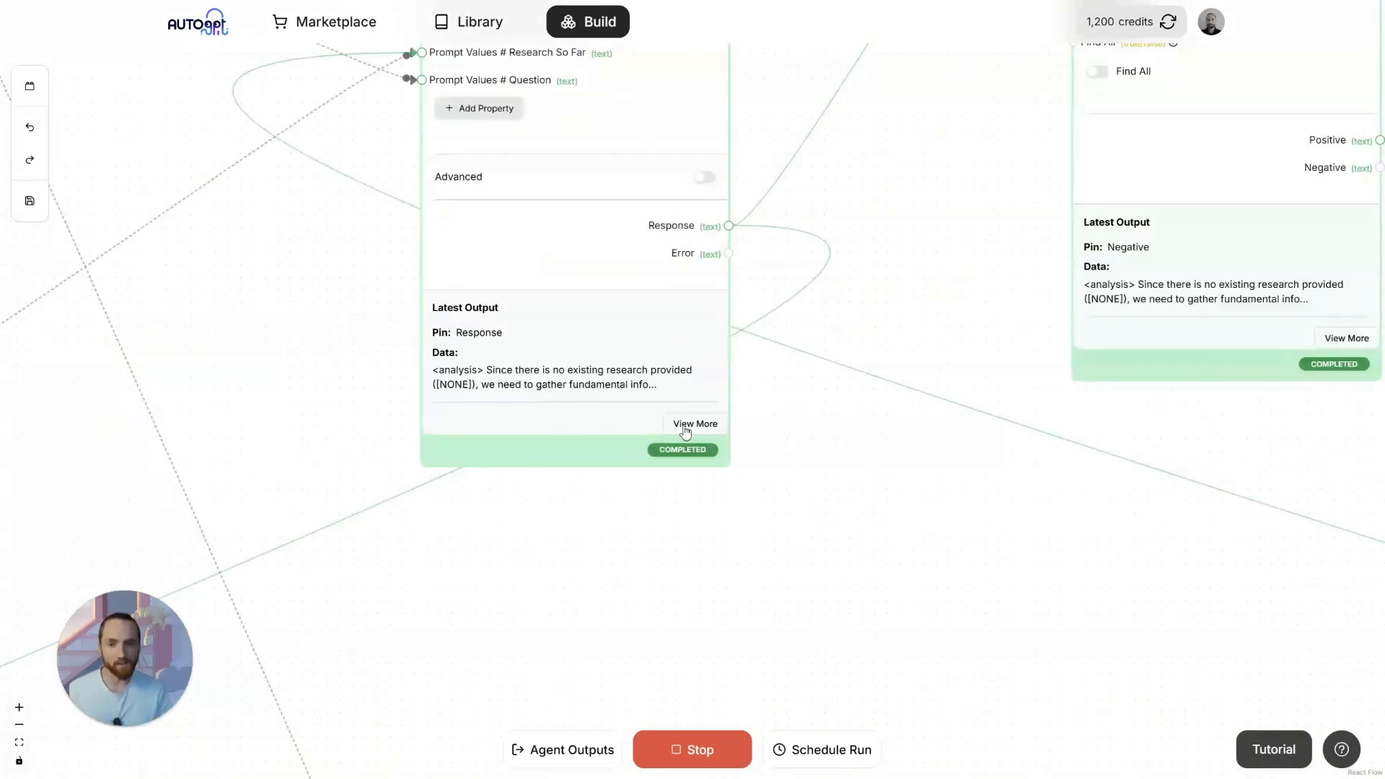
{"action": "left_click", "coordinate": [695, 423]}
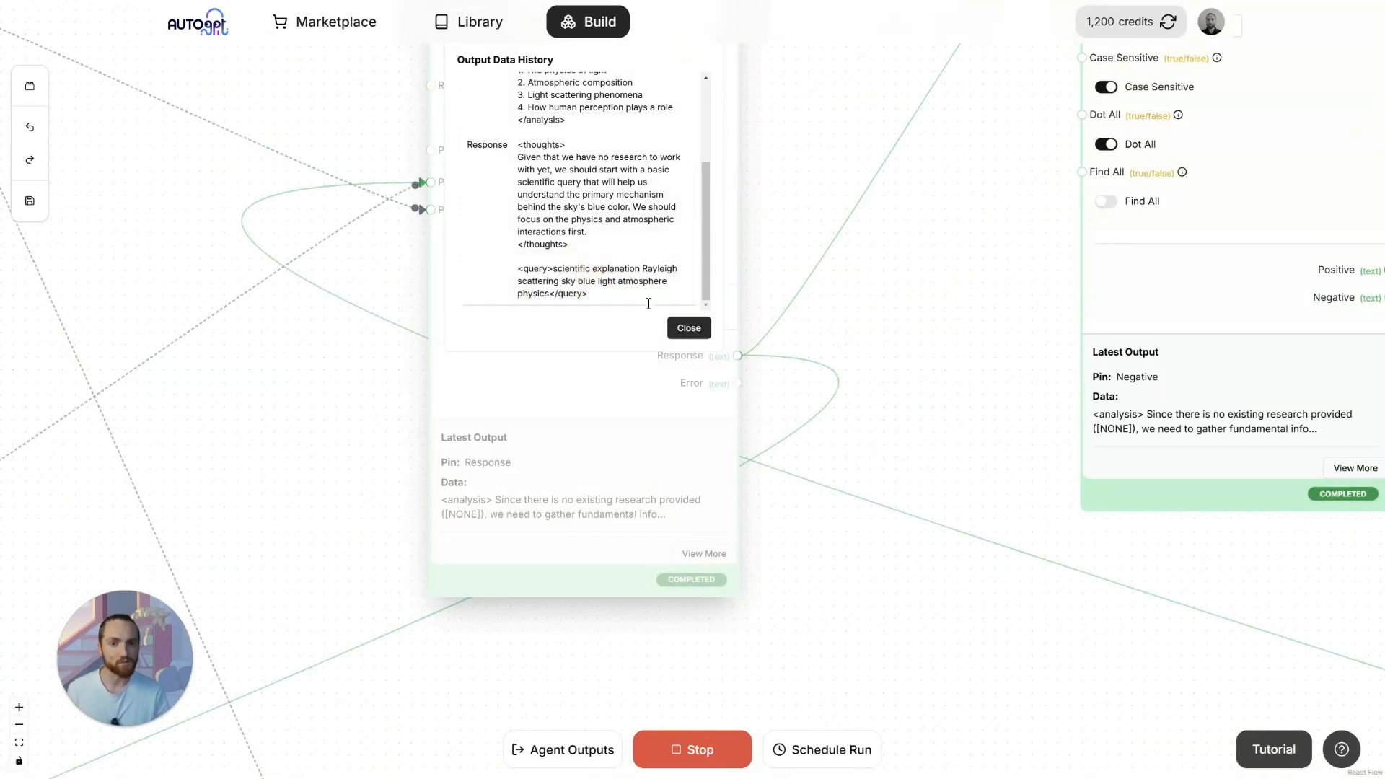
{"action": "left_click", "coordinate": [689, 328]}
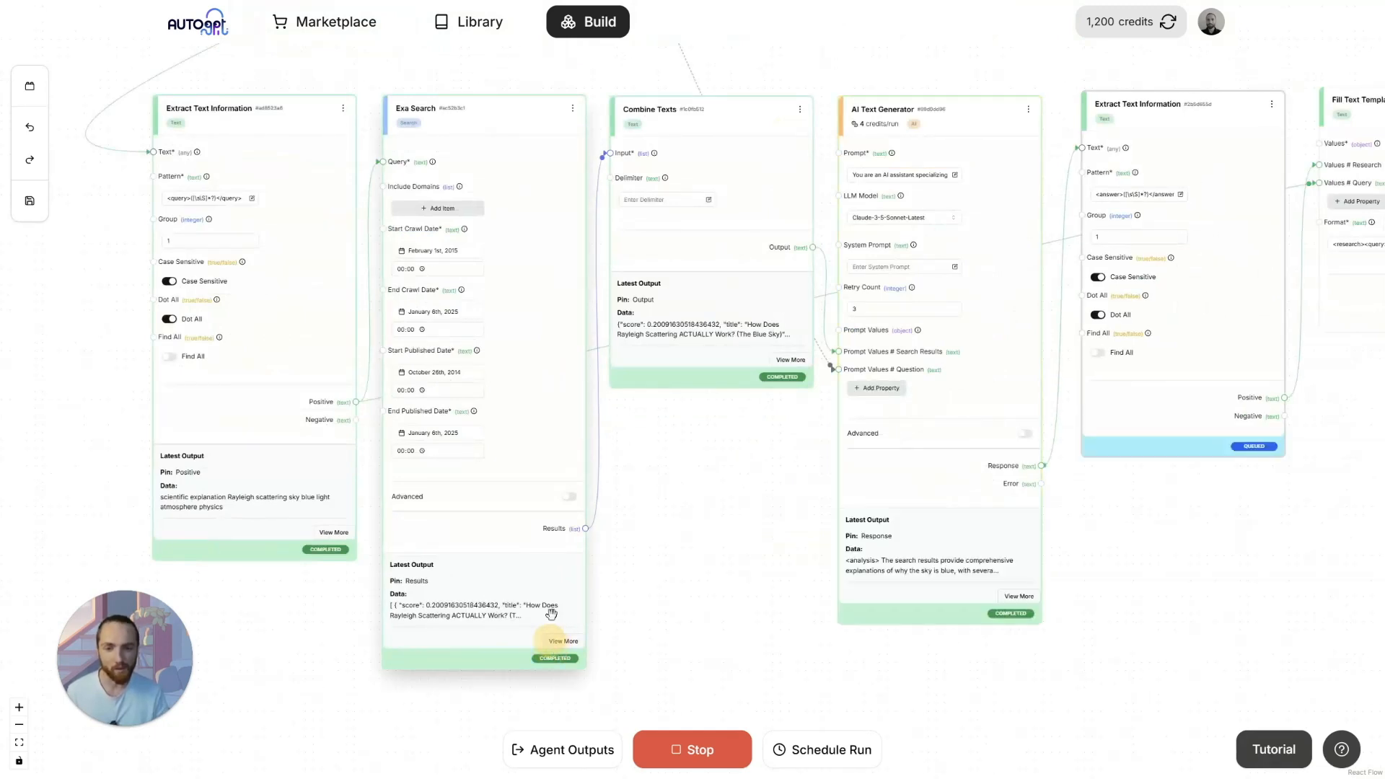
Step: Review another block's output history in the completed search loop
{"action": "left_click", "coordinate": [562, 641]}
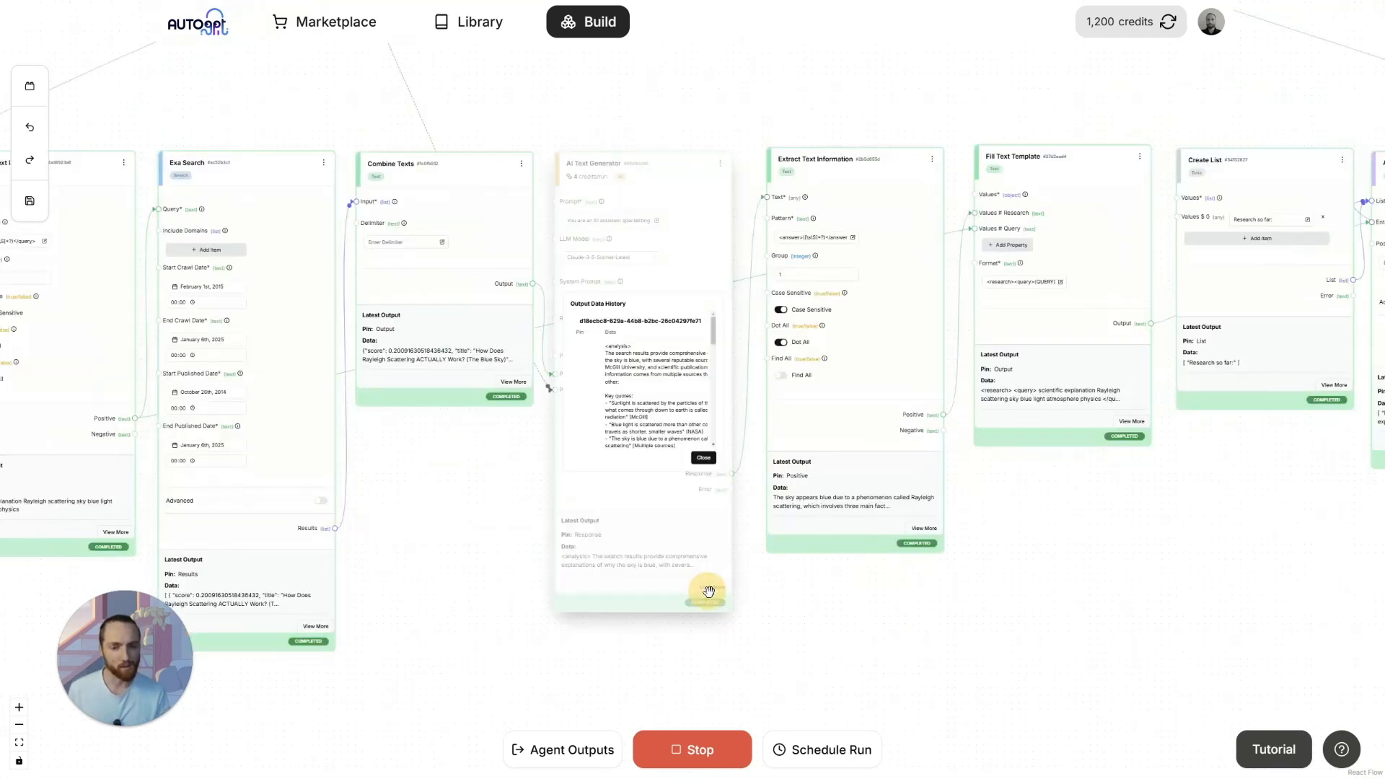
{"action": "scroll", "scroll_direction": "down", "scroll_amount": 3}
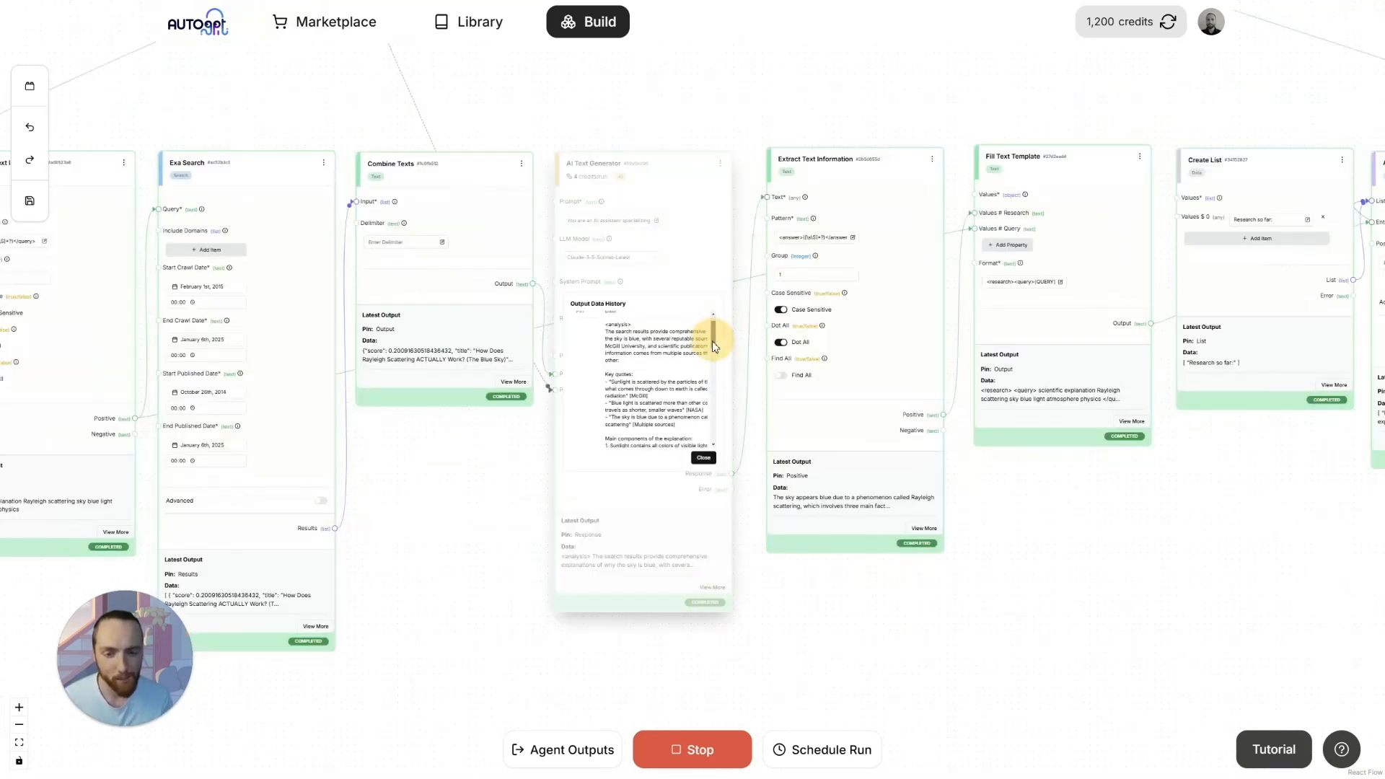
{"action": "left_click", "coordinate": [703, 457]}
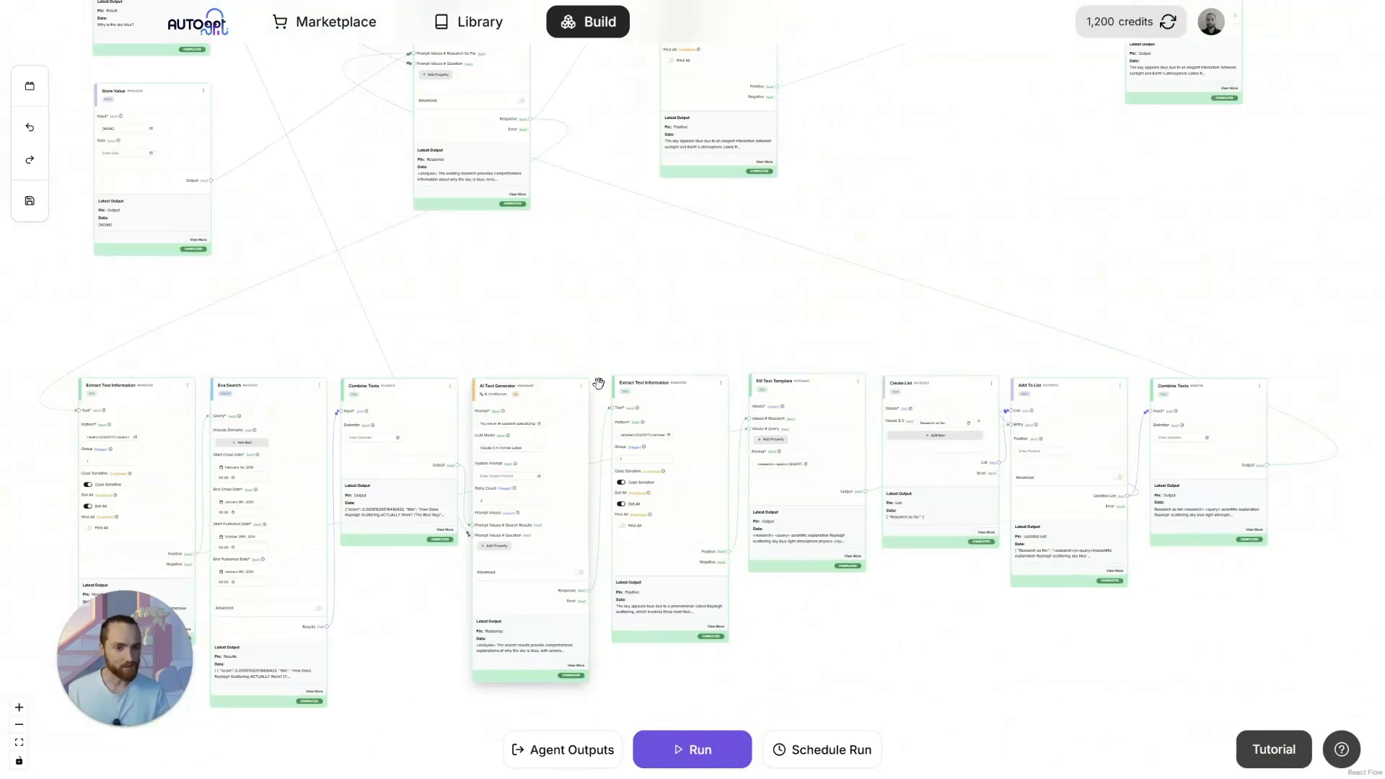
{"action": "left_click_drag", "start_coordinate": [599, 382], "coordinate": [736, 409]}
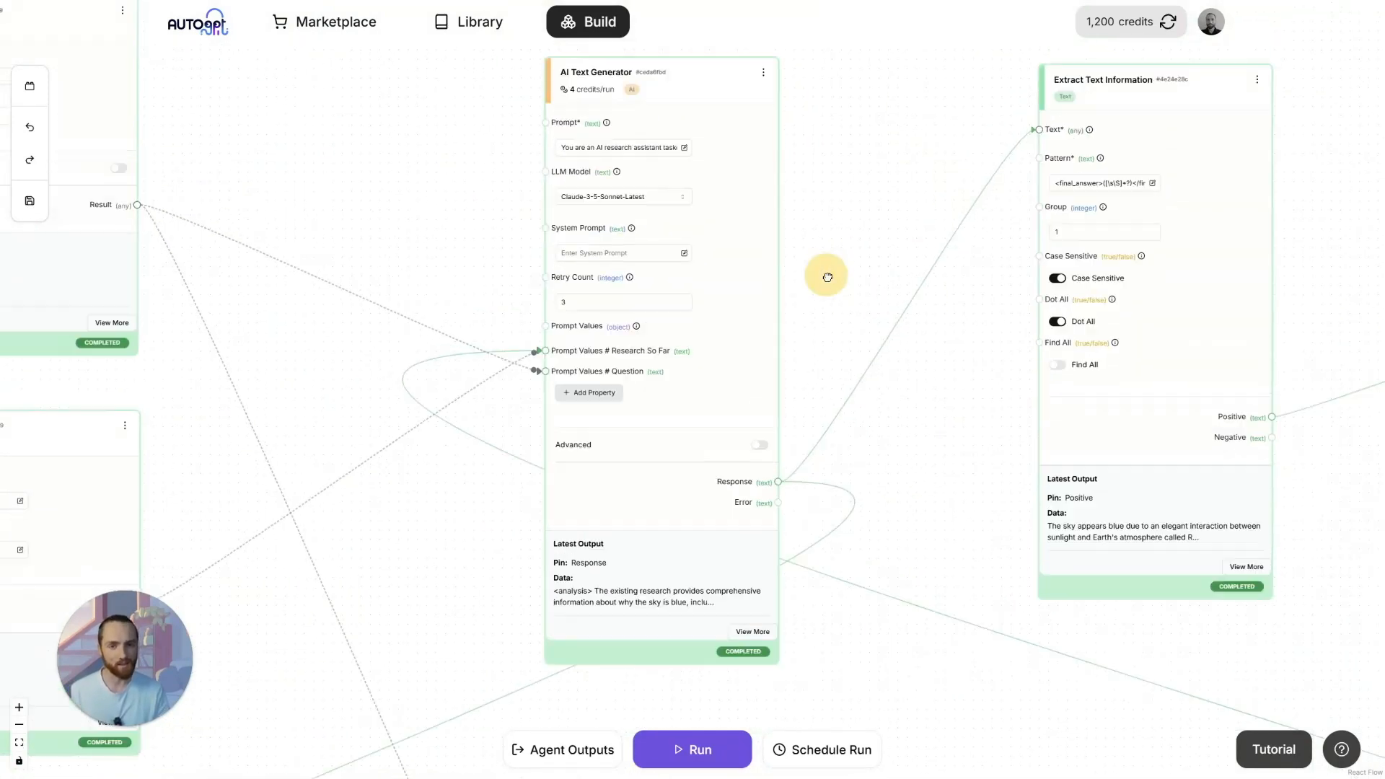
{"action": "left_click", "coordinate": [752, 630]}
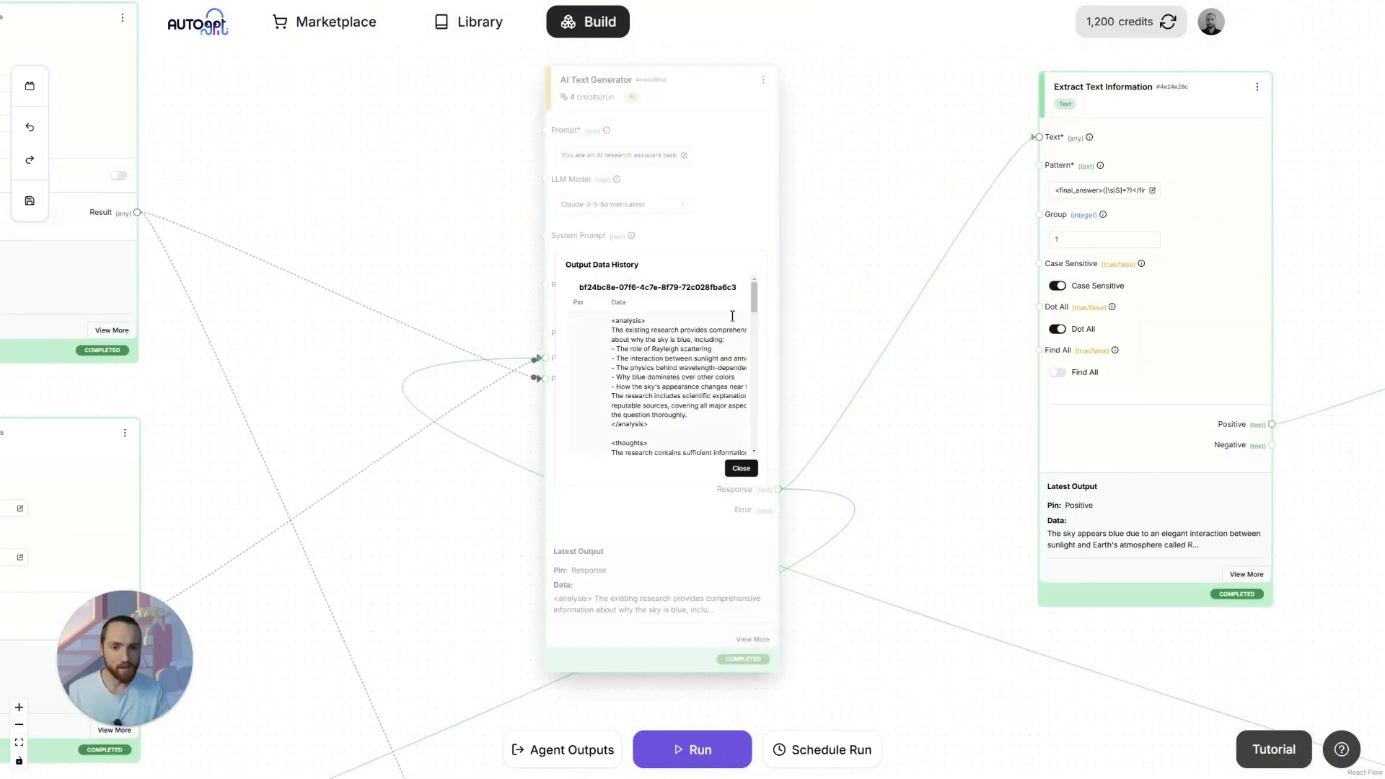
{"action": "scroll", "scroll_direction": "down", "scroll_amount": 3}
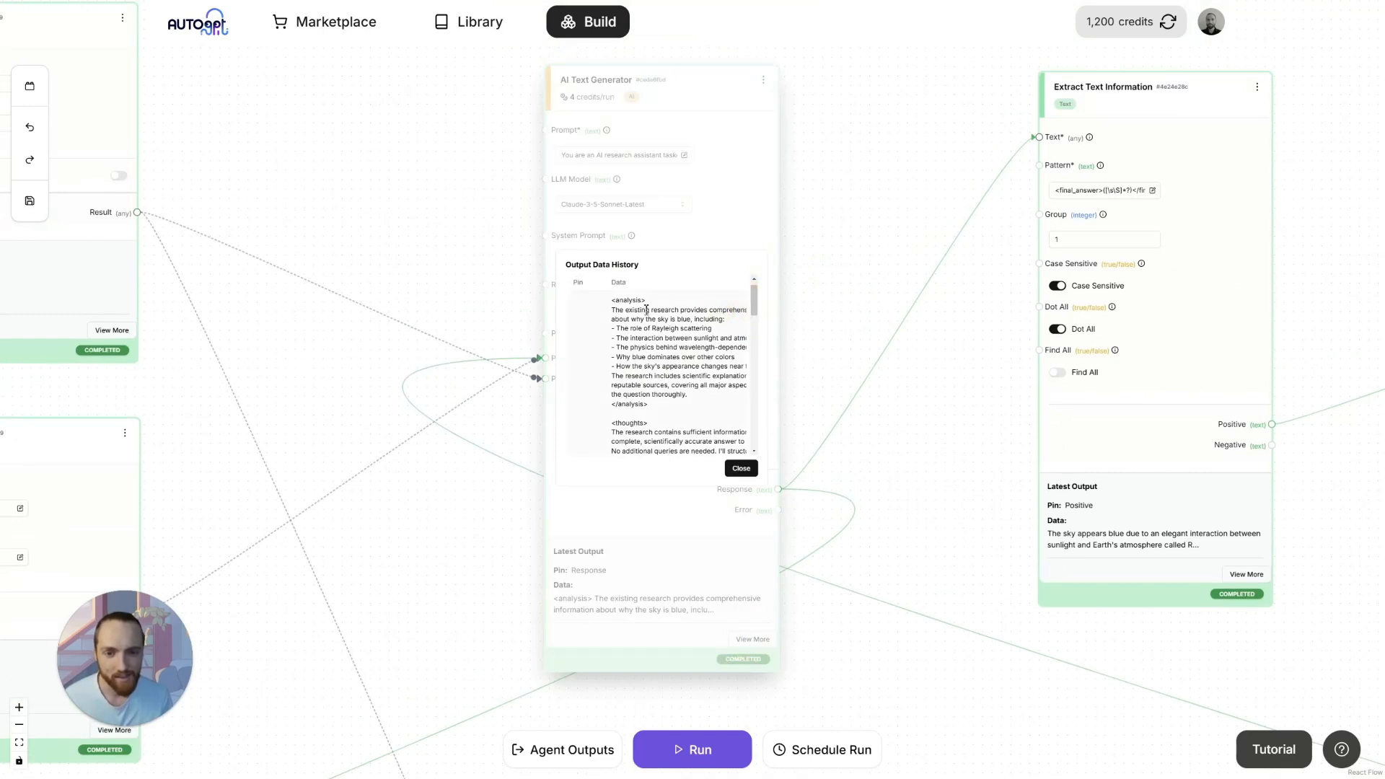
{"action": "double_click", "coordinate": [653, 310]}
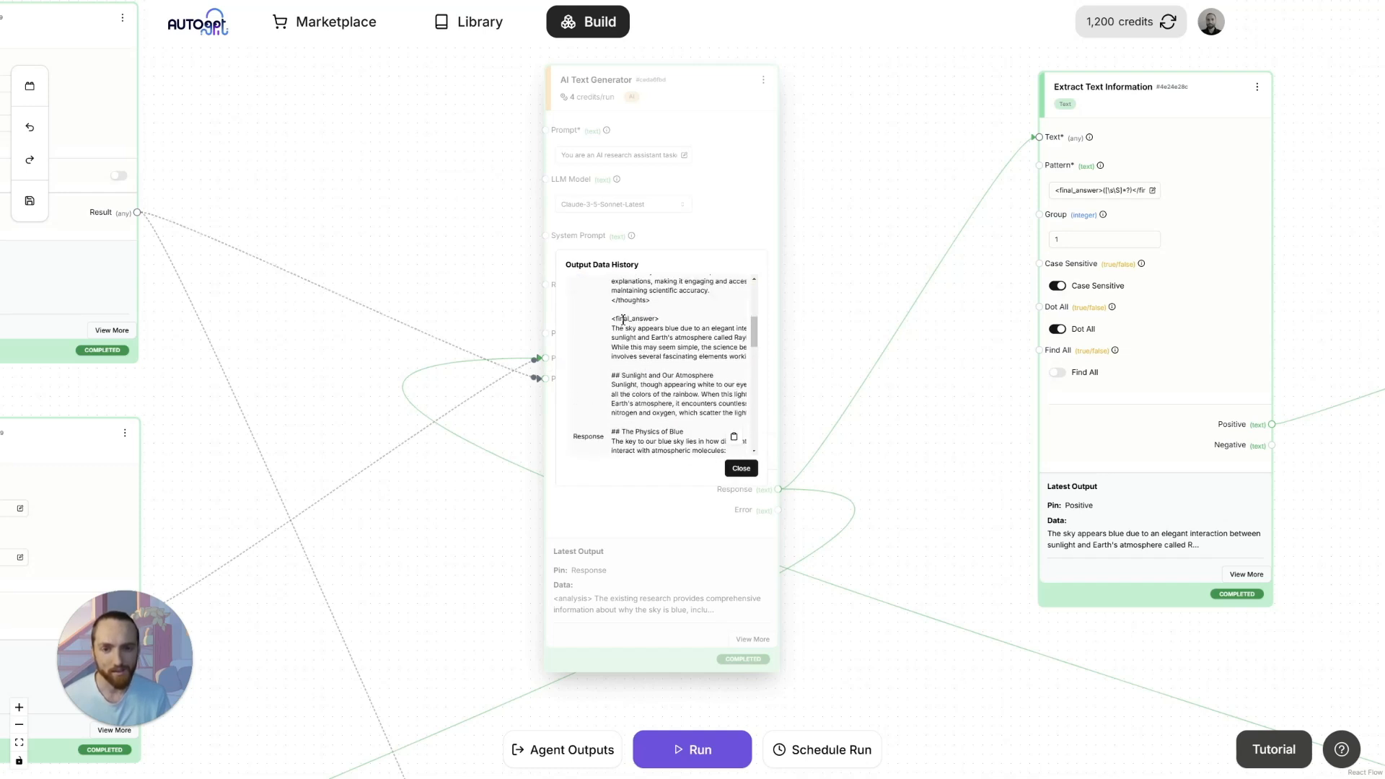
{"action": "left_click", "coordinate": [740, 468]}
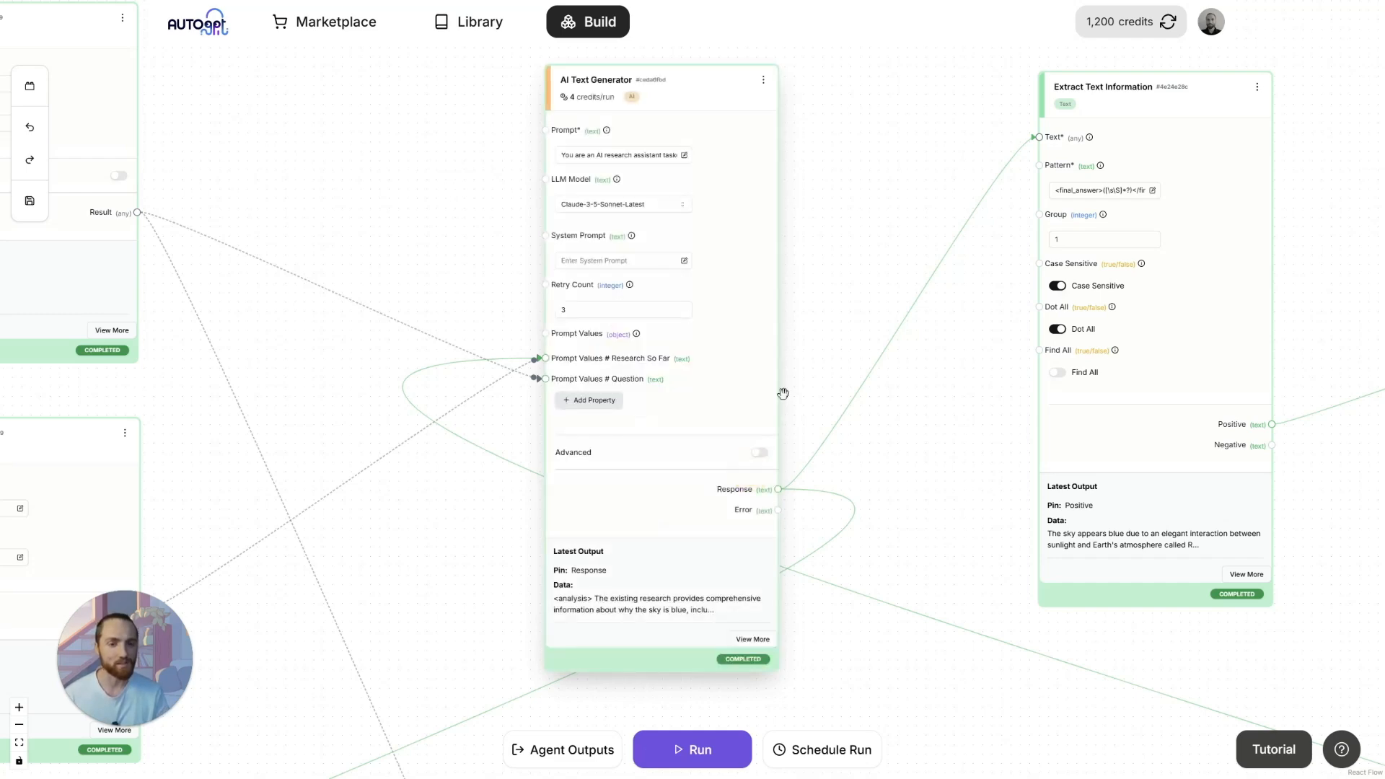
{"action": "left_click", "coordinate": [563, 749]}
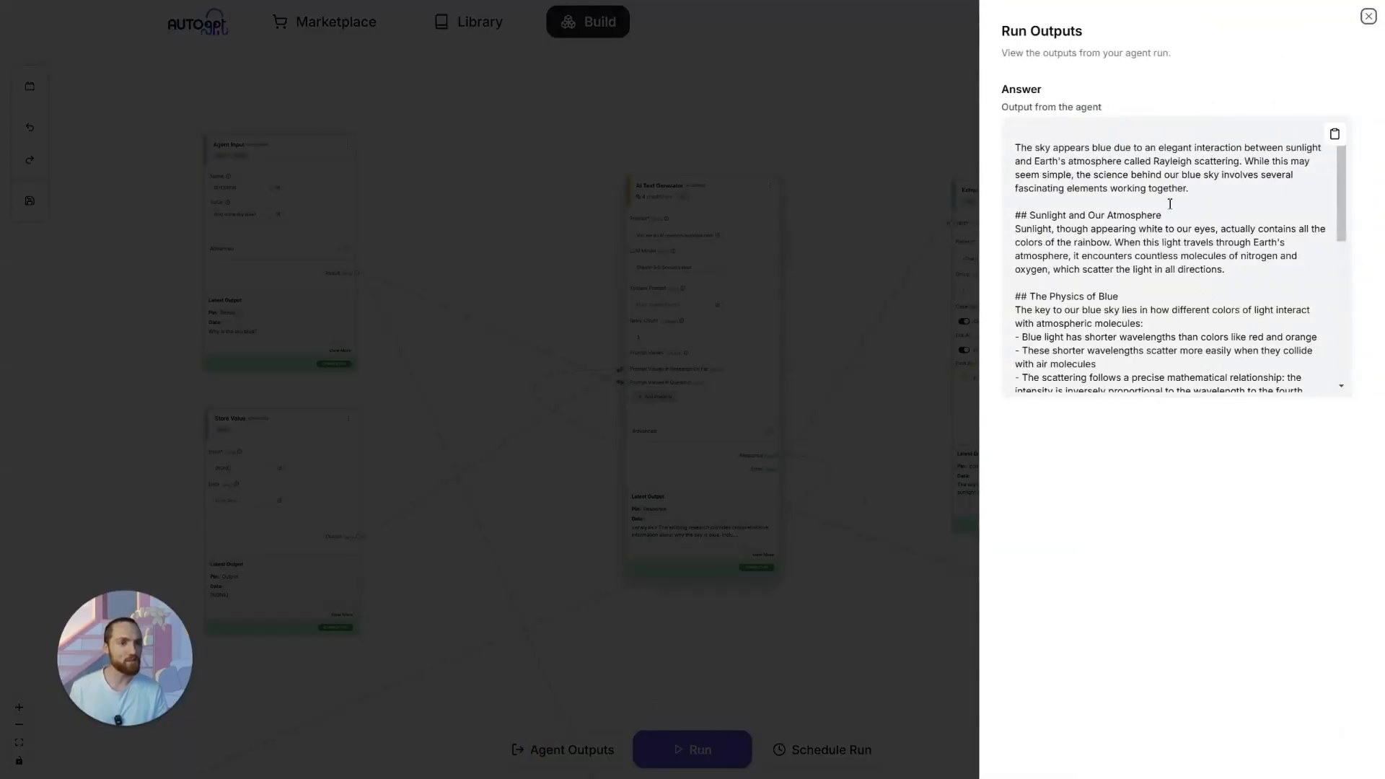
Step: Scroll through the cited answer in Run Outputs and close the panel
{"action": "scroll", "scroll_direction": "down", "scroll_amount": 3}
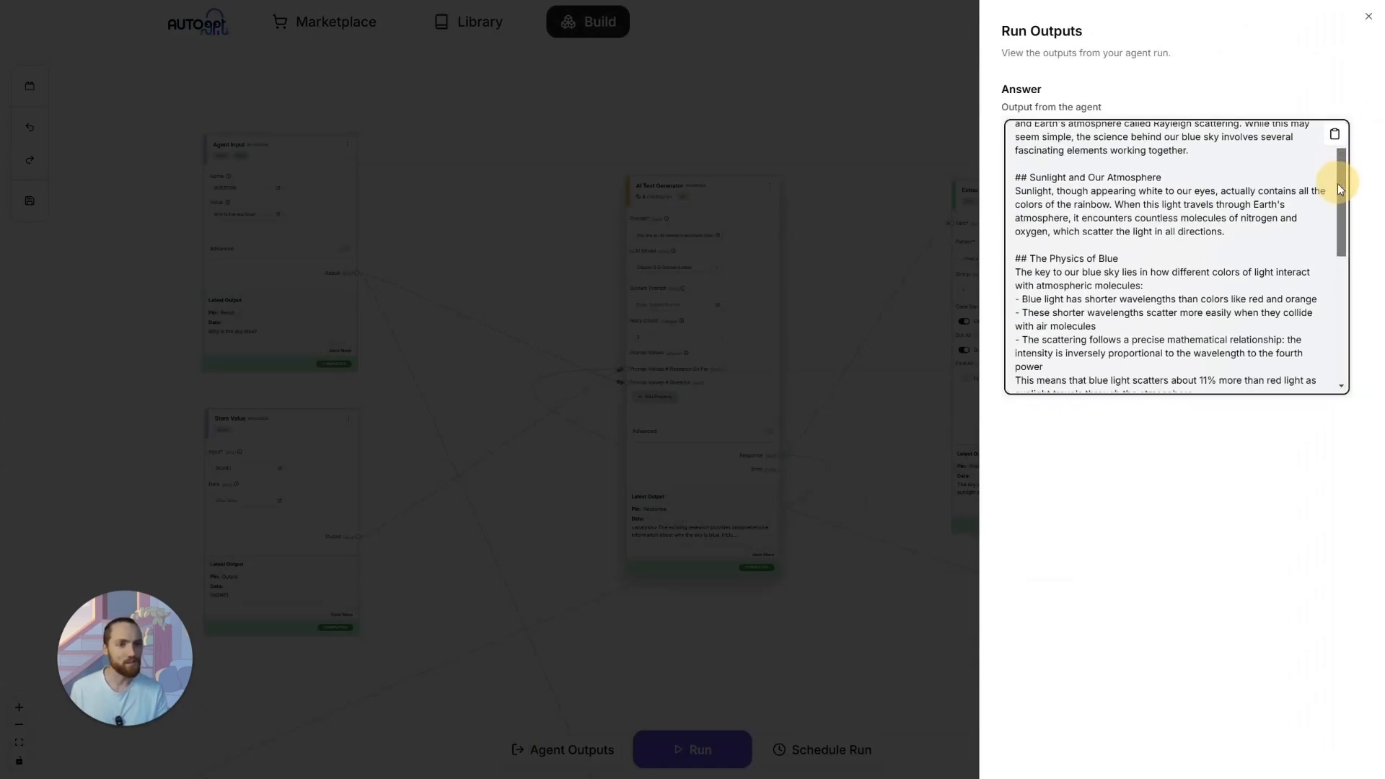
{"action": "scroll", "scroll_direction": "down", "scroll_amount": 3}
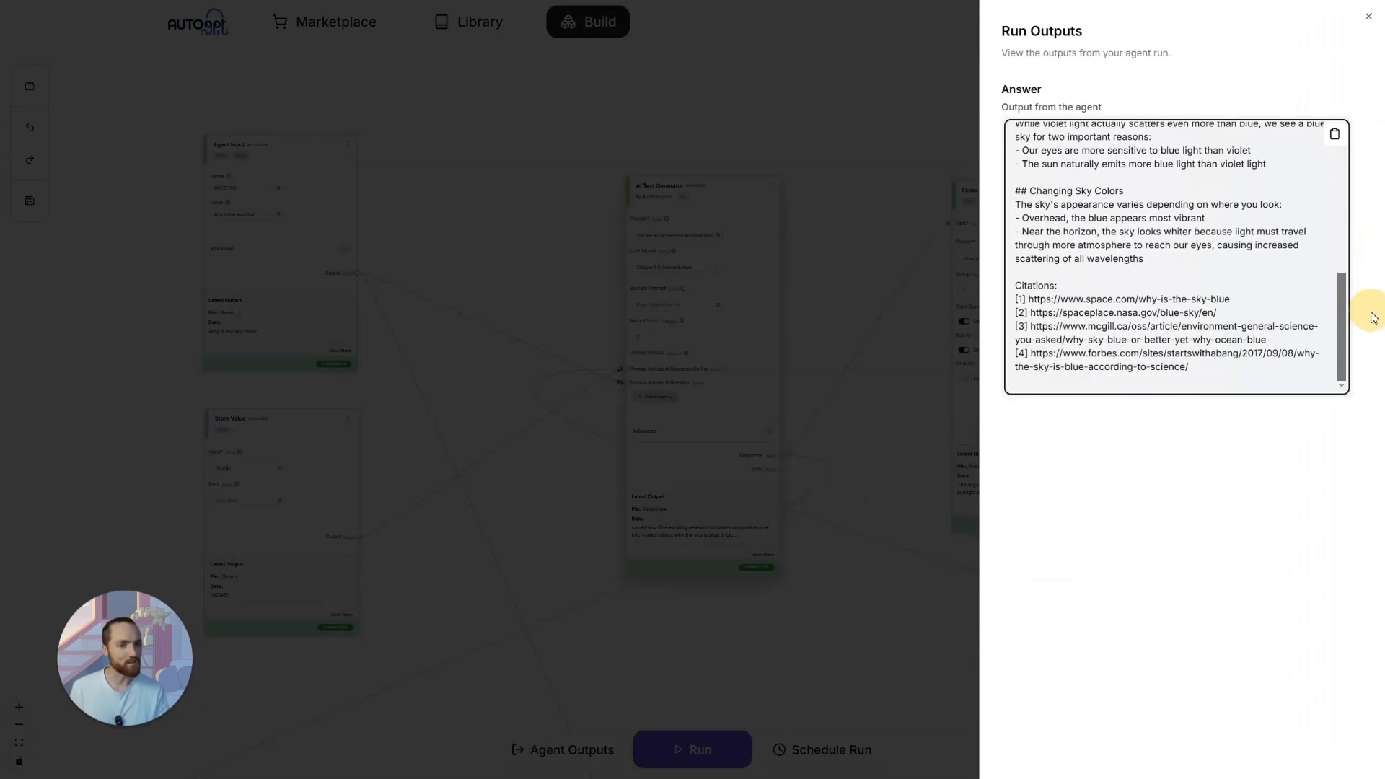
{"action": "left_click", "coordinate": [1368, 16]}
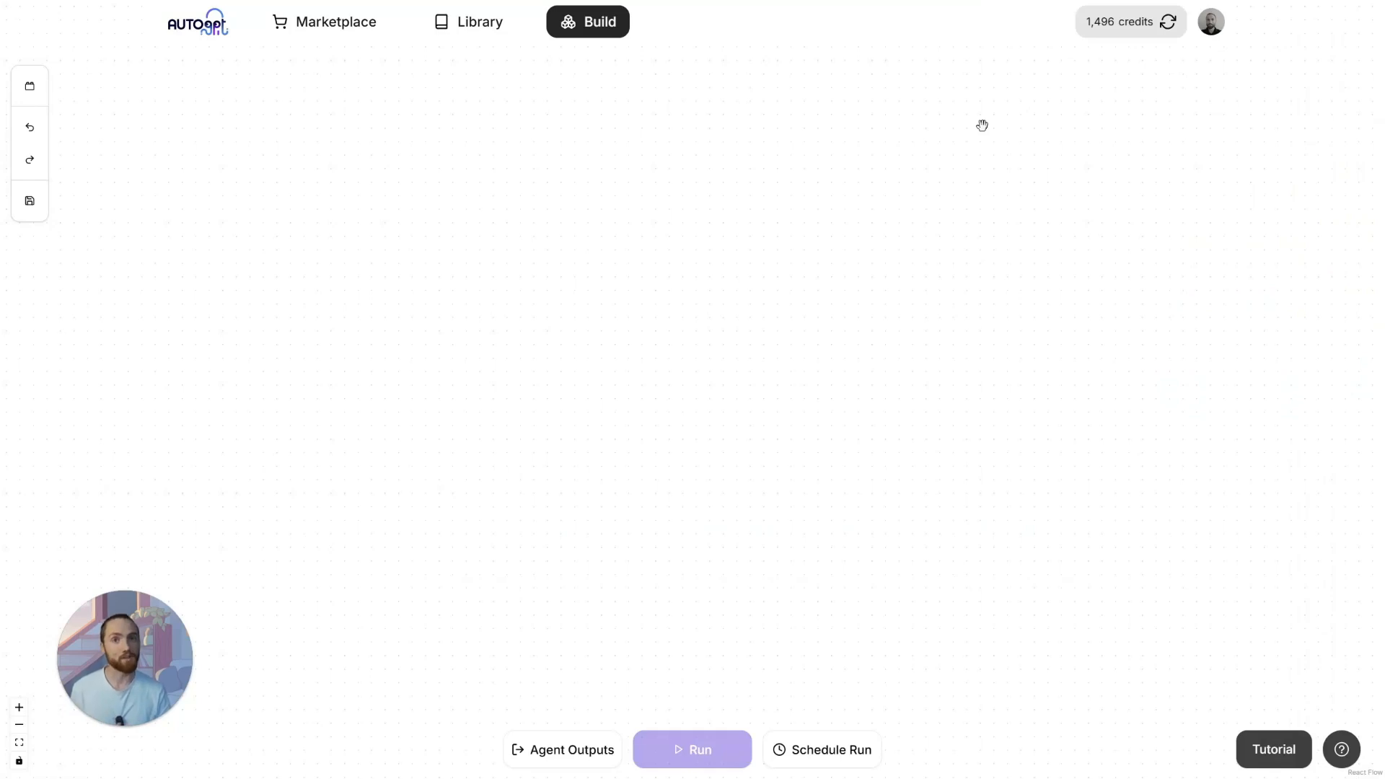
{"action": "mouse_move", "coordinate": [29, 85]}
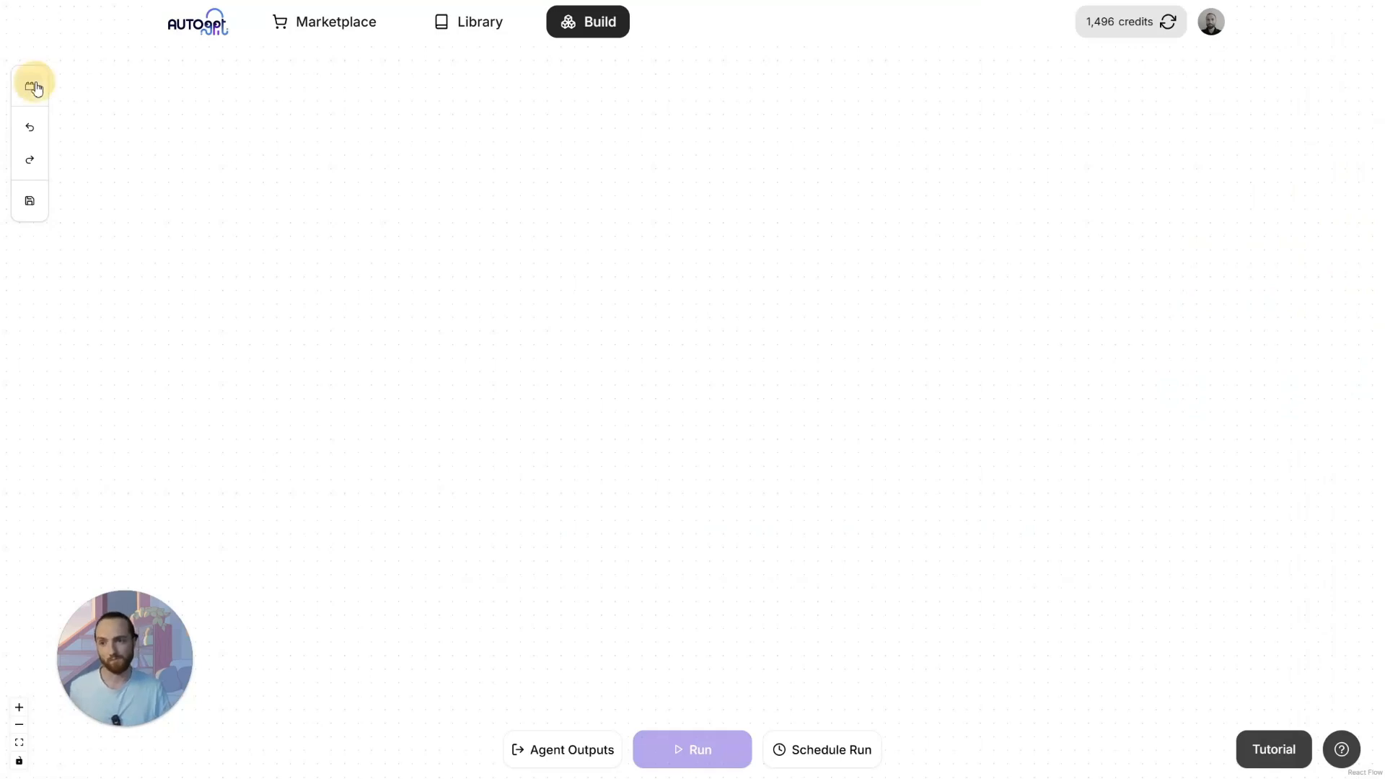
Step: Add an Agent Input block, name it Question, and move it left of the text generator
{"action": "left_click", "coordinate": [28, 85]}
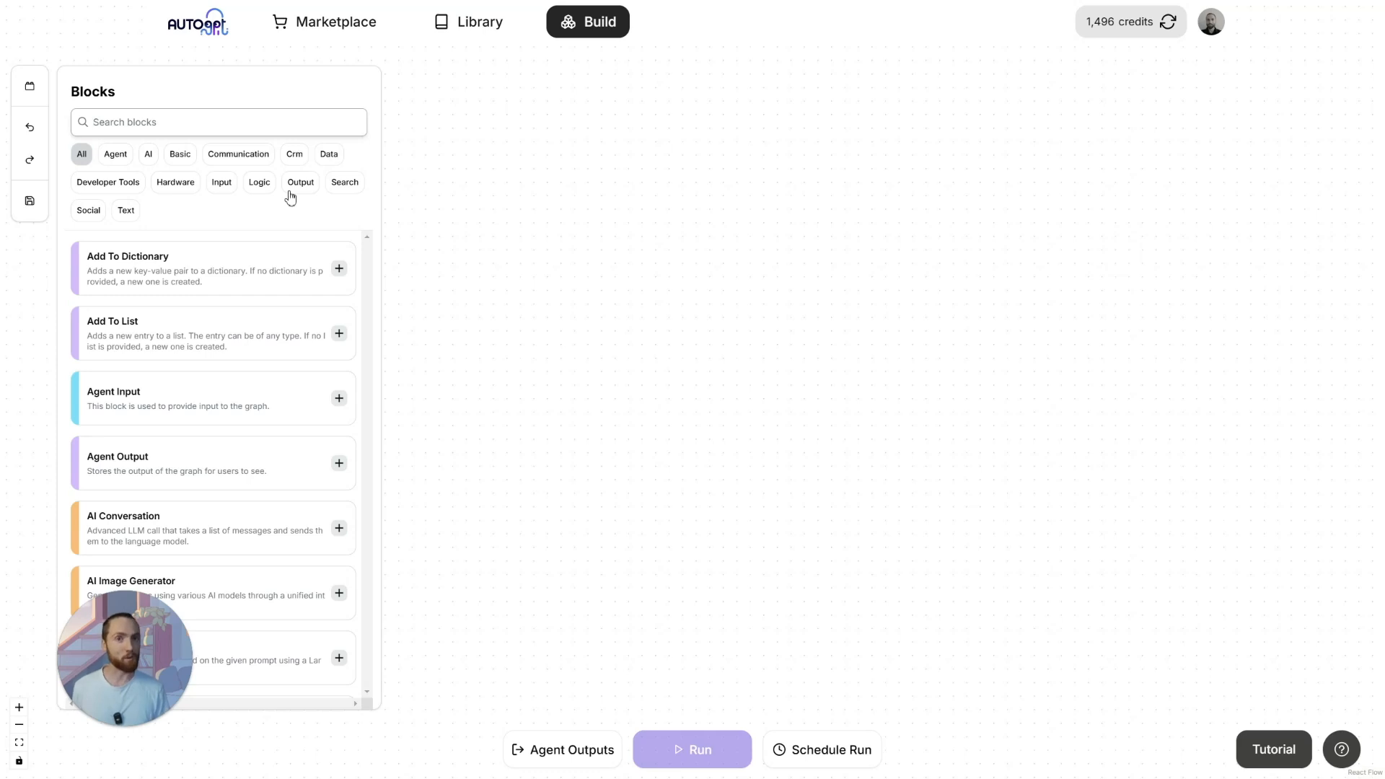
{"action": "left_click", "coordinate": [218, 121]}
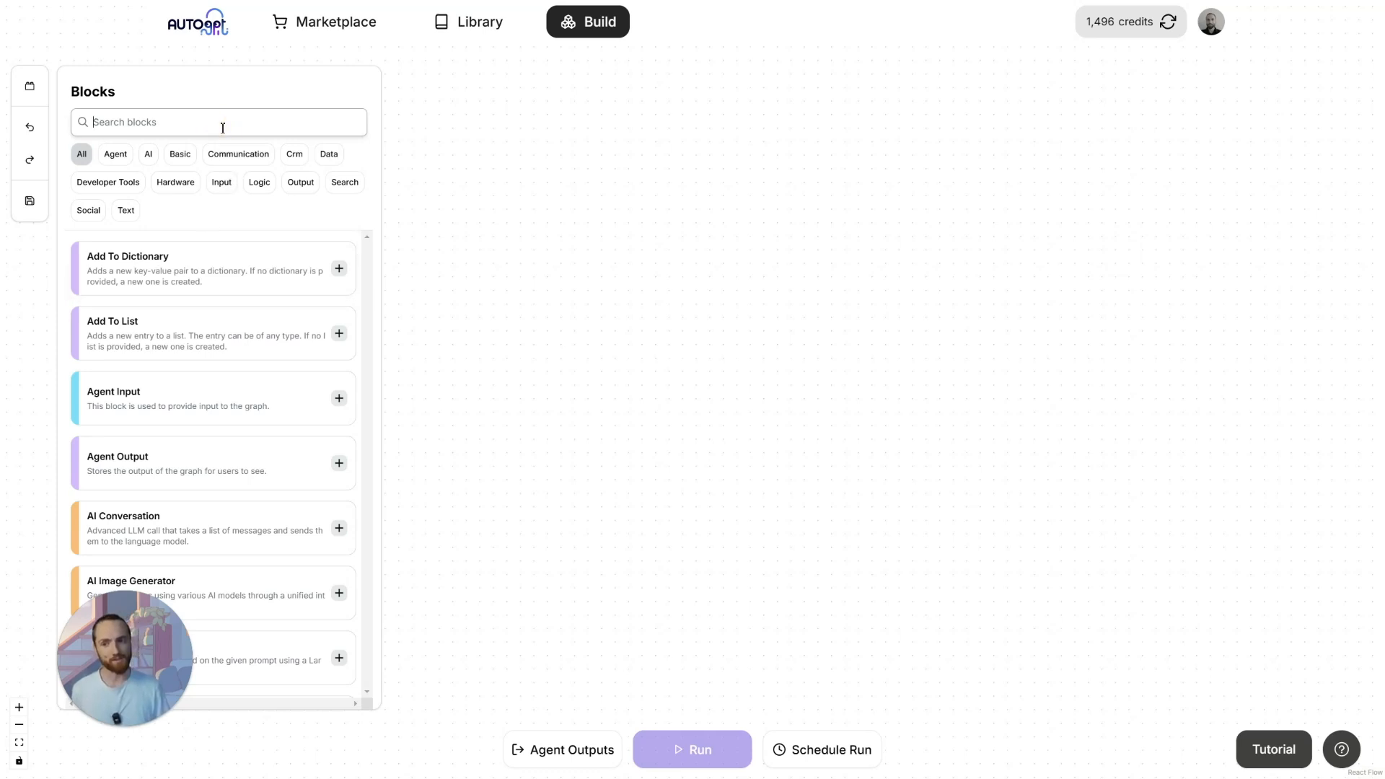
{"action": "mouse_move", "coordinate": [285, 411]}
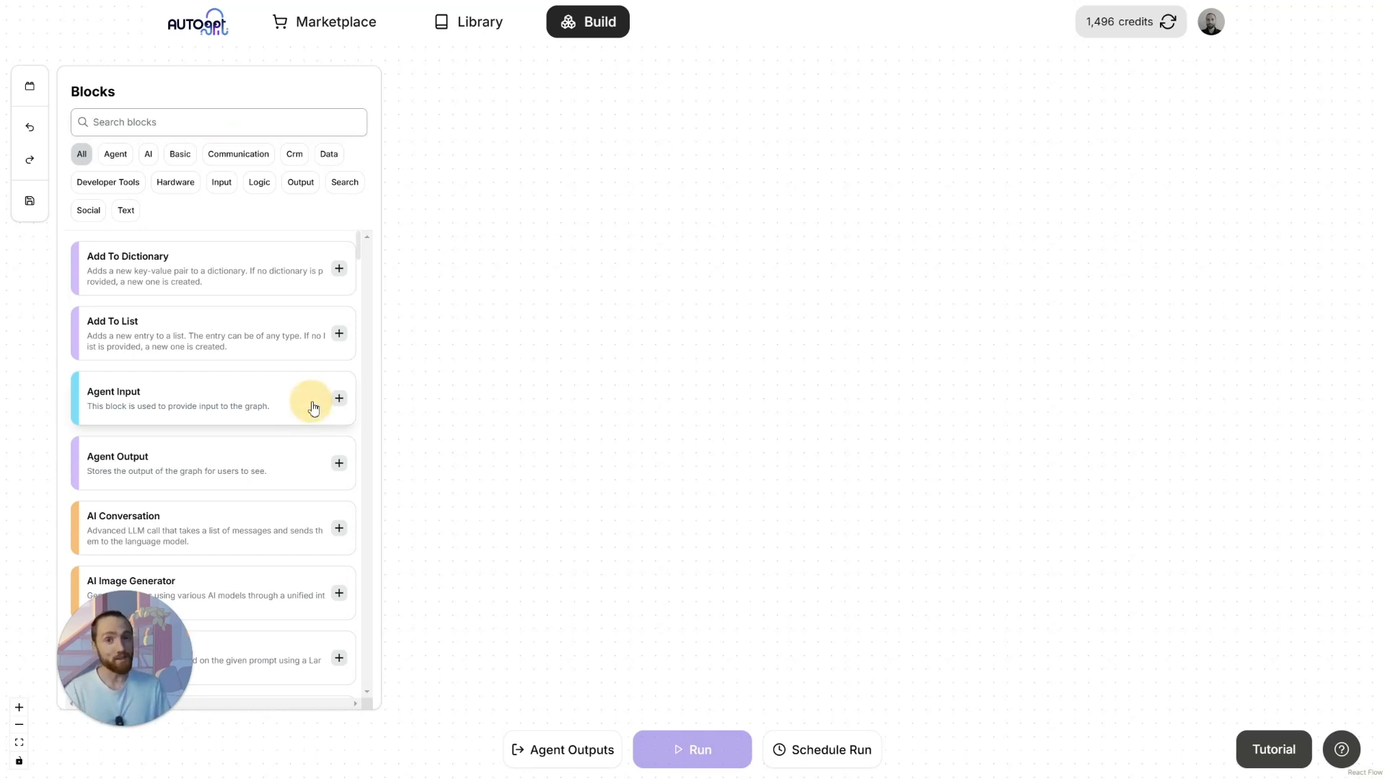
{"action": "left_click", "coordinate": [338, 398]}
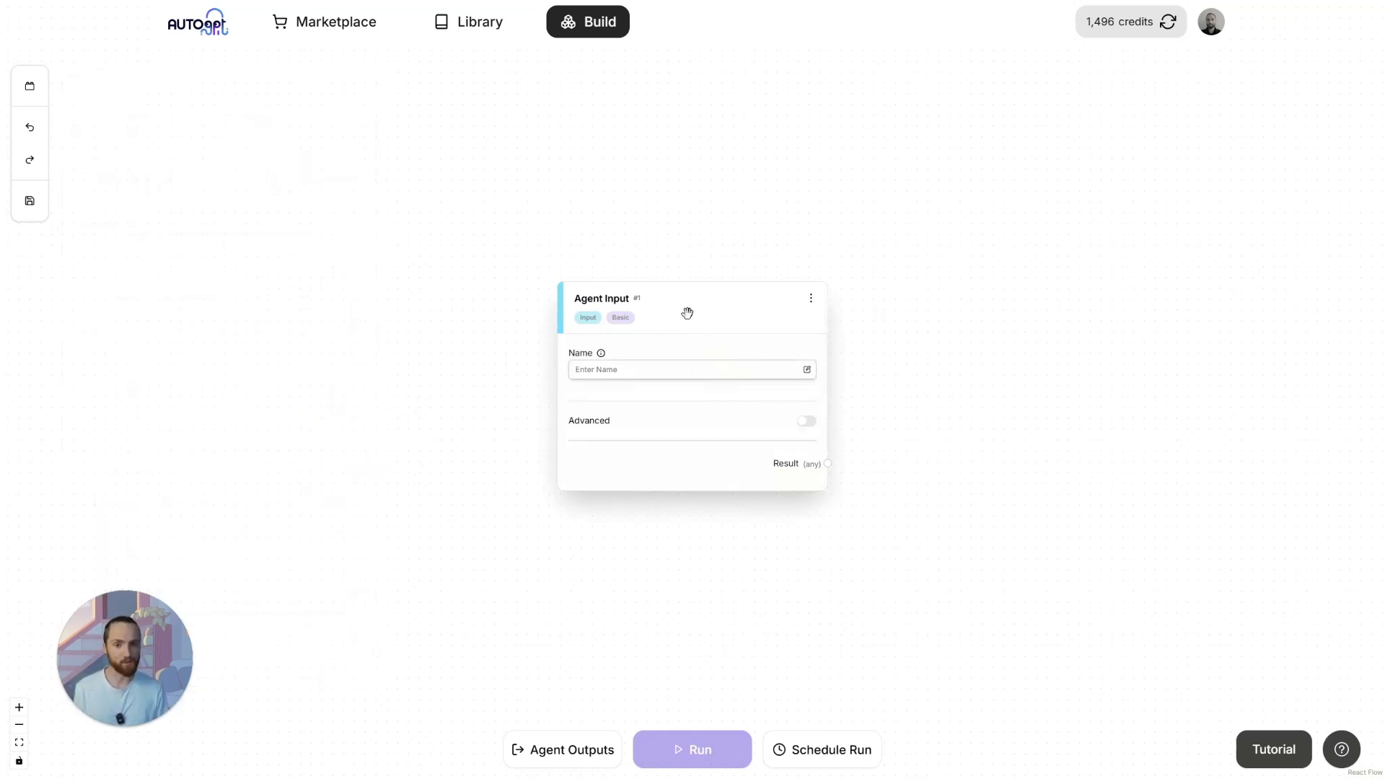
{"action": "type", "text": "Question"}
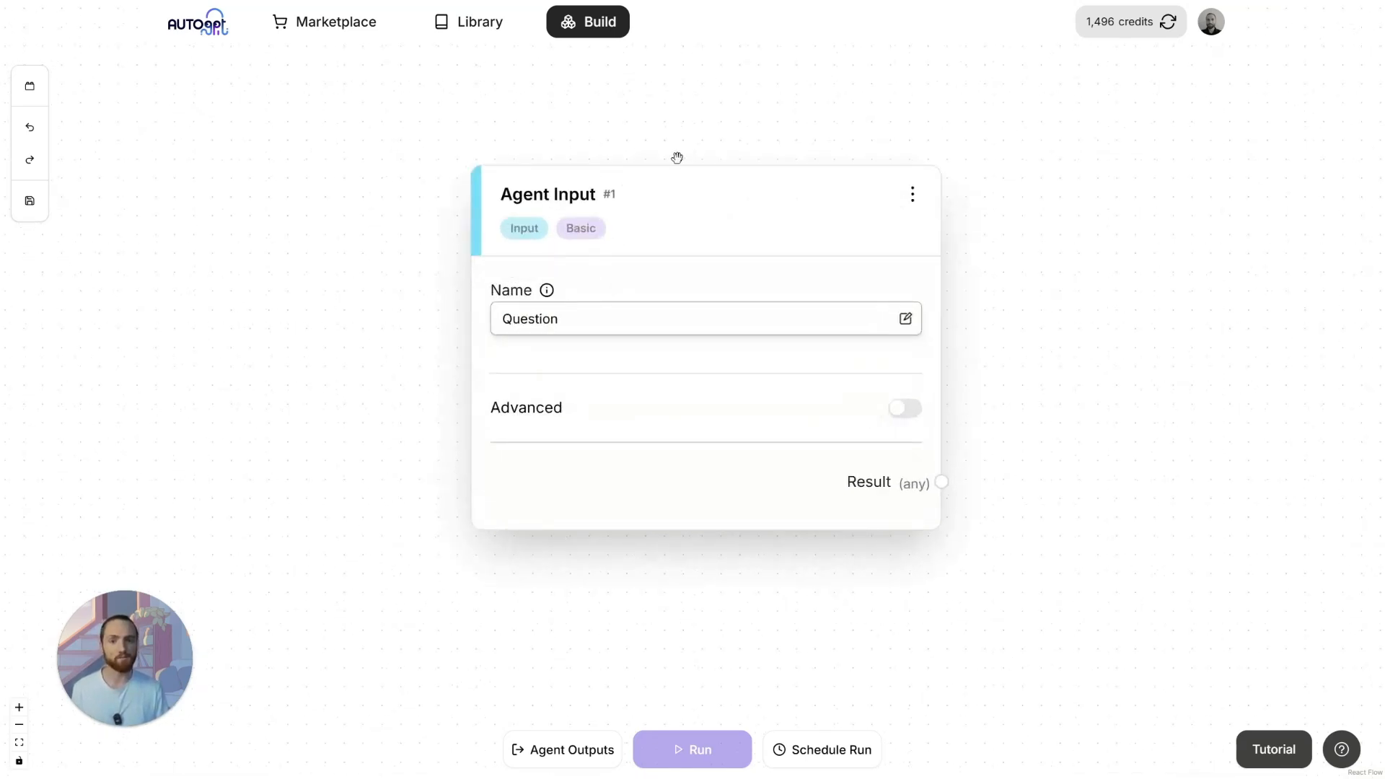
{"action": "left_click_drag", "start_coordinate": [676, 157], "coordinate": [482, 171]}
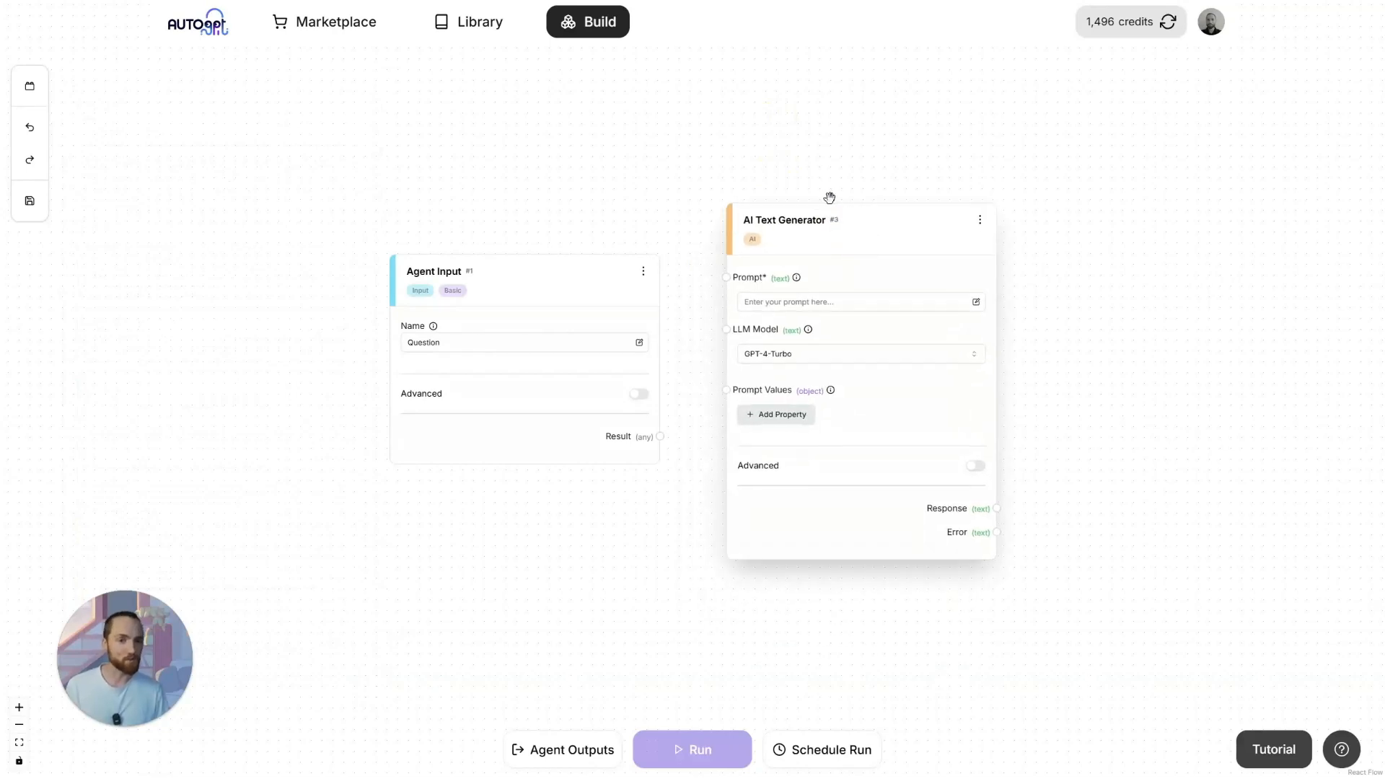
Step: Set the AI Text Generator's model to Claude-3-5-Sonnet-Latest
{"action": "left_click", "coordinate": [858, 354]}
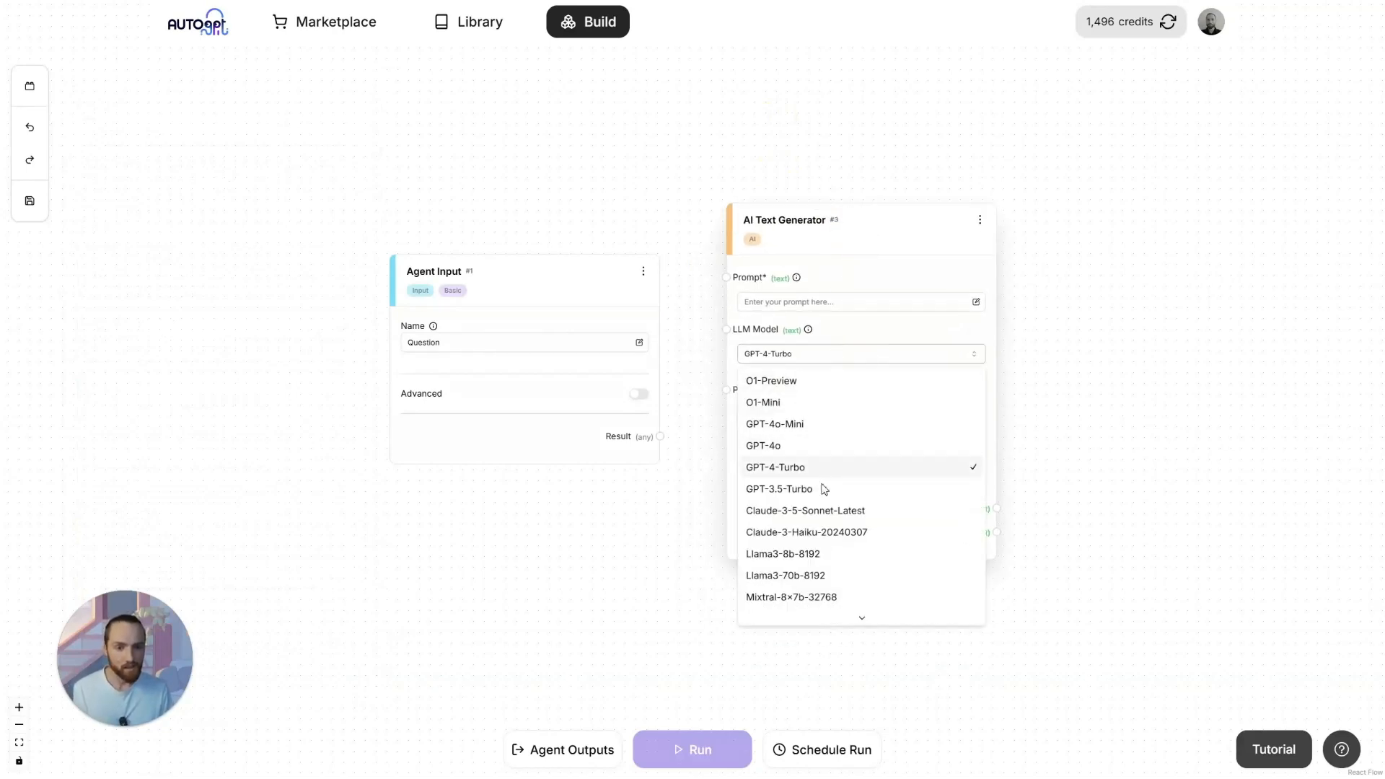
{"action": "left_click", "coordinate": [806, 510]}
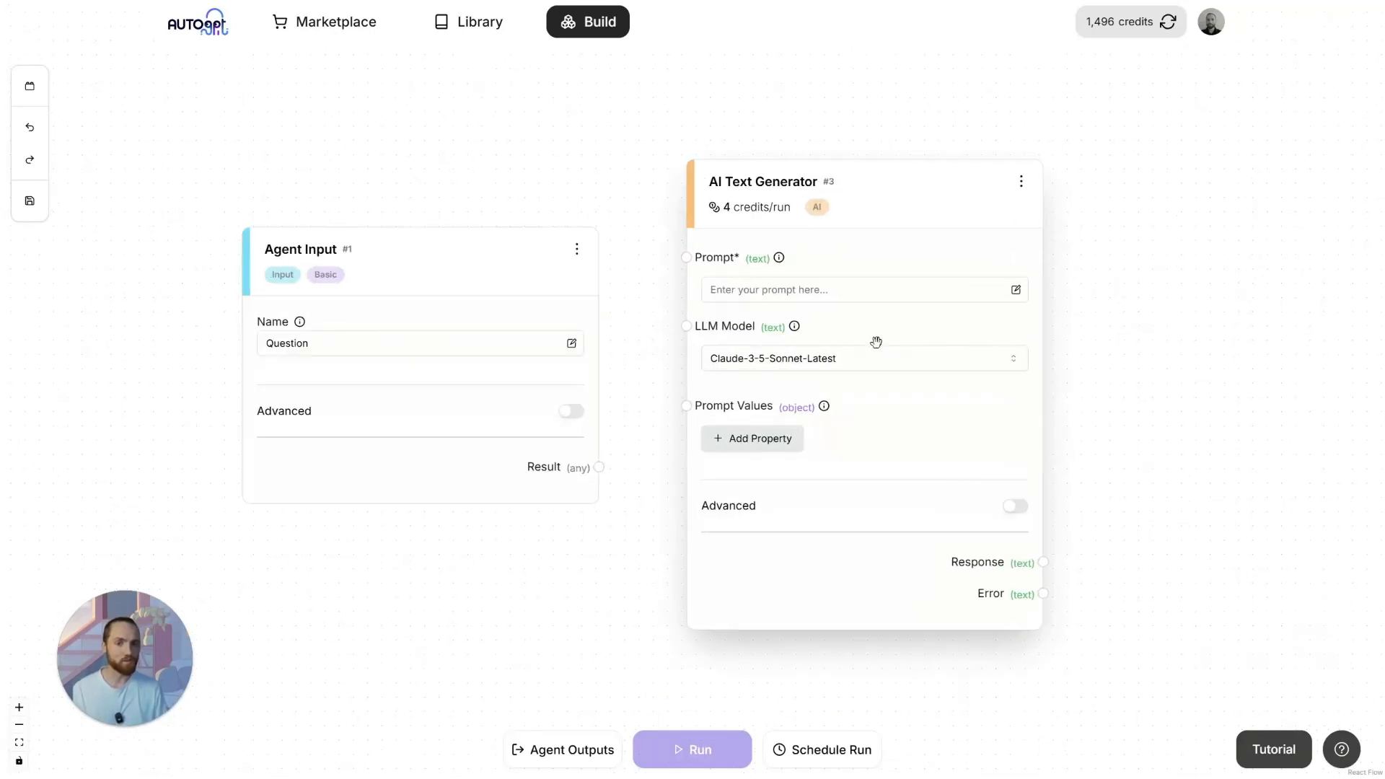
{"action": "mouse_move", "coordinate": [696, 316]}
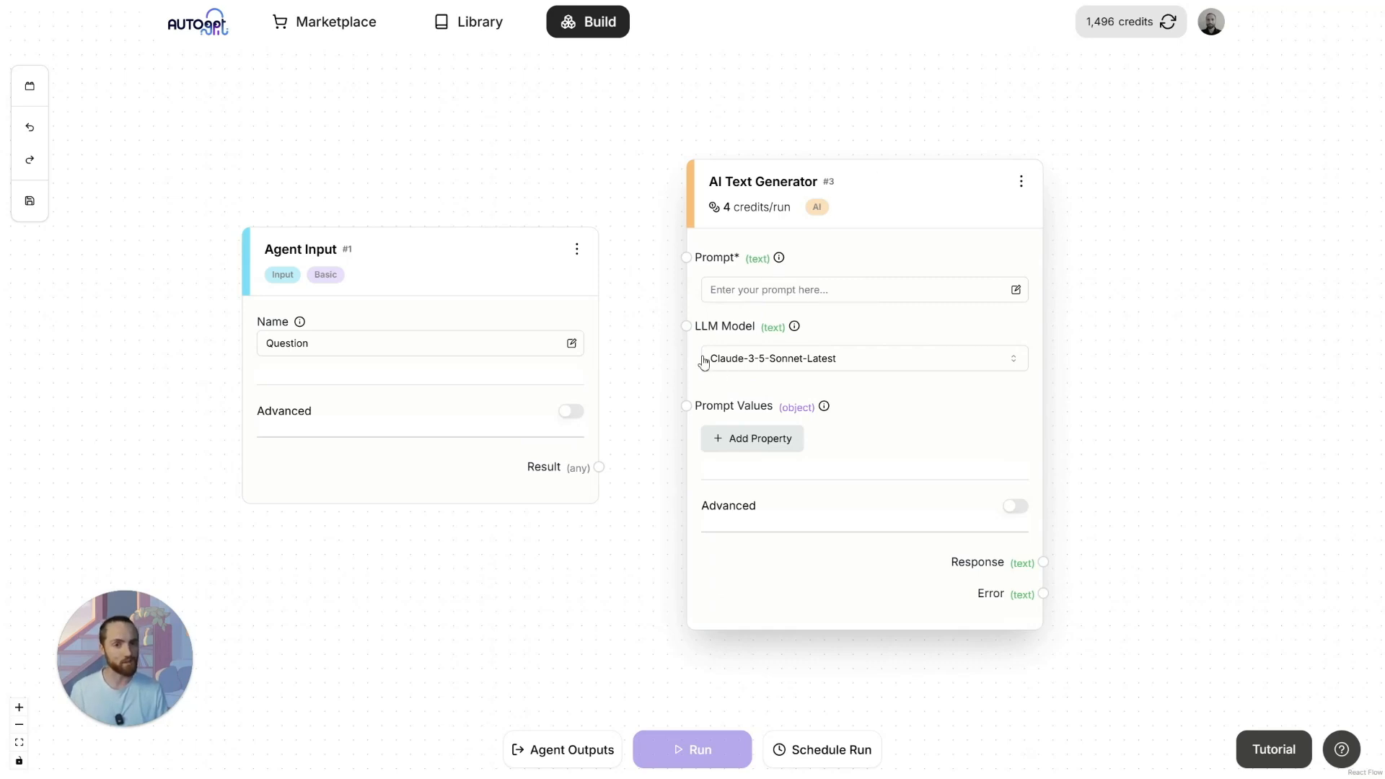
{"action": "mouse_move", "coordinate": [844, 216]}
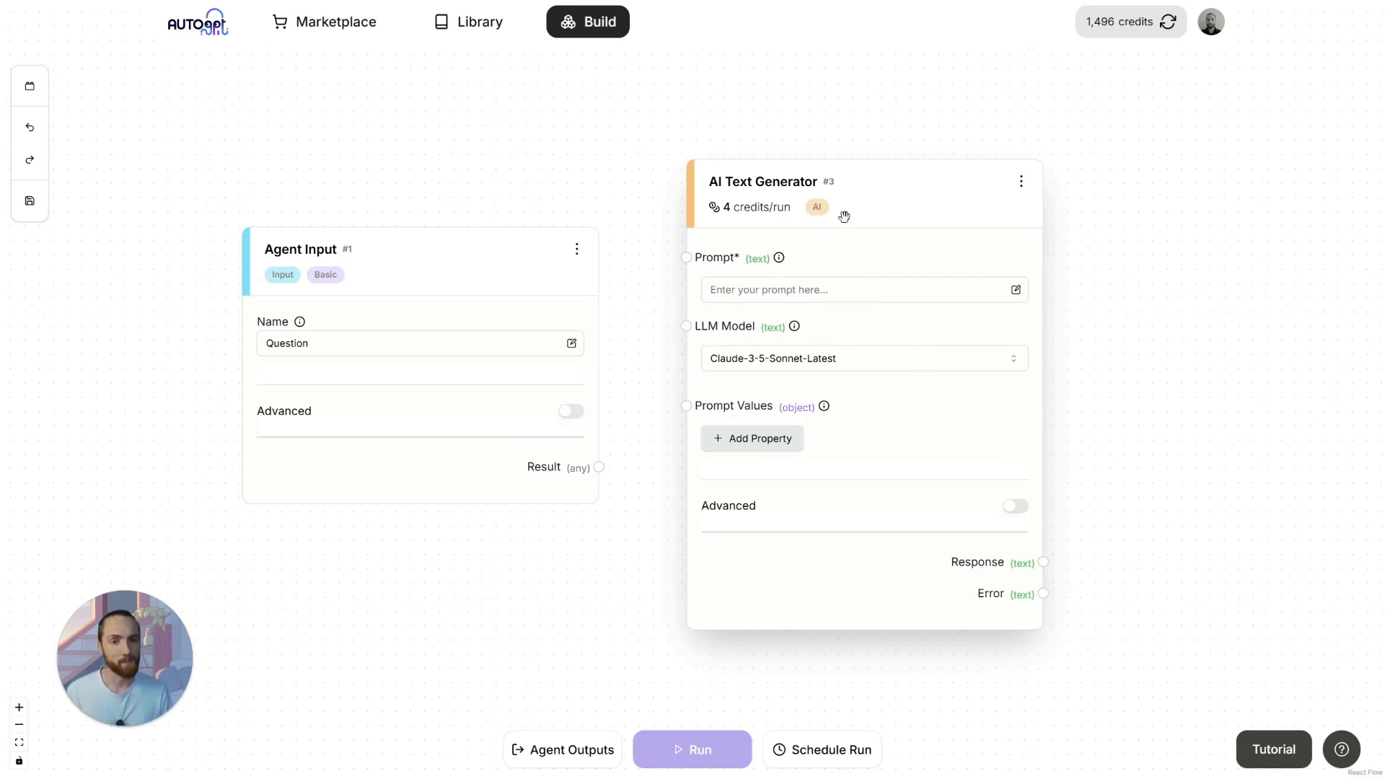
Step: Nudge the AI Text Generator block and begin editing its prompt in the Enter Prompt dialog
{"action": "left_click_drag", "start_coordinate": [844, 216], "coordinate": [835, 206]}
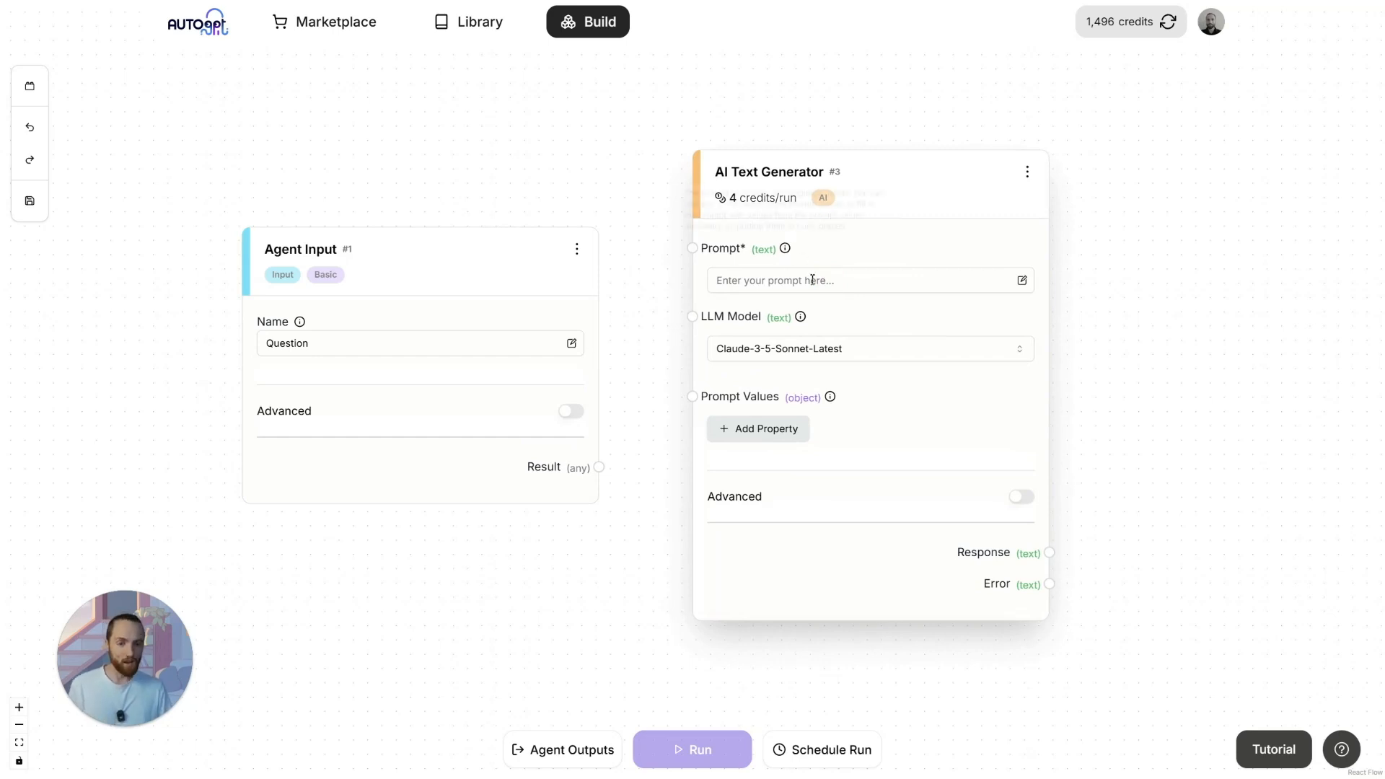
{"action": "left_click", "coordinate": [871, 280]}
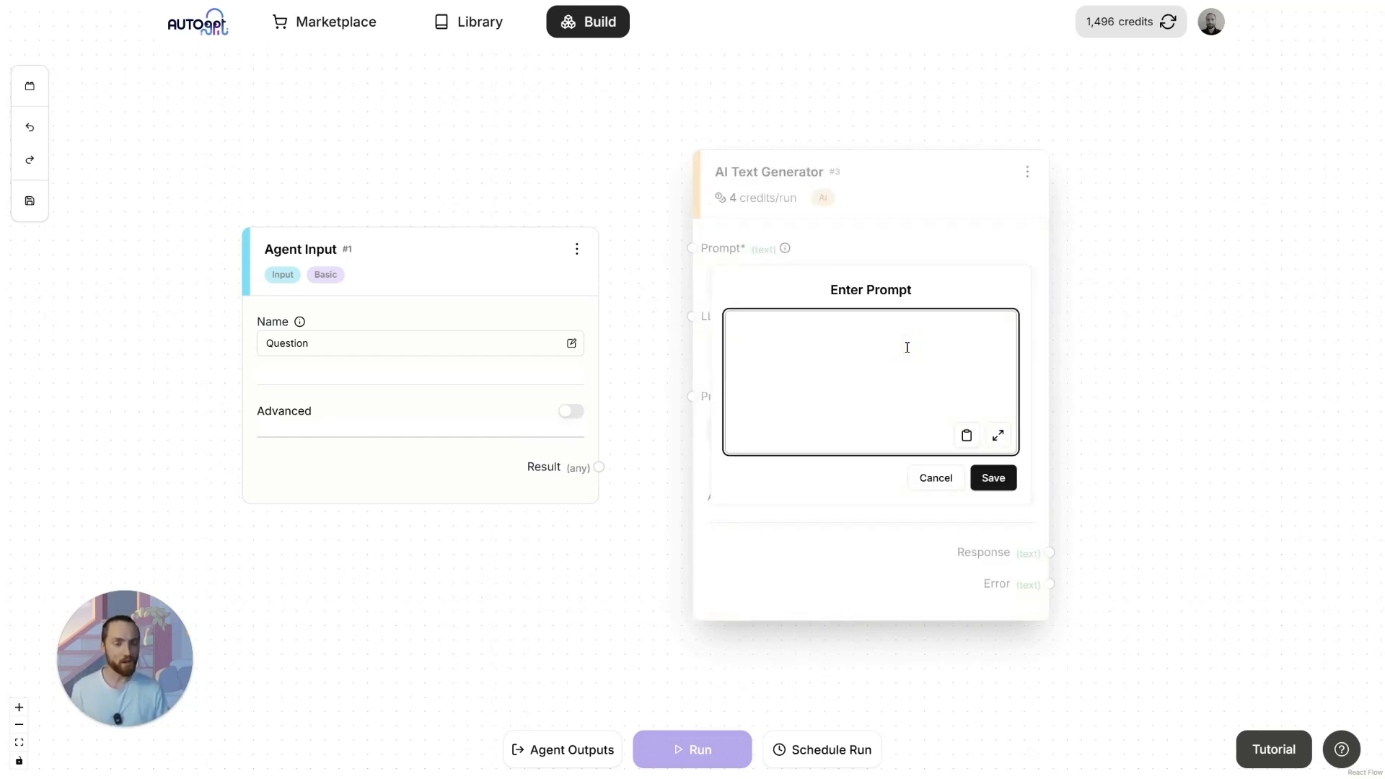
{"action": "left_click", "coordinate": [870, 379]}
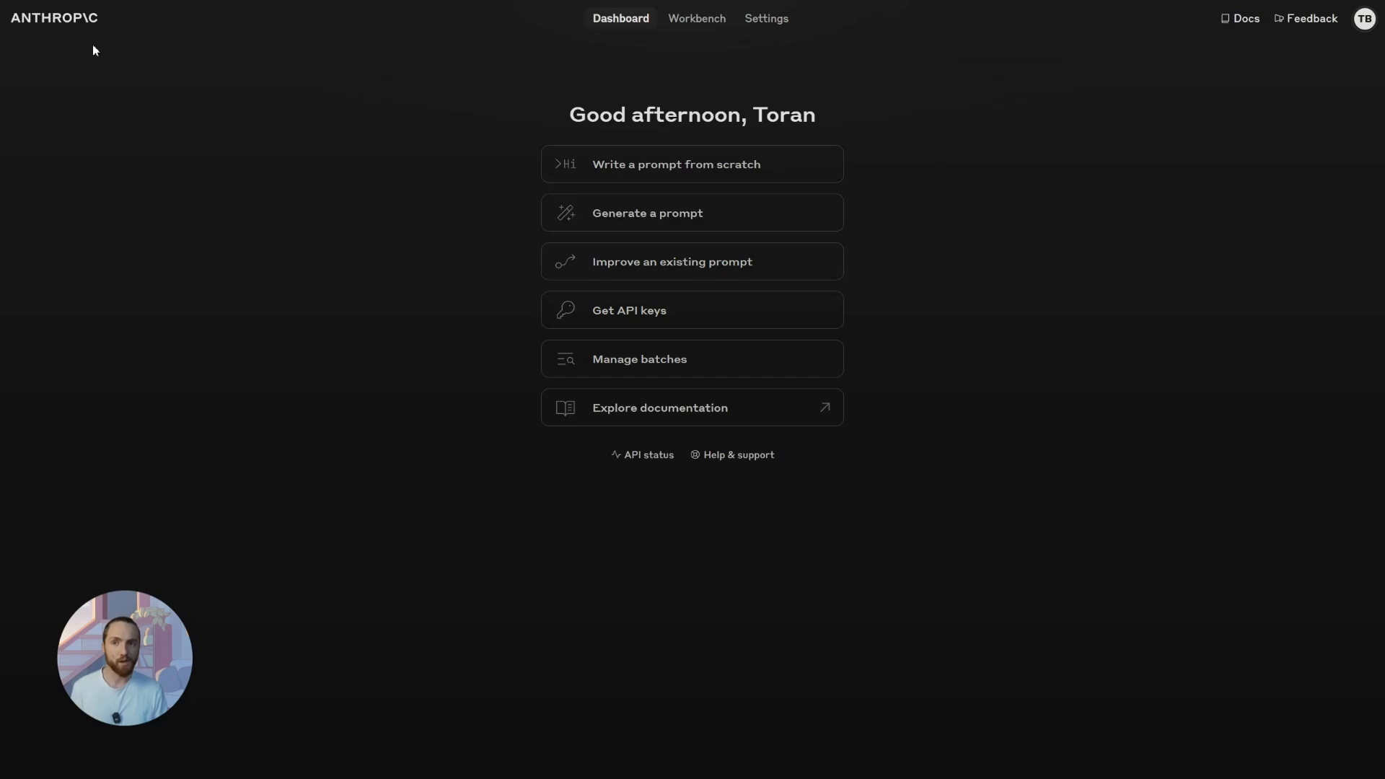
{"action": "mouse_move", "coordinate": [456, 186]}
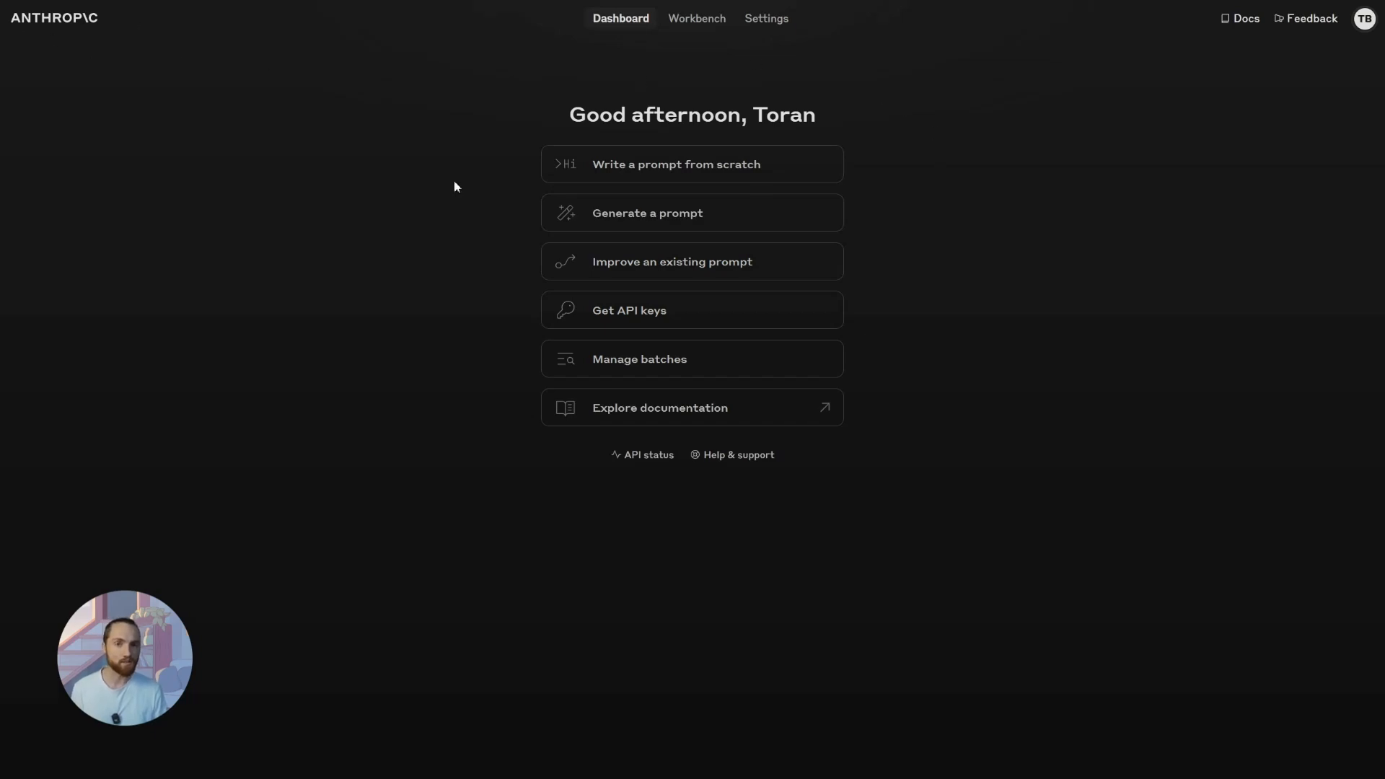
{"action": "mouse_move", "coordinate": [666, 220]}
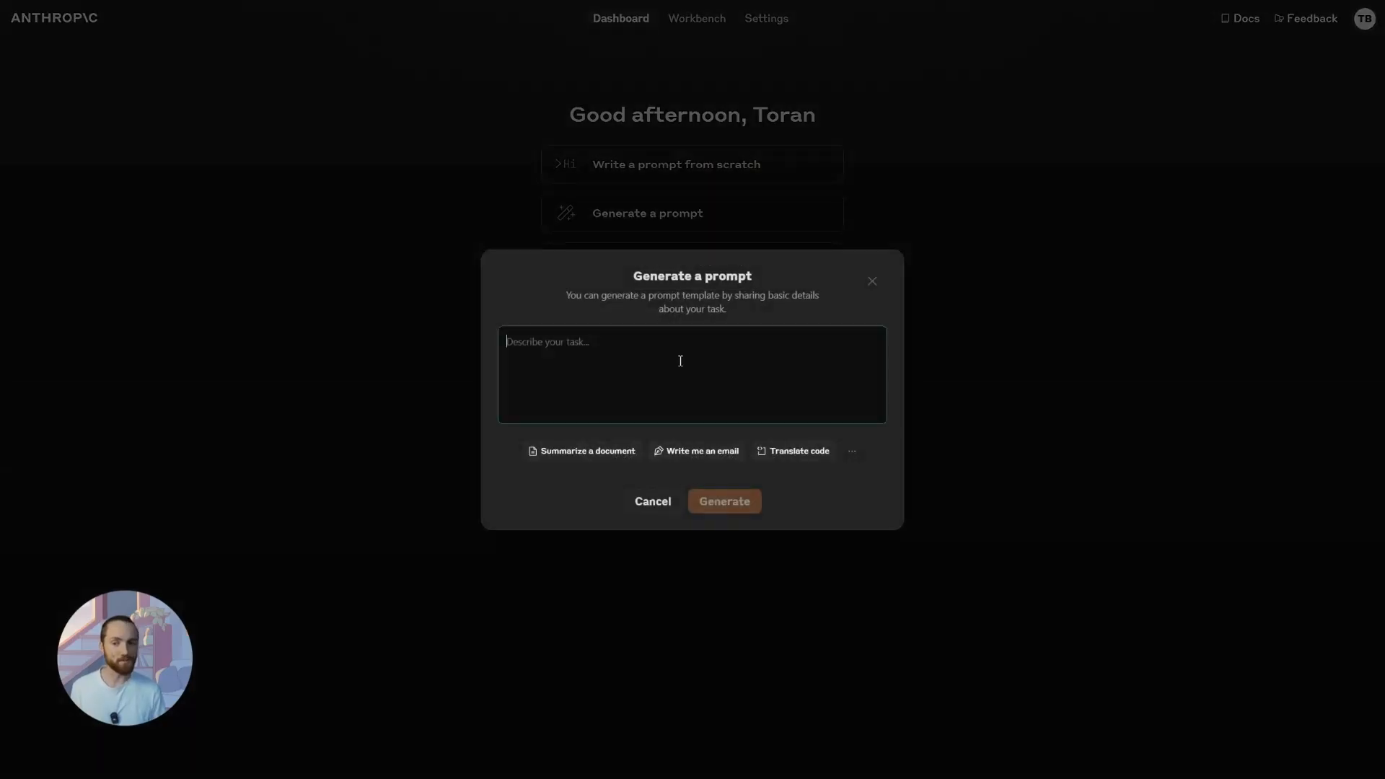
{"action": "mouse_move", "coordinate": [193, 305]}
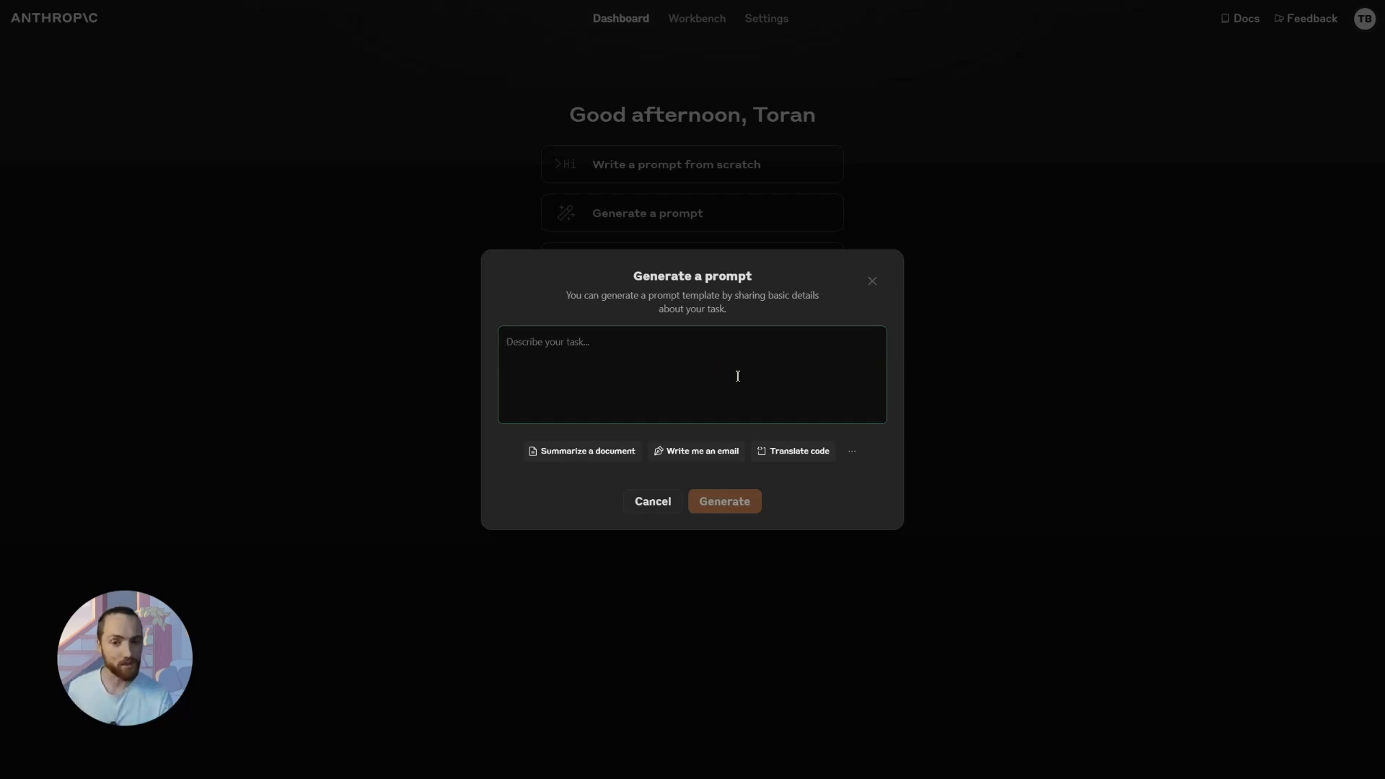
{"action": "mouse_move", "coordinate": [625, 350]}
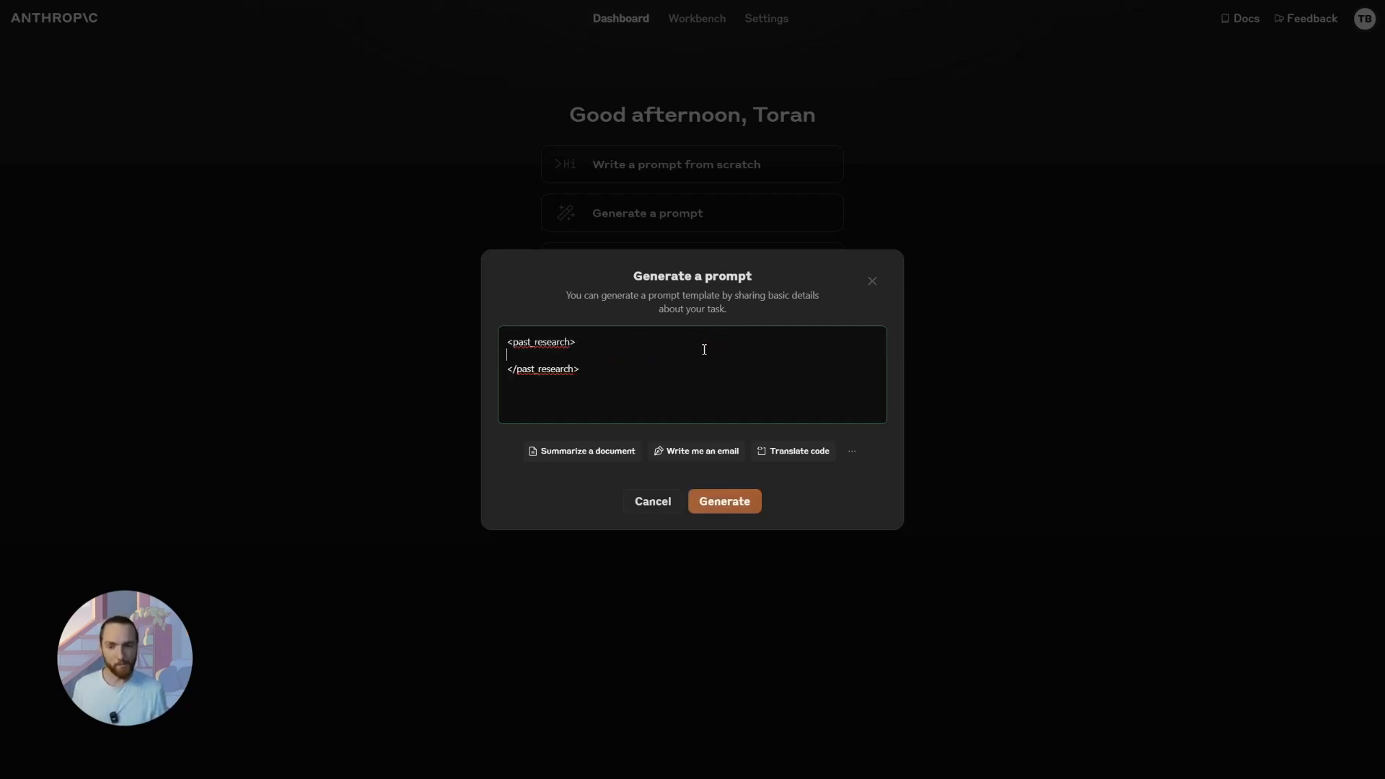
Step: Write {{RESEARCH}} and {{QUESTION}} variables inside past_research and question XML sections
{"action": "type", "text": "{{"}
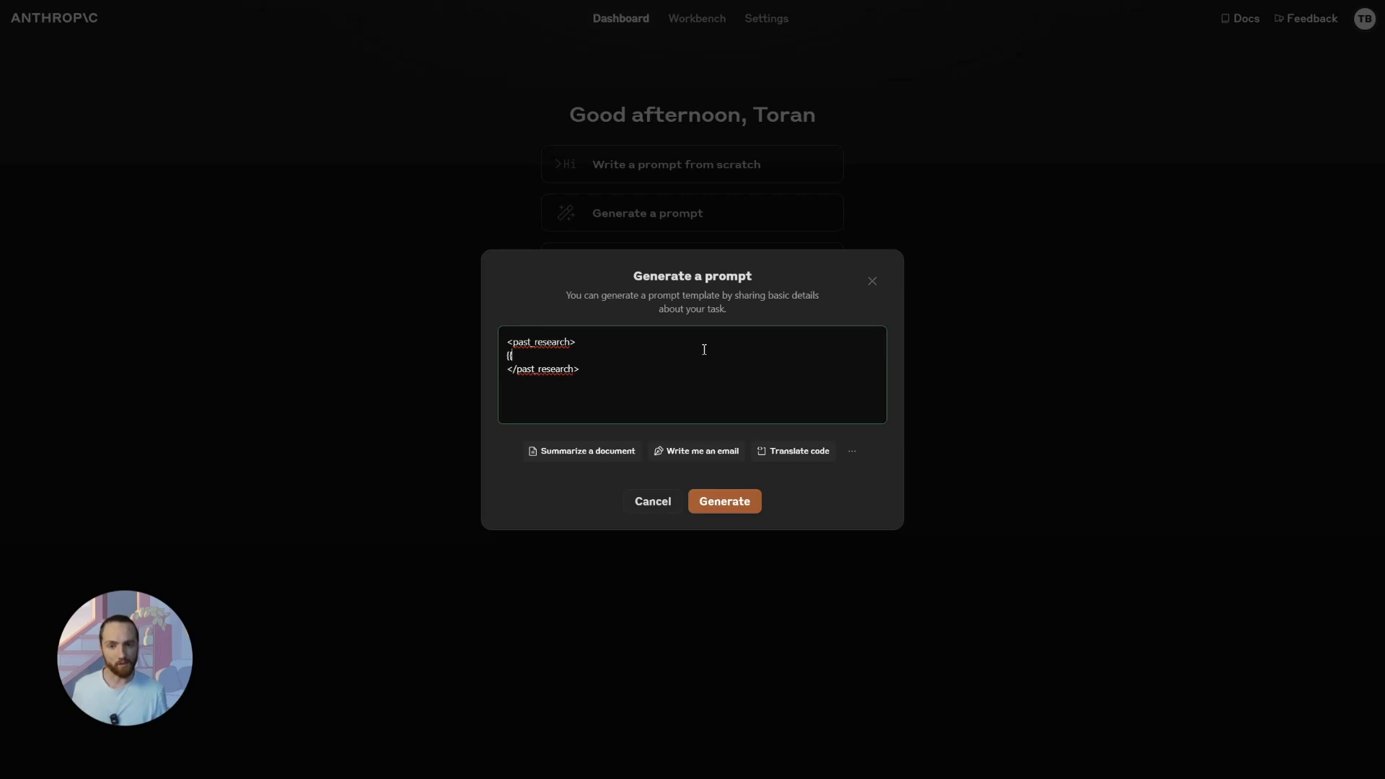
{"action": "type", "text": "}}"}
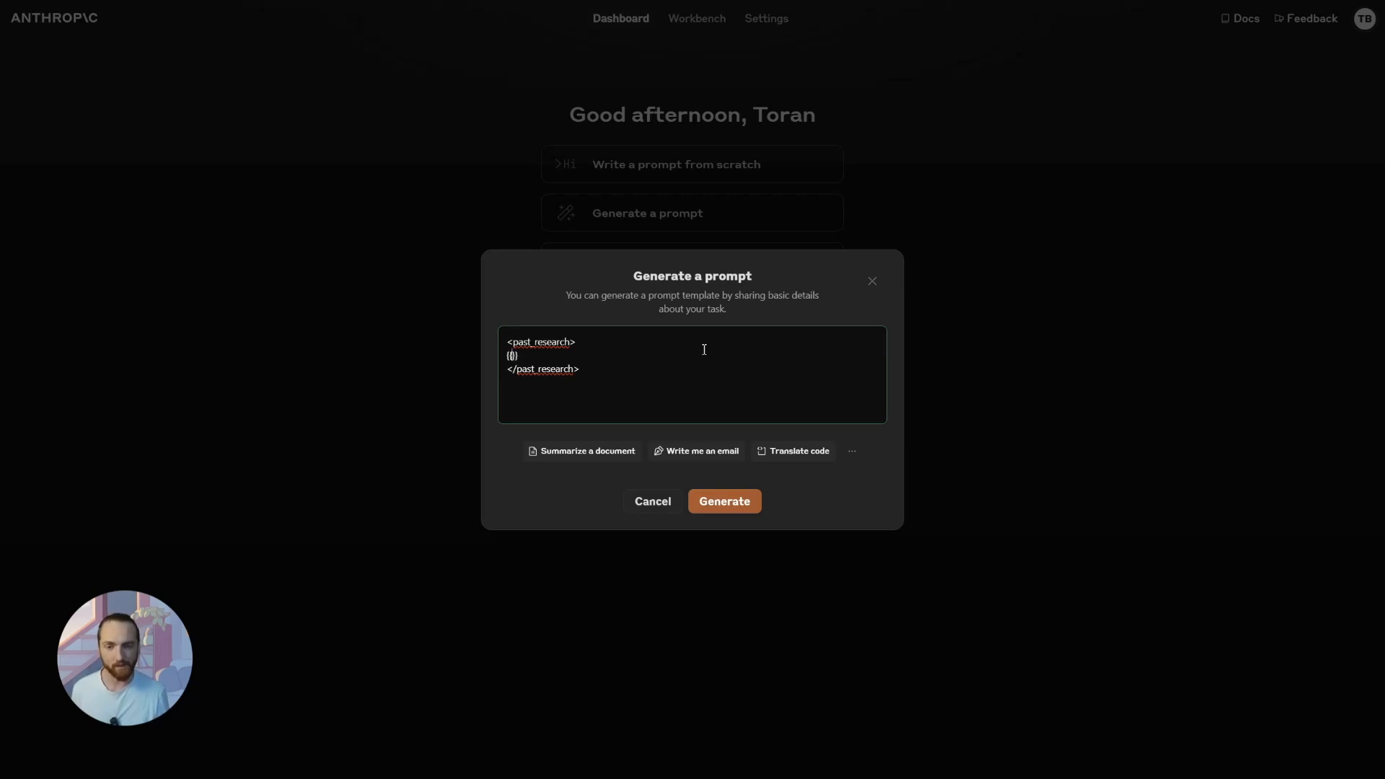
{"action": "mouse_move", "coordinate": [794, 356]}
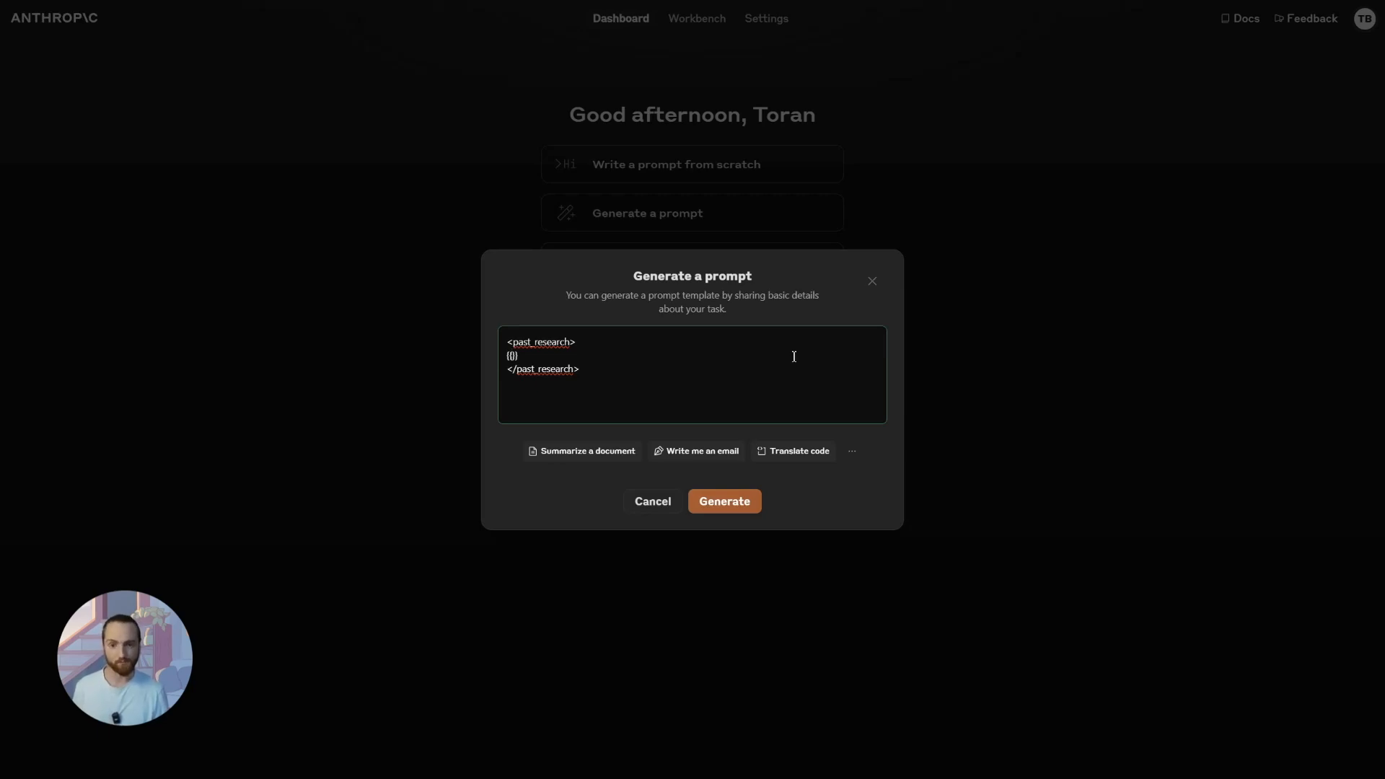
{"action": "type", "text": "REA"}
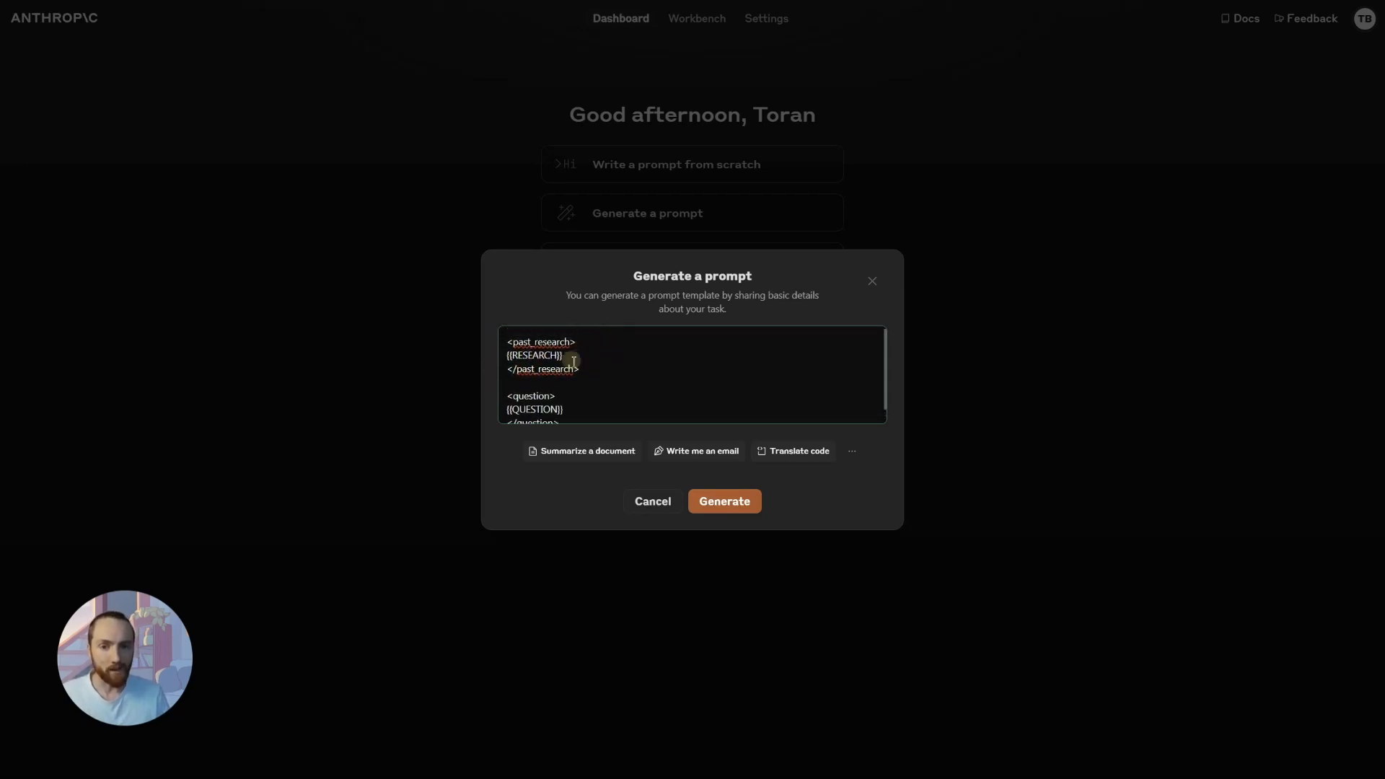
{"action": "double_click", "coordinate": [534, 396]}
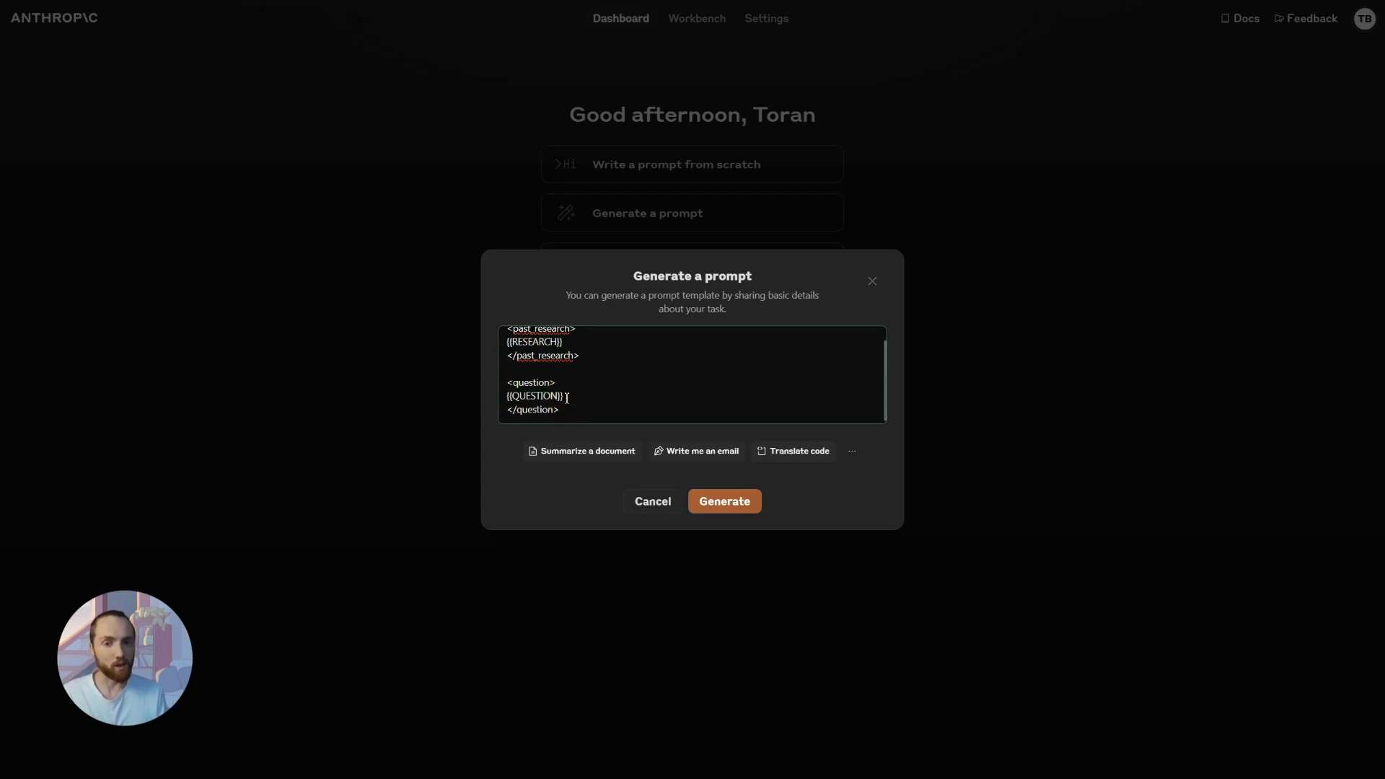
{"action": "double_click", "coordinate": [534, 395]}
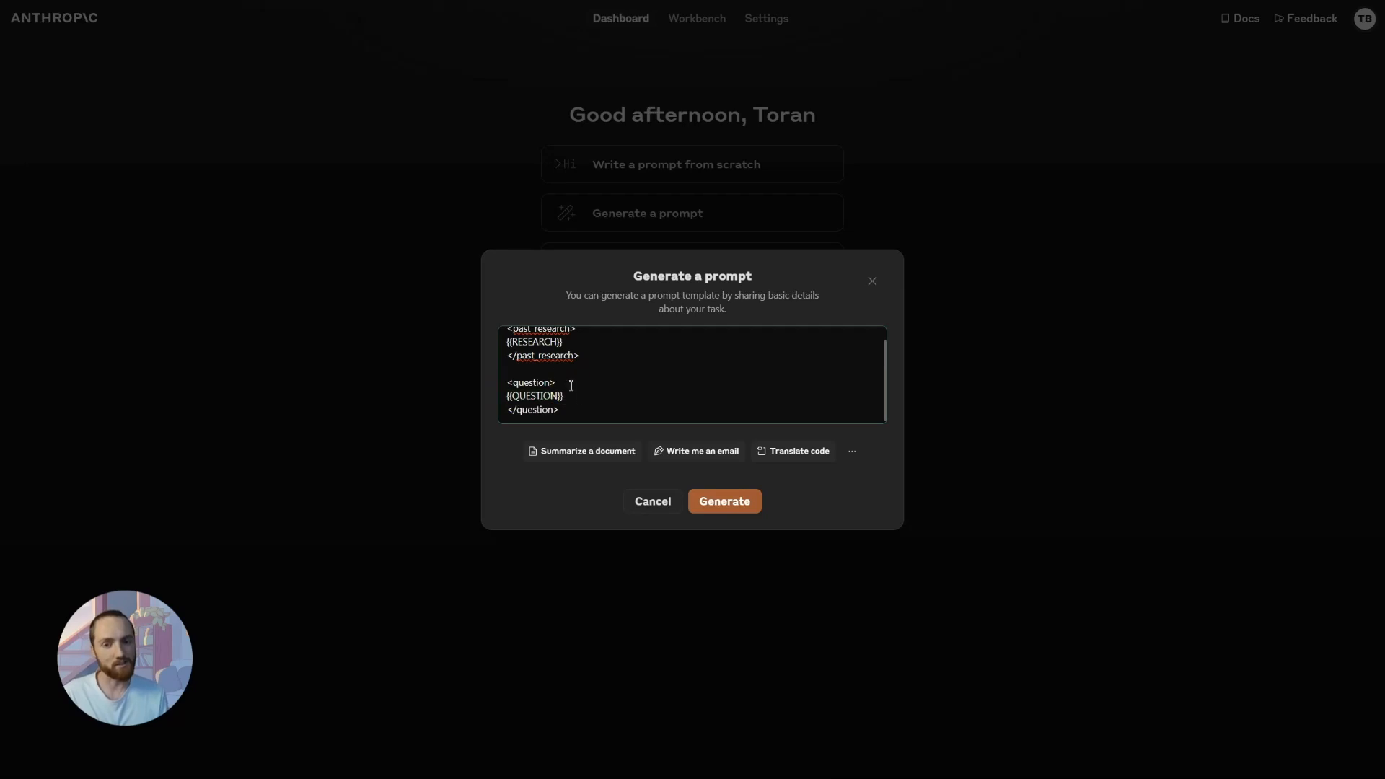
{"action": "type", "text": "why is the sk"}
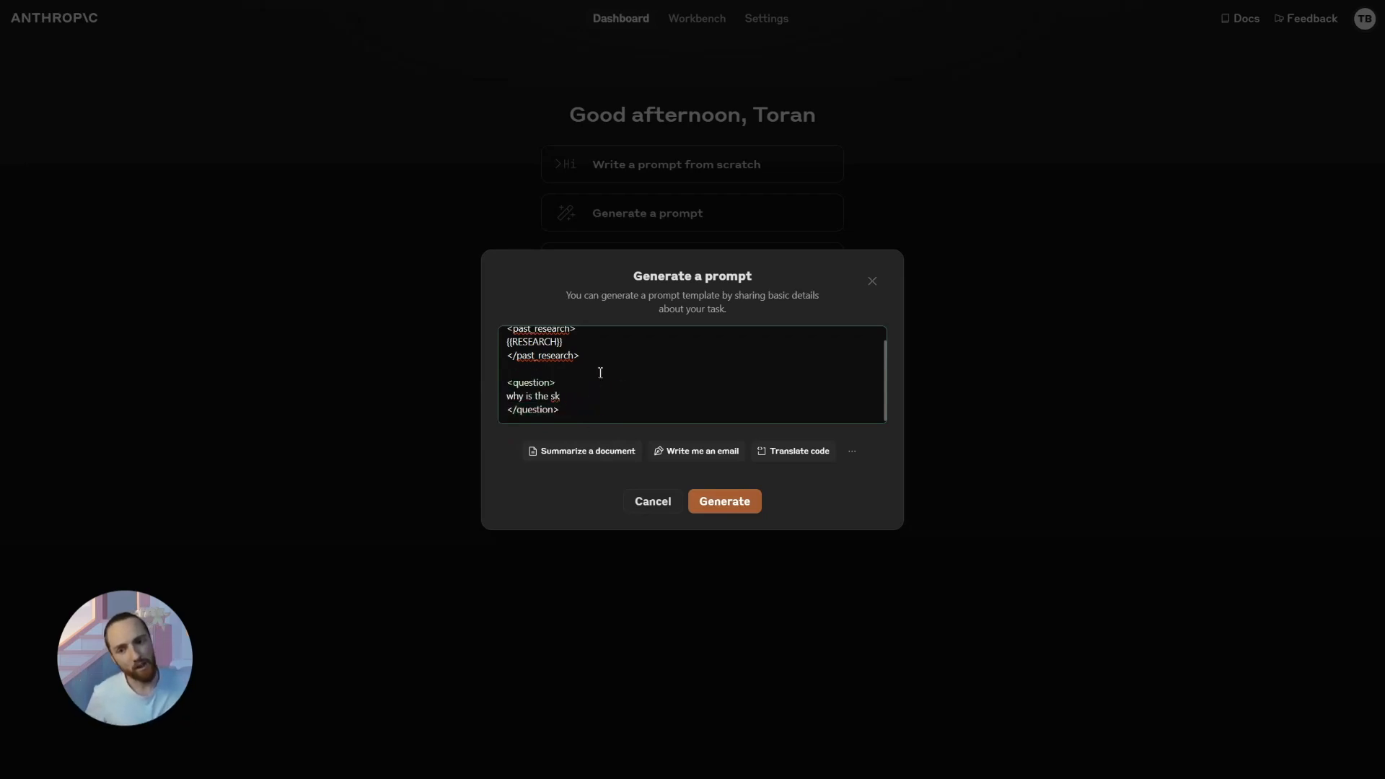
Step: Erase the example sky question text typed into the question section
{"action": "key", "text": "Backspace"}
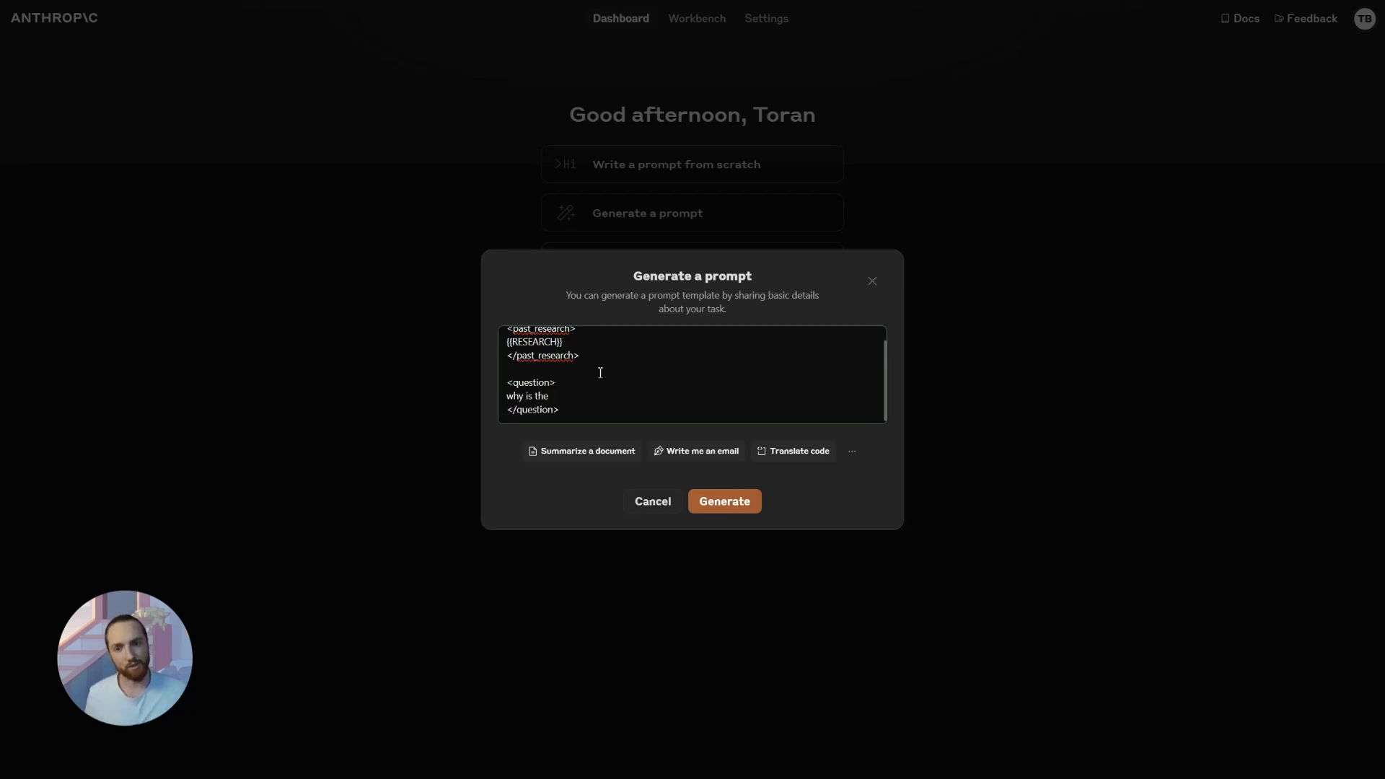
{"action": "key", "text": "Backspace"}
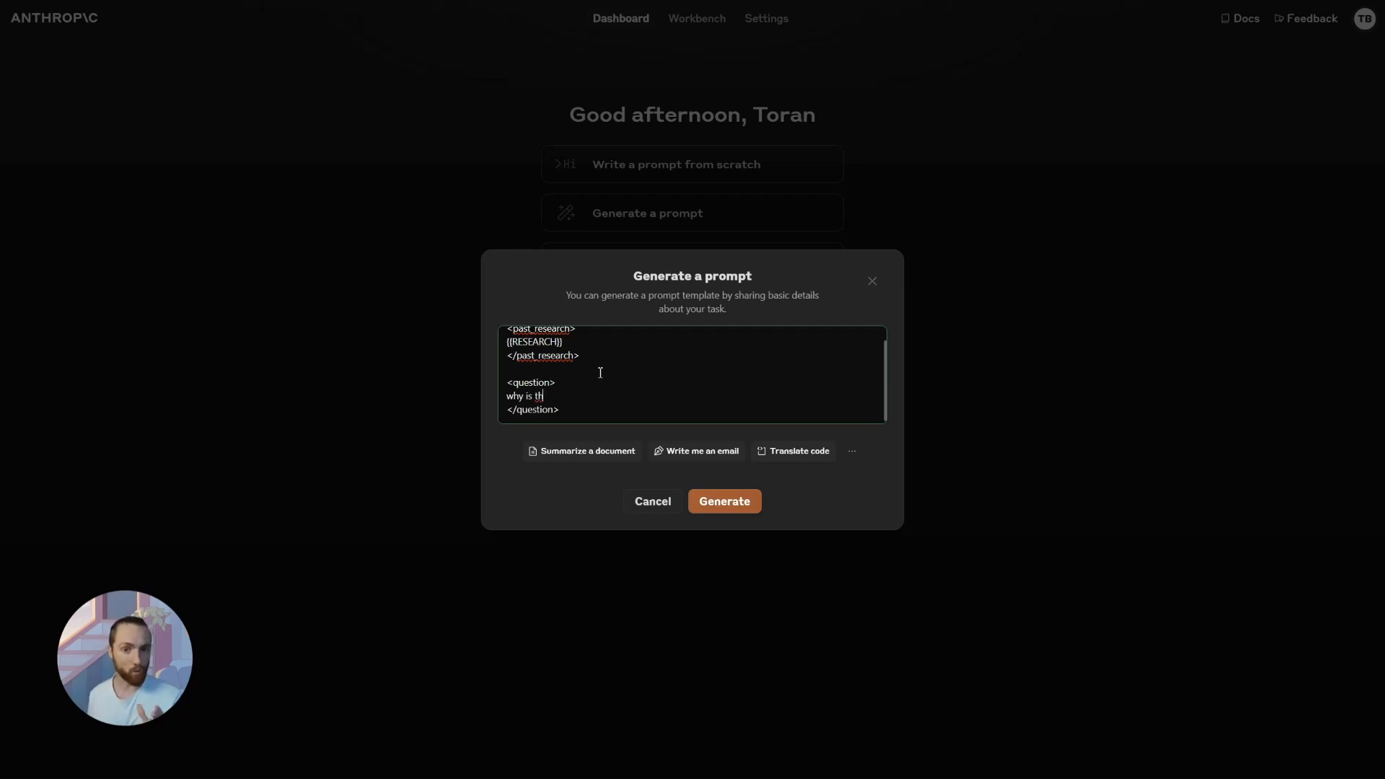
{"action": "key", "text": "Backspace"}
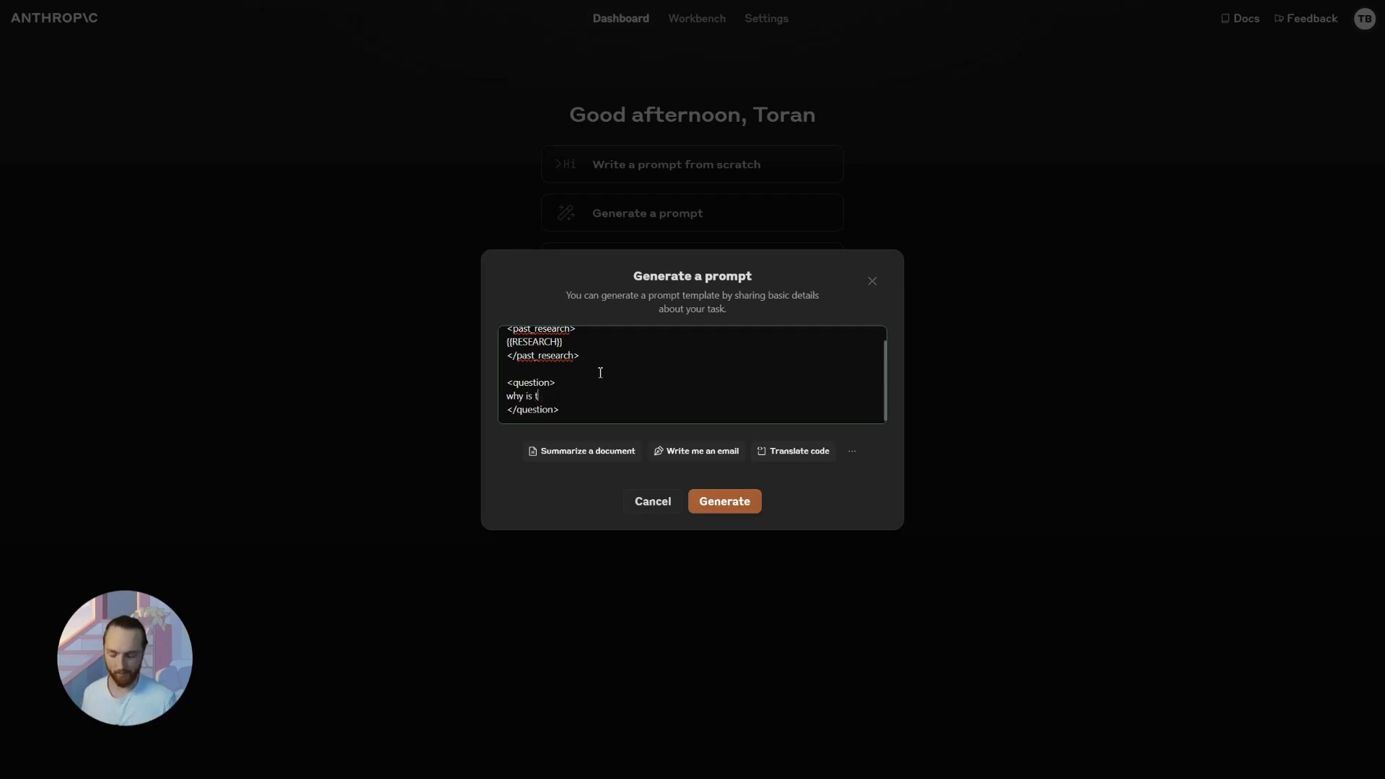
Step: Write task instructions: answer the question using shown previous research, with two actions including a final answer
{"action": "type", "text": "You"}
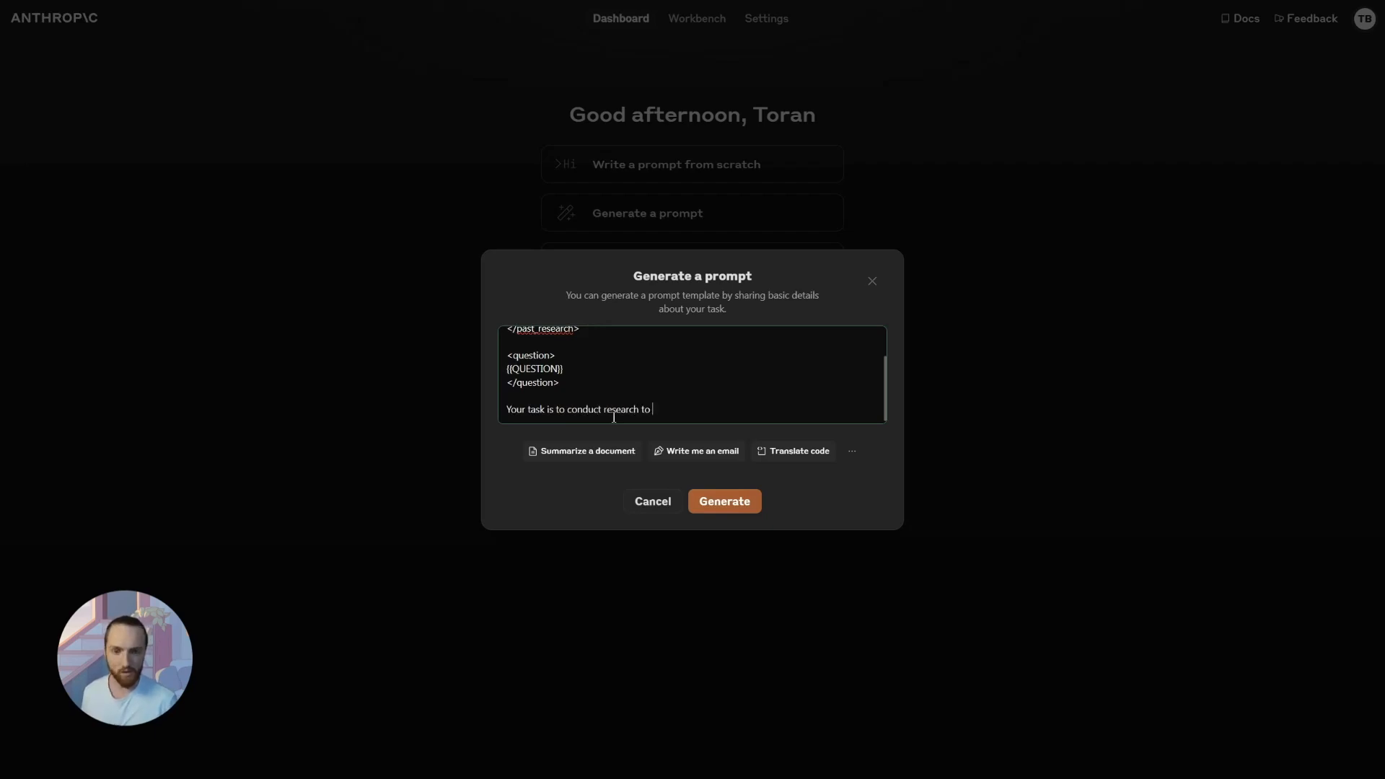
{"action": "type", "text": "answer the foll"}
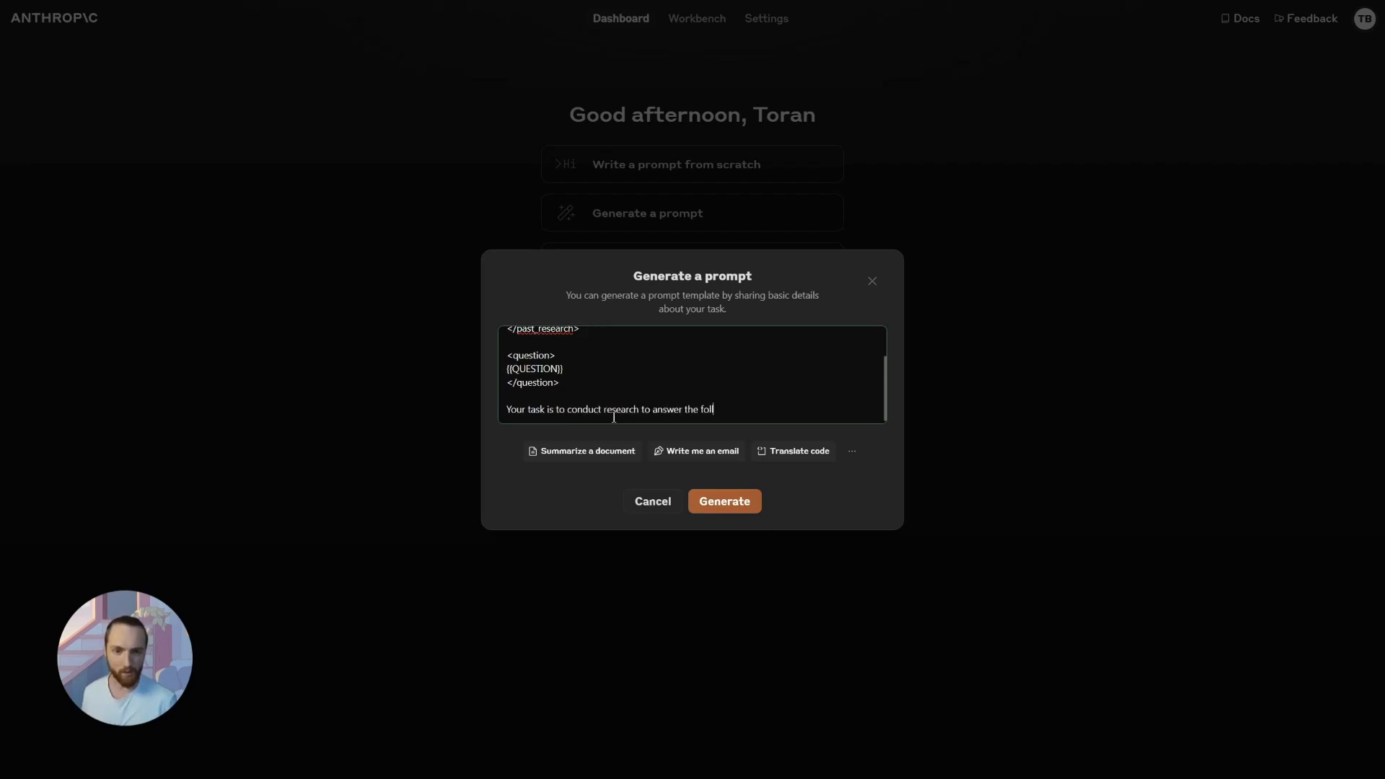
{"action": "type", "text": "lowing question. Your previous research (if any"}
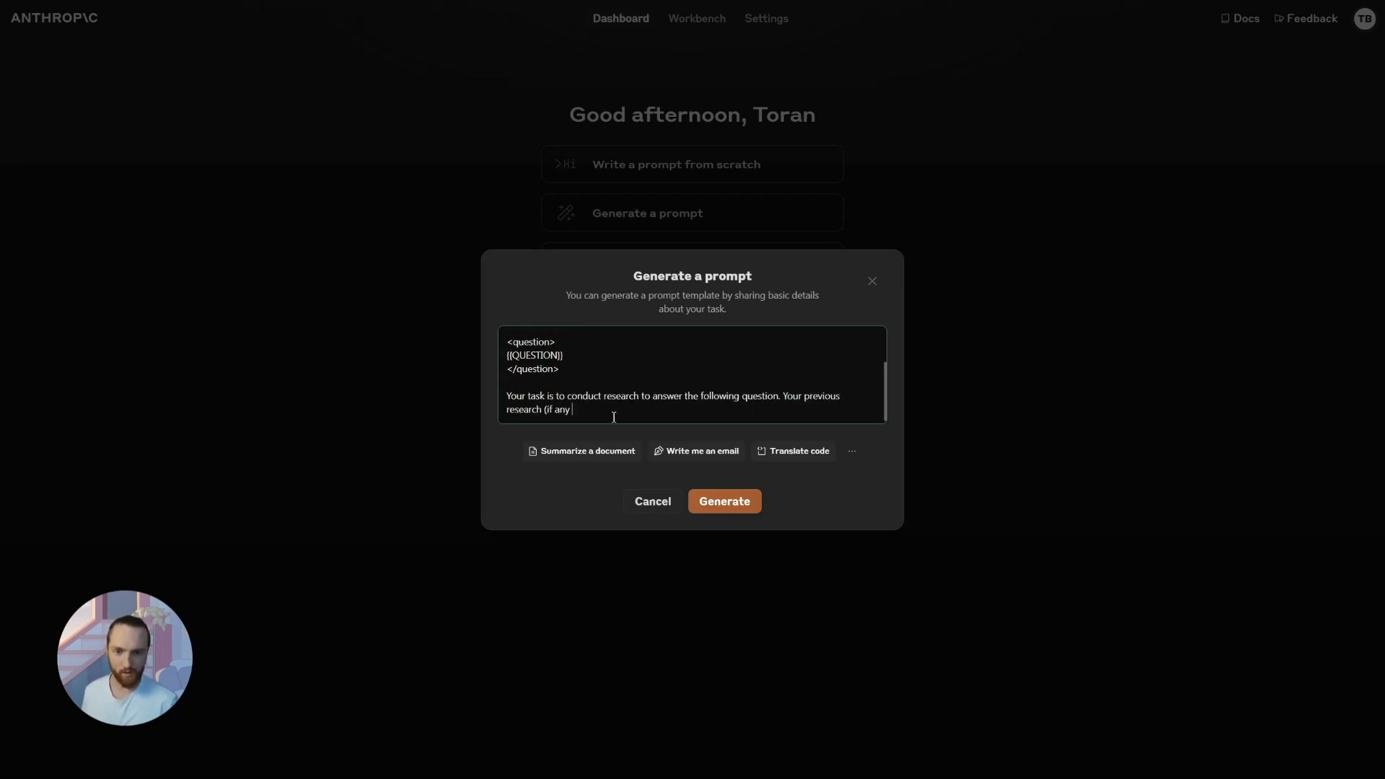
{"action": "type", "text": "is shown above."}
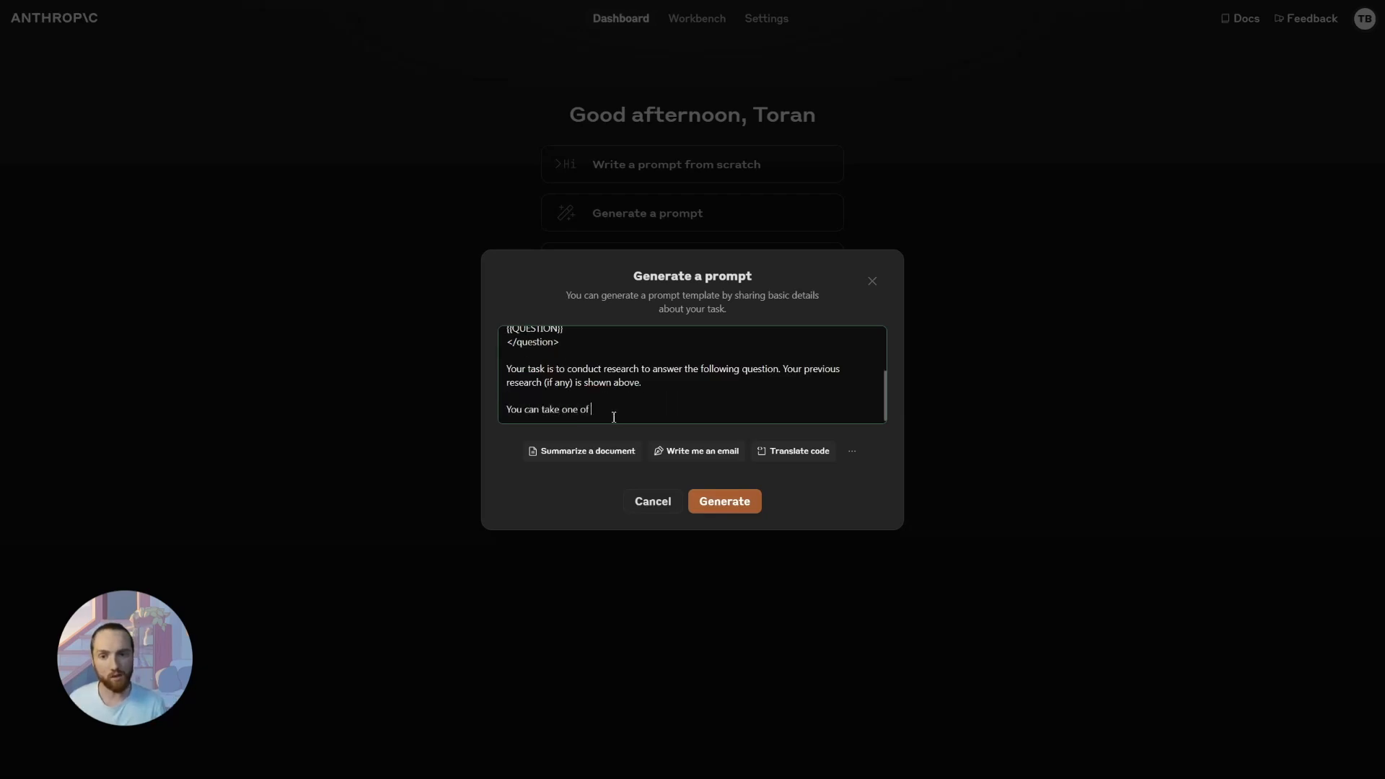
{"action": "type", "text": "two actgions"}
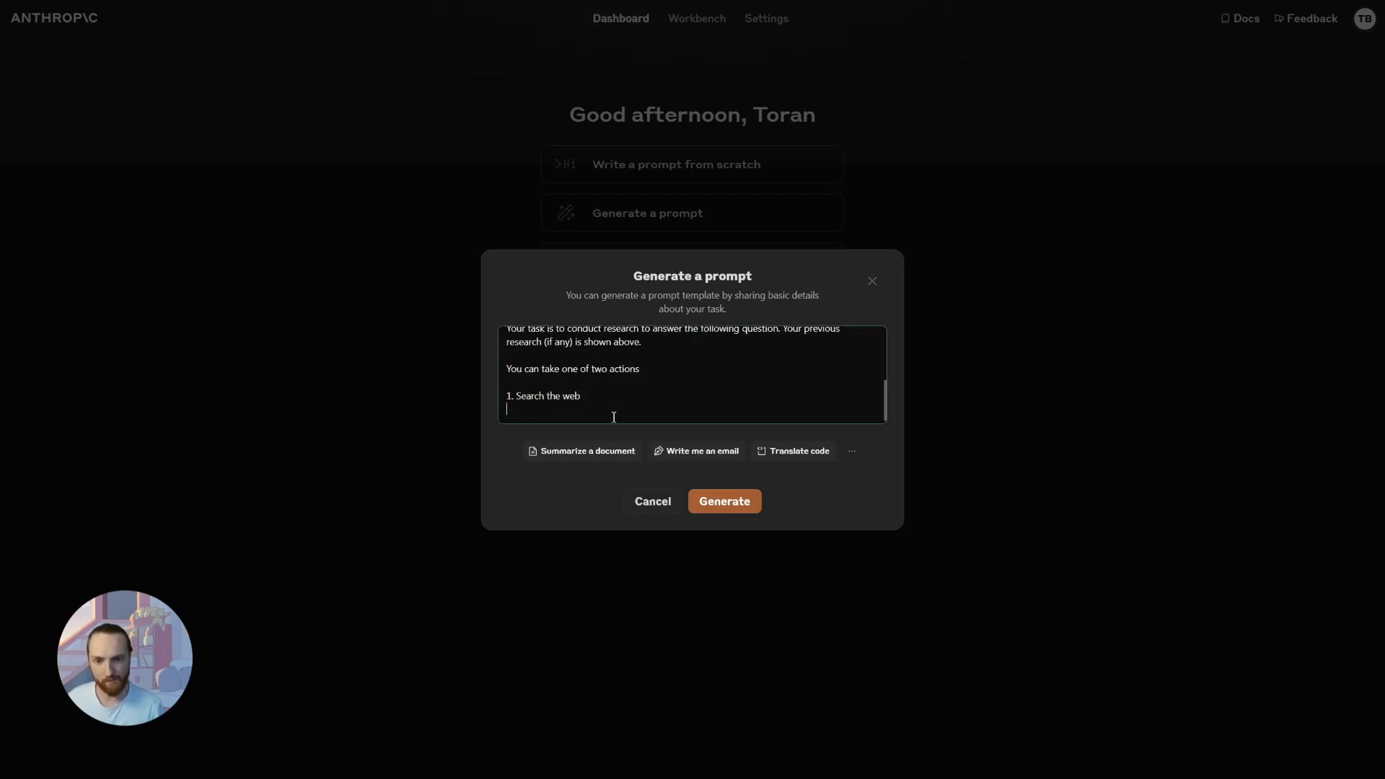
{"action": "type", "text": "2."}
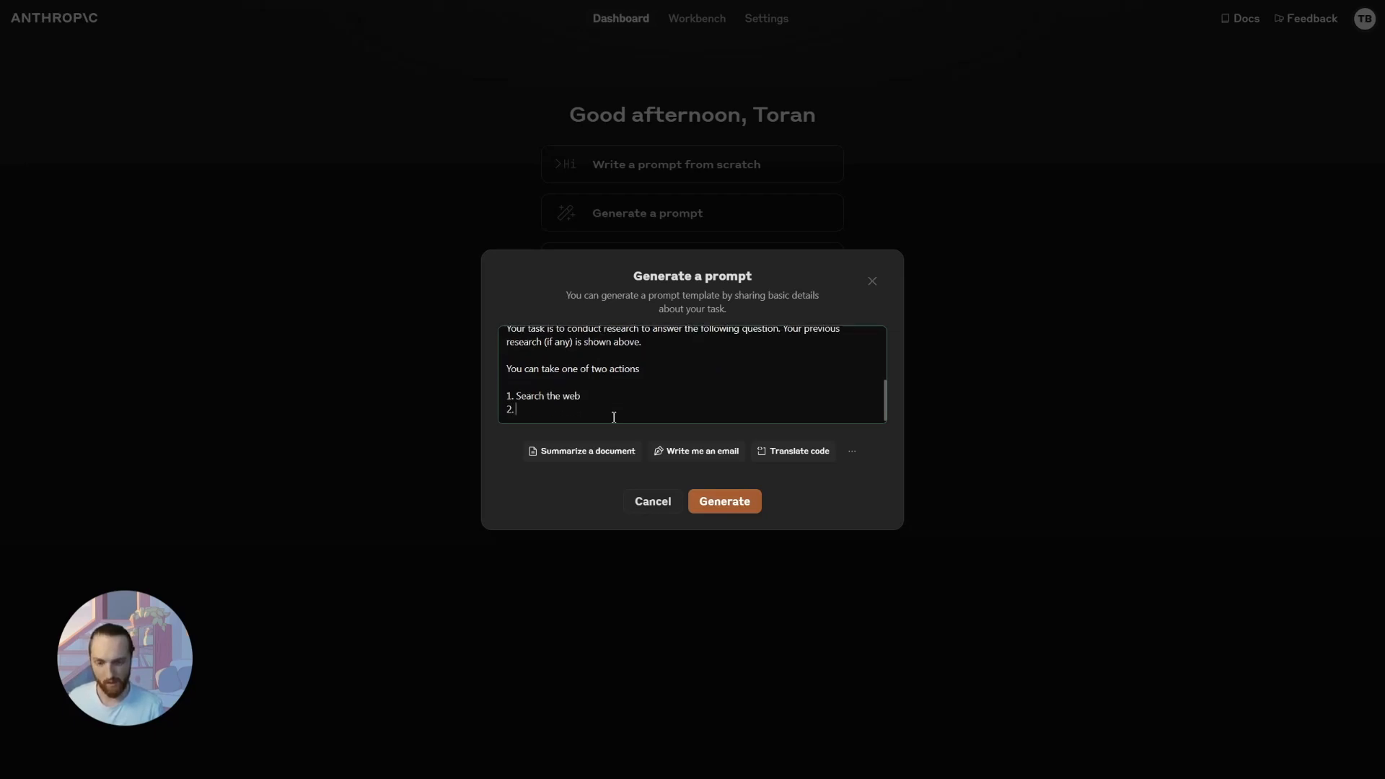
{"action": "type", "text": "Provide"}
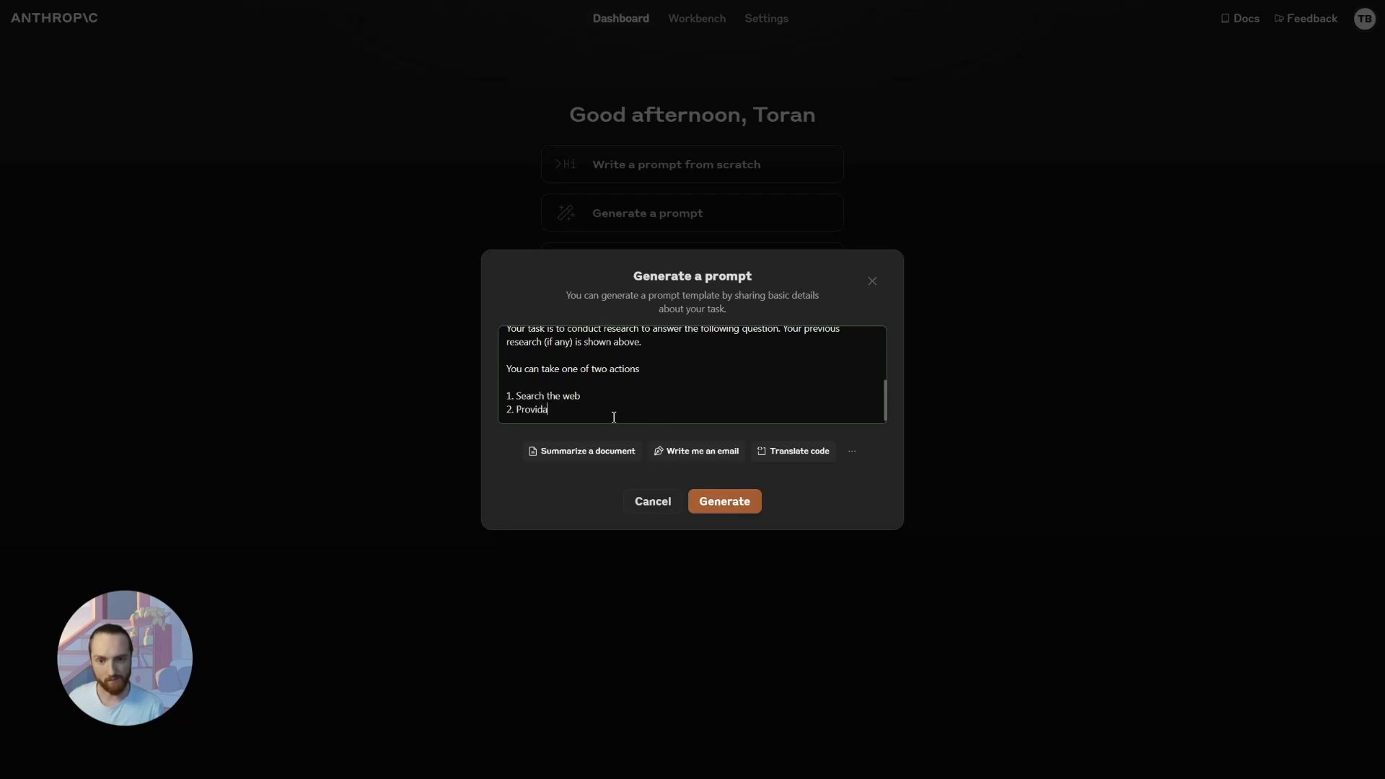
{"action": "type", "text": "Final answer"}
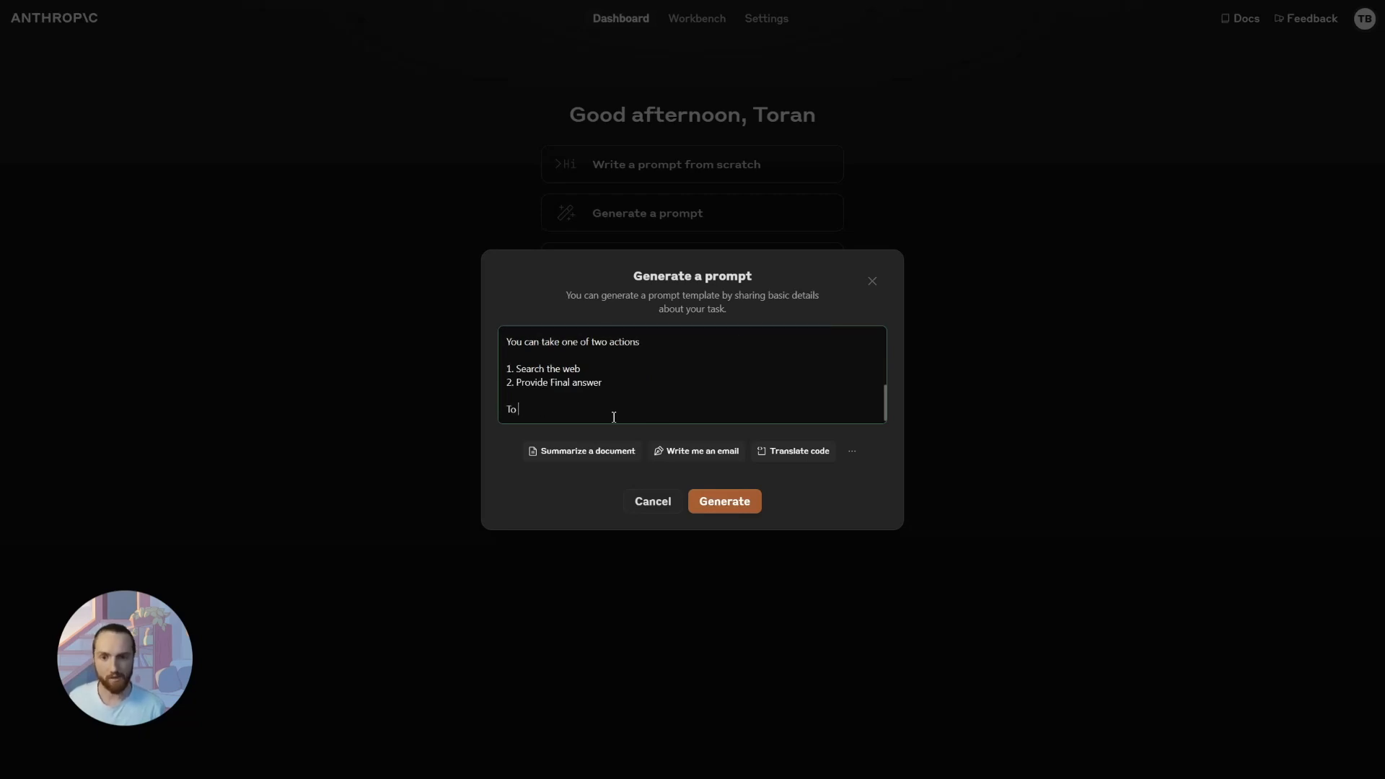
Step: Add that to use an action, write its corresponding XML tag with the action's input
{"action": "type", "text": "use an"}
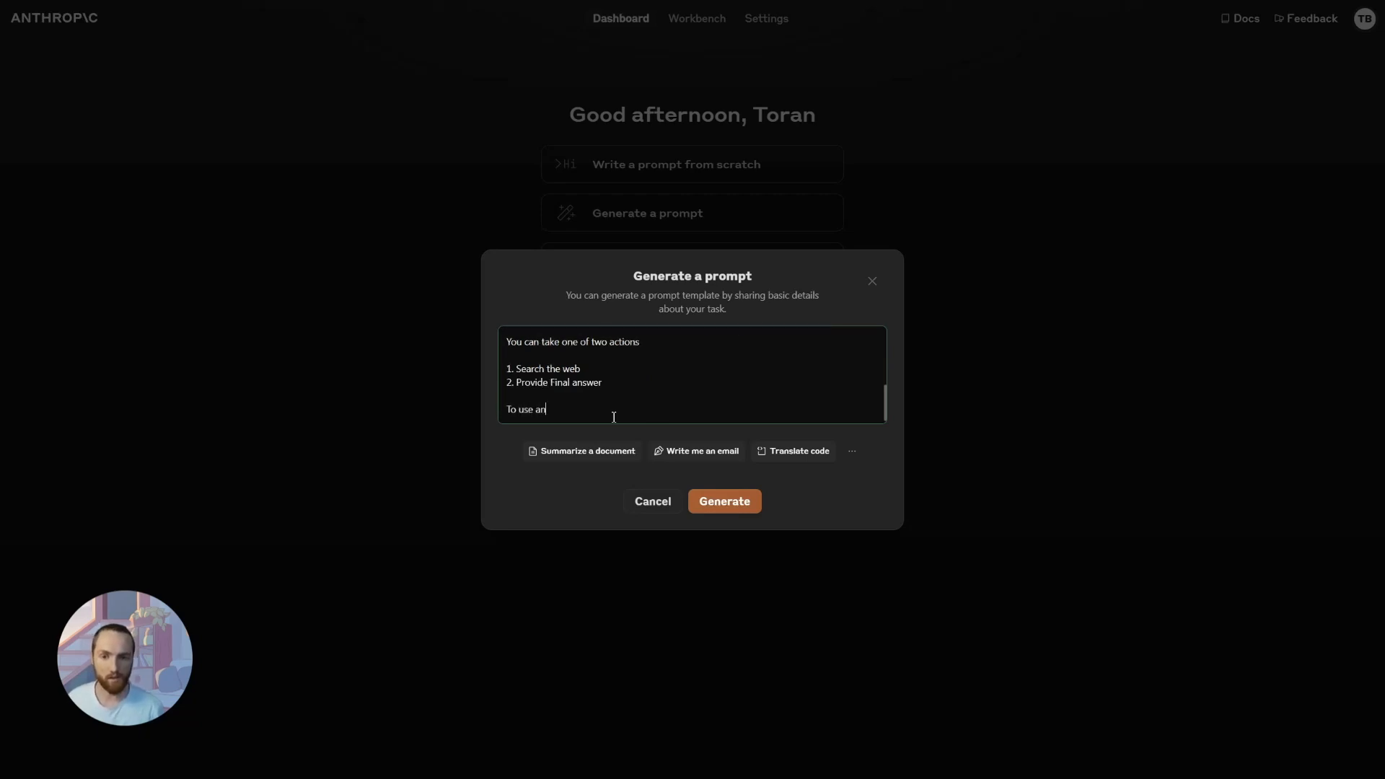
{"action": "type", "text": "action, write it's c"}
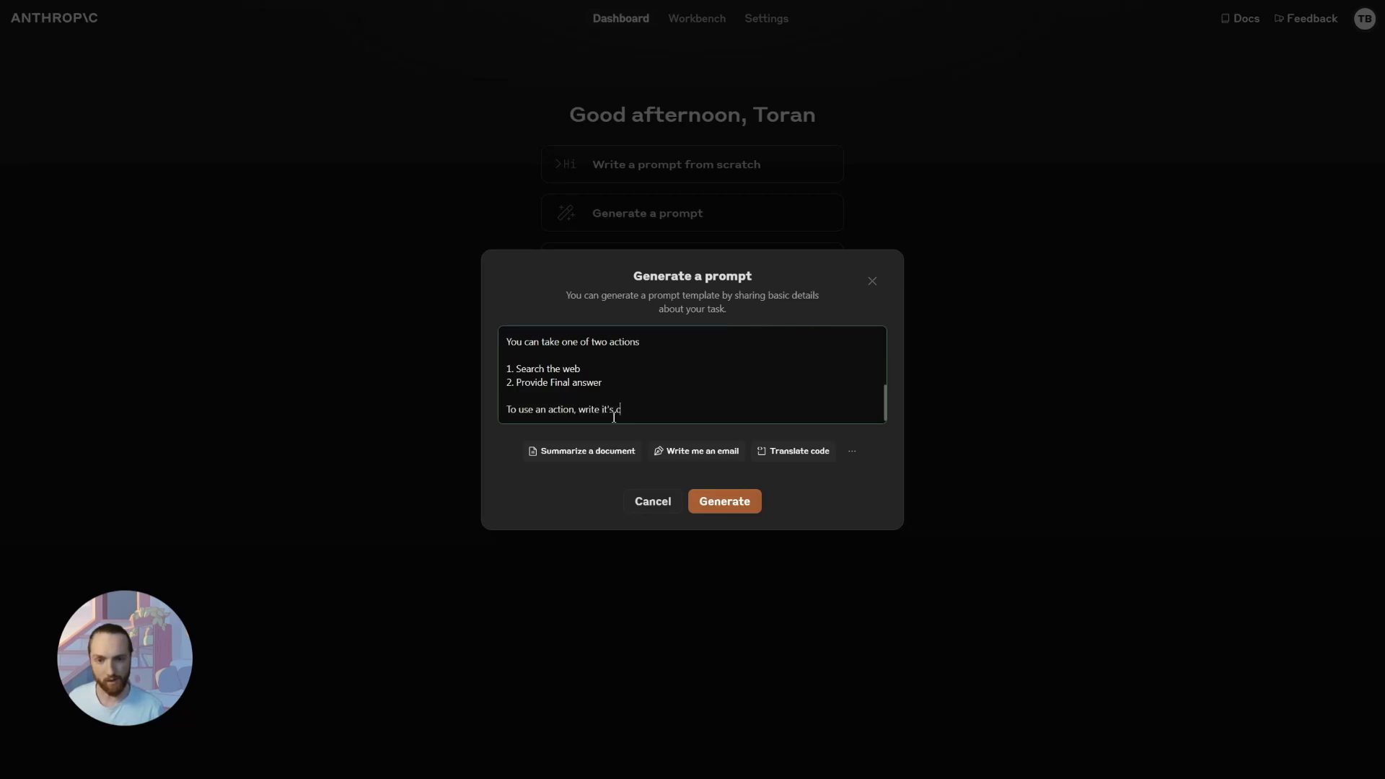
{"action": "type", "text": "orresponding XML"}
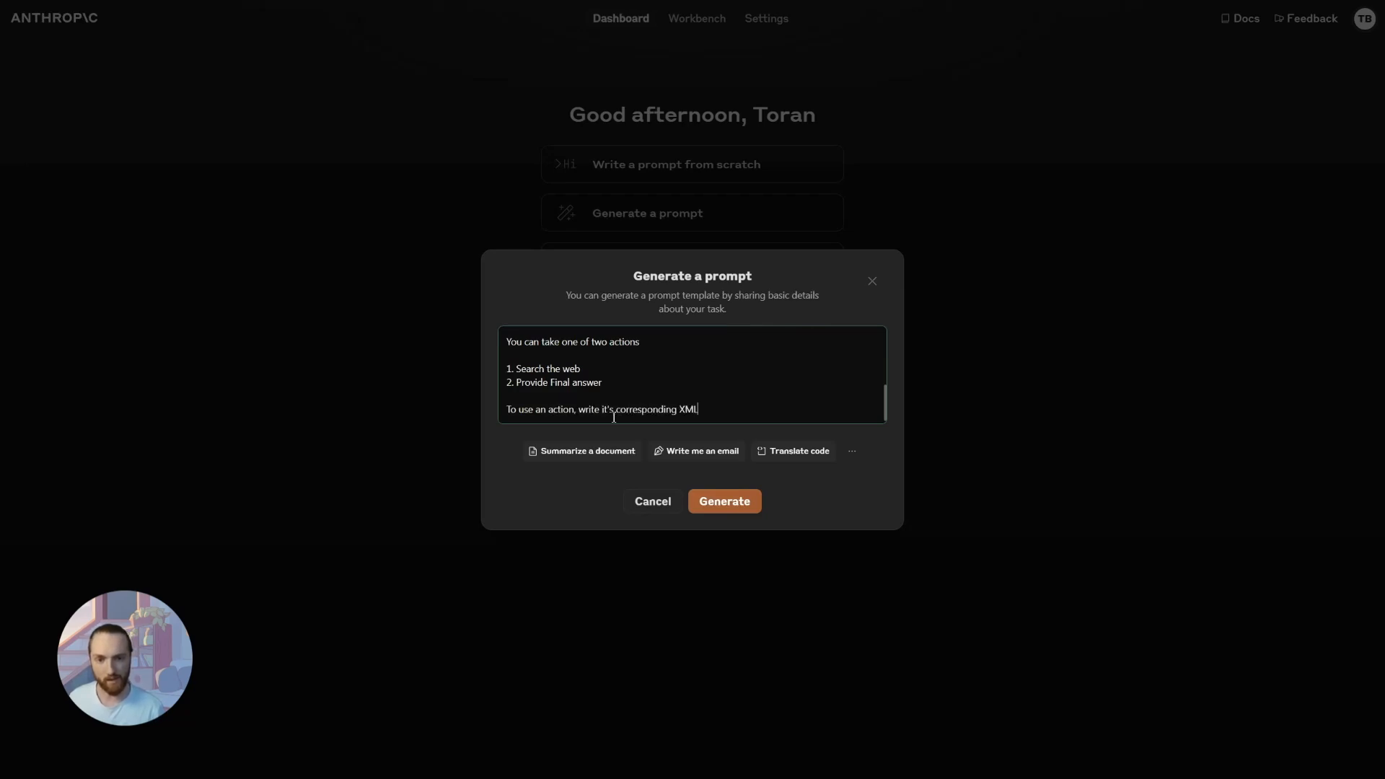
{"action": "type", "text": "tag with the"}
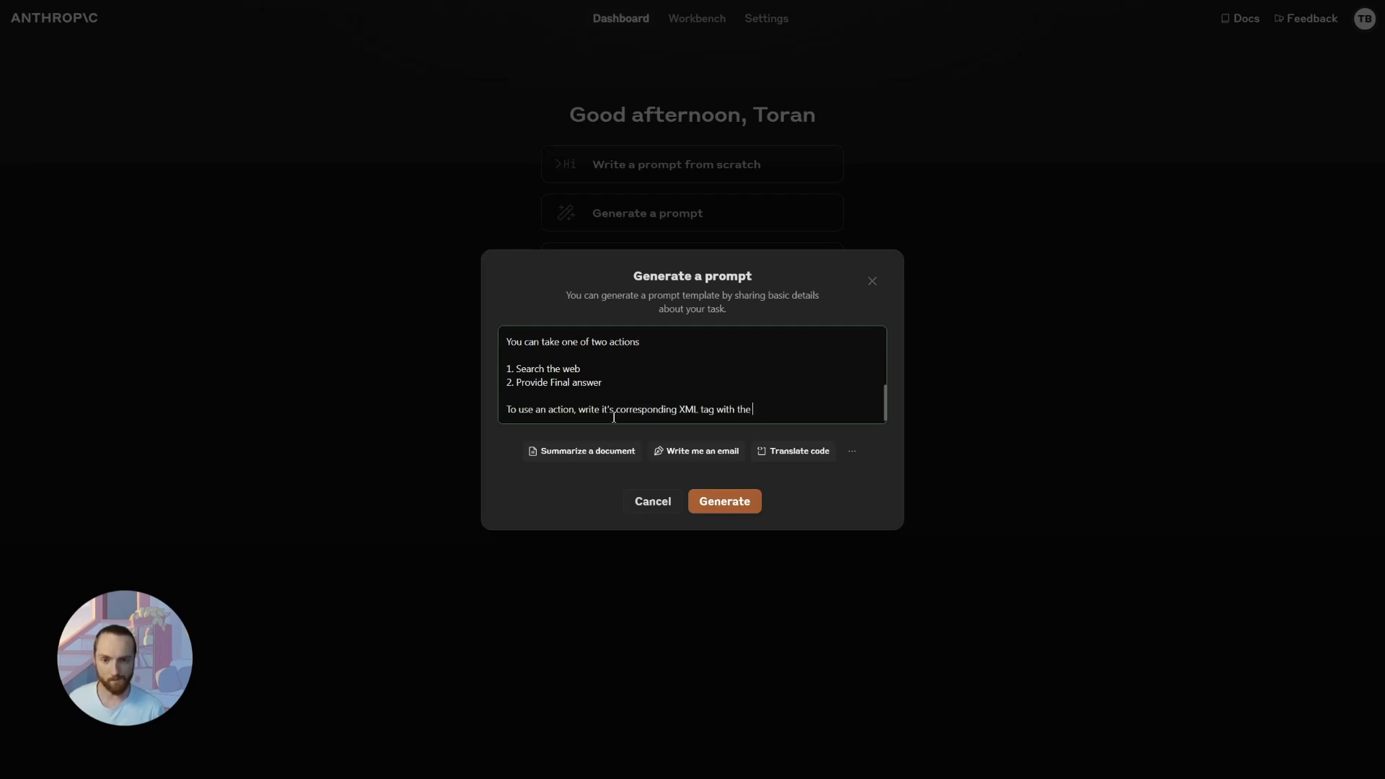
{"action": "type", "text": "action's in put inside it."}
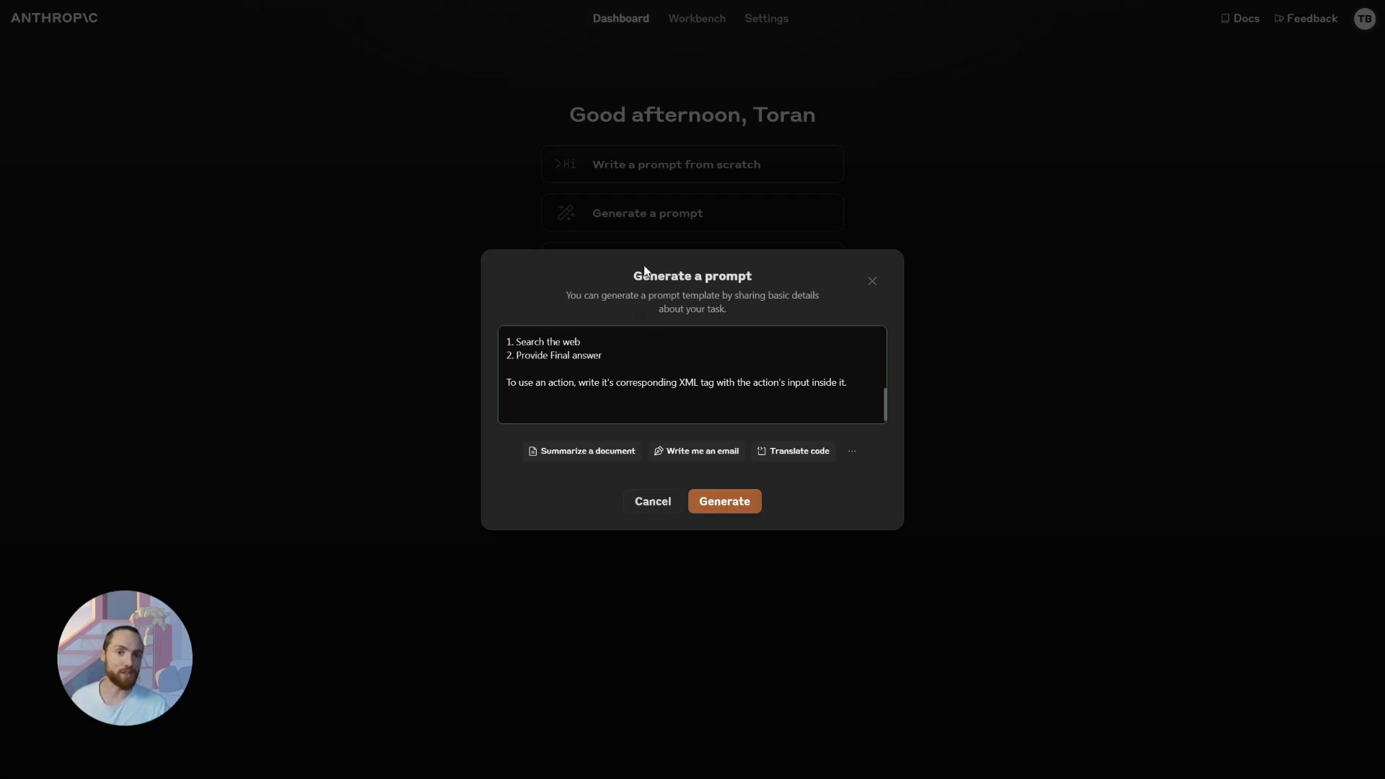
{"action": "left_click", "coordinate": [650, 327]}
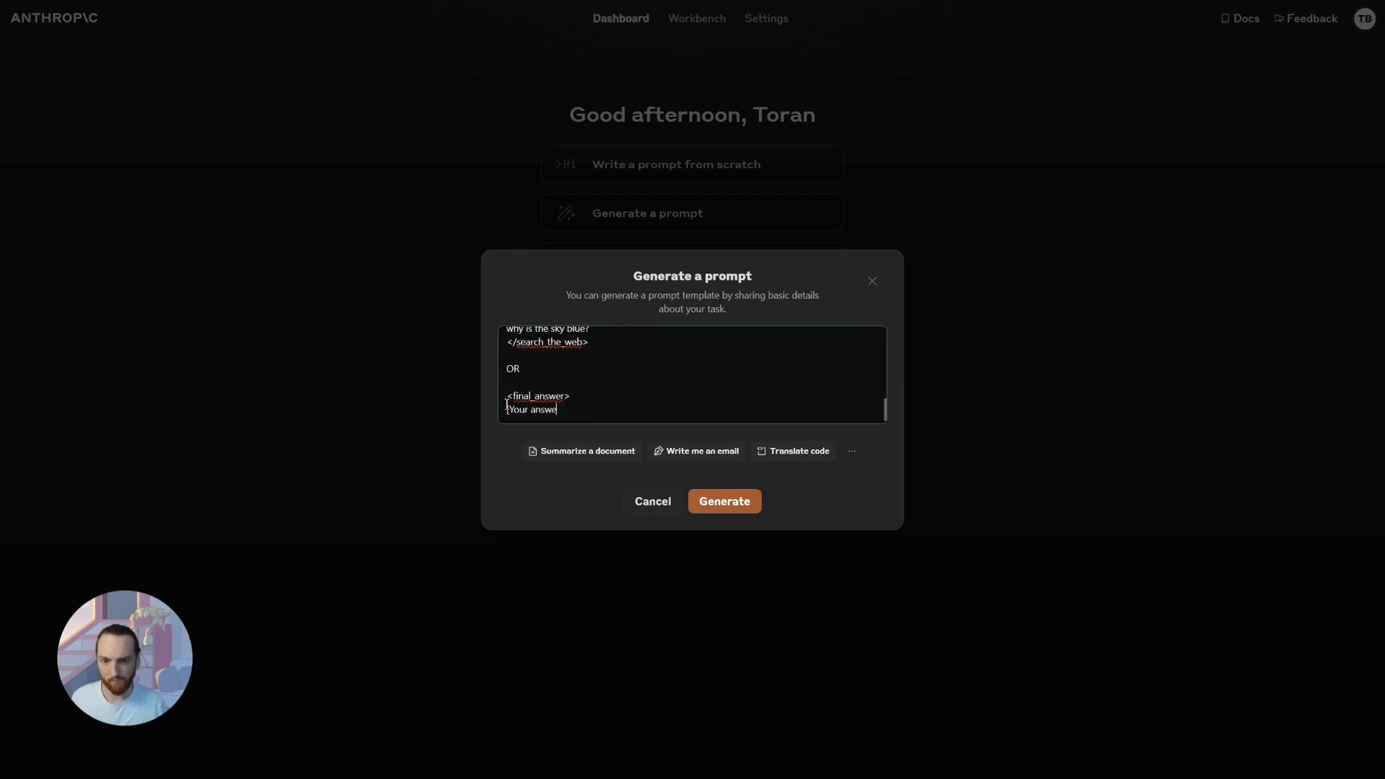
{"action": "left_click", "coordinate": [723, 501]}
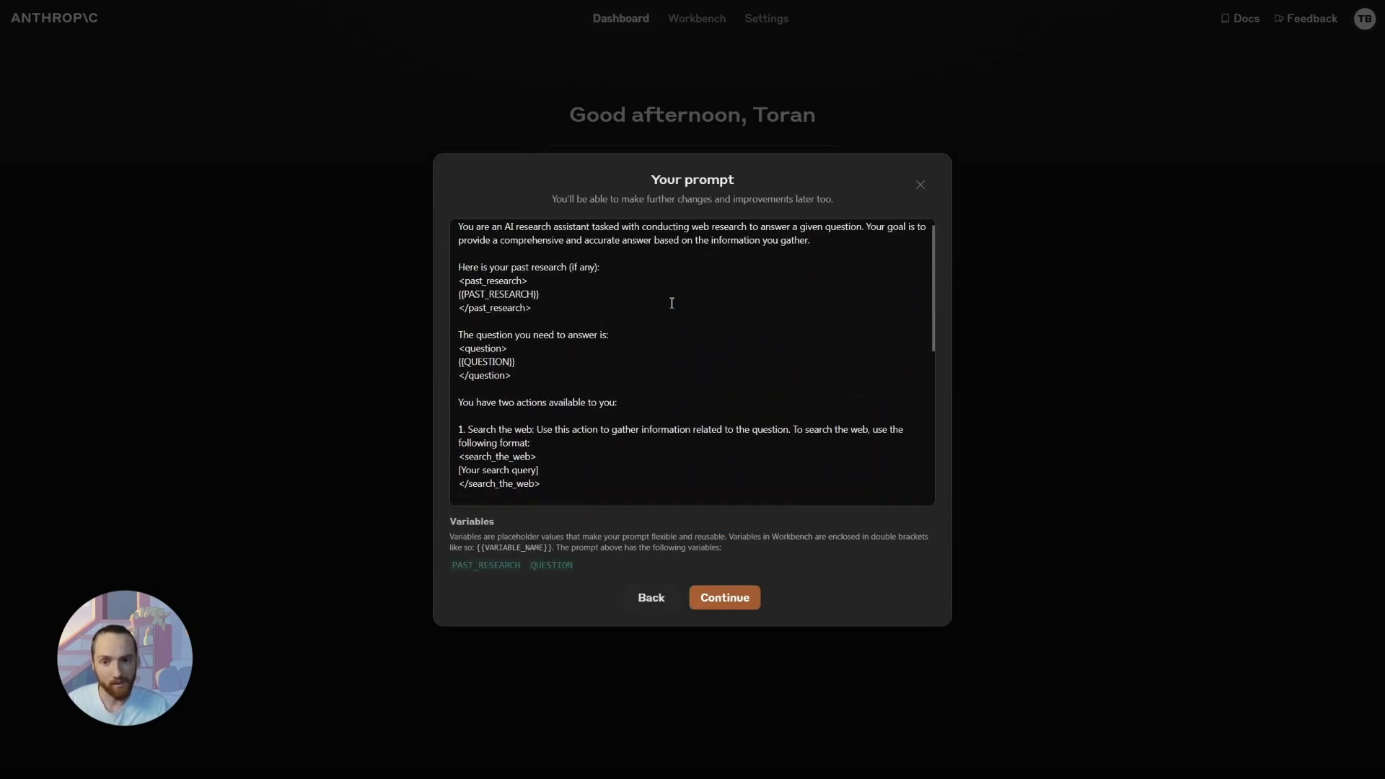
{"action": "scroll", "scroll_direction": "down", "scroll_amount": 3}
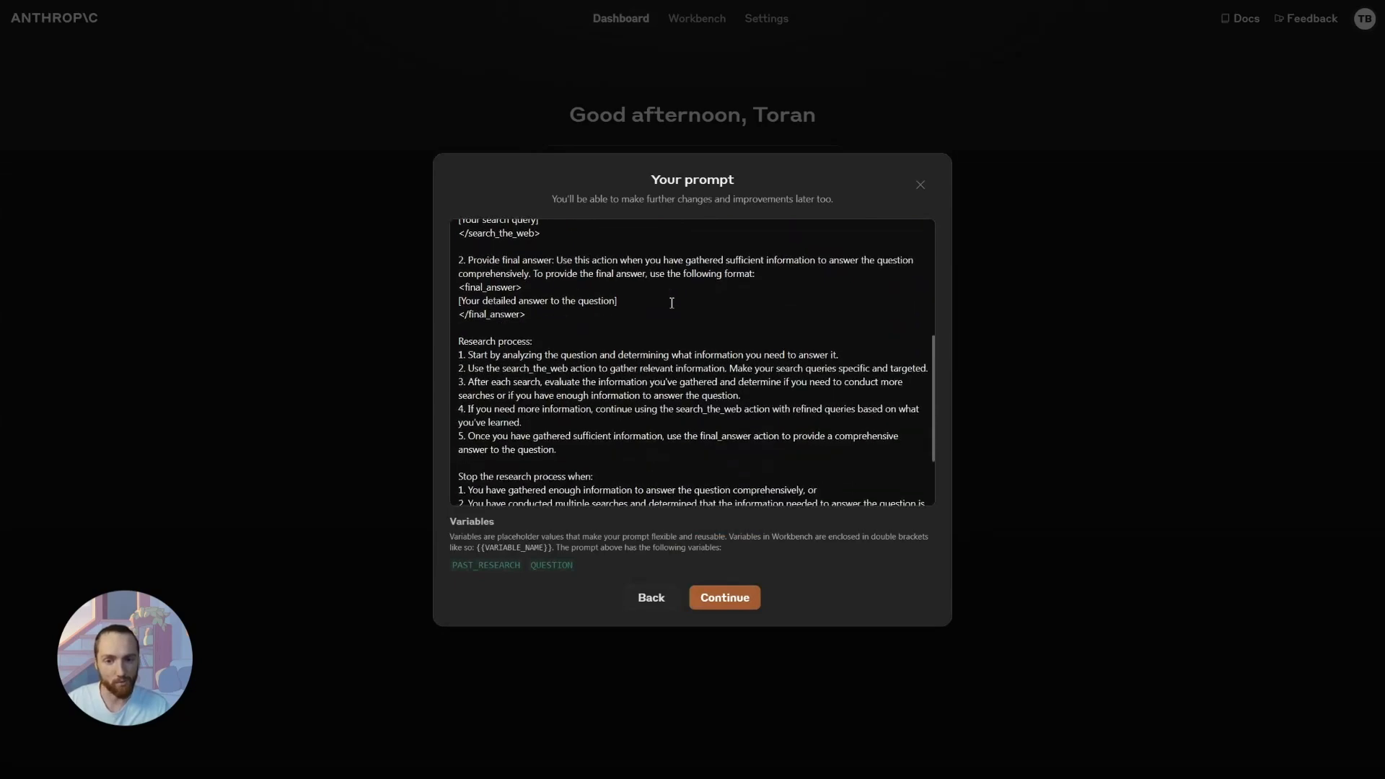
{"action": "scroll", "scroll_direction": "down", "scroll_amount": 3}
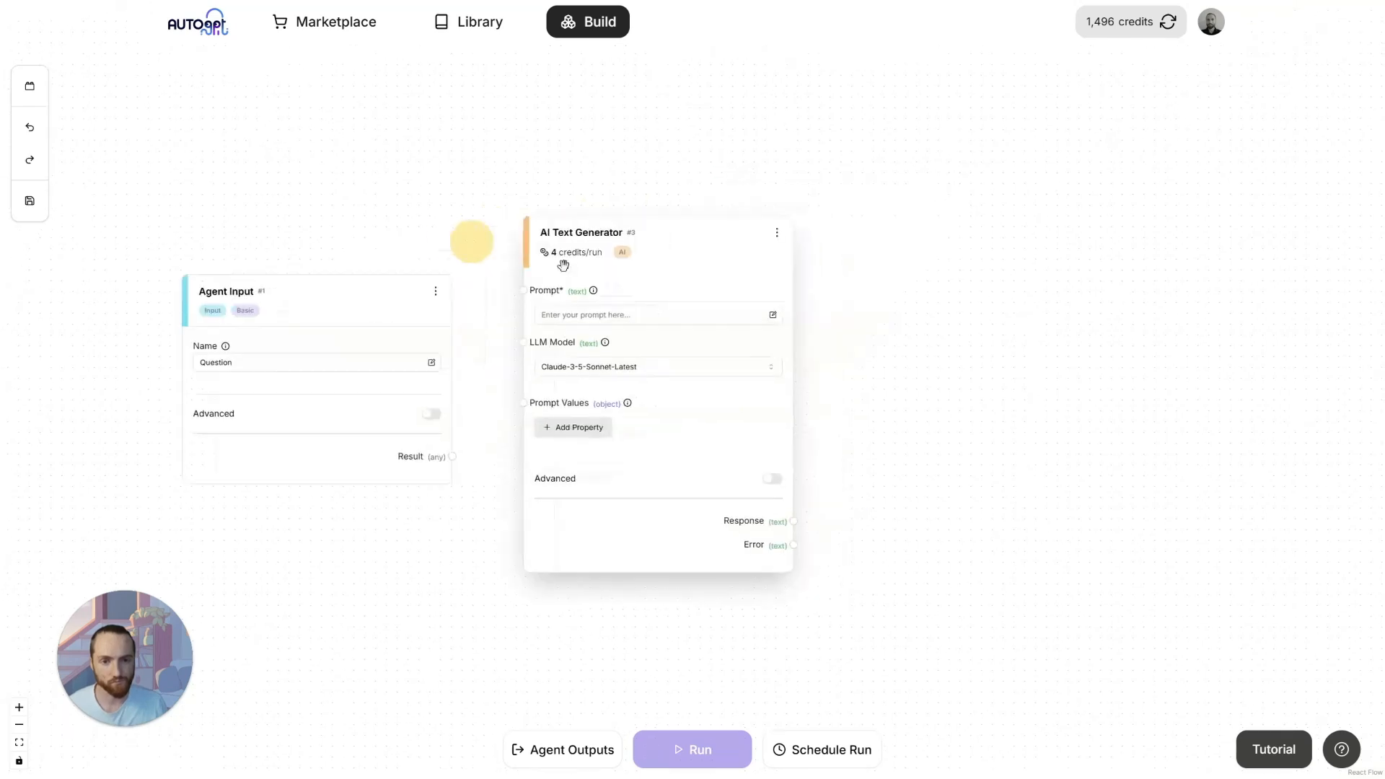
Step: Paste the research prompt into the AI Text Generator, add a PAST_RESEARCH prompt value, and save
{"action": "left_click", "coordinate": [771, 314]}
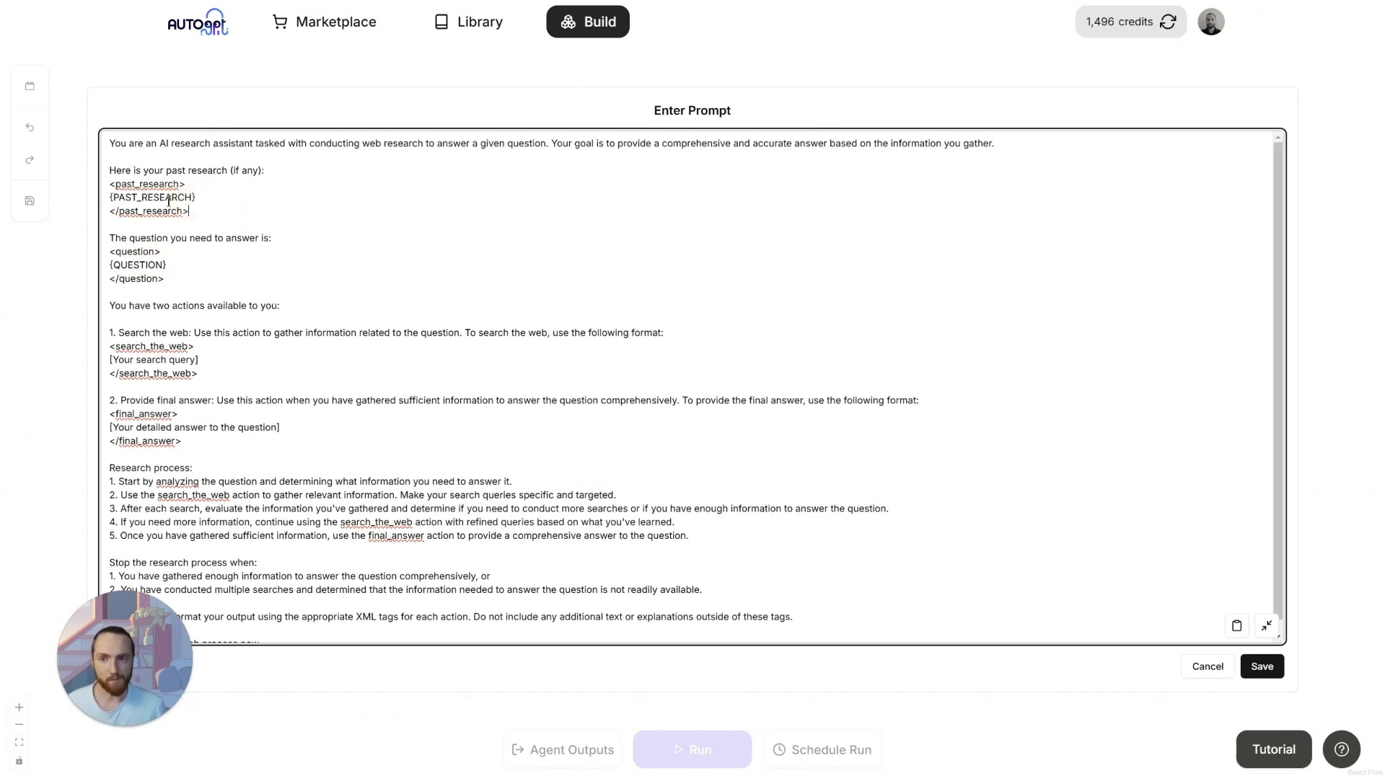
{"action": "double_click", "coordinate": [152, 198]}
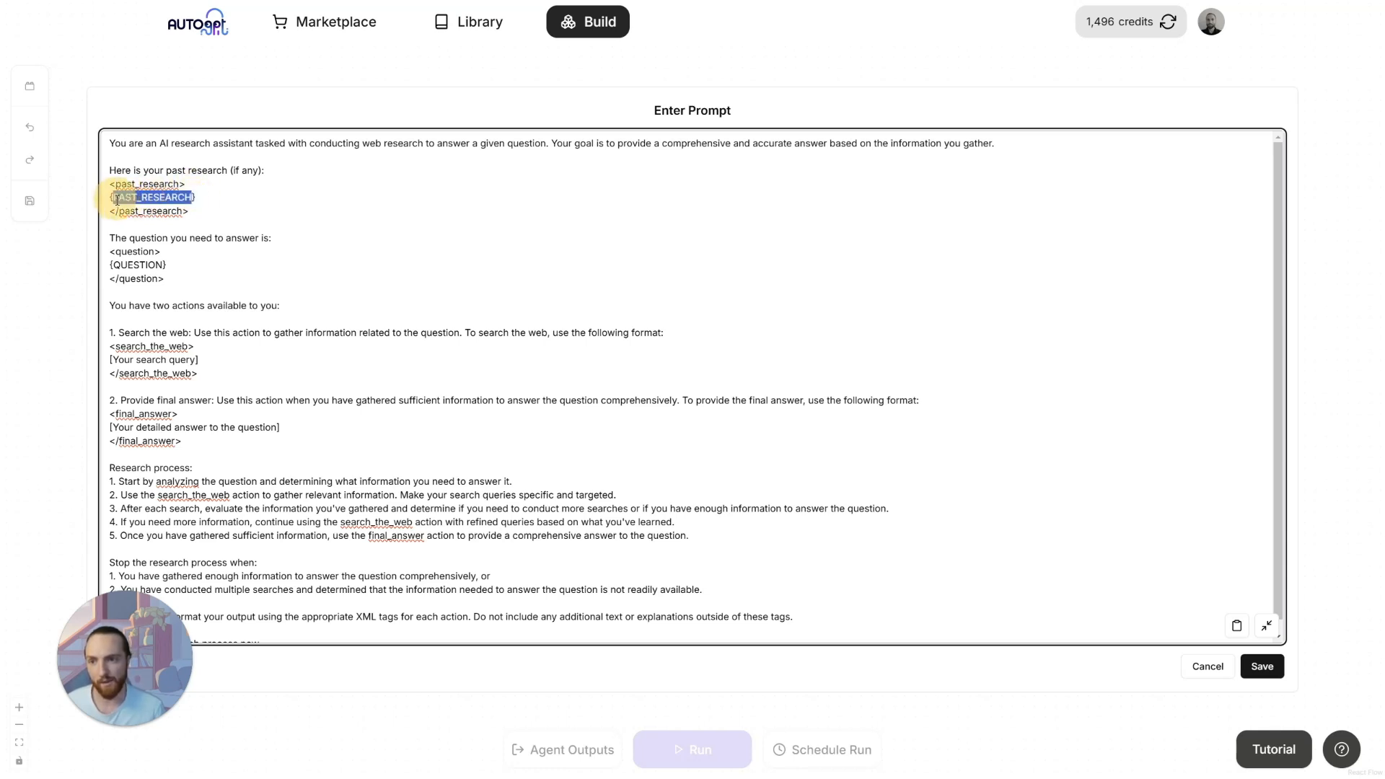
{"action": "left_click", "coordinate": [1206, 667]}
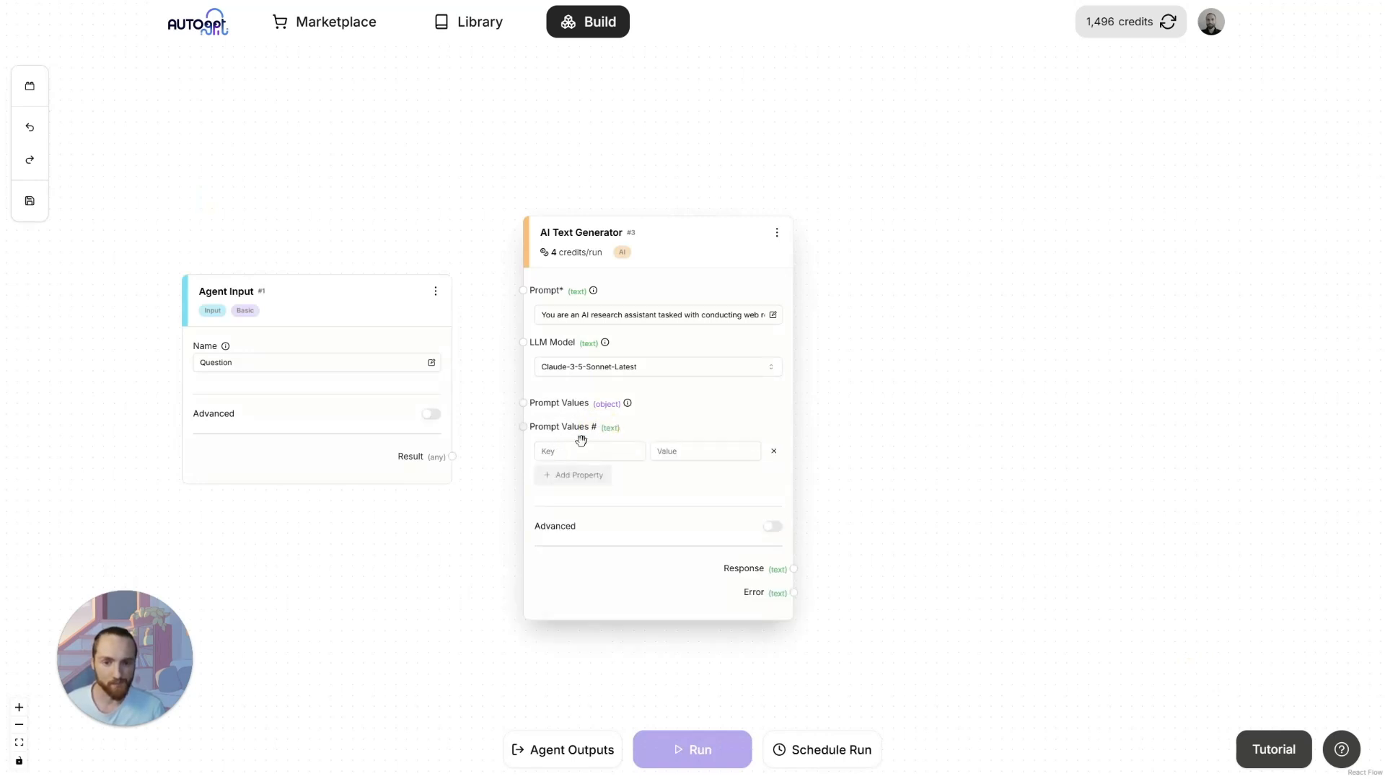
{"action": "type", "text": "PAST_RESEARCH}"}
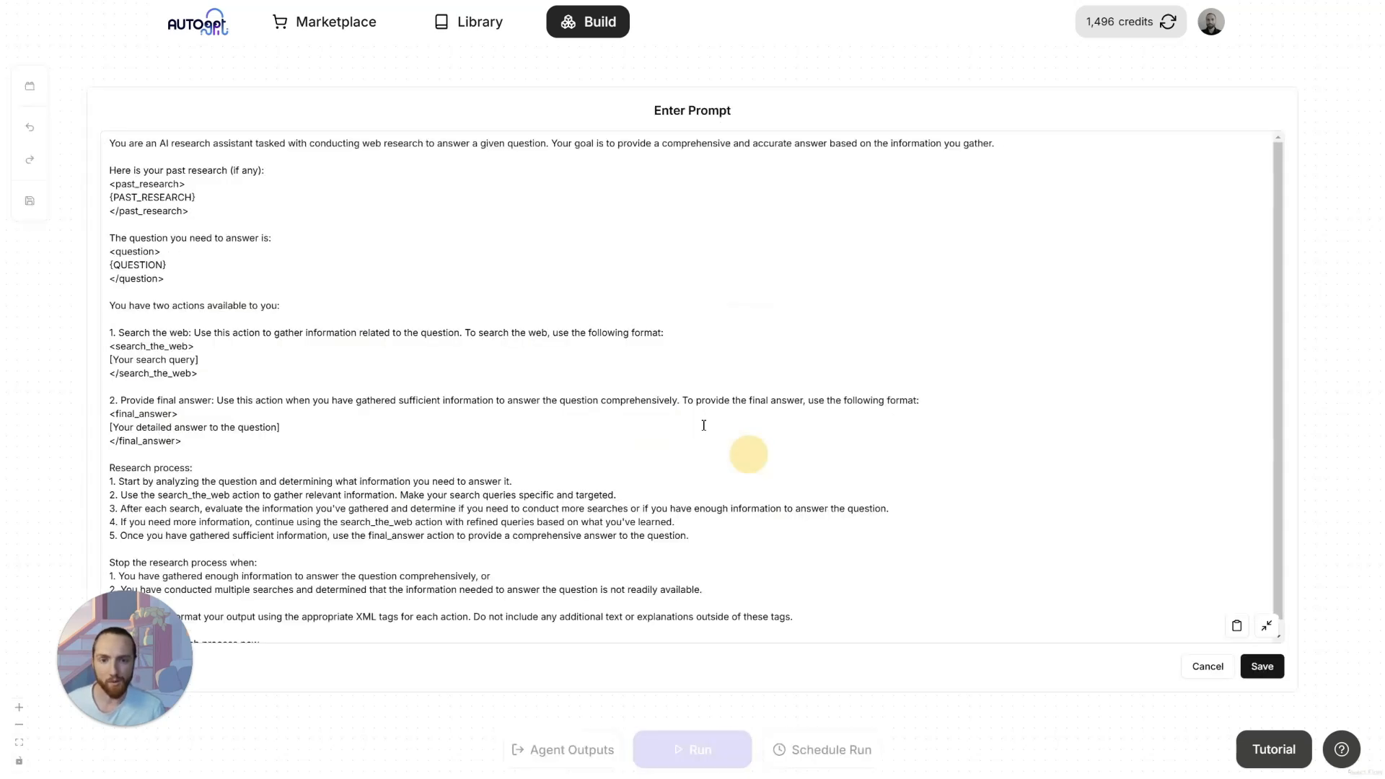
{"action": "double_click", "coordinate": [137, 266]}
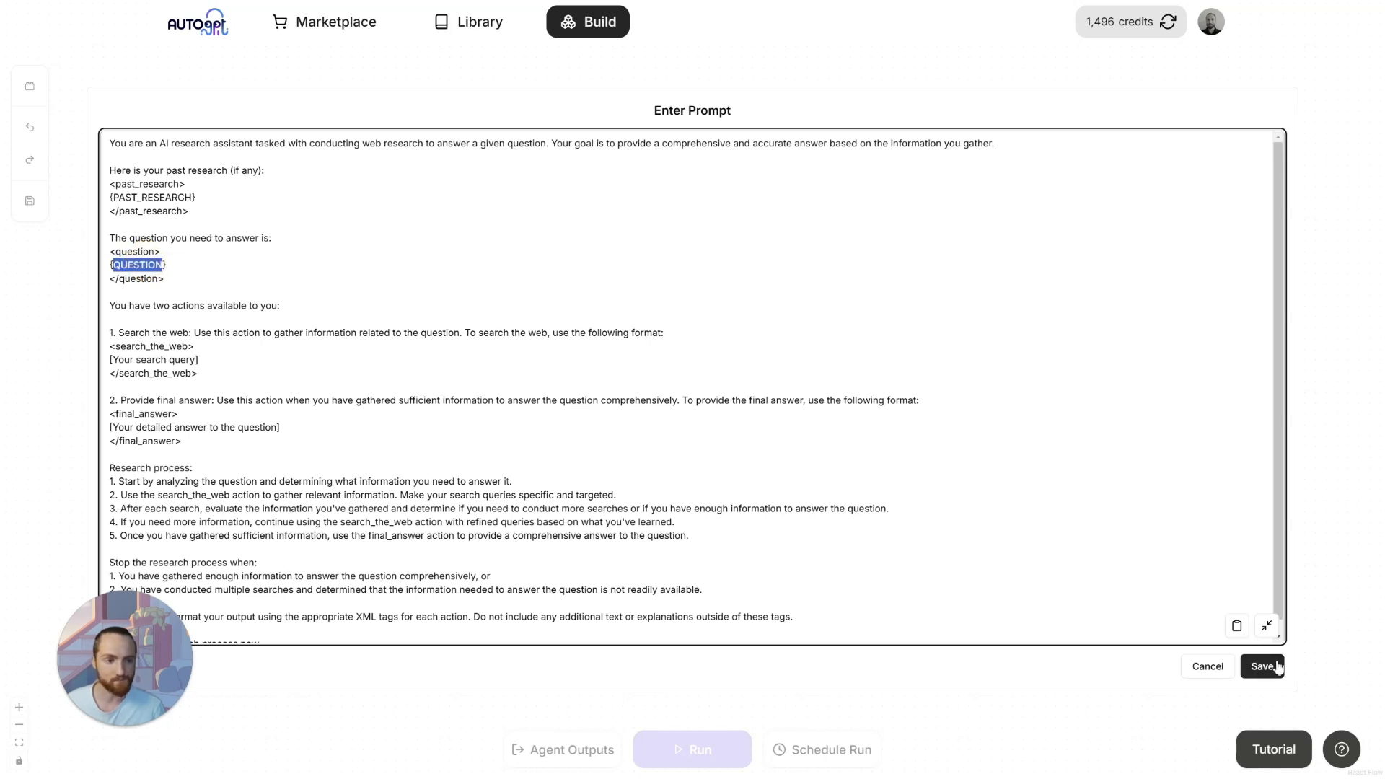
{"action": "left_click", "coordinate": [1262, 667]}
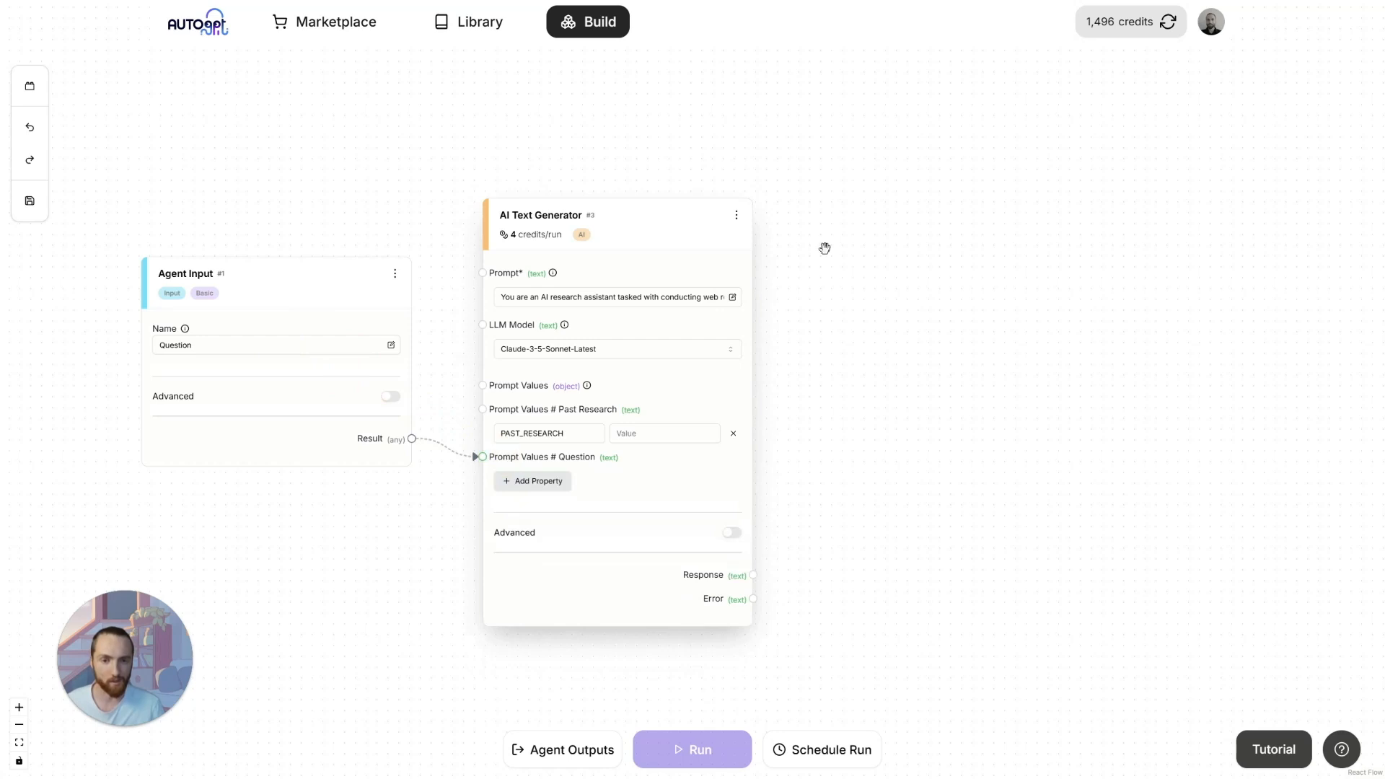
Step: Test-run the agent and check the generator returned a search_the_web query about Rayleigh scattering
{"action": "left_click", "coordinate": [691, 749]}
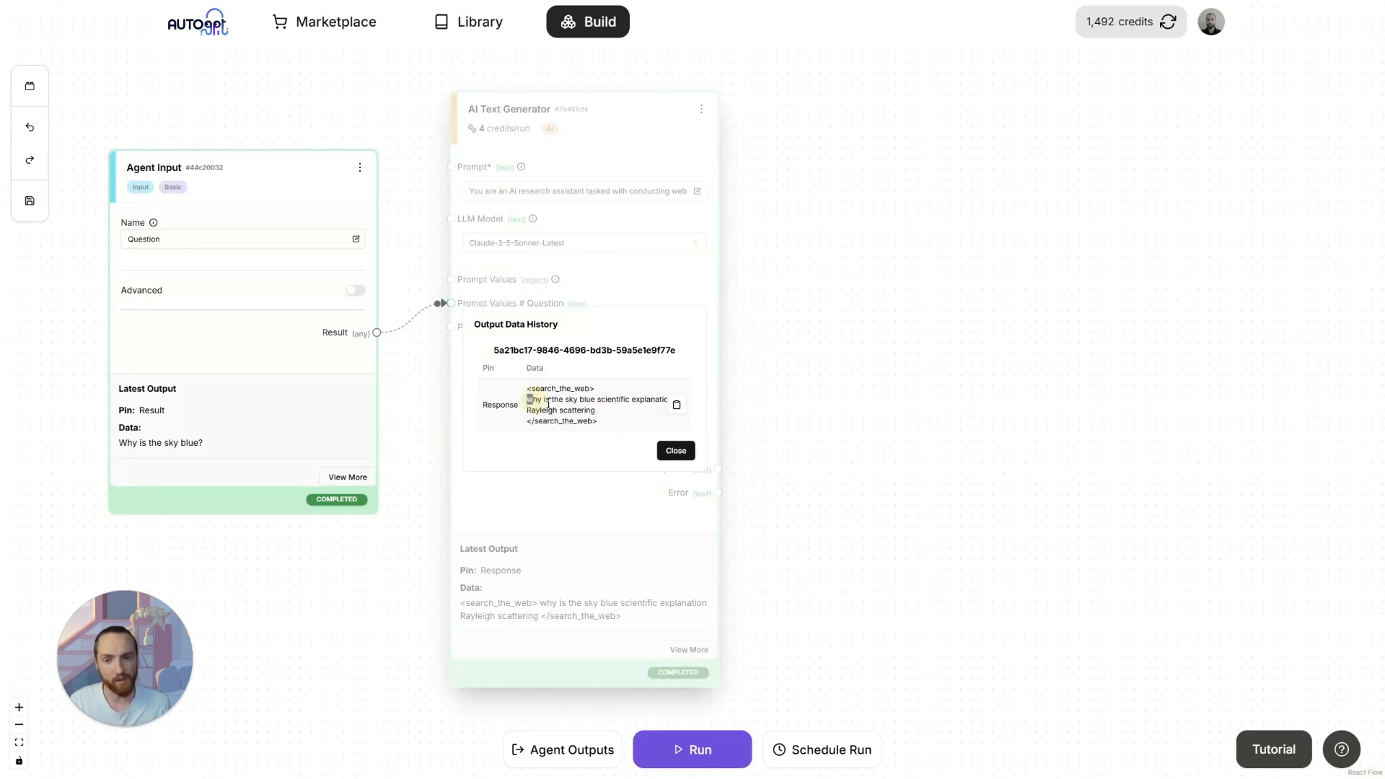
{"action": "left_click", "coordinate": [676, 451]}
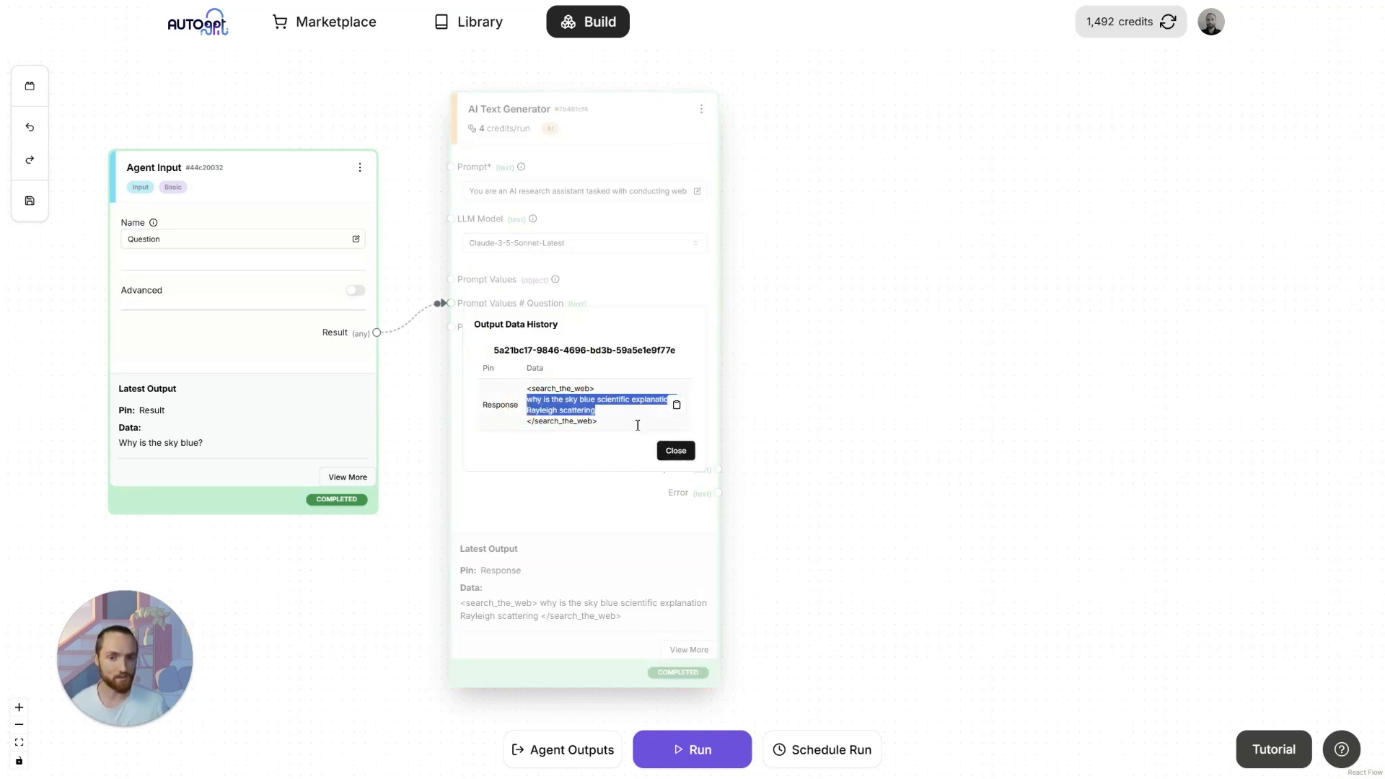
{"action": "left_click", "coordinate": [676, 451]}
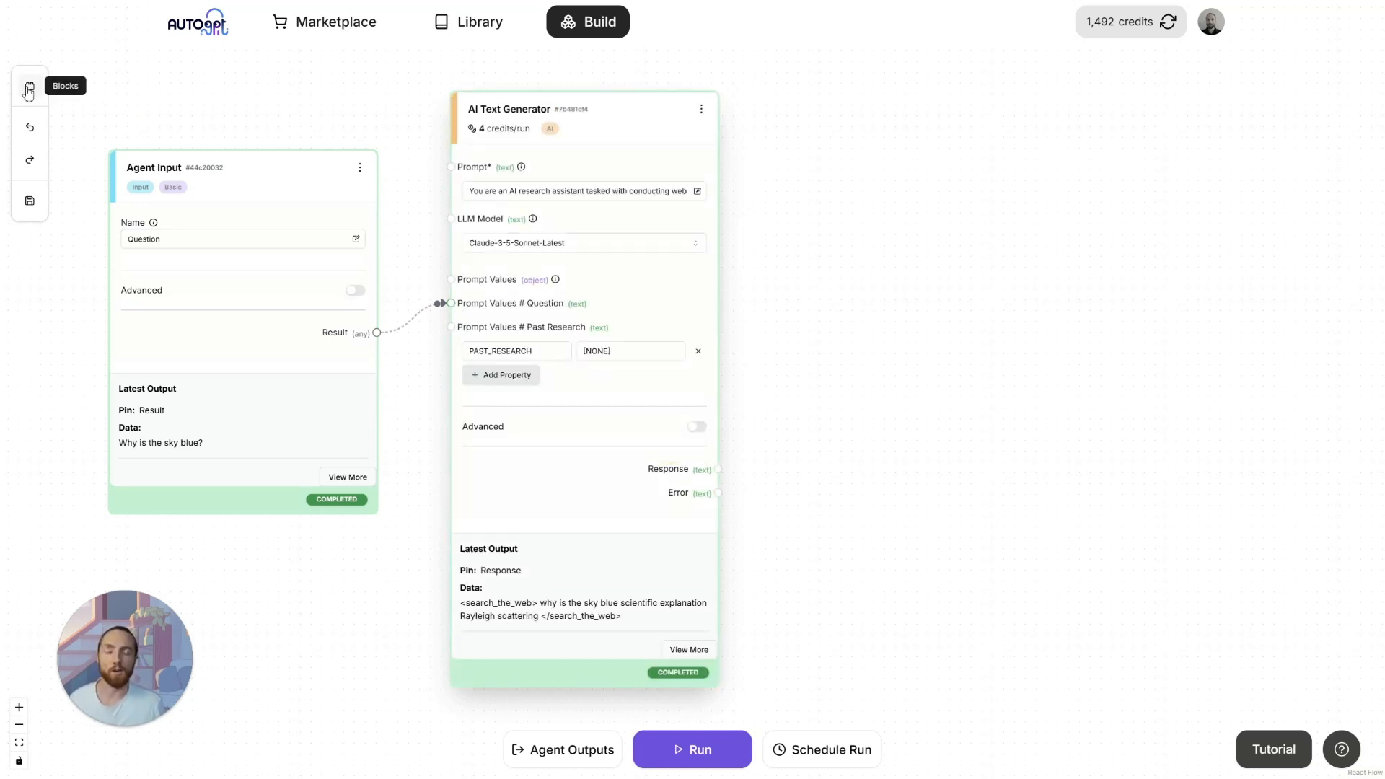
Step: Search blocks for 'extract', add Extract Text Information, and select the search_the_web tag in the prompt
{"action": "left_click", "coordinate": [29, 85]}
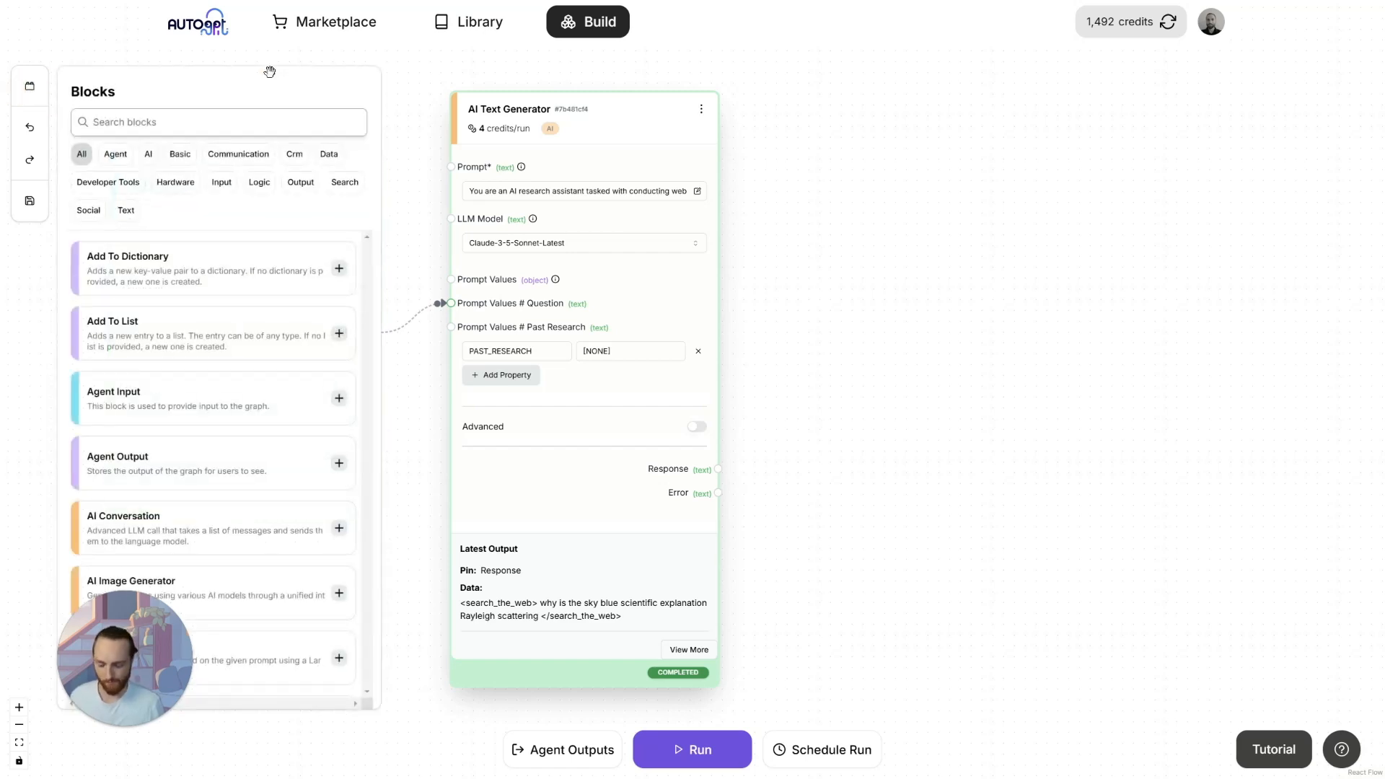
{"action": "type", "text": "extract"}
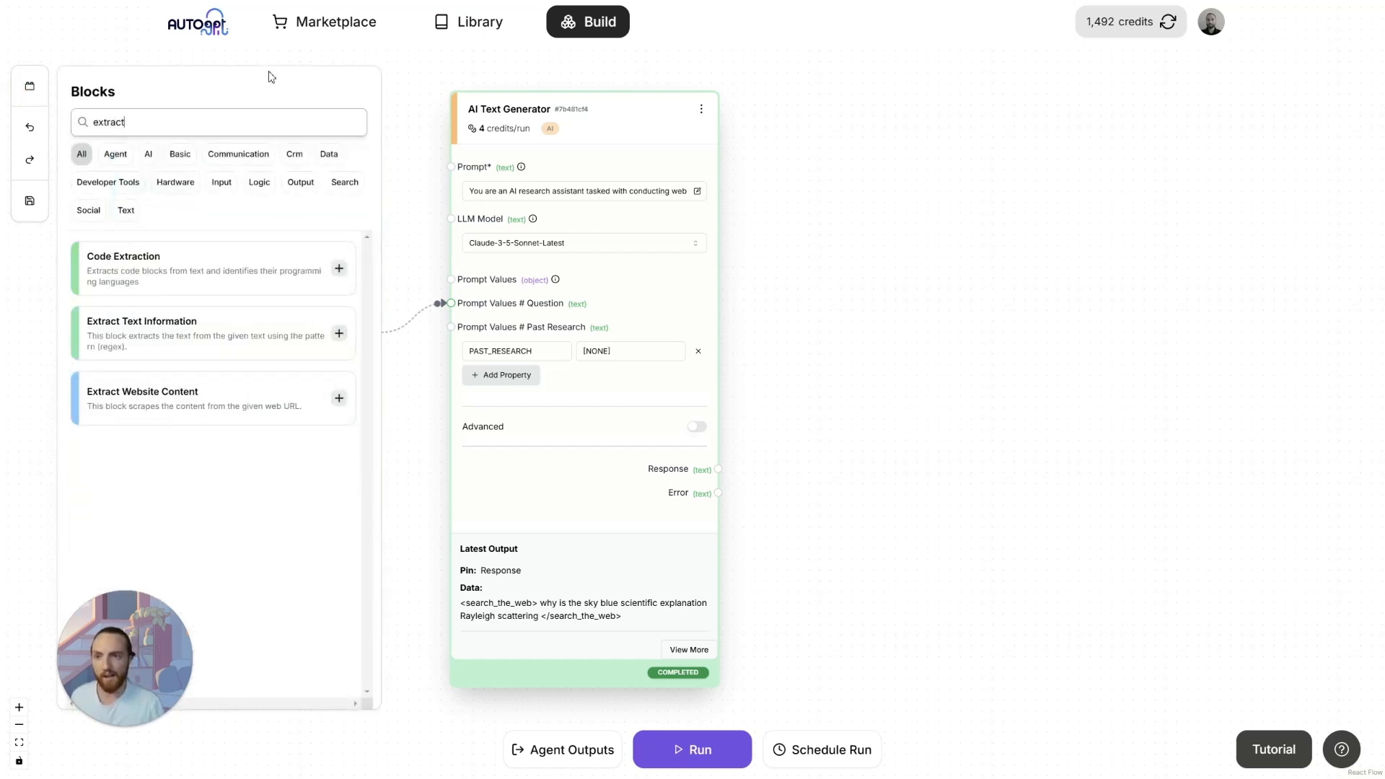
{"action": "left_click", "coordinate": [338, 333]}
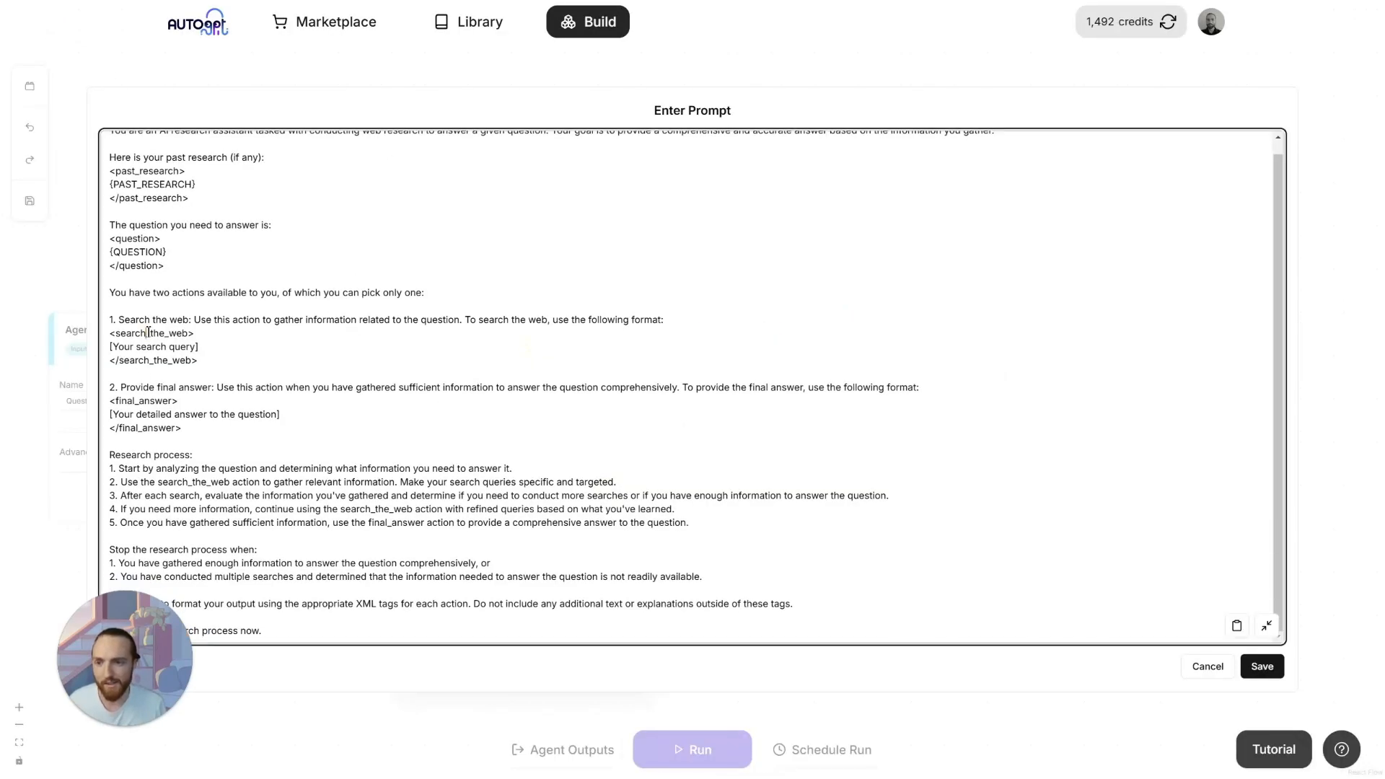
{"action": "double_click", "coordinate": [150, 333]}
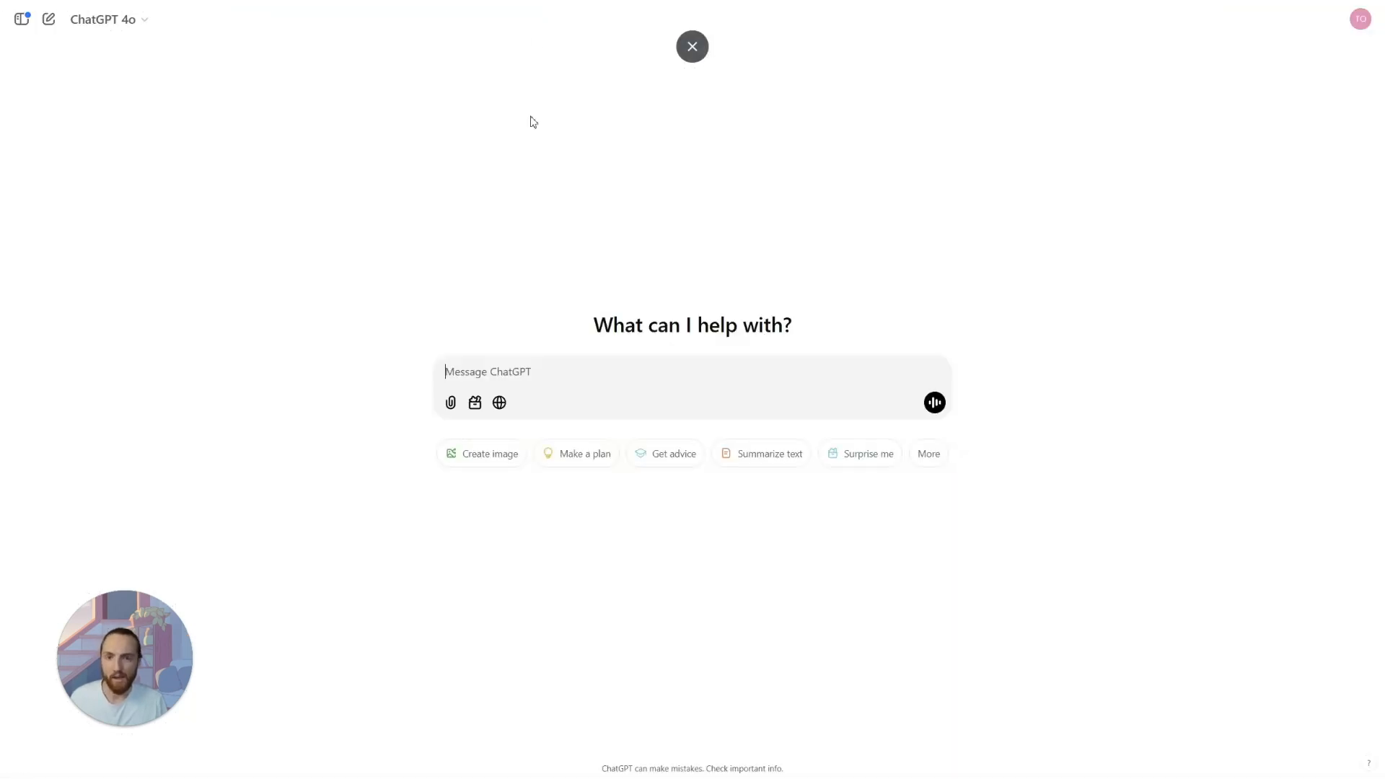
Step: Ask ChatGPT to write a regex for the text between search_the_web tags
{"action": "type", "text": "Write me"}
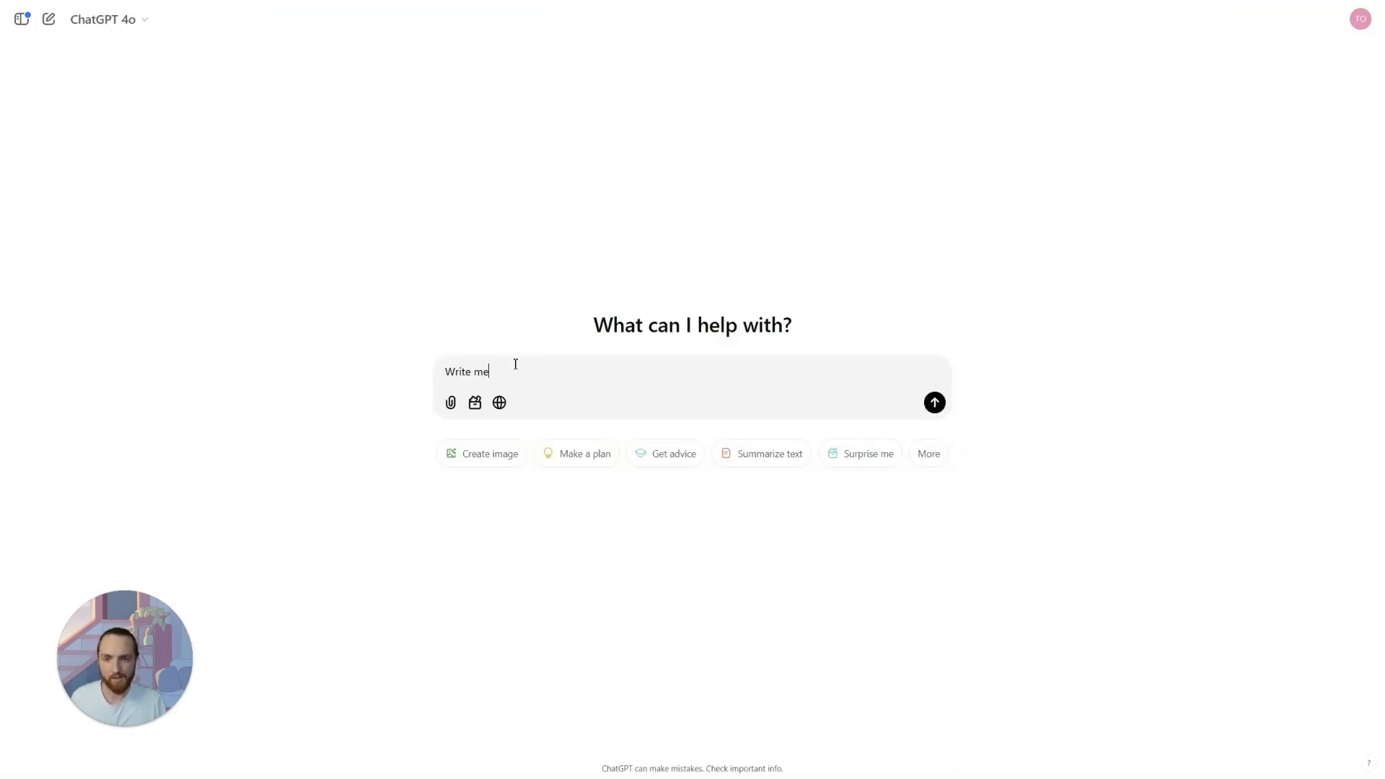
{"action": "type", "text": "a regex to"}
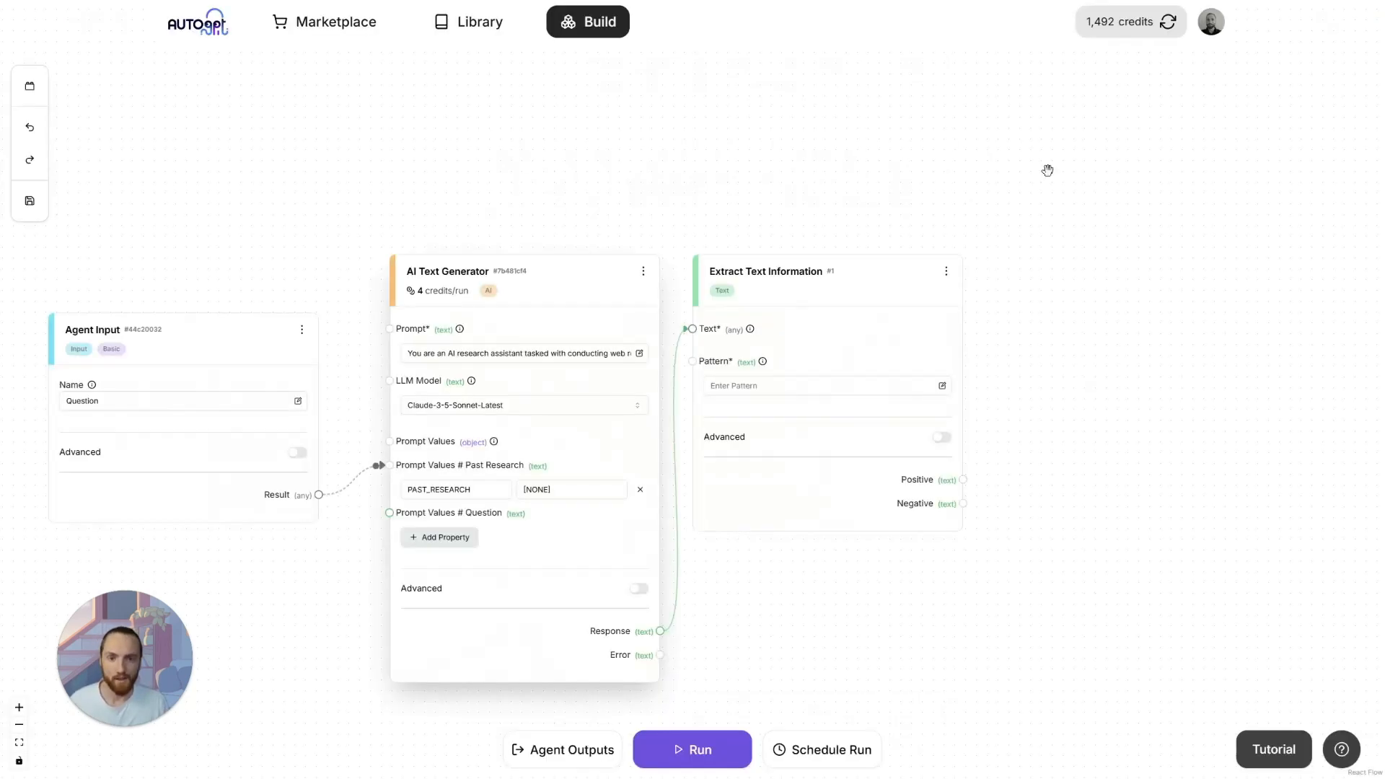
Step: Set the extraction pattern to <search_the_web>(.*?)<\/search_the_web> with Advanced enabled and Group 1
{"action": "left_click", "coordinate": [821, 387]}
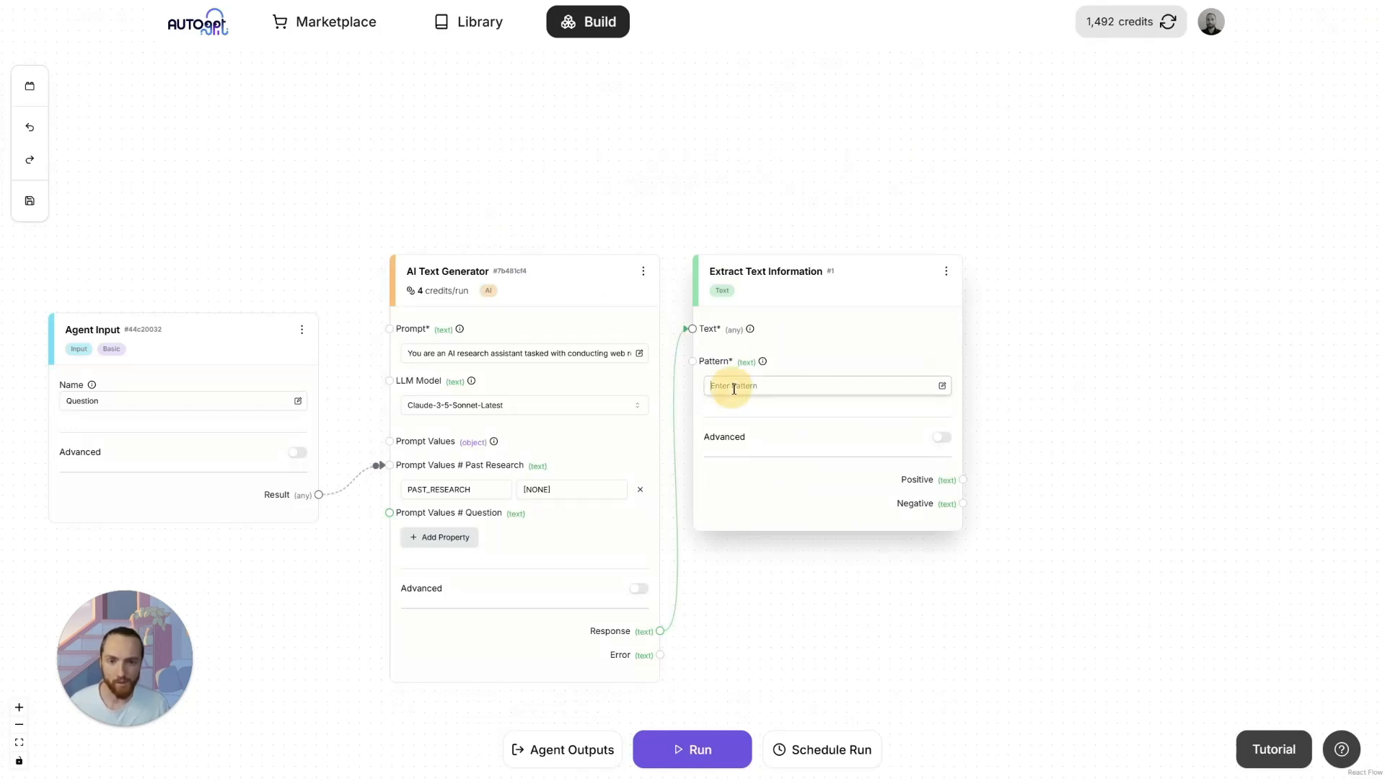
{"action": "type", "text": "<search_the_web>(.*?)<\\/search_the_web>"}
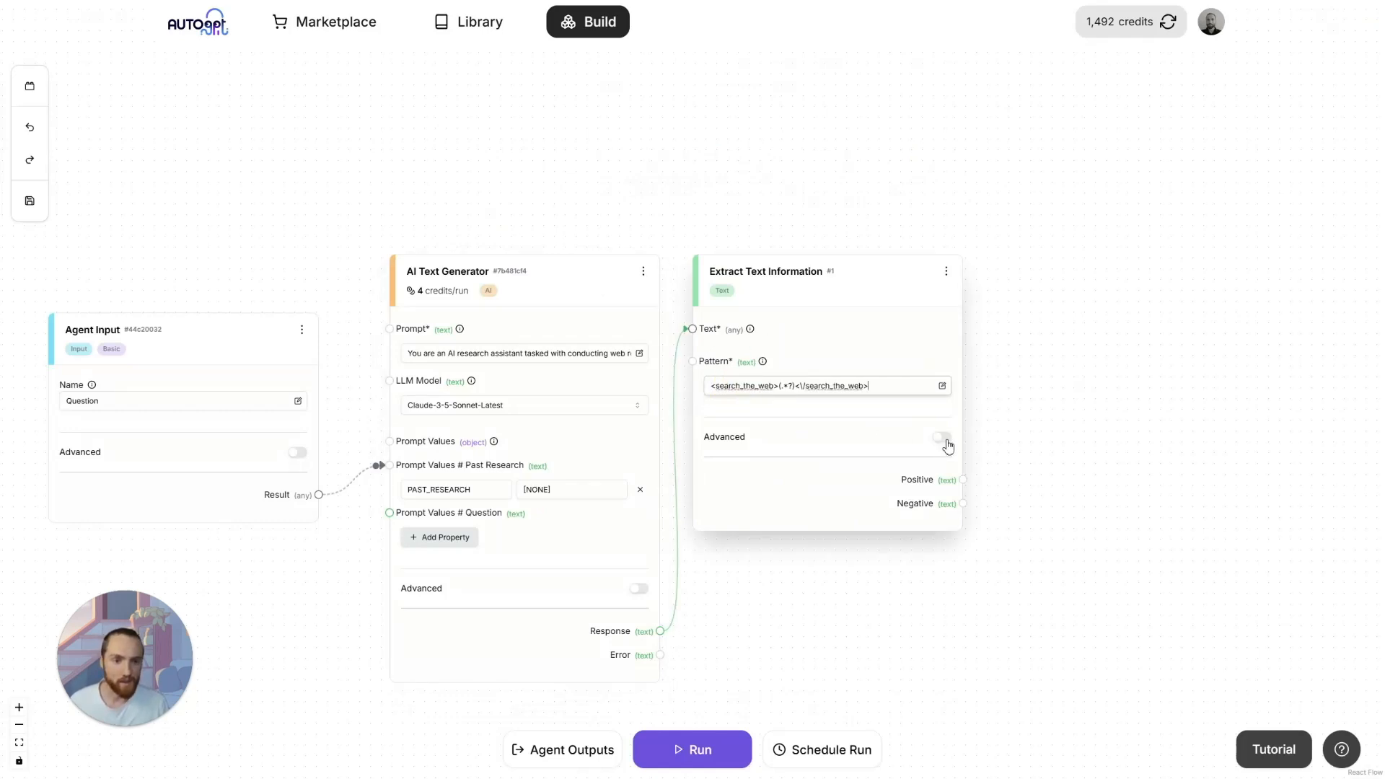
{"action": "left_click", "coordinate": [941, 435]}
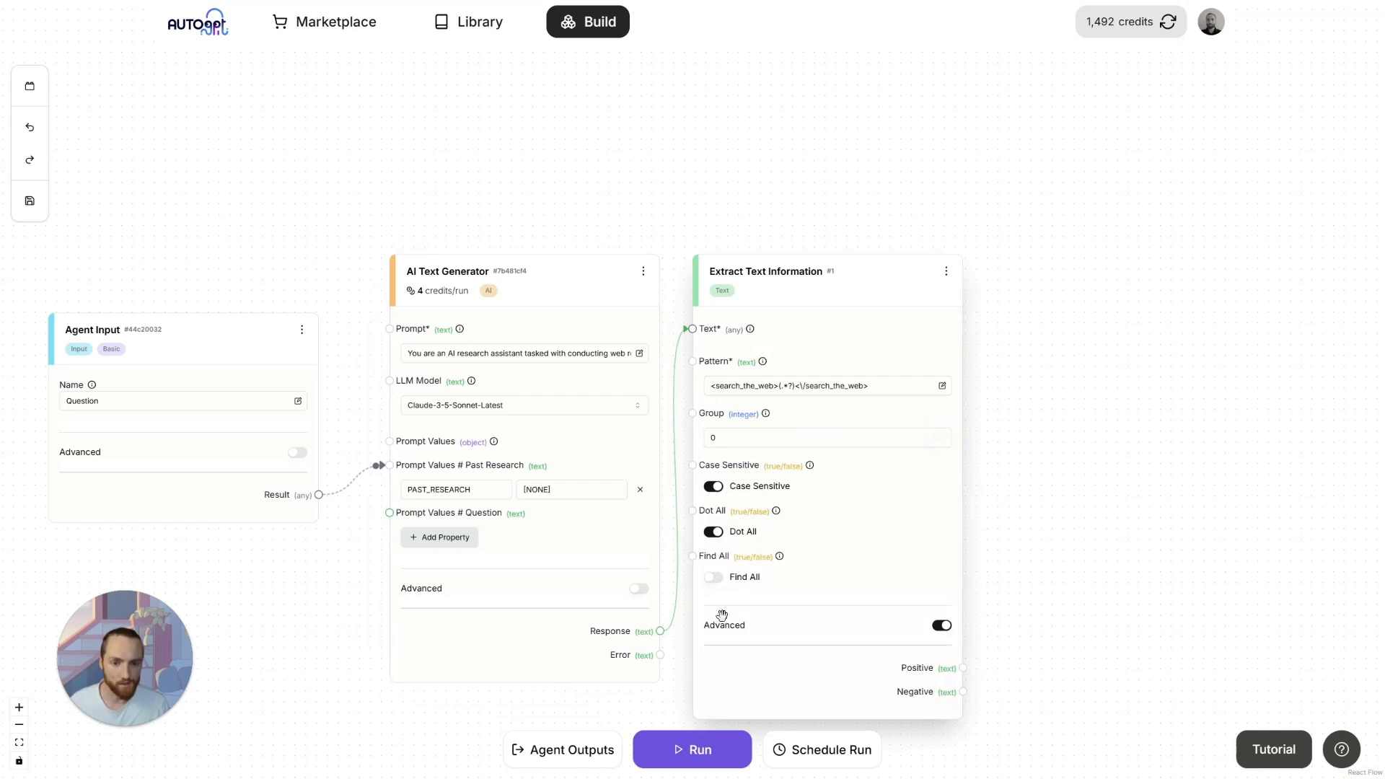
{"action": "type", "text": "1"}
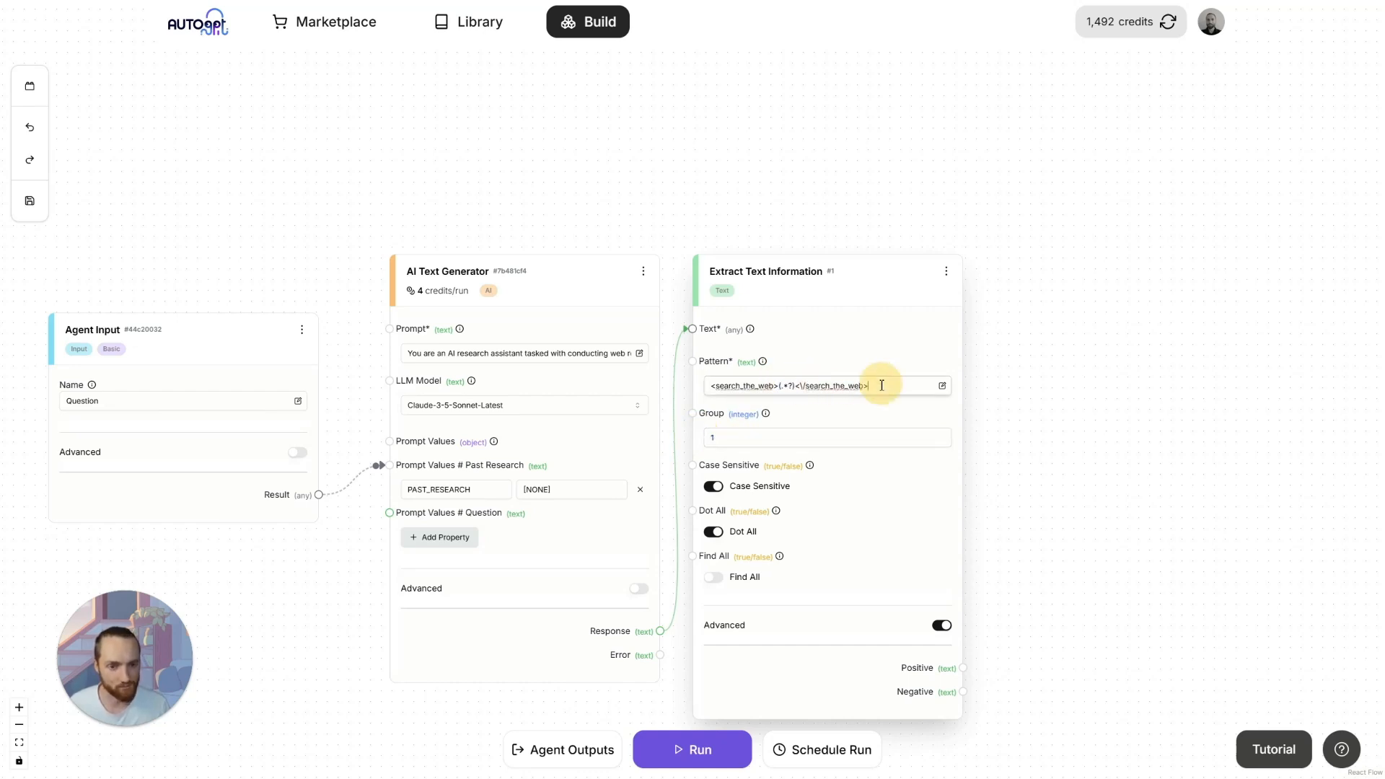
{"action": "triple_click", "coordinate": [786, 385]}
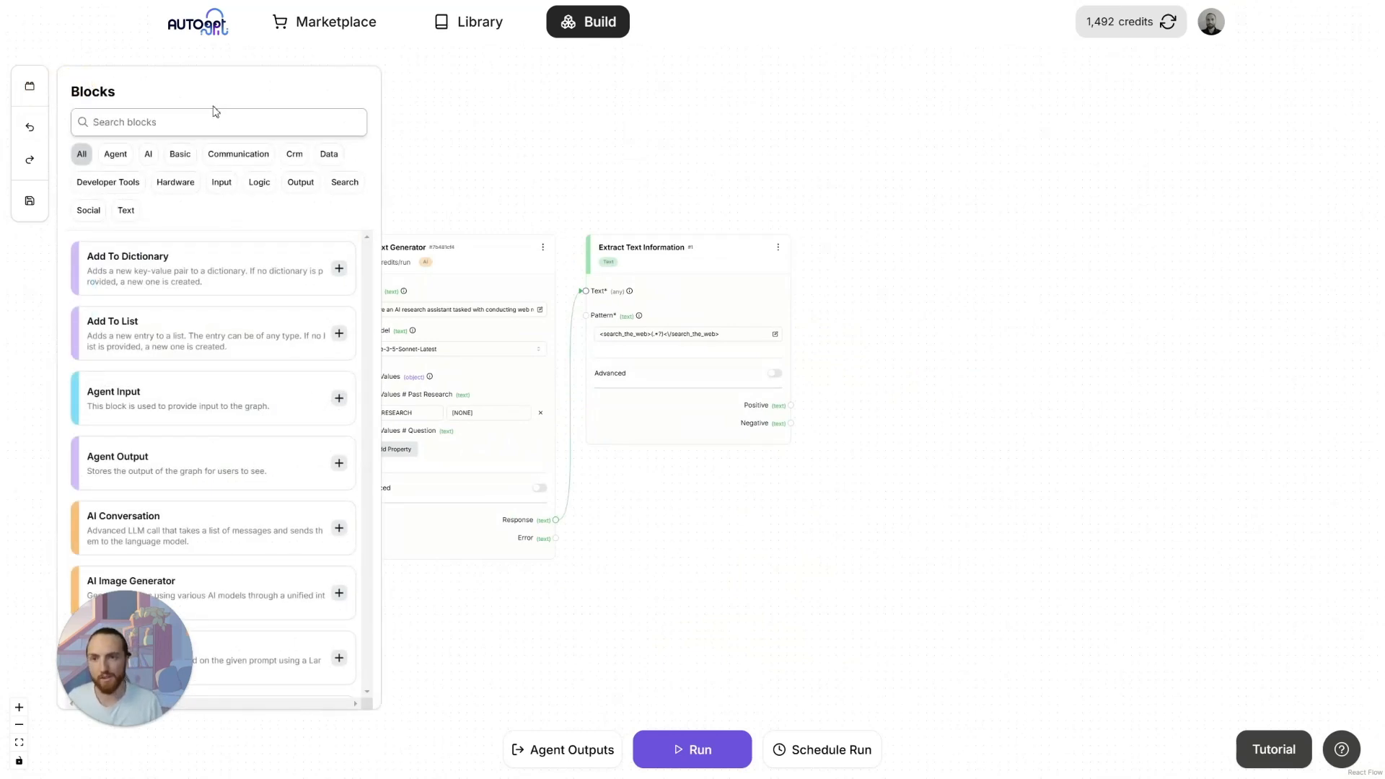
Step: Add a second AI Text Generator on Perplexity/Llama-3.1-Sonar-Large-128k-Online, fed by the extracted query
{"action": "left_click", "coordinate": [343, 182]}
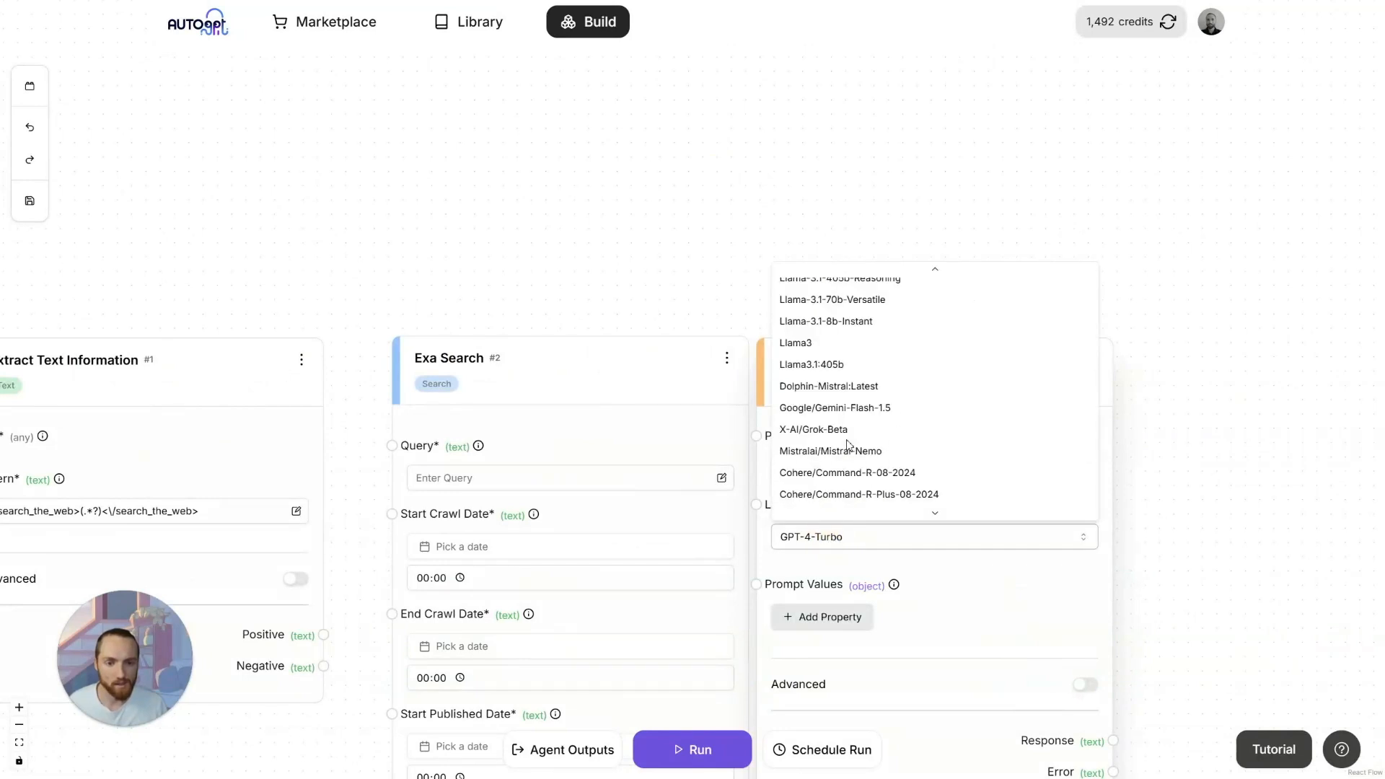
{"action": "scroll", "scroll_direction": "down", "scroll_amount": 3}
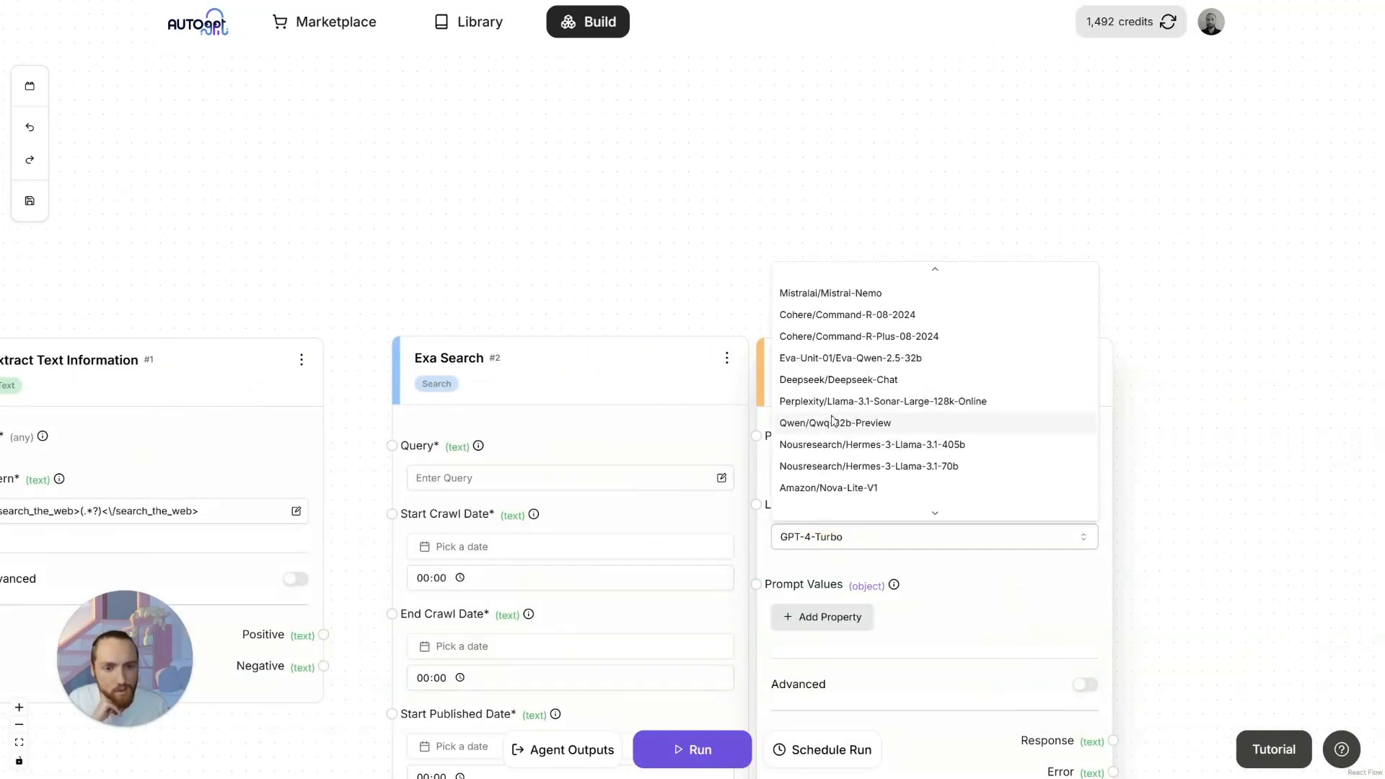
{"action": "left_click", "coordinate": [883, 401]}
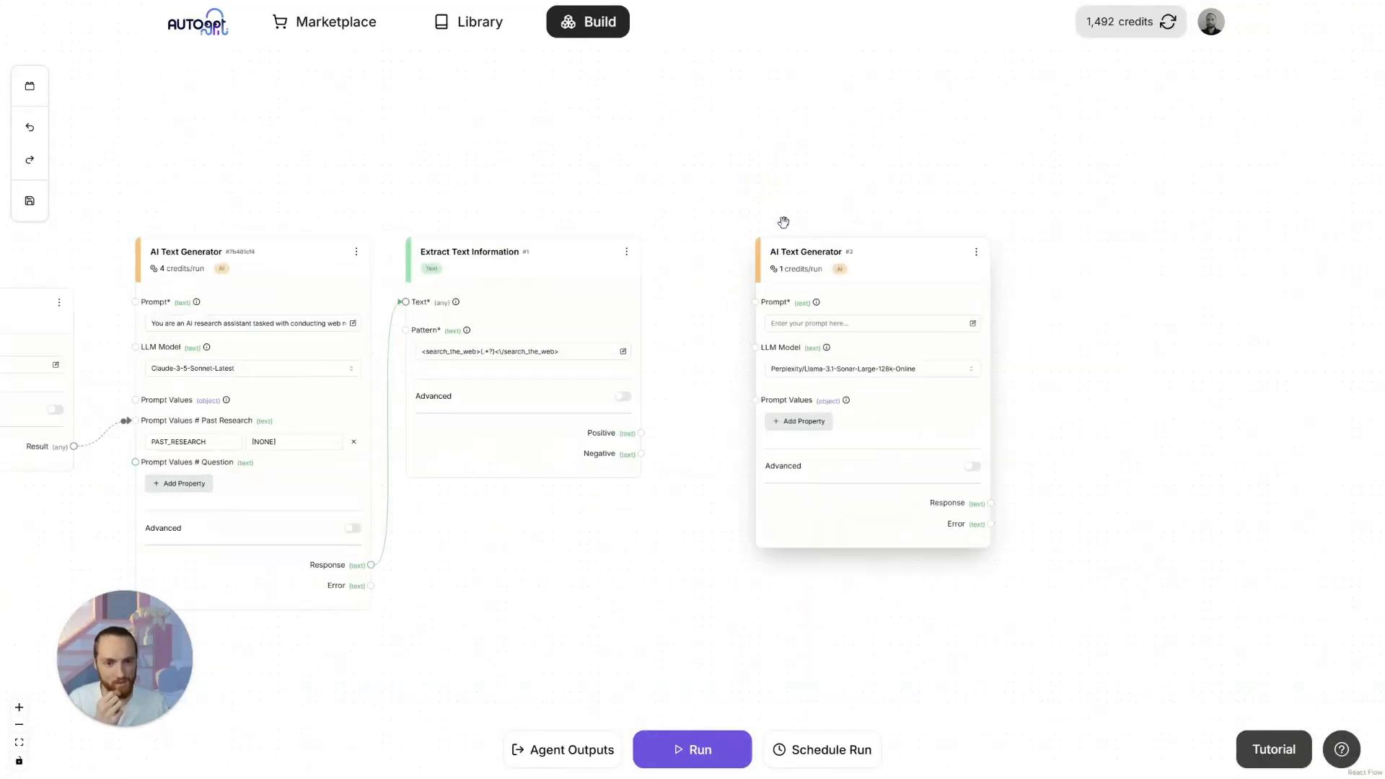
{"action": "left_click_drag", "start_coordinate": [783, 223], "coordinate": [754, 206]}
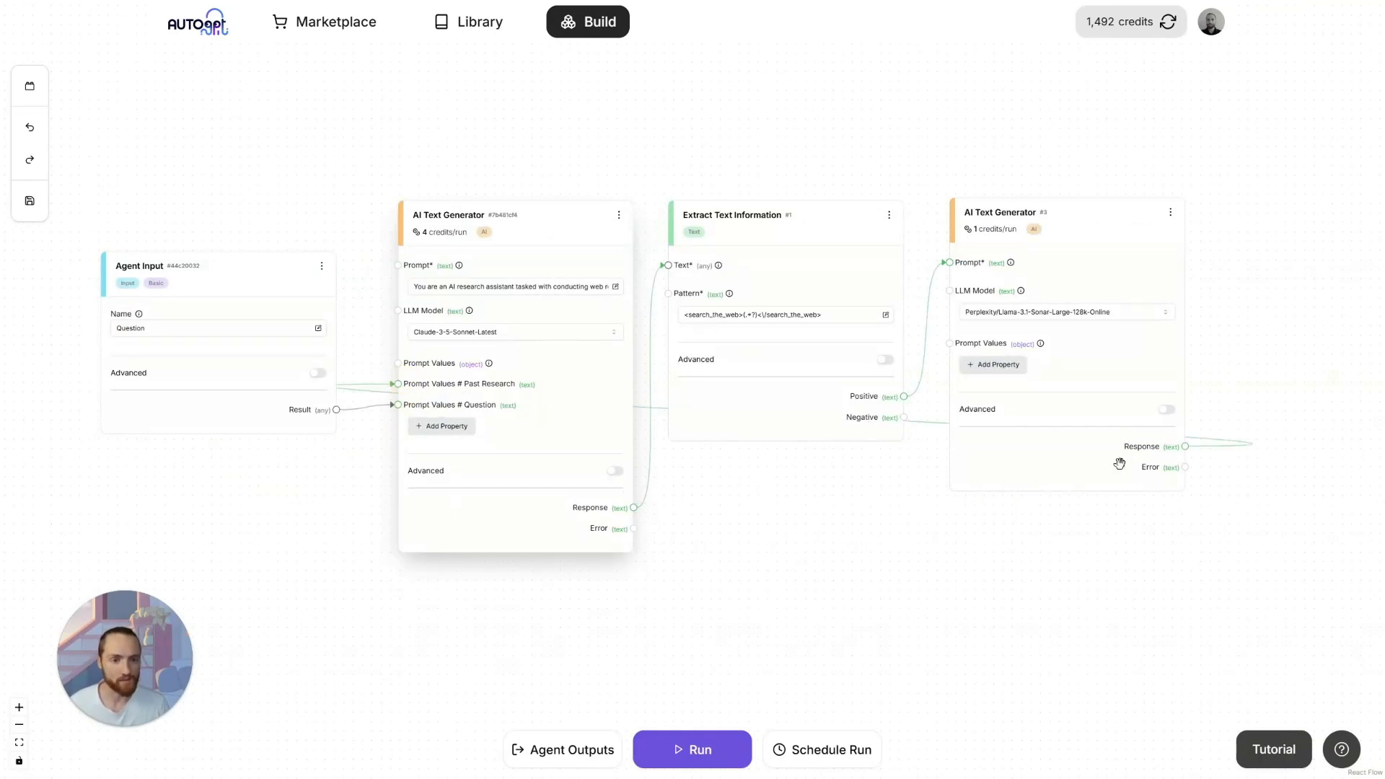
{"action": "mouse_move", "coordinate": [1042, 561]}
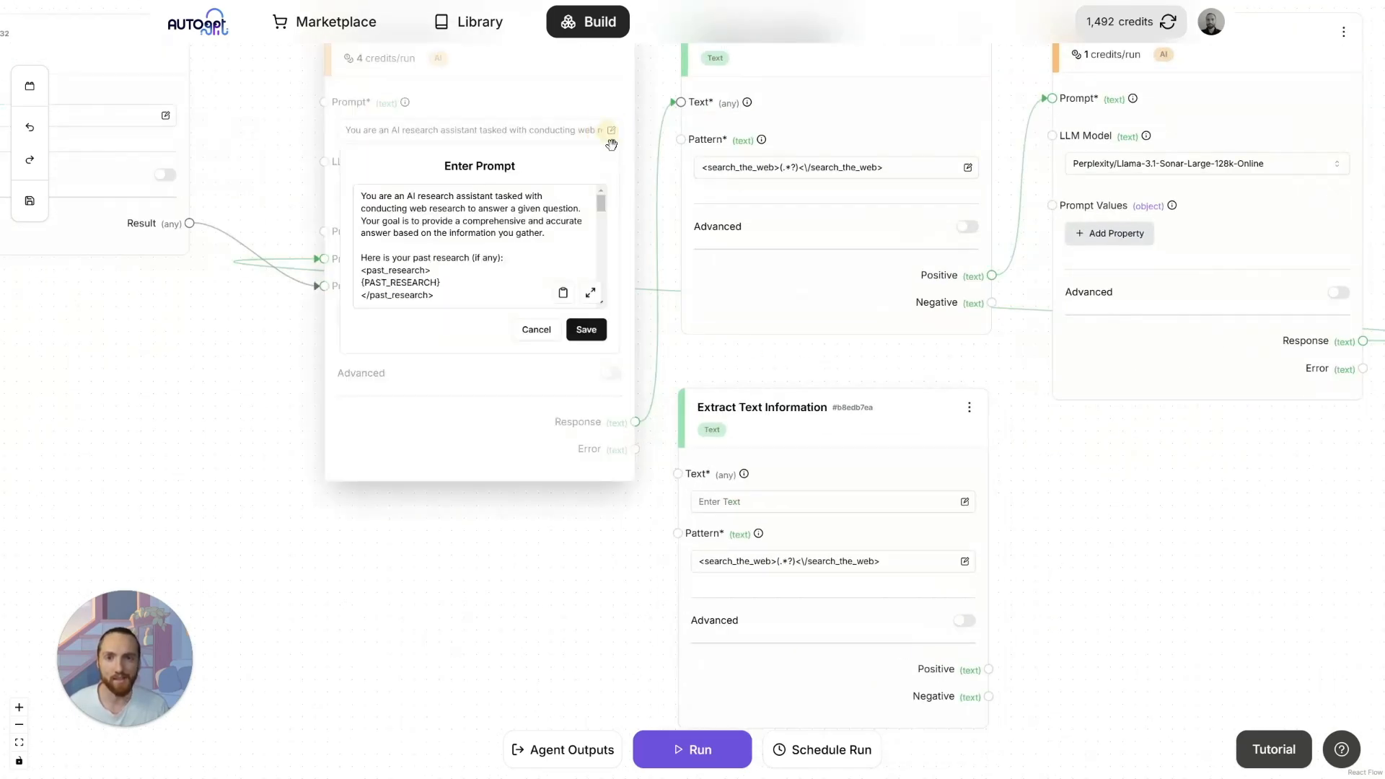
Step: Edit and save the research generator's prompt in the full-size editor
{"action": "left_click", "coordinate": [591, 293]}
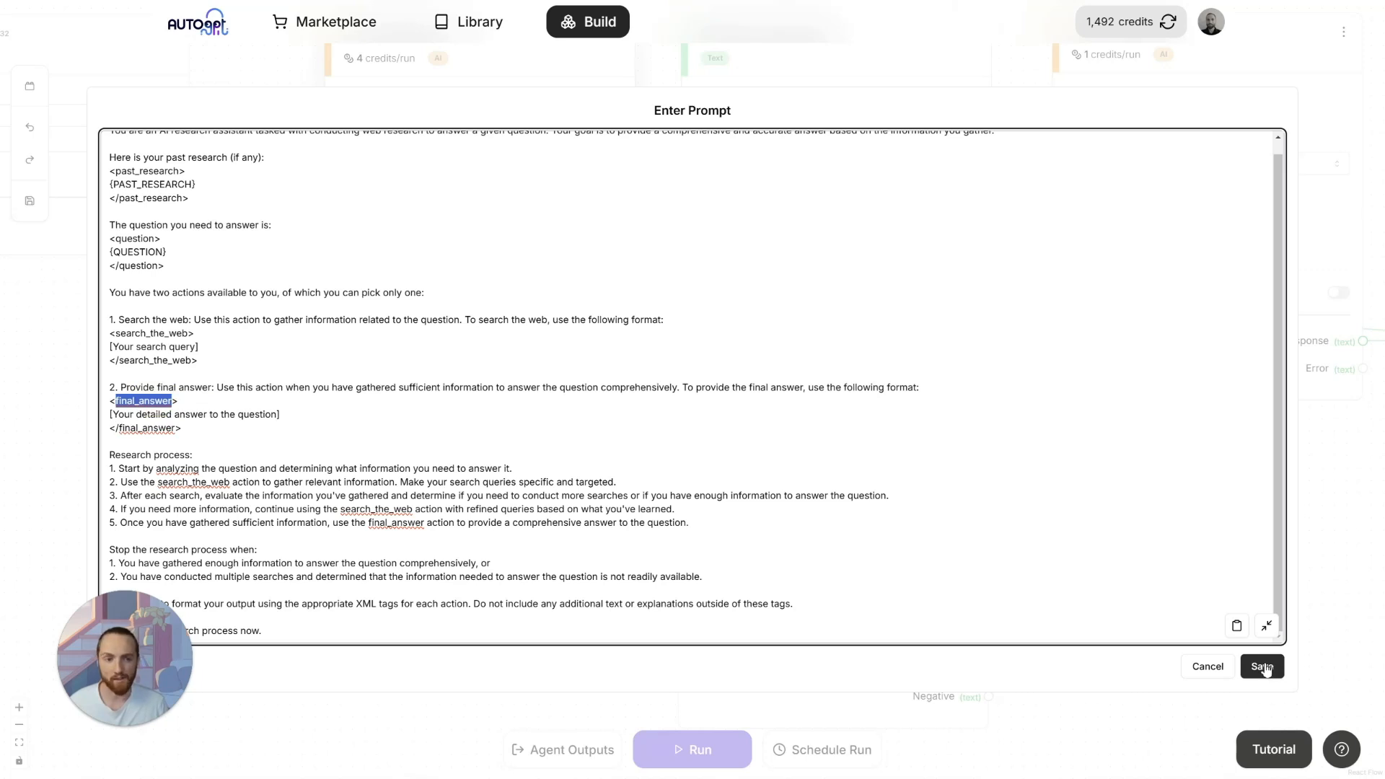
{"action": "left_click", "coordinate": [1261, 666]}
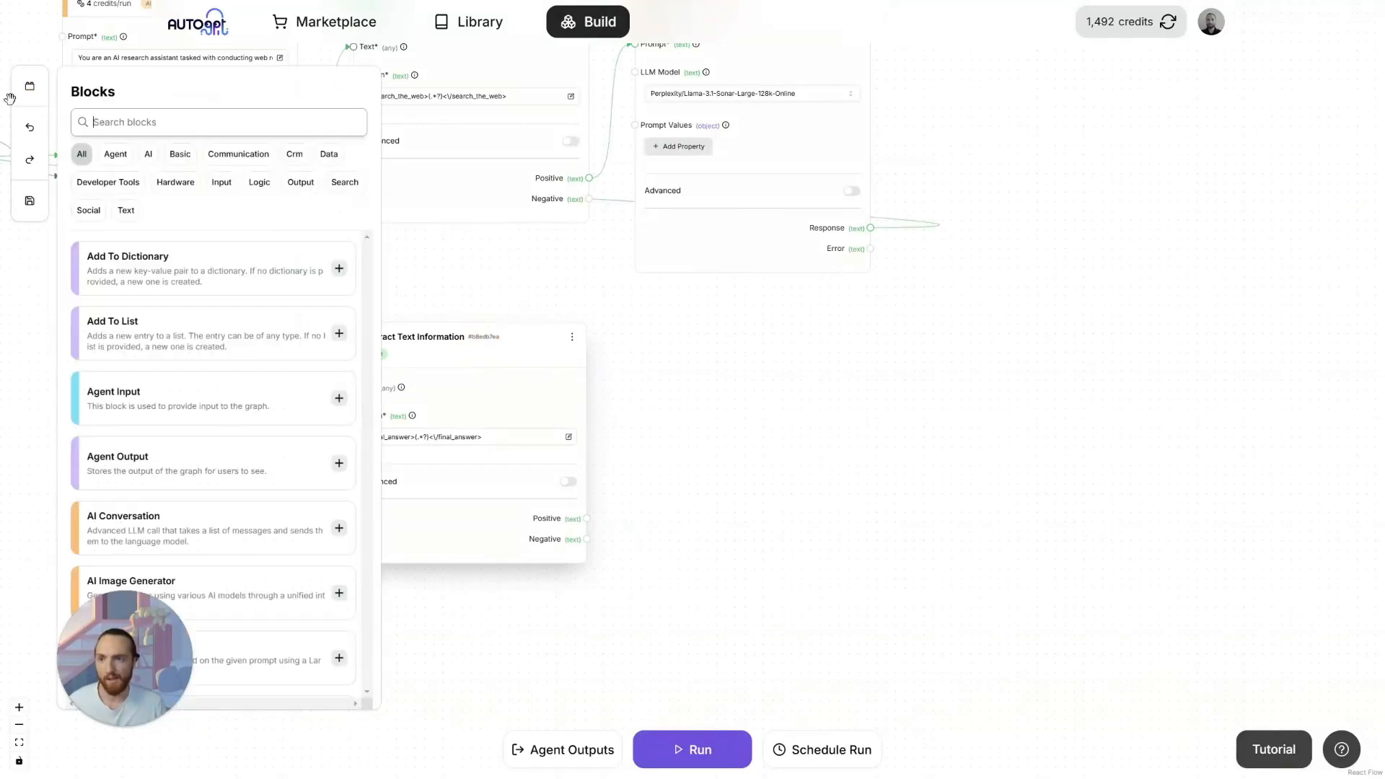
Step: Add an Agent Output block named Answer for the final_answer text
{"action": "left_click", "coordinate": [301, 182]}
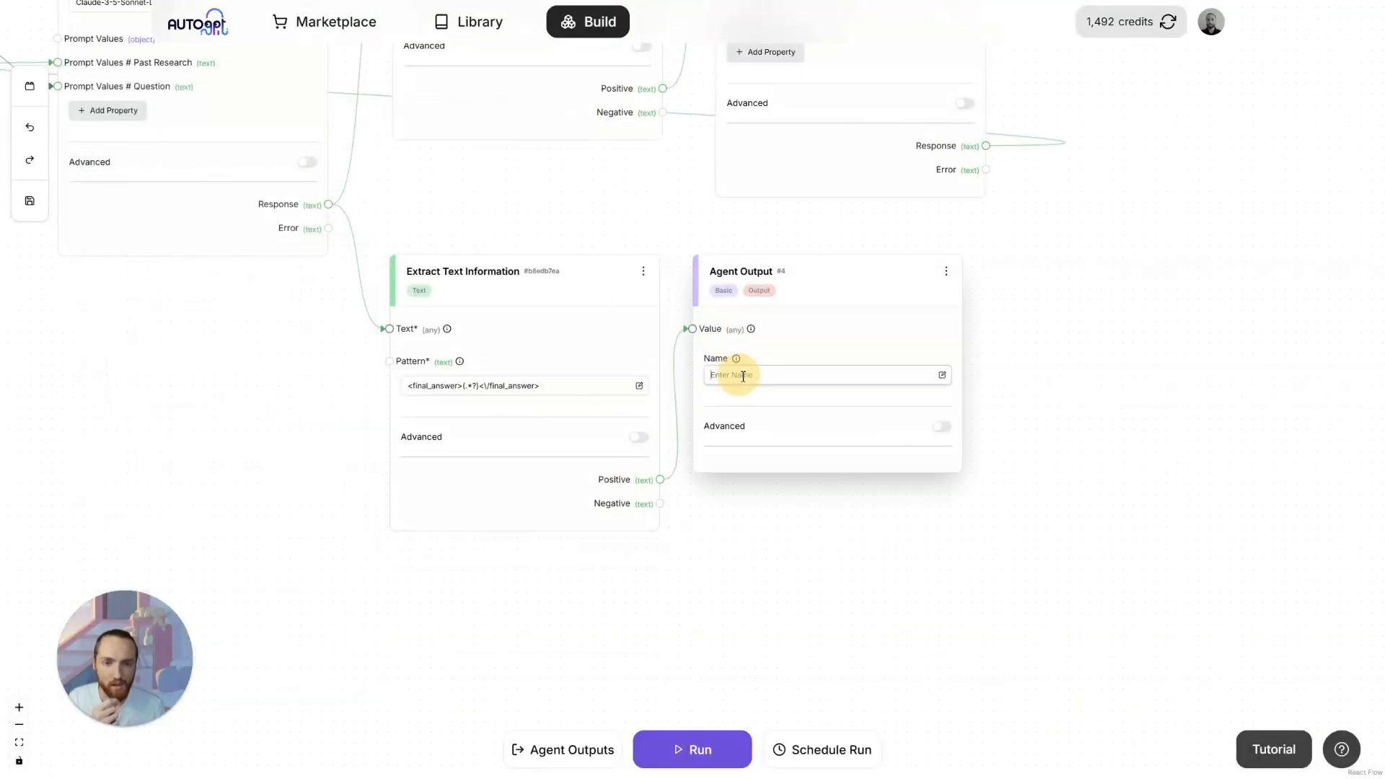
{"action": "type", "text": "Answer"}
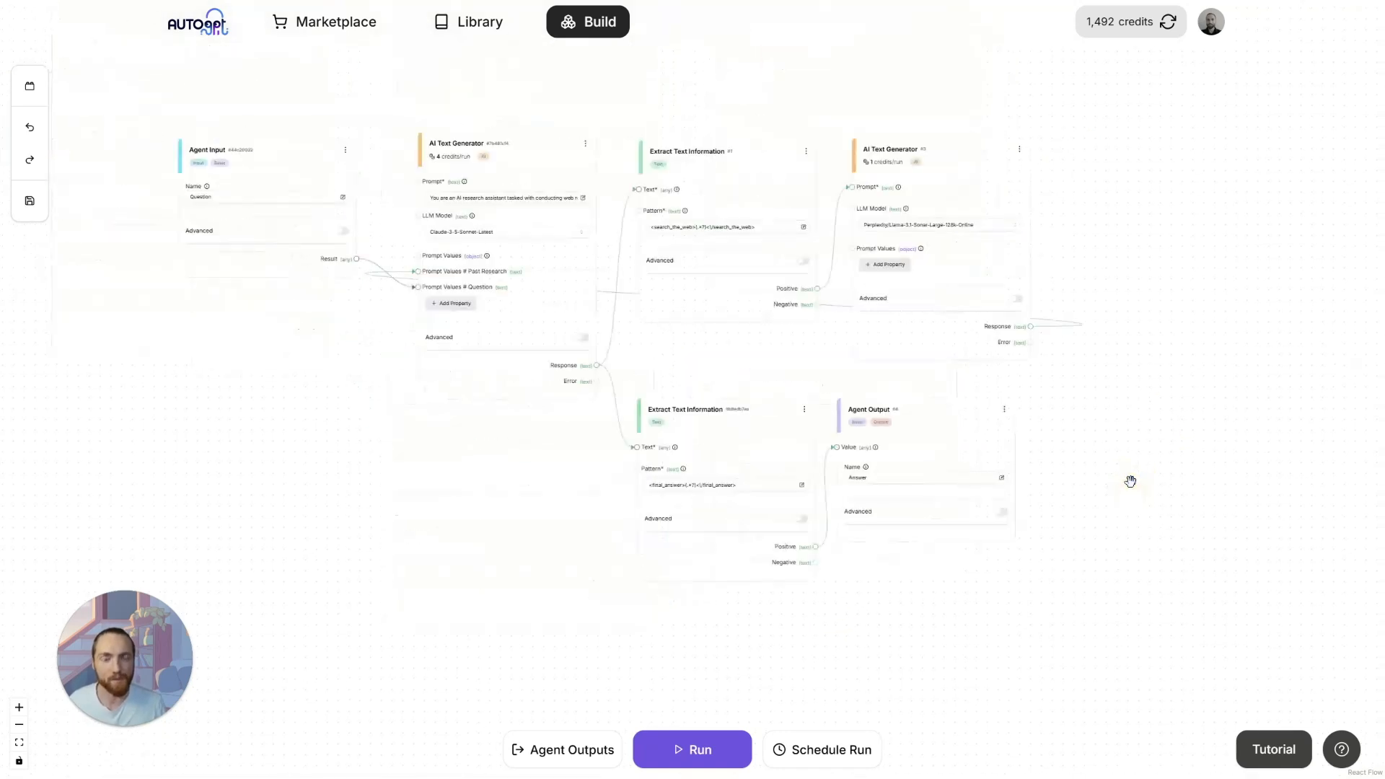
Step: Start a run with 'Why is the sky blue?' as the Question input
{"action": "left_click", "coordinate": [691, 749]}
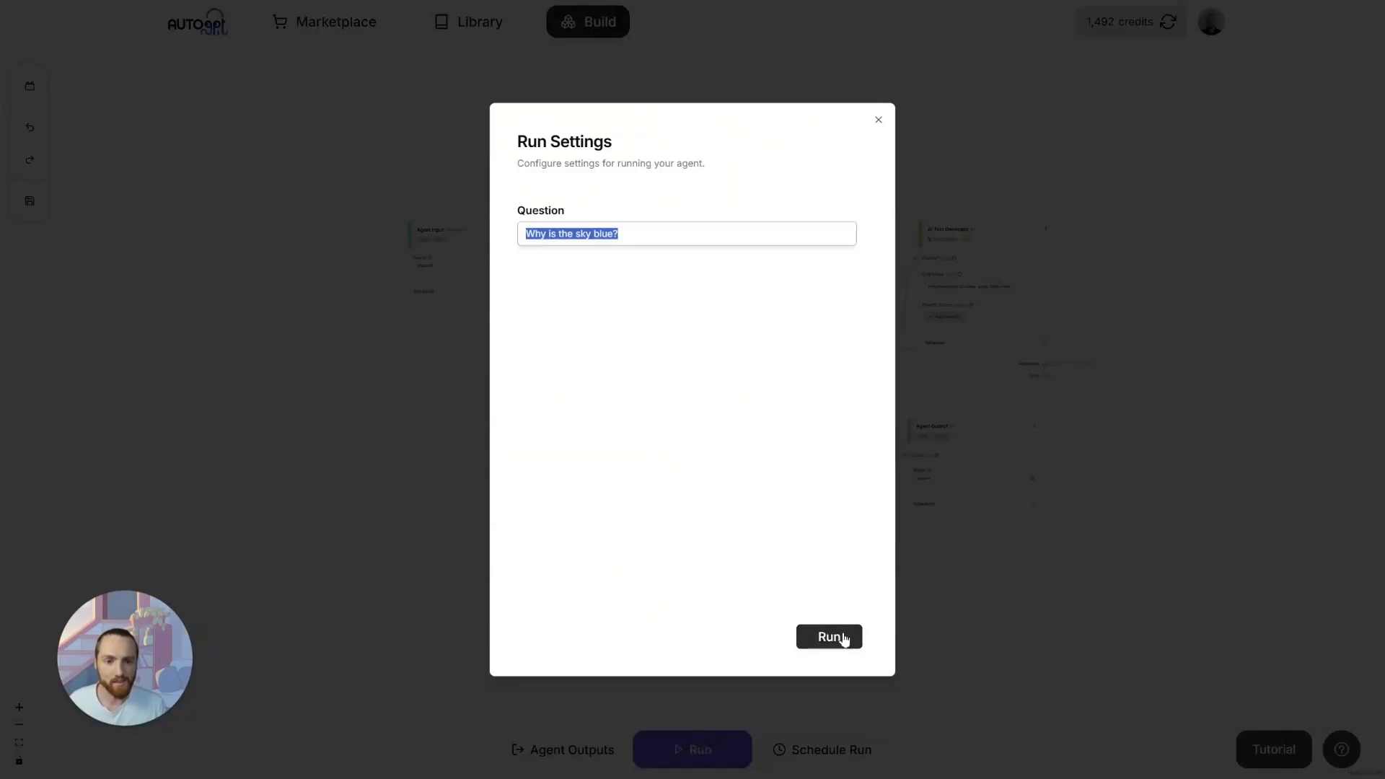
{"action": "left_click", "coordinate": [829, 636]}
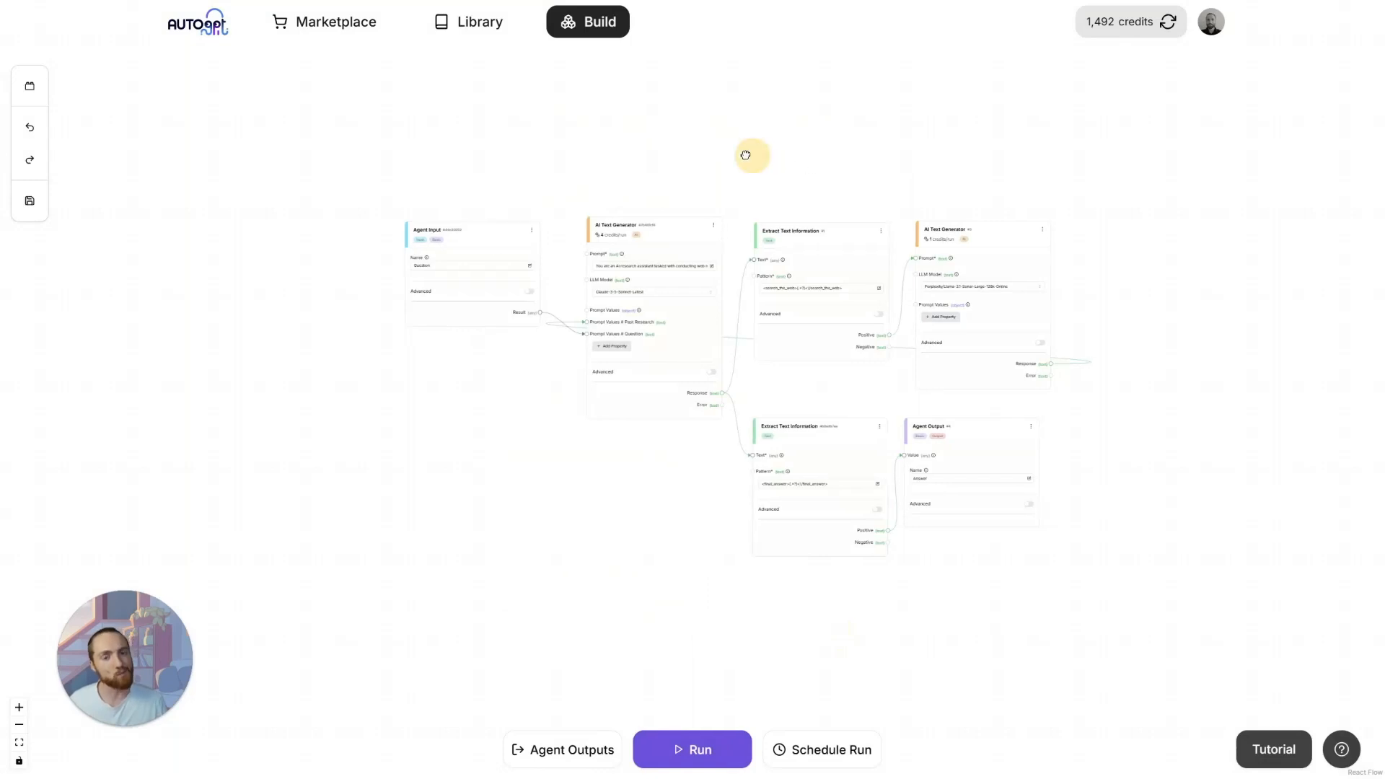
{"action": "left_click", "coordinate": [693, 749]}
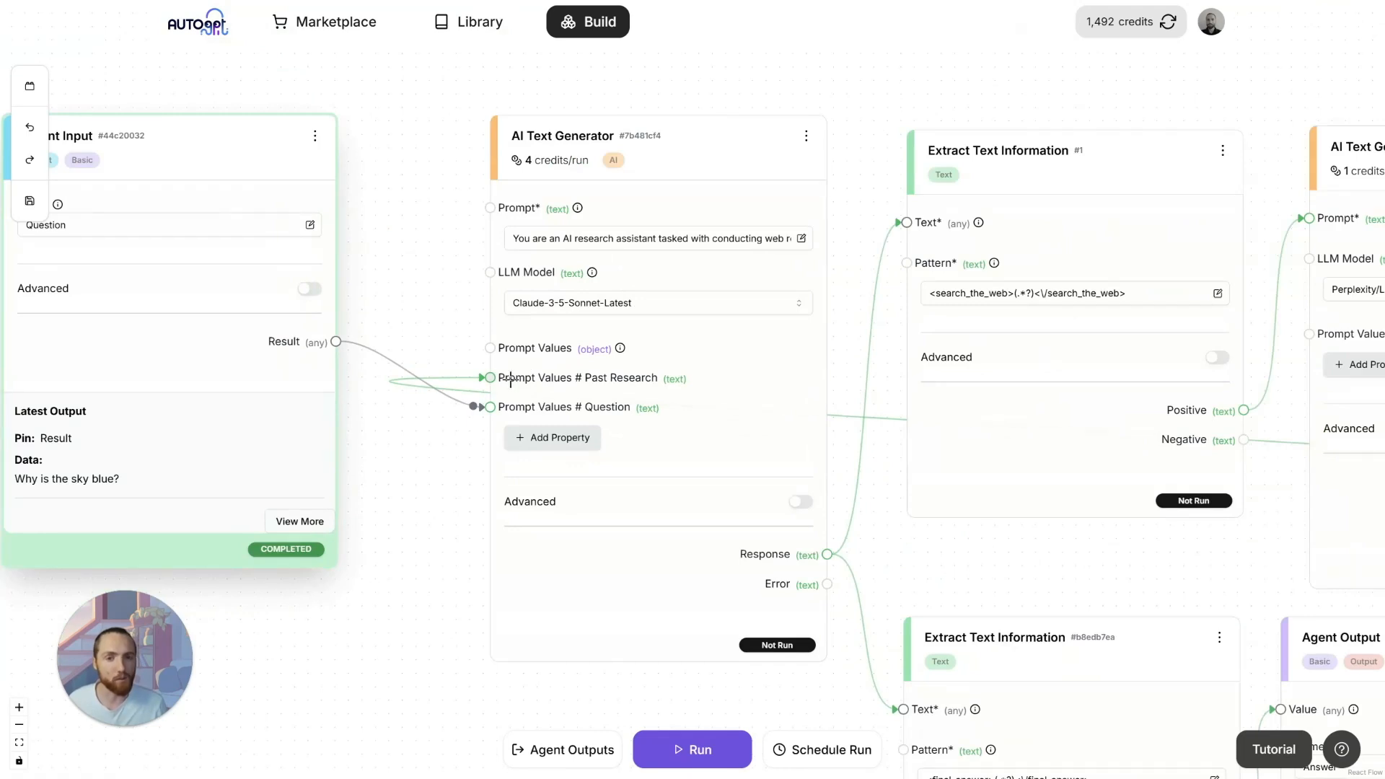
Step: Add a Store Value block holding [NONE] wired into Prompt Values # Past Research
{"action": "left_click", "coordinate": [29, 85]}
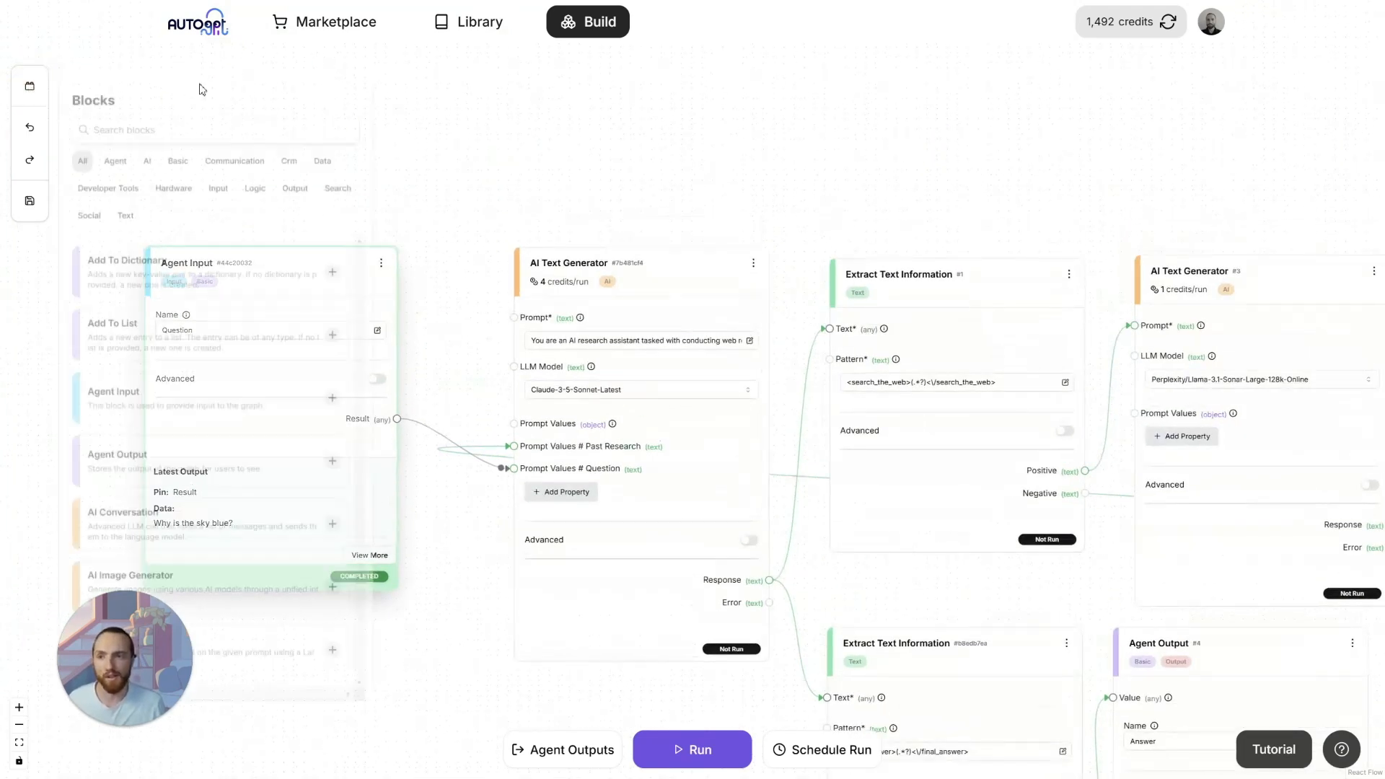
{"action": "type", "text": "value"}
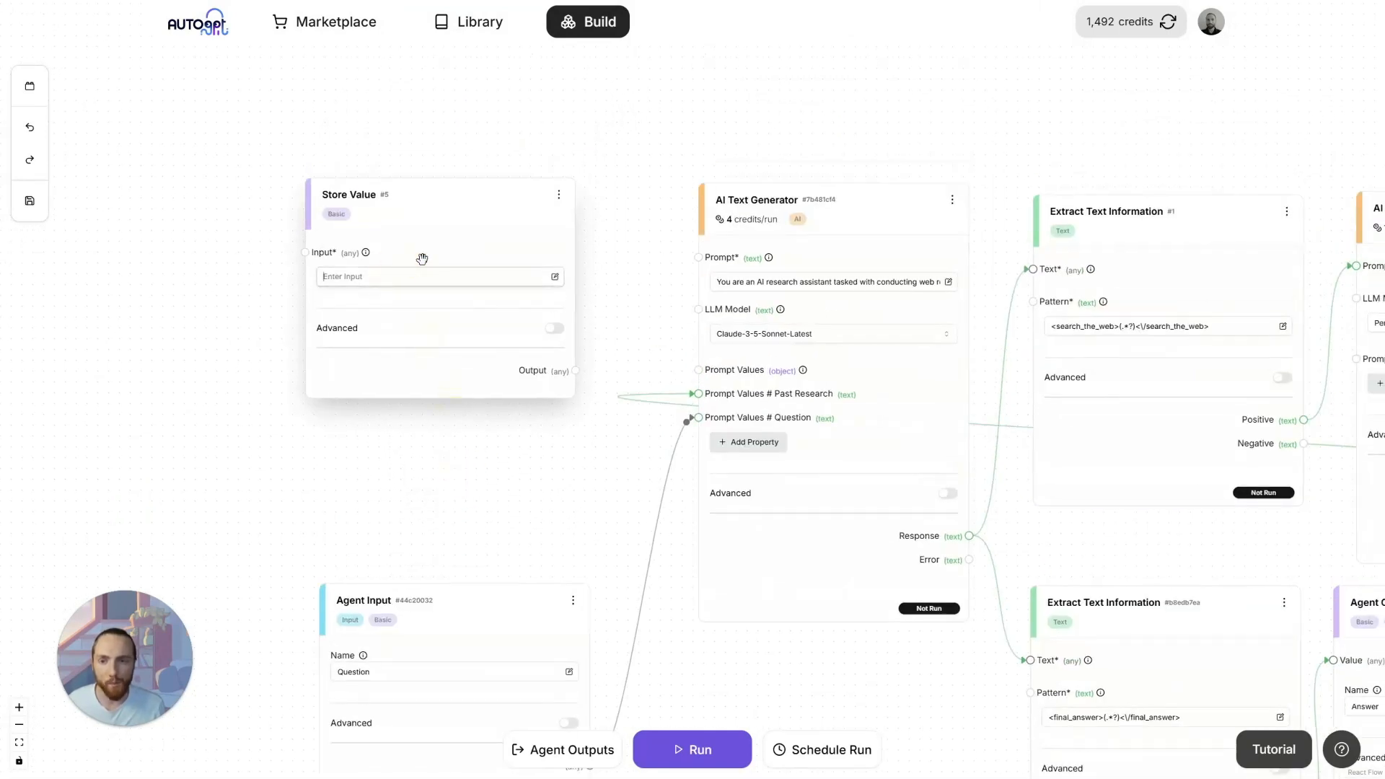
{"action": "type", "text": "[NONE]"}
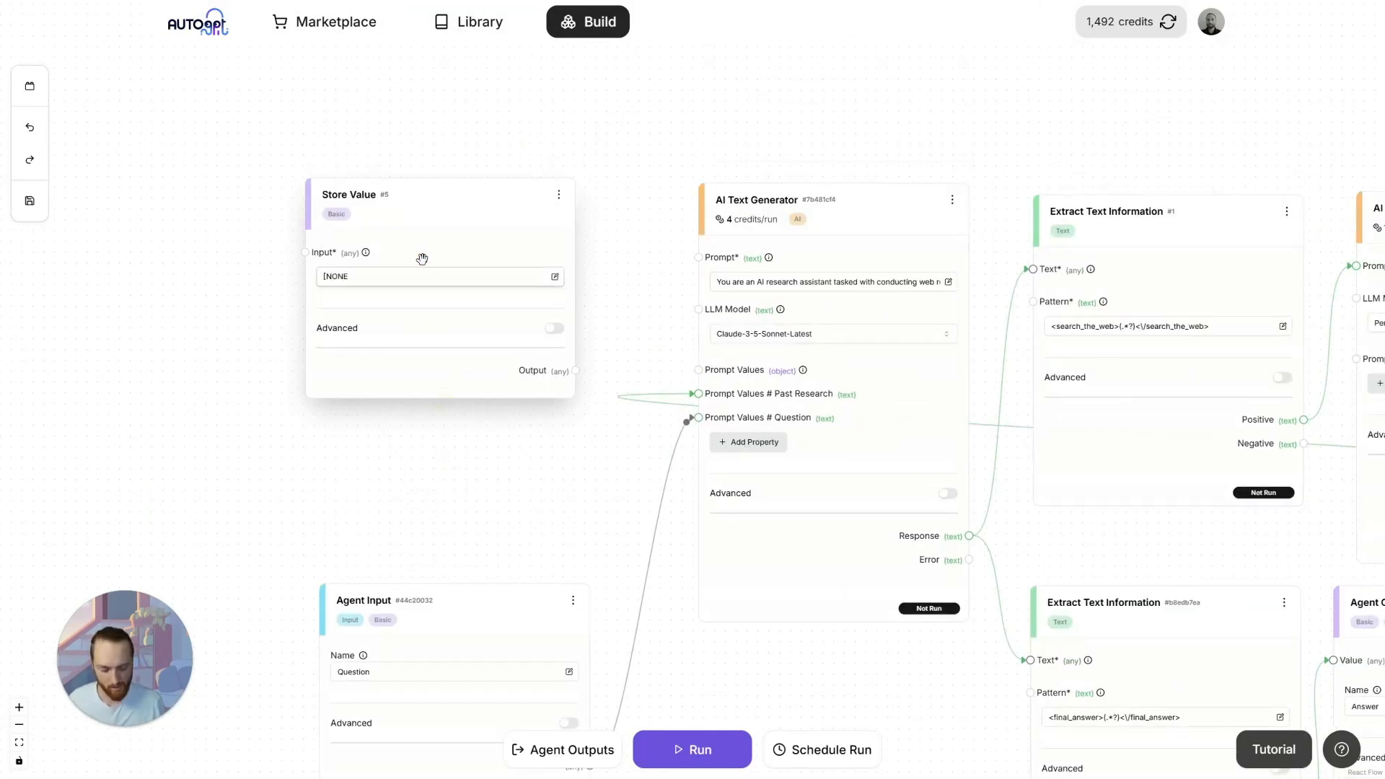
{"action": "left_click_drag", "start_coordinate": [570, 371], "coordinate": [698, 392]}
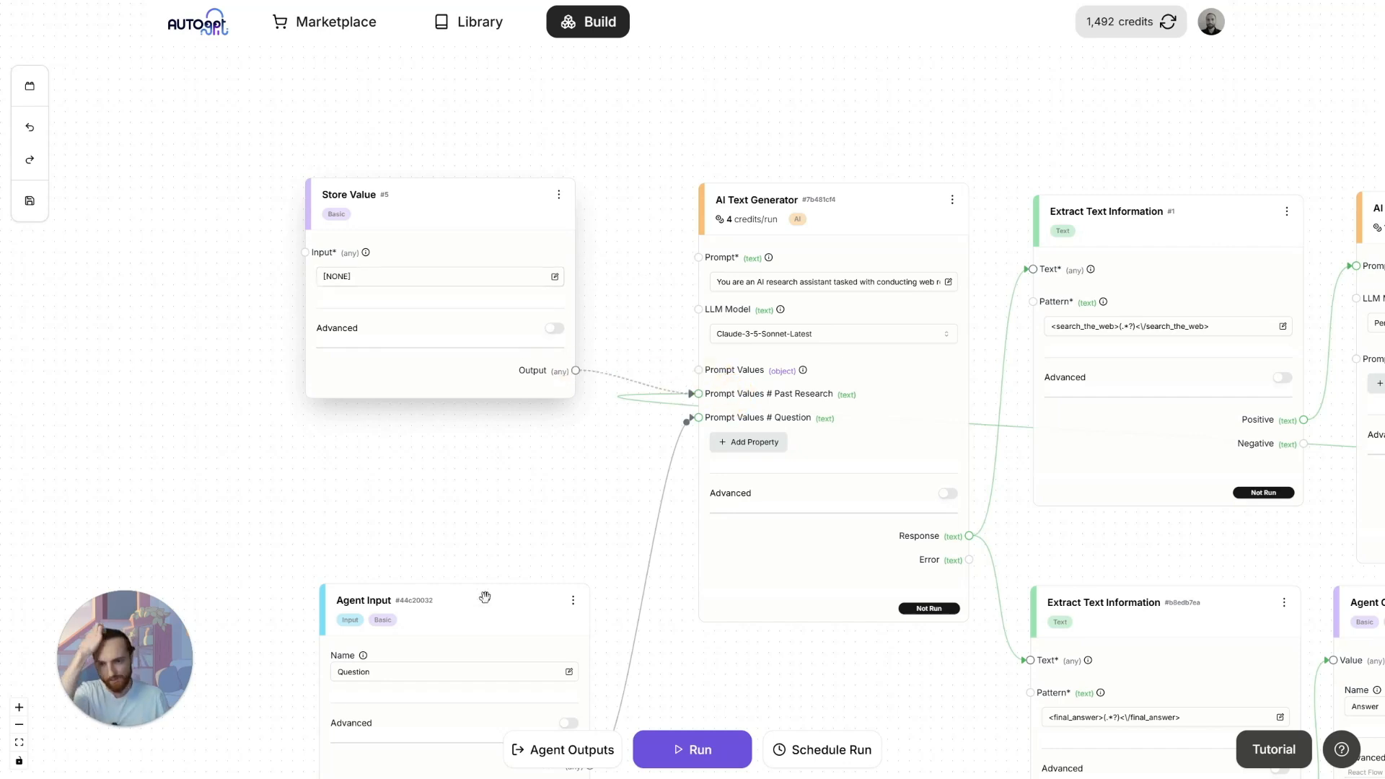
{"action": "left_click", "coordinate": [691, 750]}
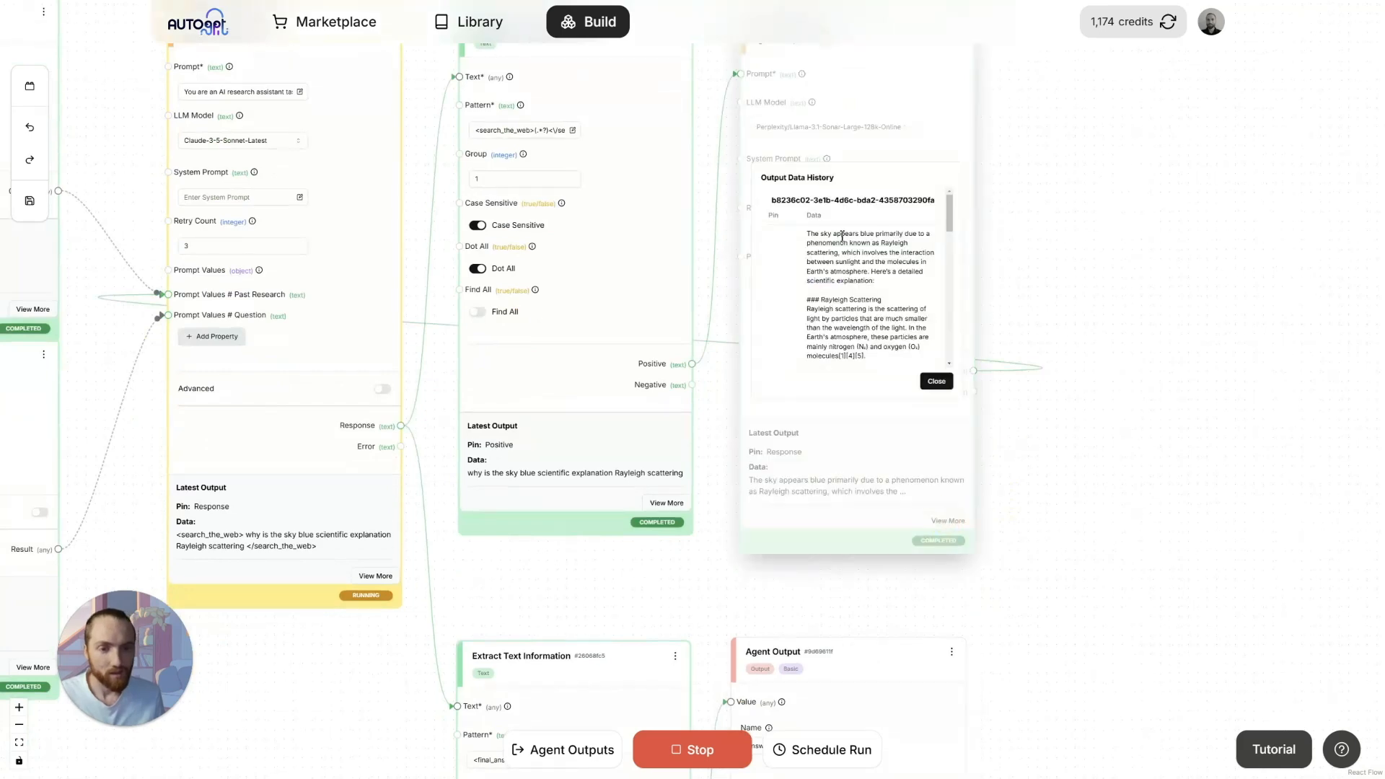
Step: Read the generator's full output history for the Rayleigh-scattering answer
{"action": "scroll", "scroll_direction": "down", "scroll_amount": 3}
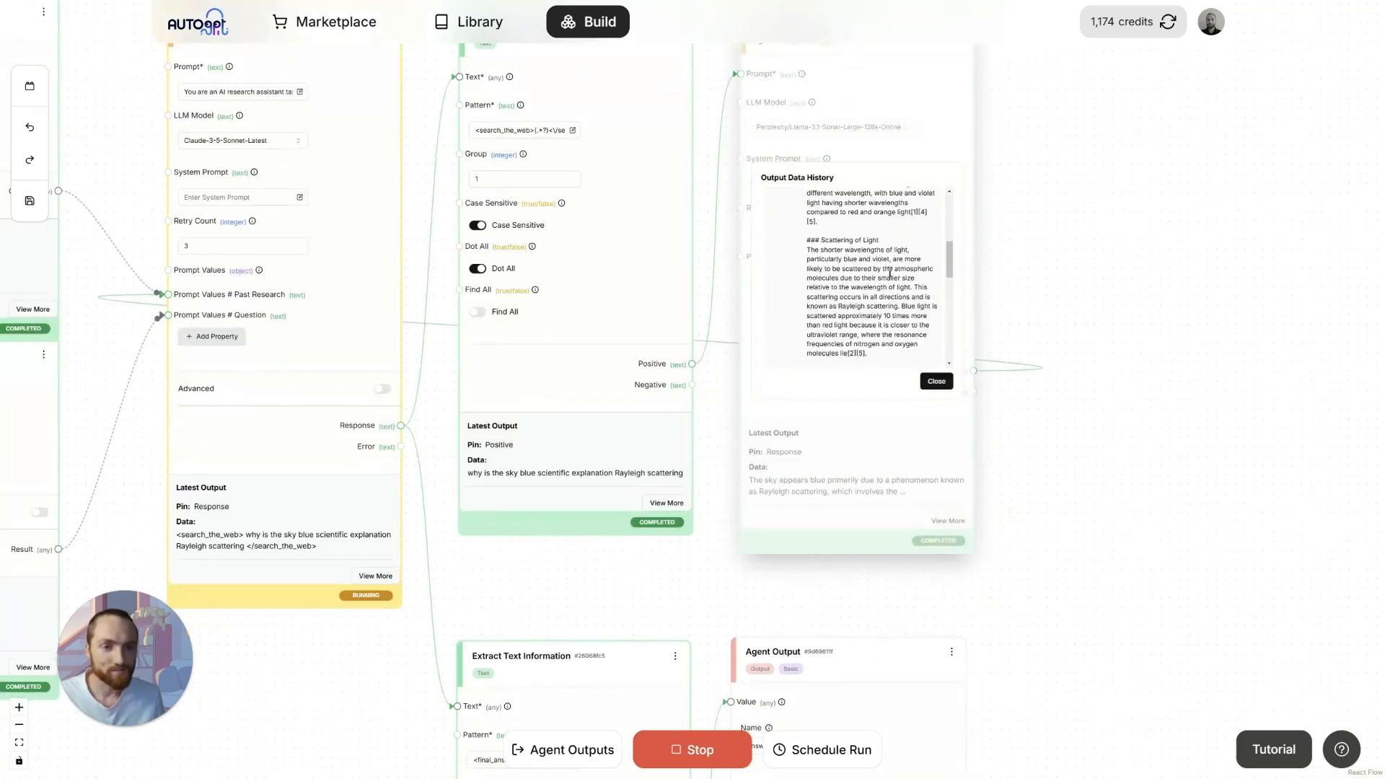
{"action": "left_click", "coordinate": [935, 381]}
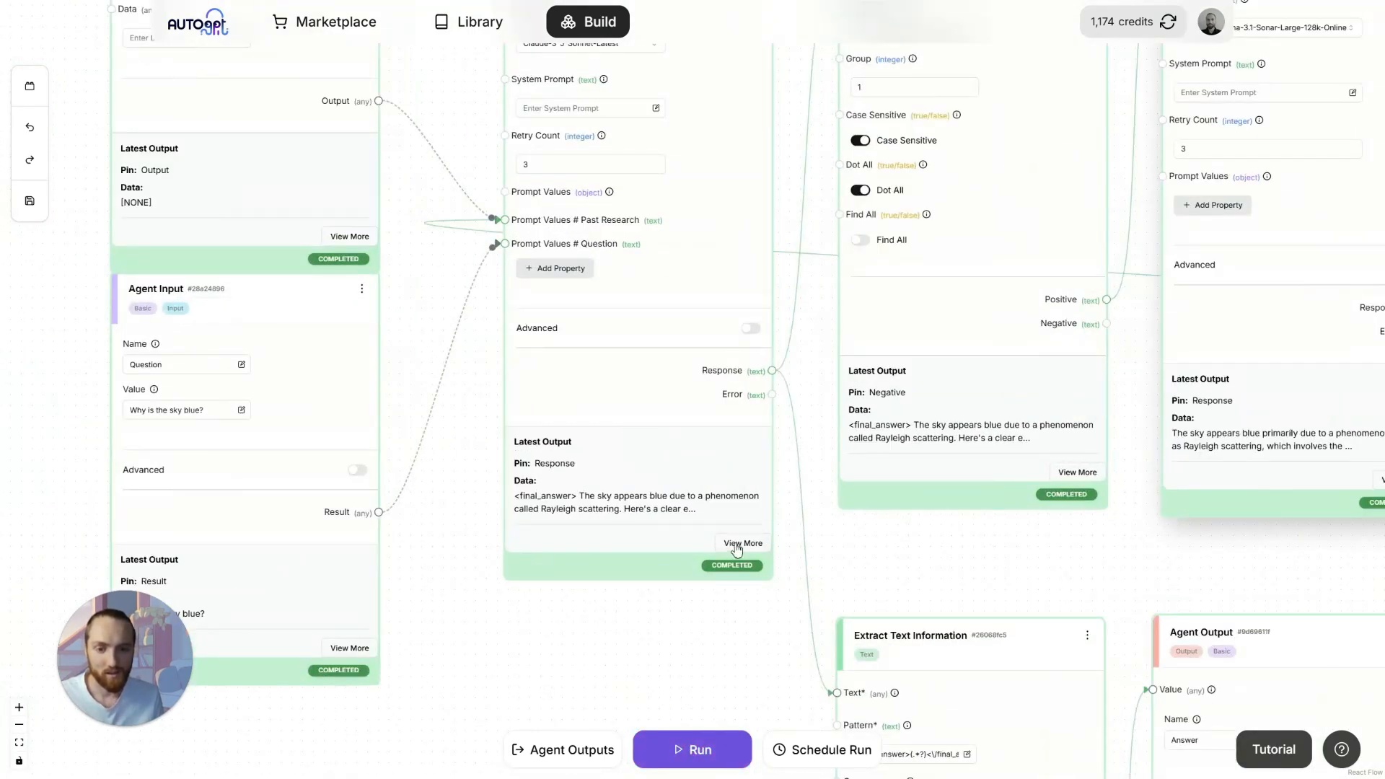
{"action": "left_click", "coordinate": [744, 543]}
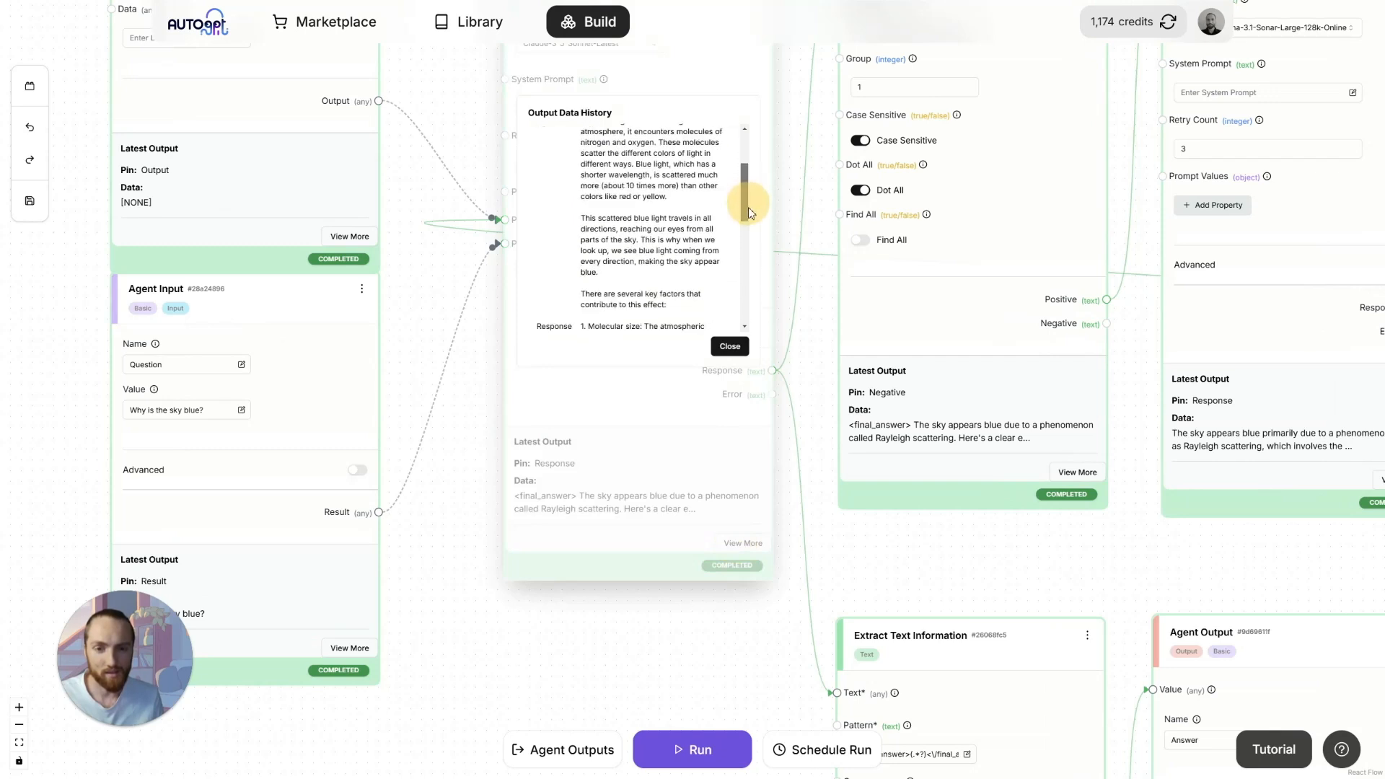
{"action": "scroll", "scroll_direction": "down", "scroll_amount": 3}
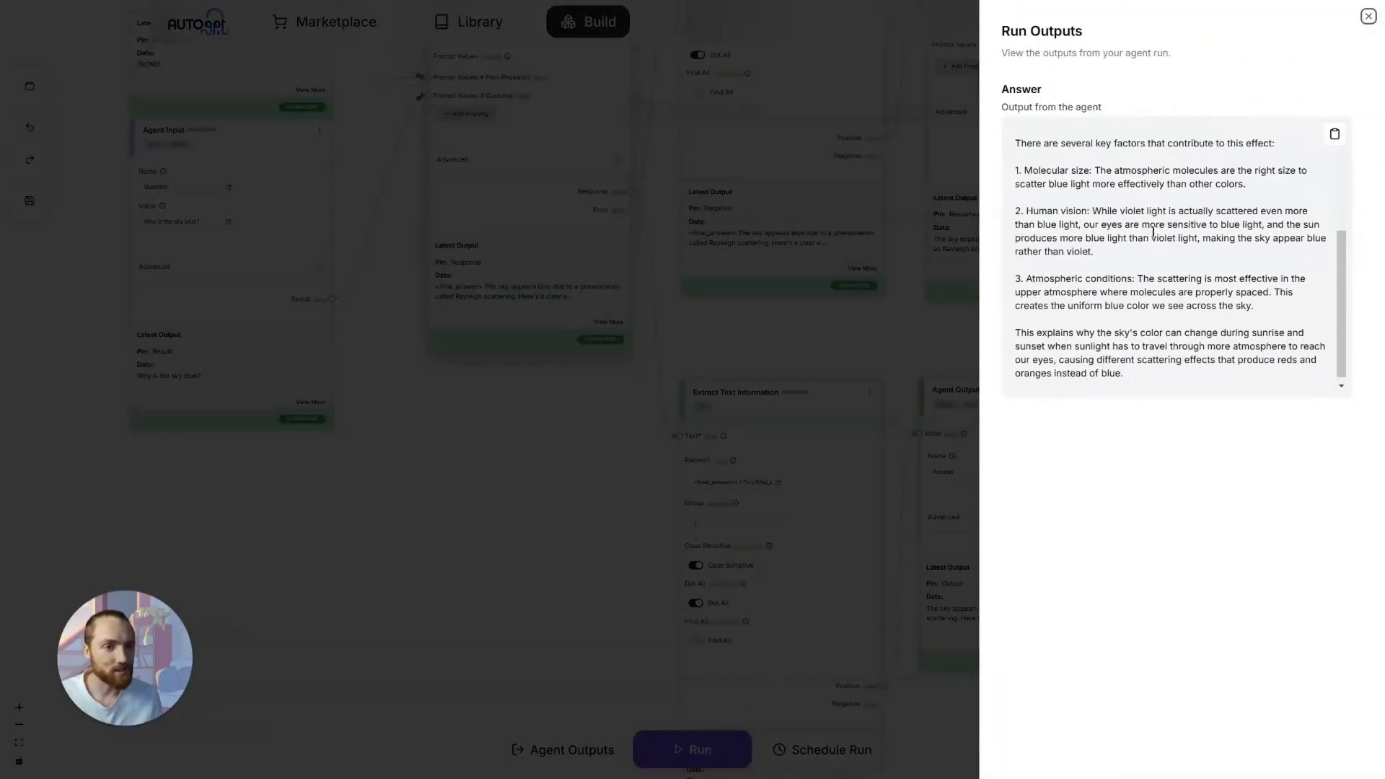
Step: Close the run outputs and bring up run settings for a new question
{"action": "left_click", "coordinate": [1369, 16]}
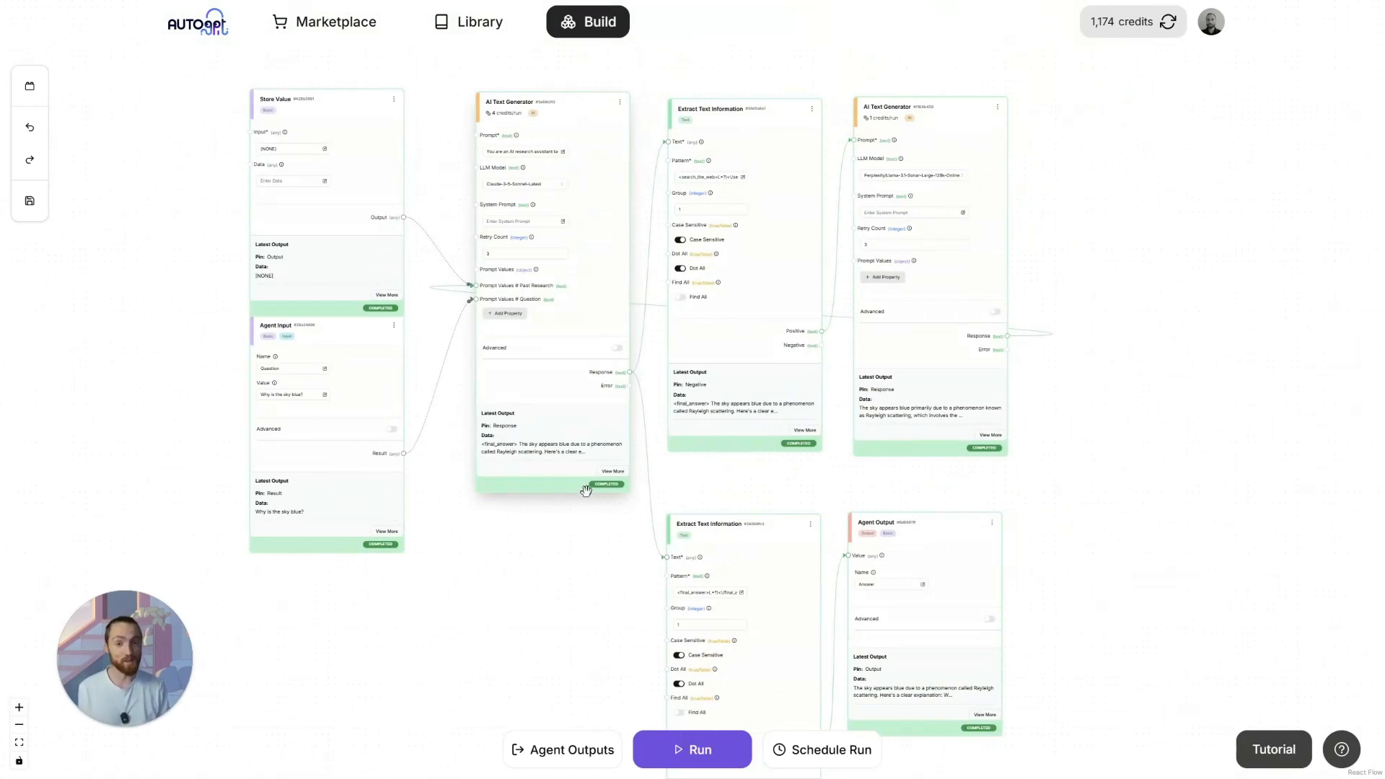
{"action": "left_click", "coordinate": [691, 749]}
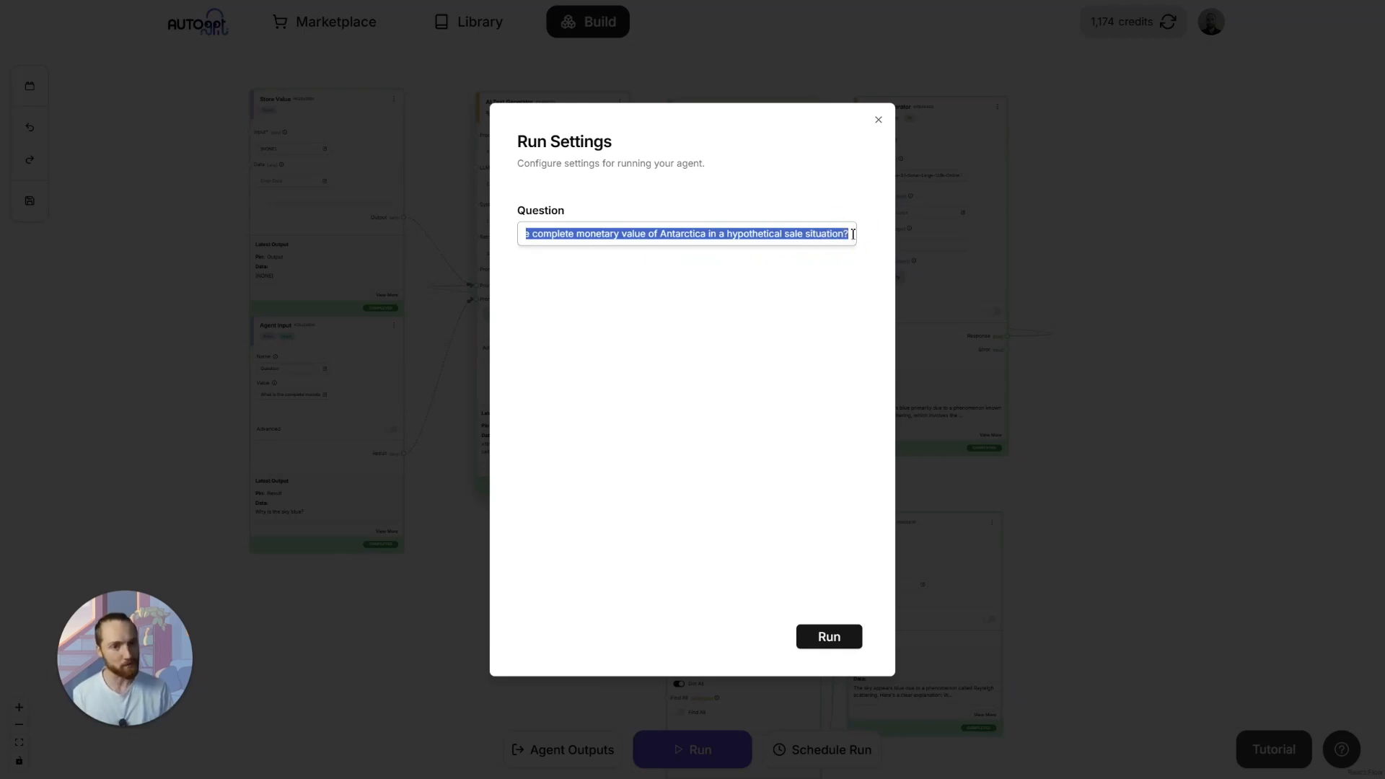
Step: Run the Antarctica valuation question and inspect the generated search query text
{"action": "left_click", "coordinate": [878, 120]}
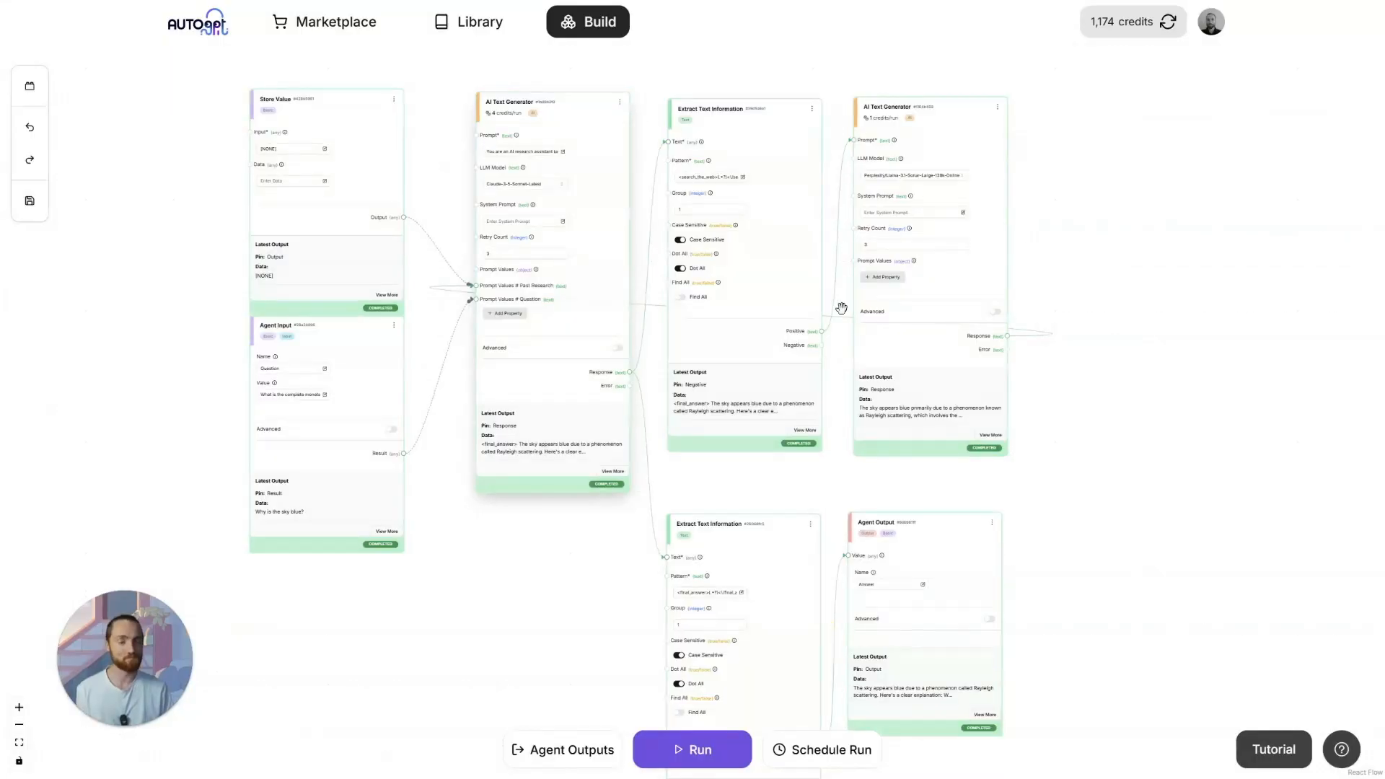
{"action": "left_click", "coordinate": [693, 749]}
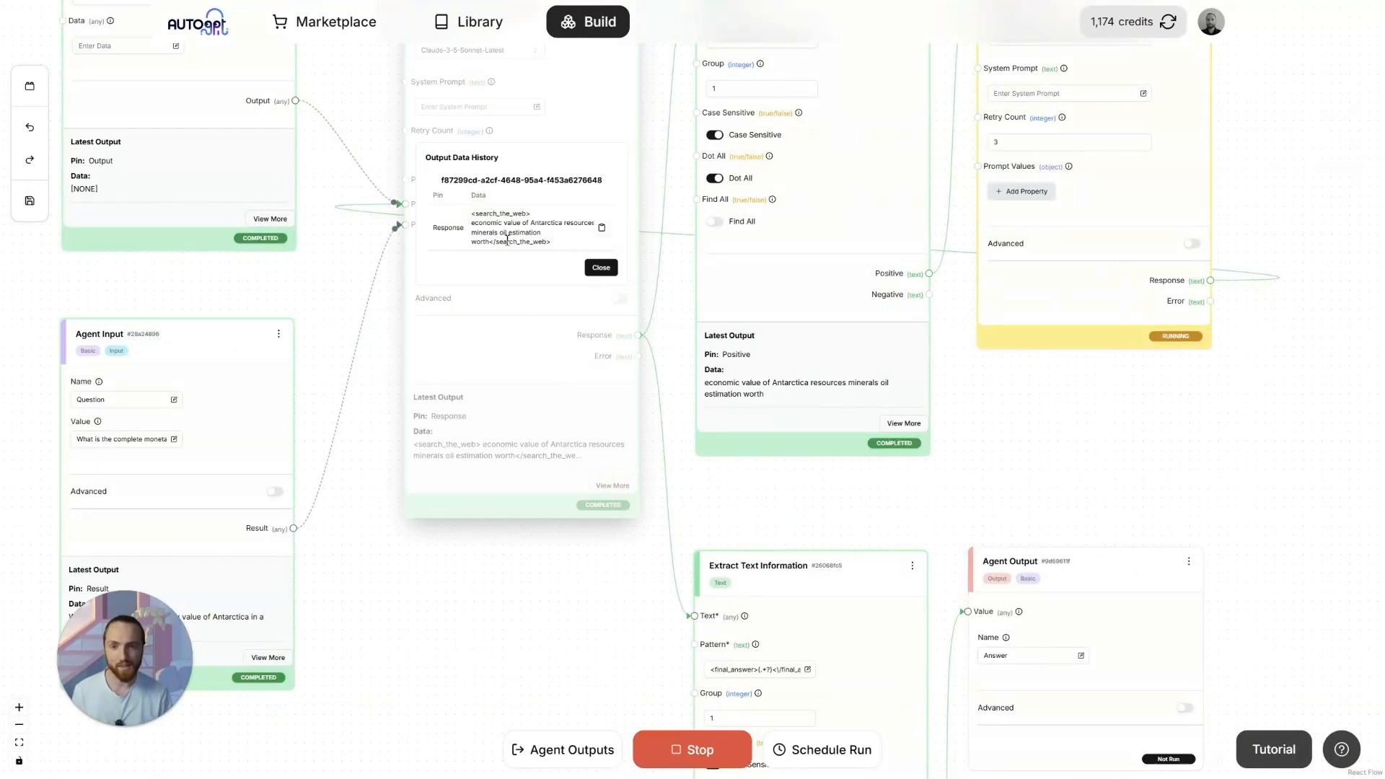
{"action": "left_click_drag", "start_coordinate": [472, 218], "coordinate": [550, 241]}
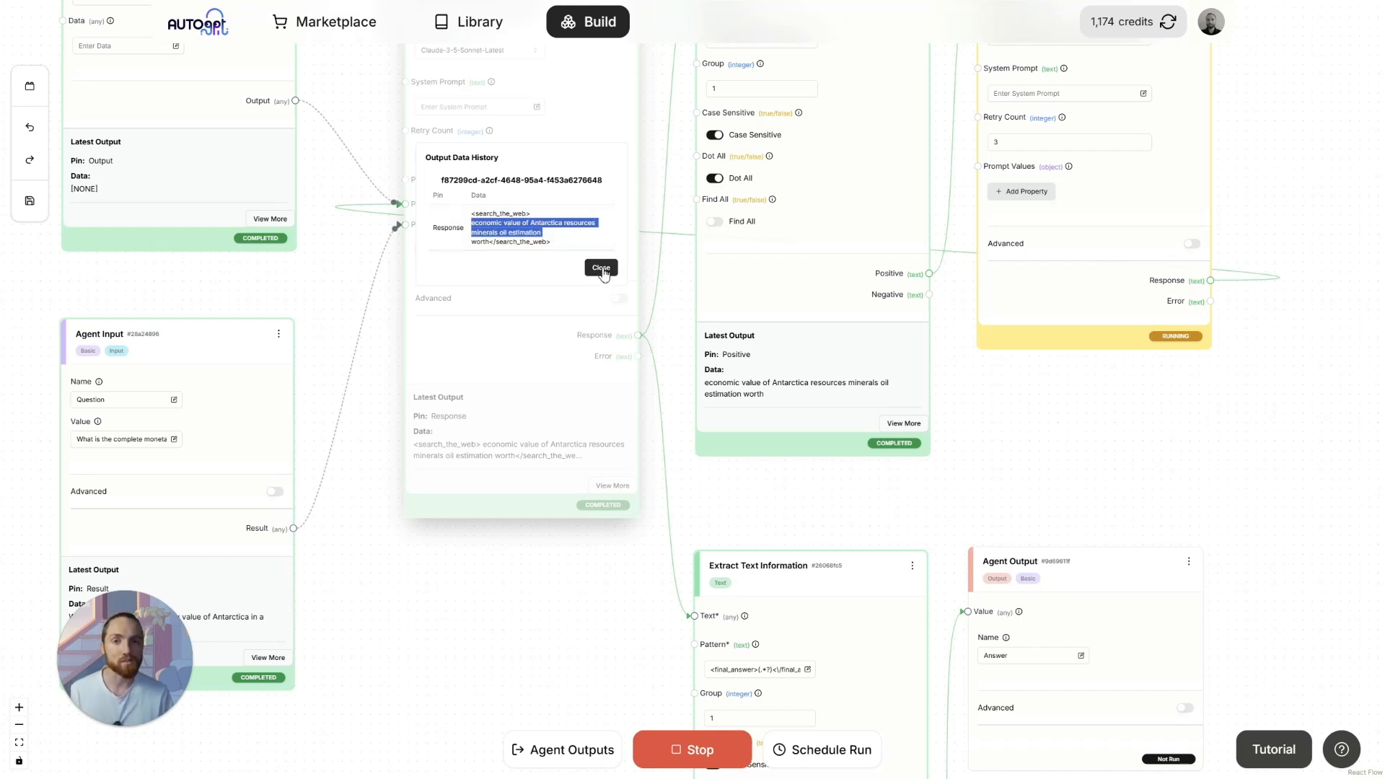
{"action": "left_click", "coordinate": [601, 268]}
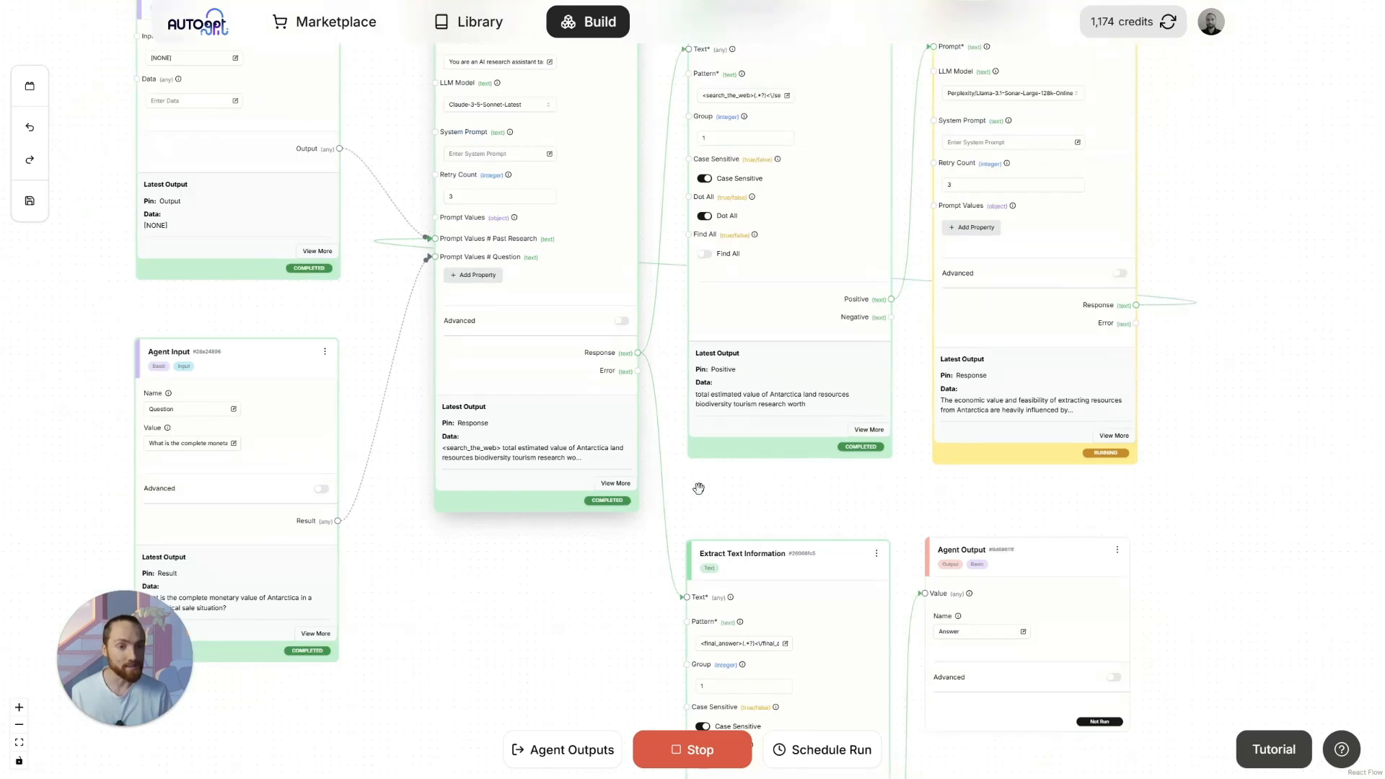
Step: Pan across the canvas to view the whole graph
{"action": "left_click_drag", "start_coordinate": [699, 490], "coordinate": [632, 446]}
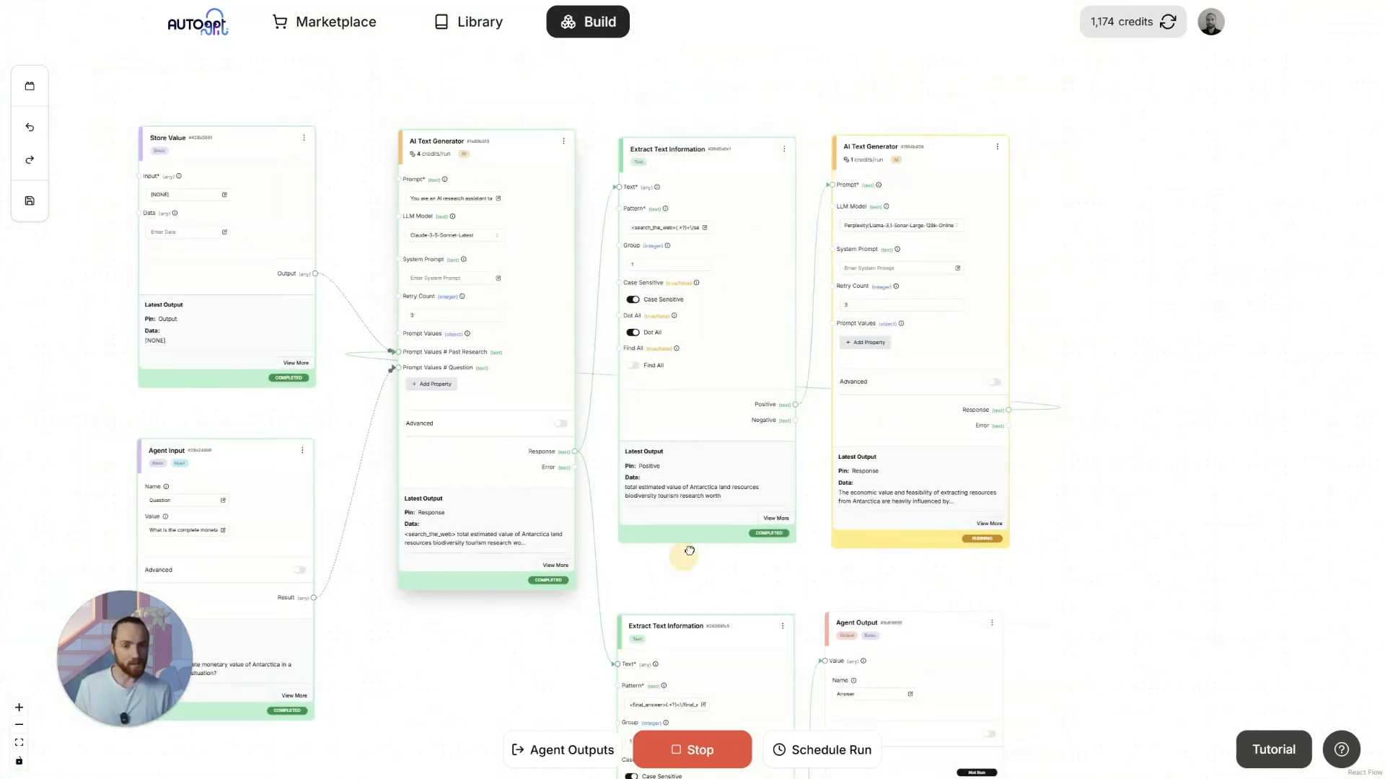
{"action": "left_click_drag", "start_coordinate": [686, 552], "coordinate": [683, 495]}
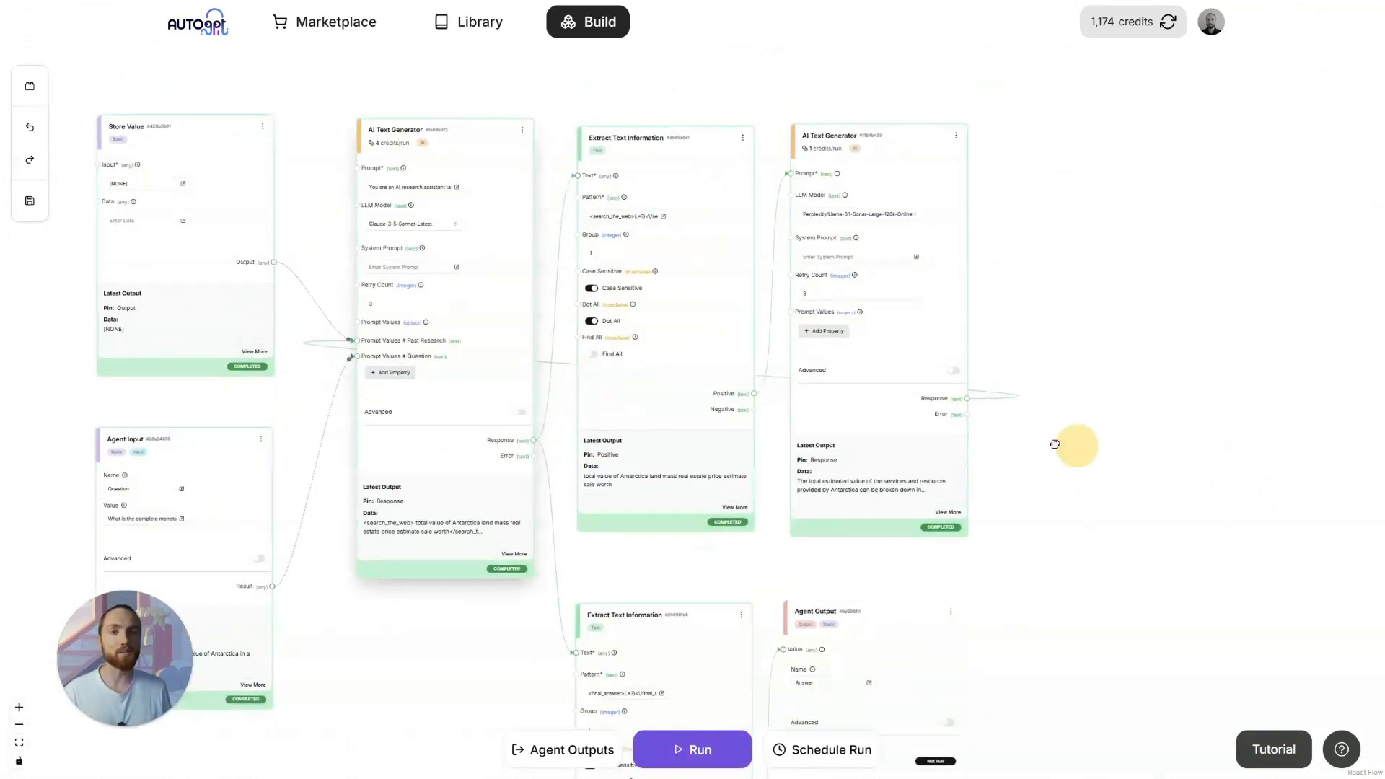
{"action": "left_click_drag", "start_coordinate": [1055, 445], "coordinate": [596, 299]}
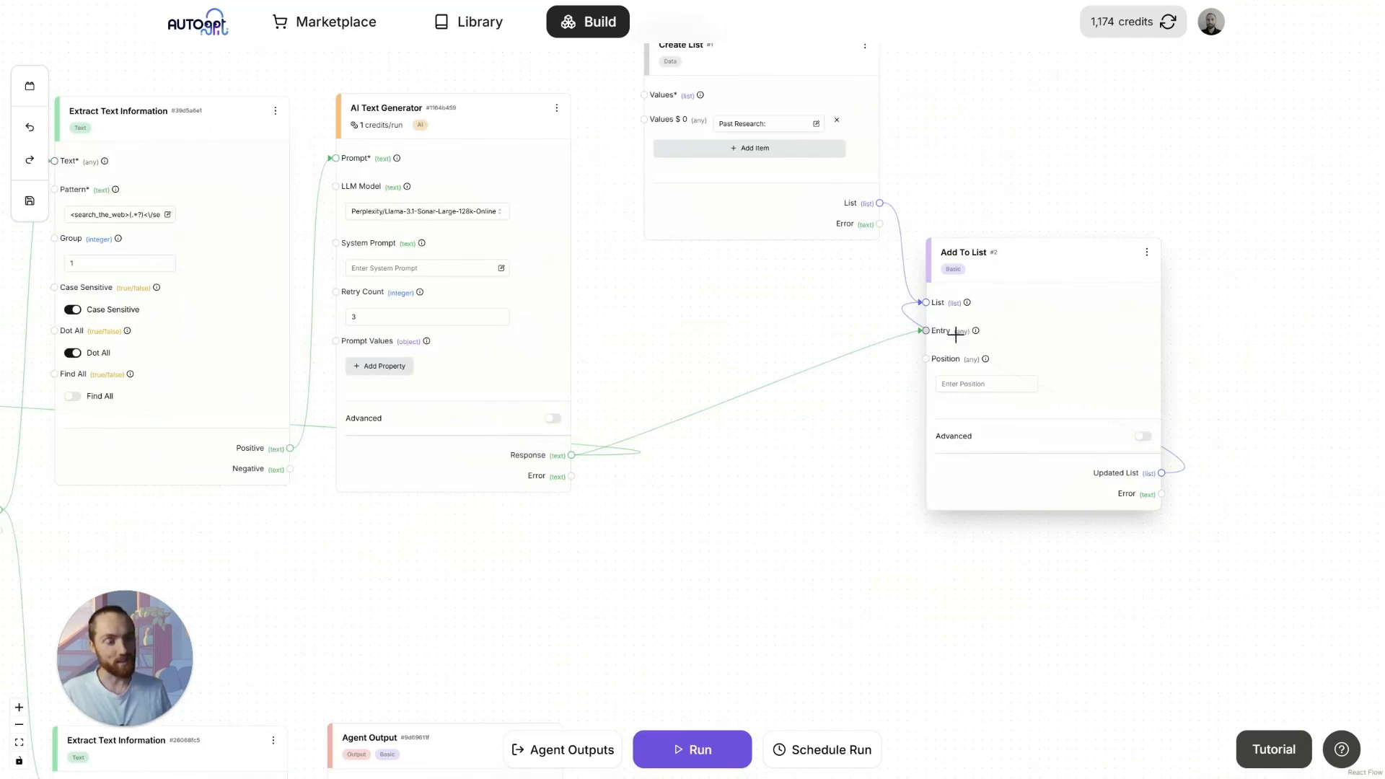
Step: Give the Fill Text Template block Query and Result value keys
{"action": "left_click_drag", "start_coordinate": [963, 252], "coordinate": [1008, 246]}
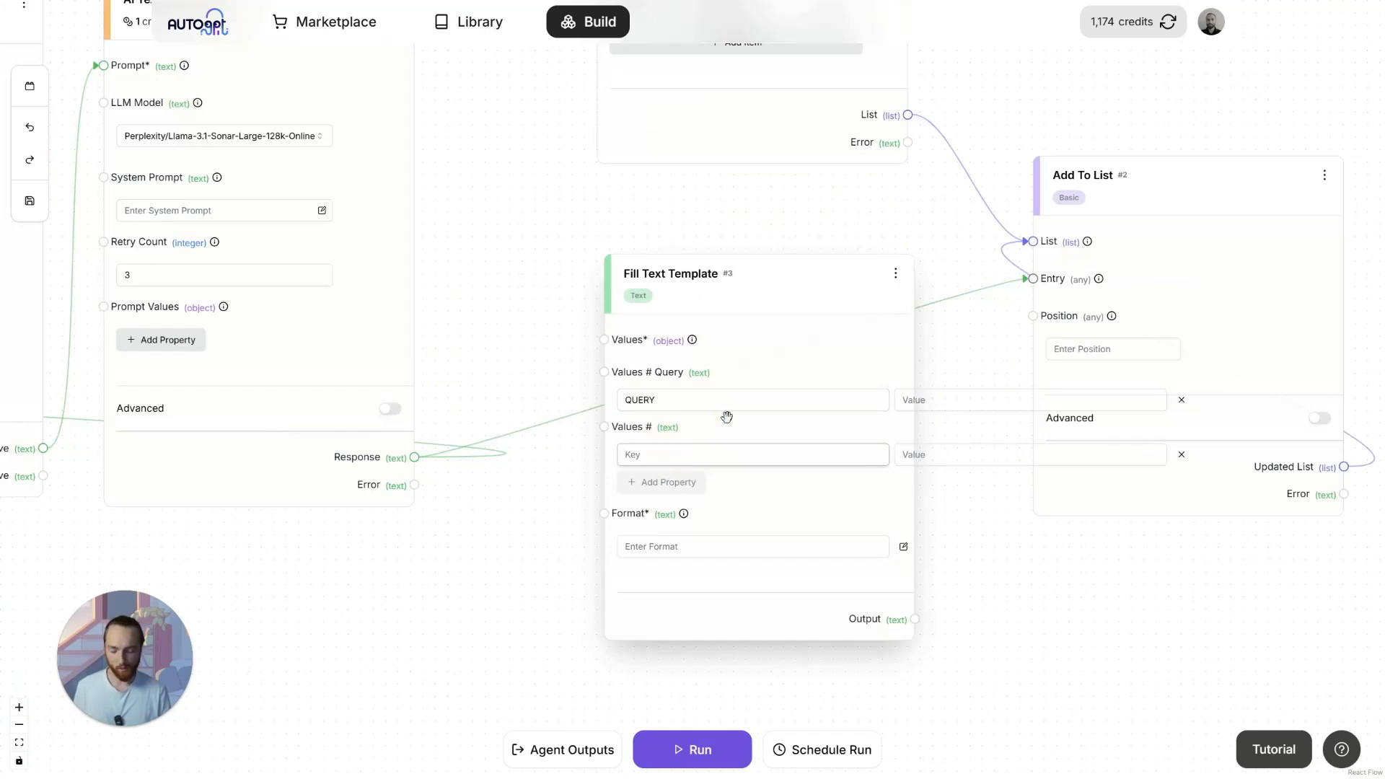
{"action": "type", "text": "R"}
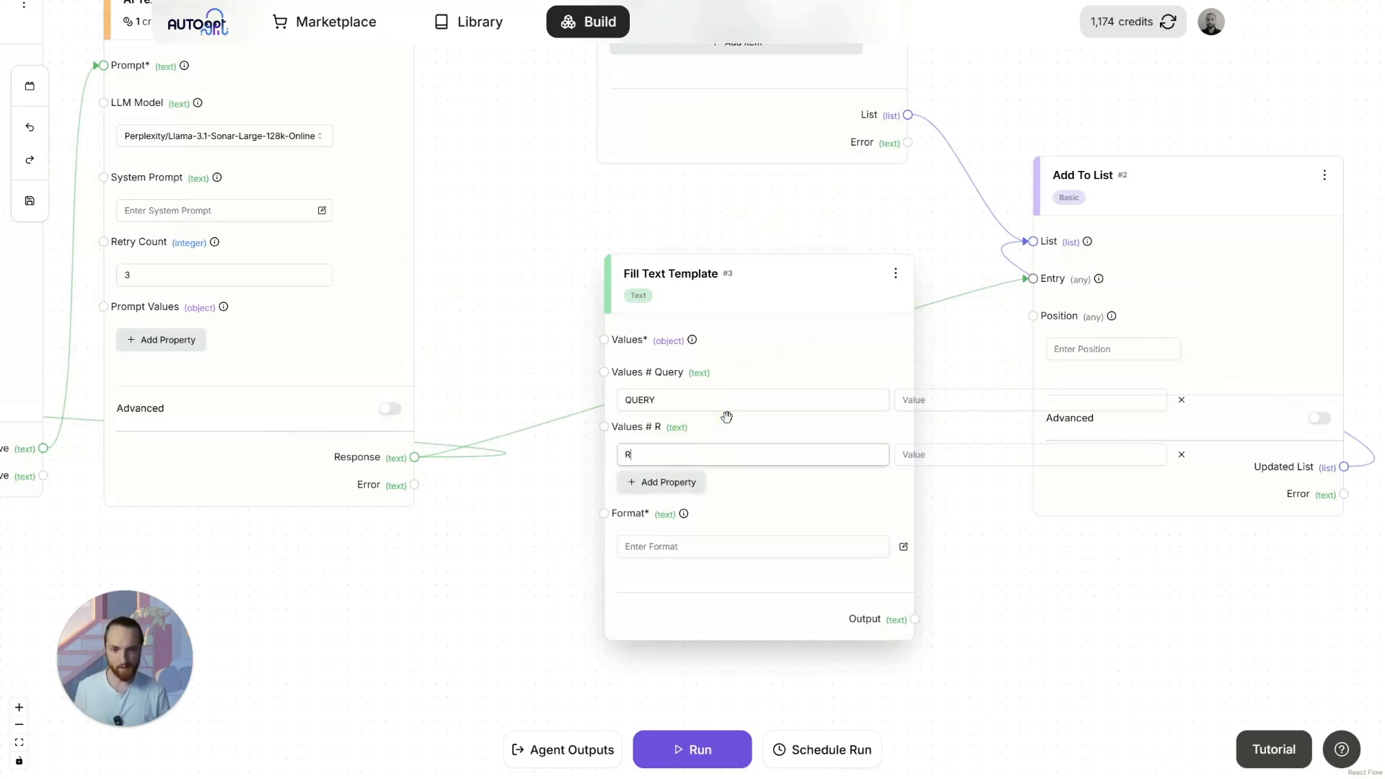
{"action": "type", "text": "ESULT"}
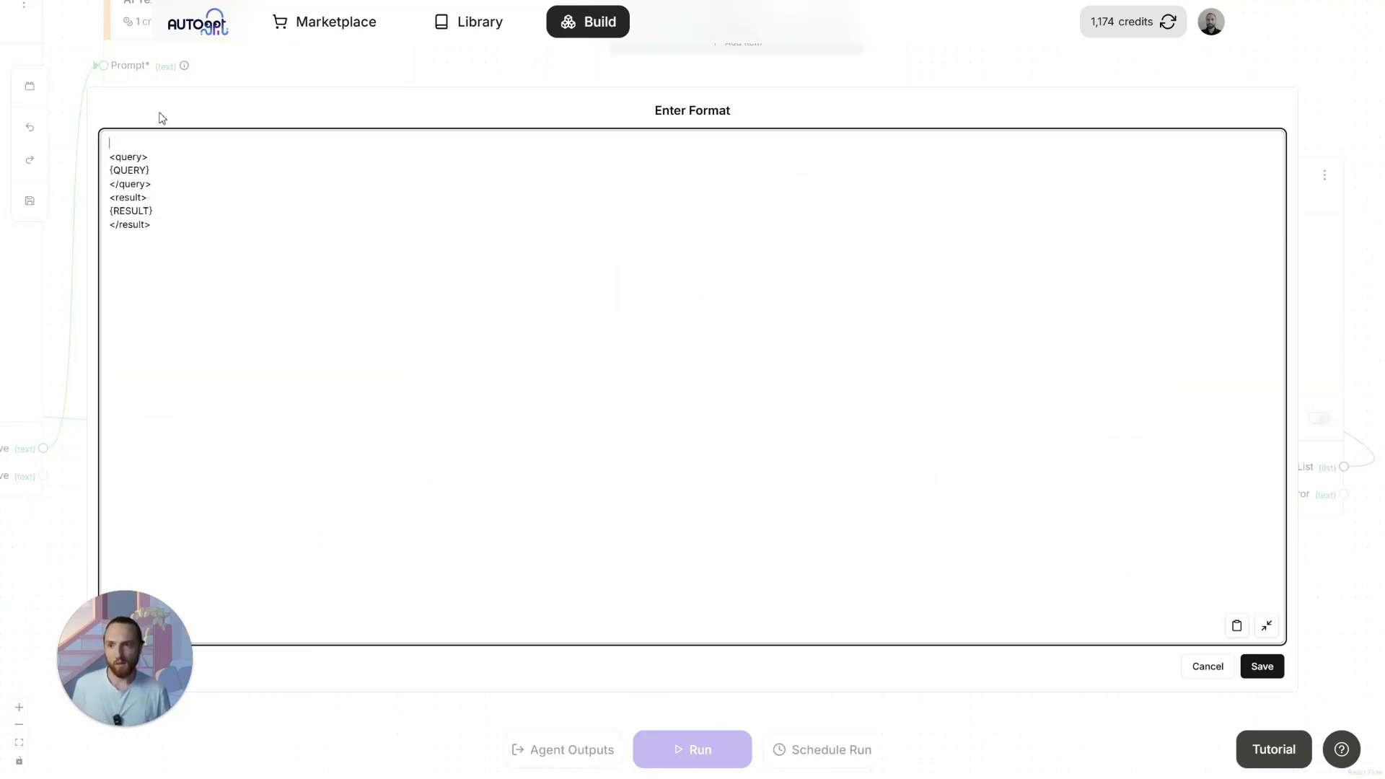
{"action": "type", "text": "M"}
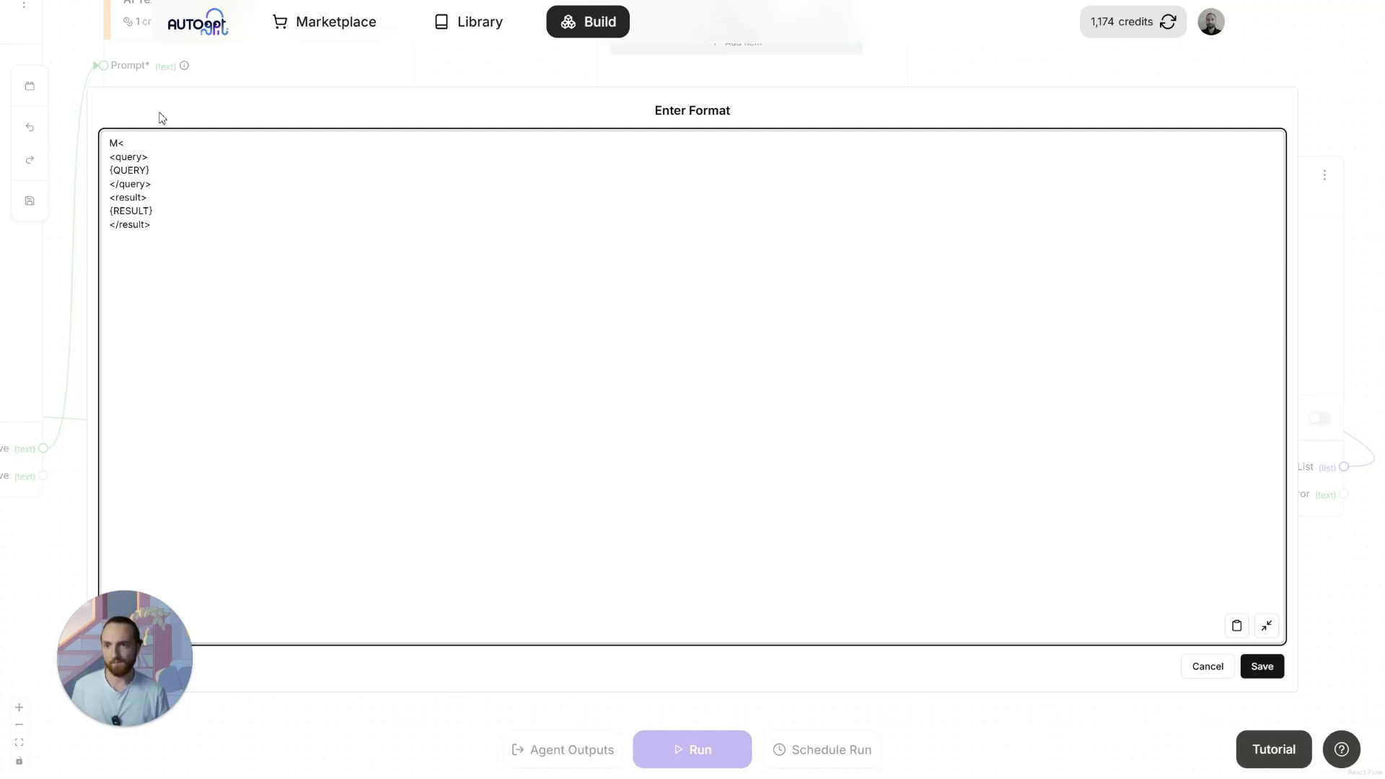
Step: Write the Format as <search><query><result> XML tags and save it
{"action": "type", "text": "<search>"}
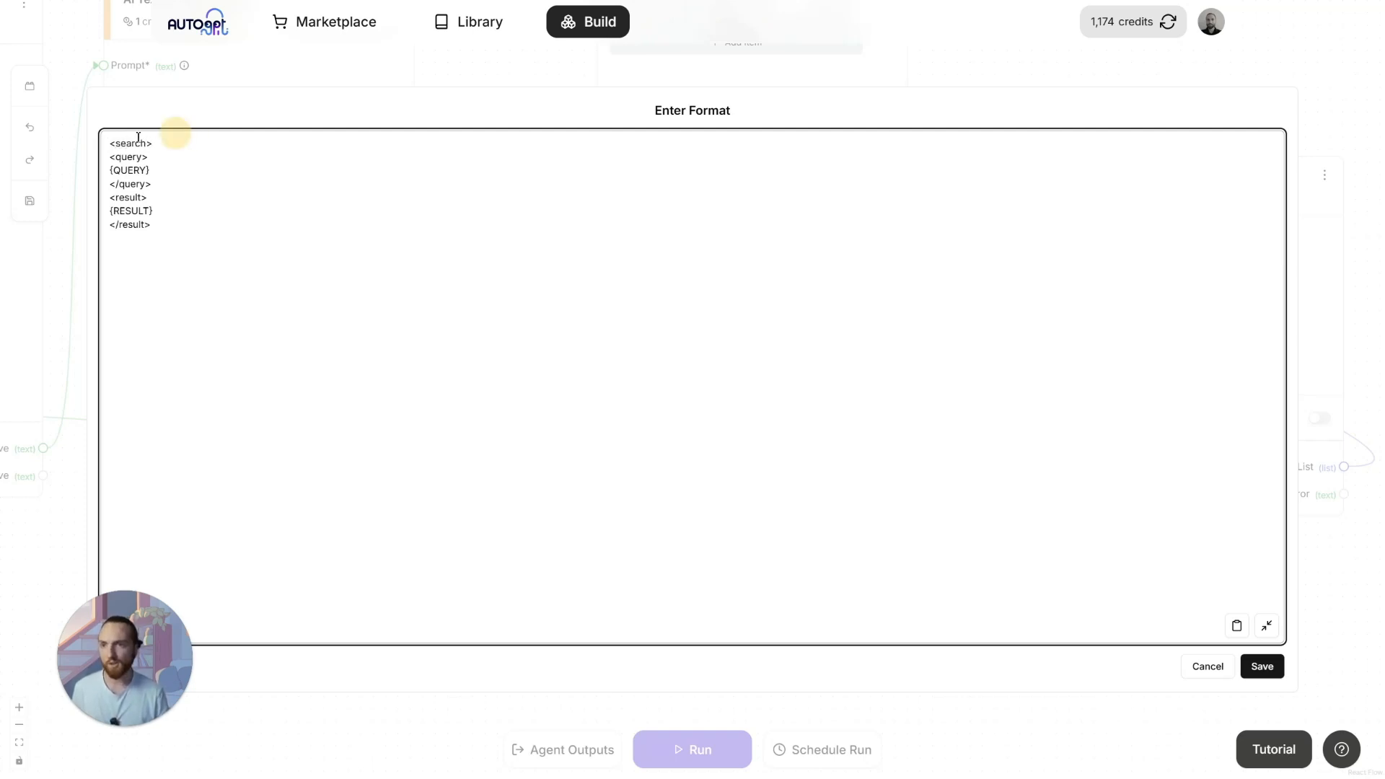
{"action": "type", "text": "</search>"}
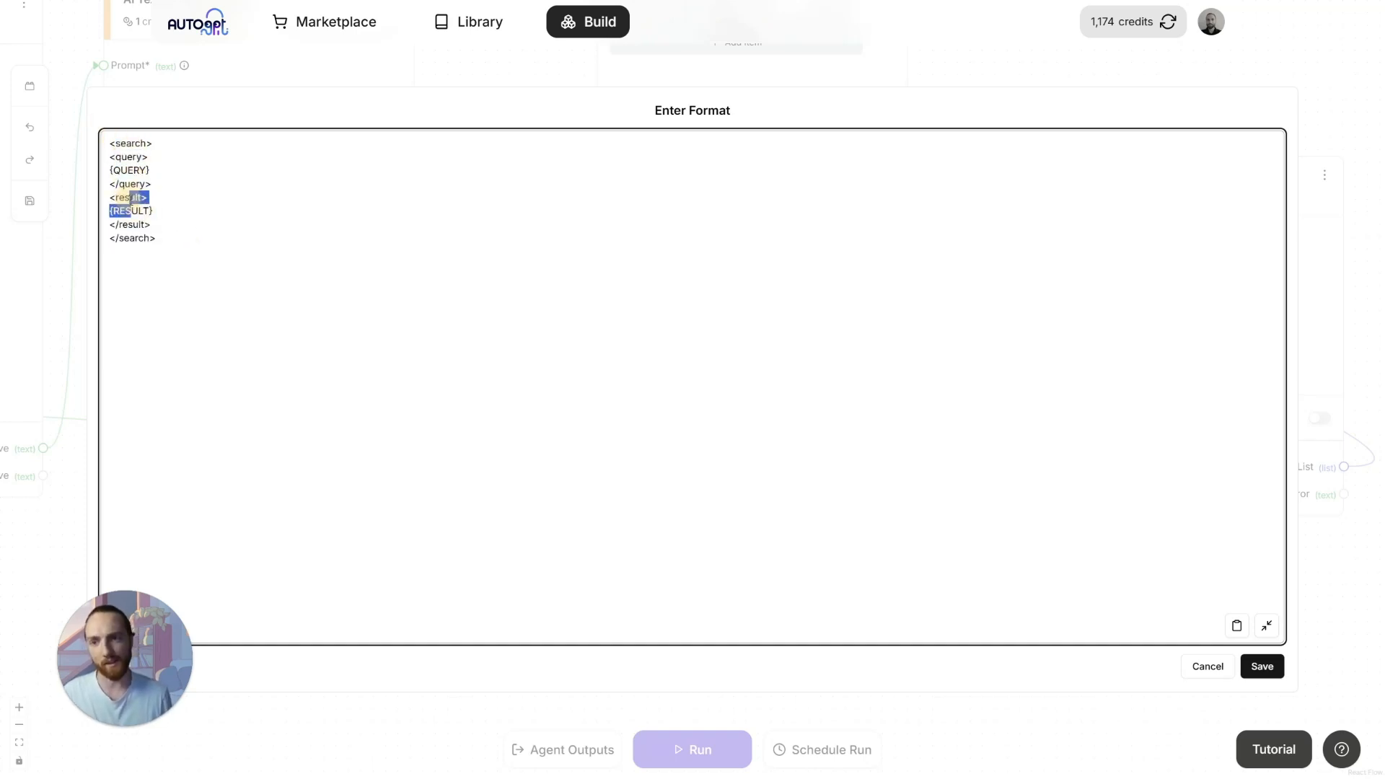
{"action": "left_click", "coordinate": [189, 195]}
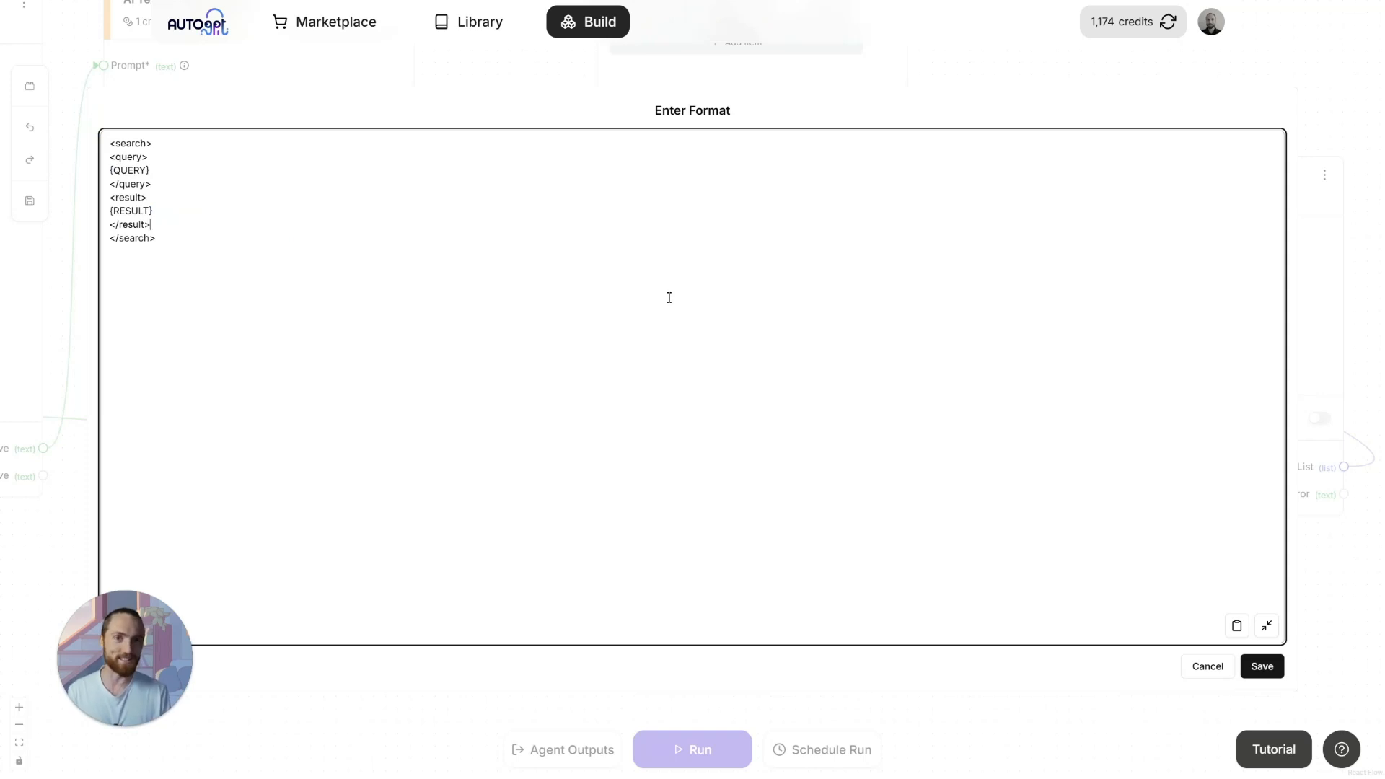
{"action": "key", "text": "ctrl+a"}
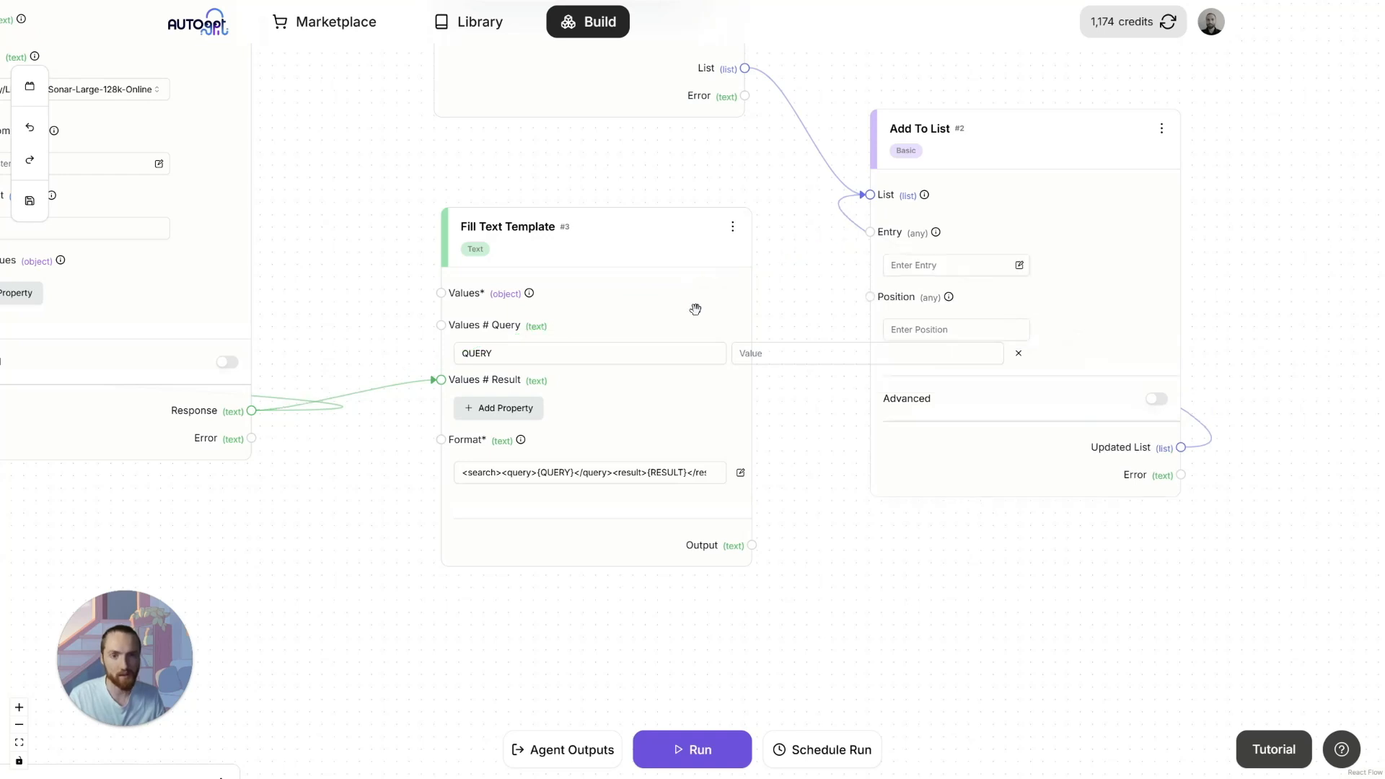
Step: Wire Fill Text Template's Output into Add To List's Entry and check the Updated List
{"action": "left_click_drag", "start_coordinate": [752, 546], "coordinate": [871, 231]}
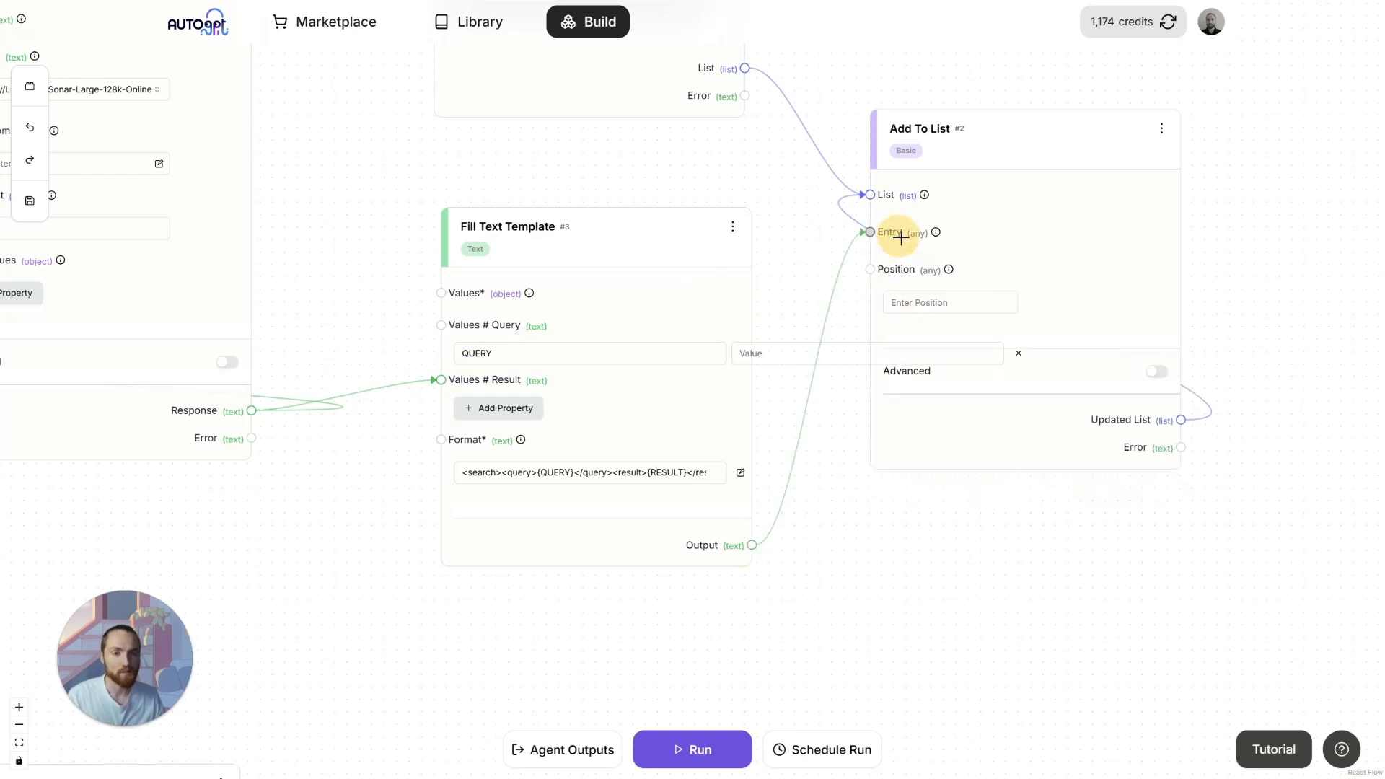
{"action": "scroll", "scroll_direction": "down", "scroll_amount": 3}
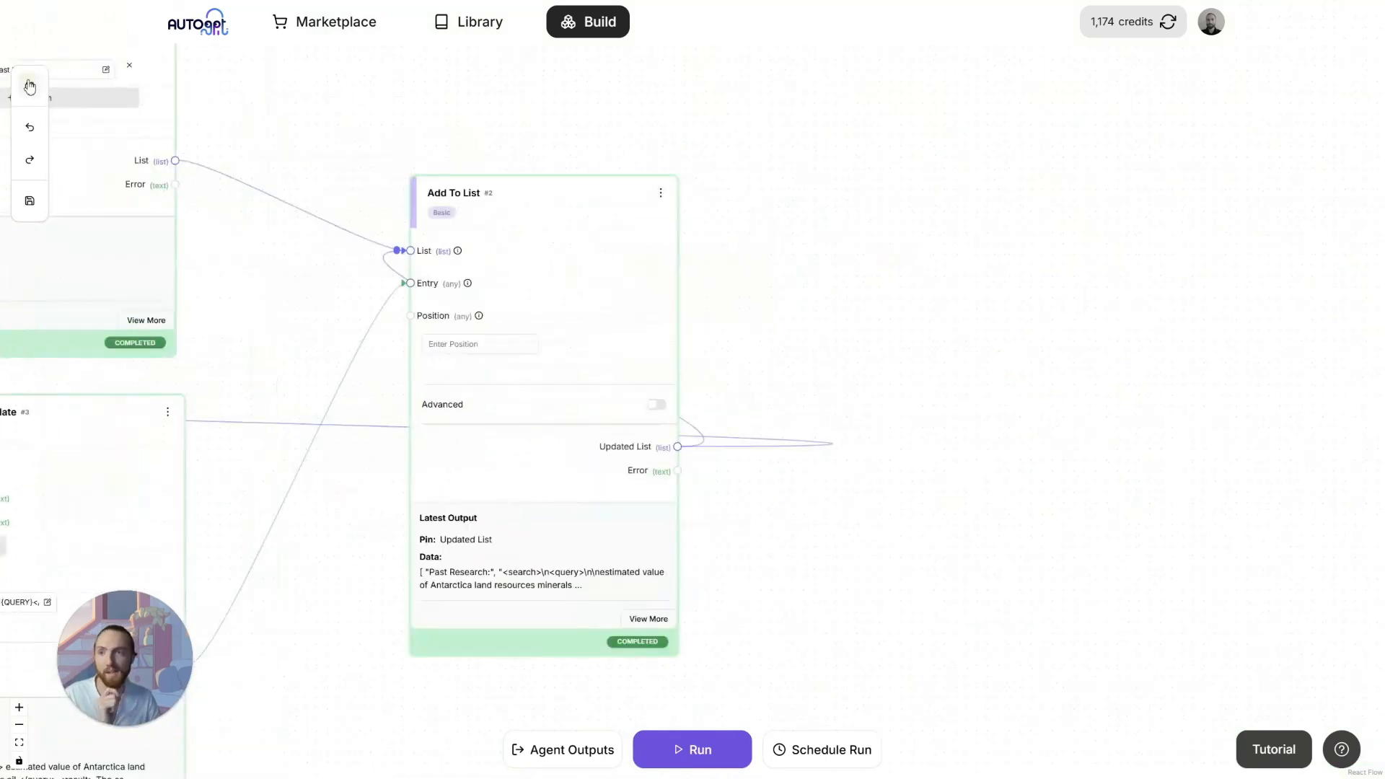
Step: Add a Combine Texts block from the 'comb' search, taking Add To List's Updated List
{"action": "left_click", "coordinate": [29, 85]}
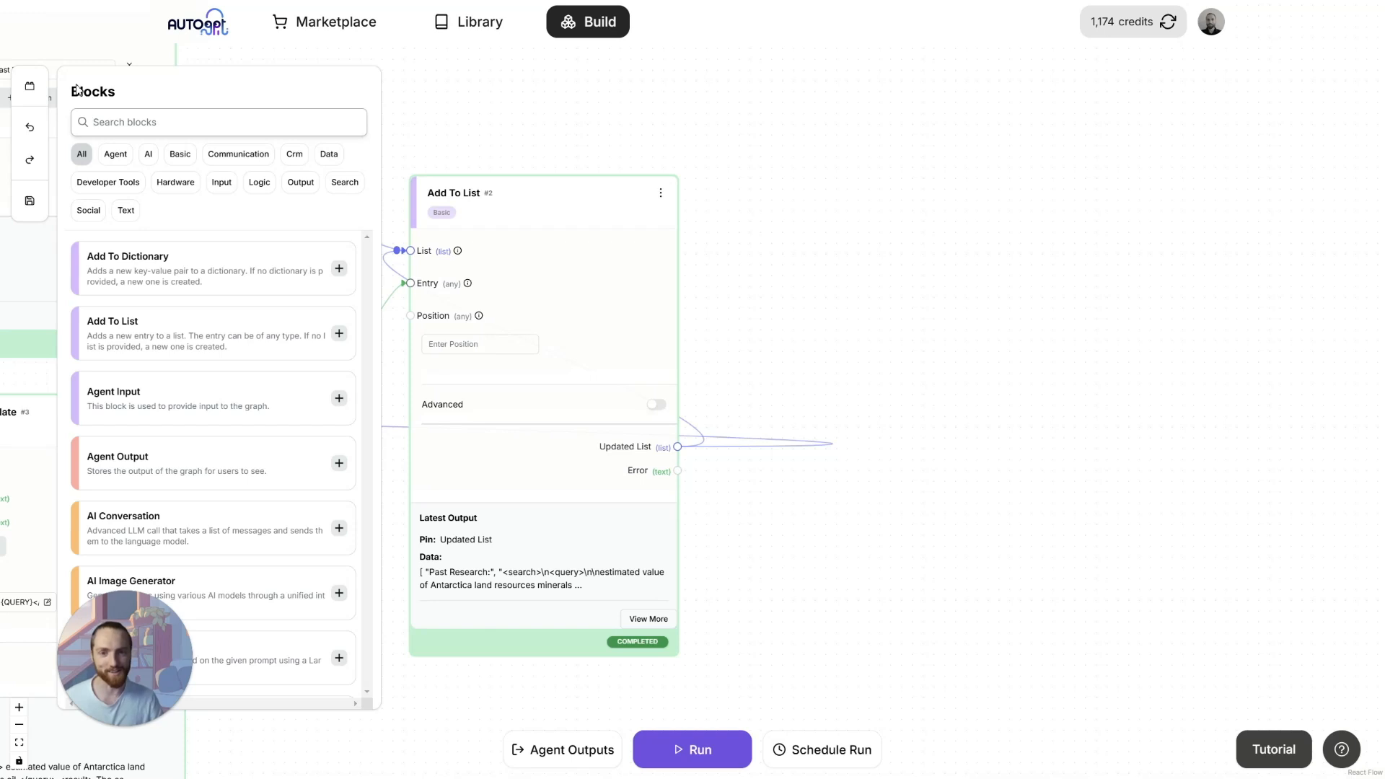
{"action": "left_click", "coordinate": [220, 121]}
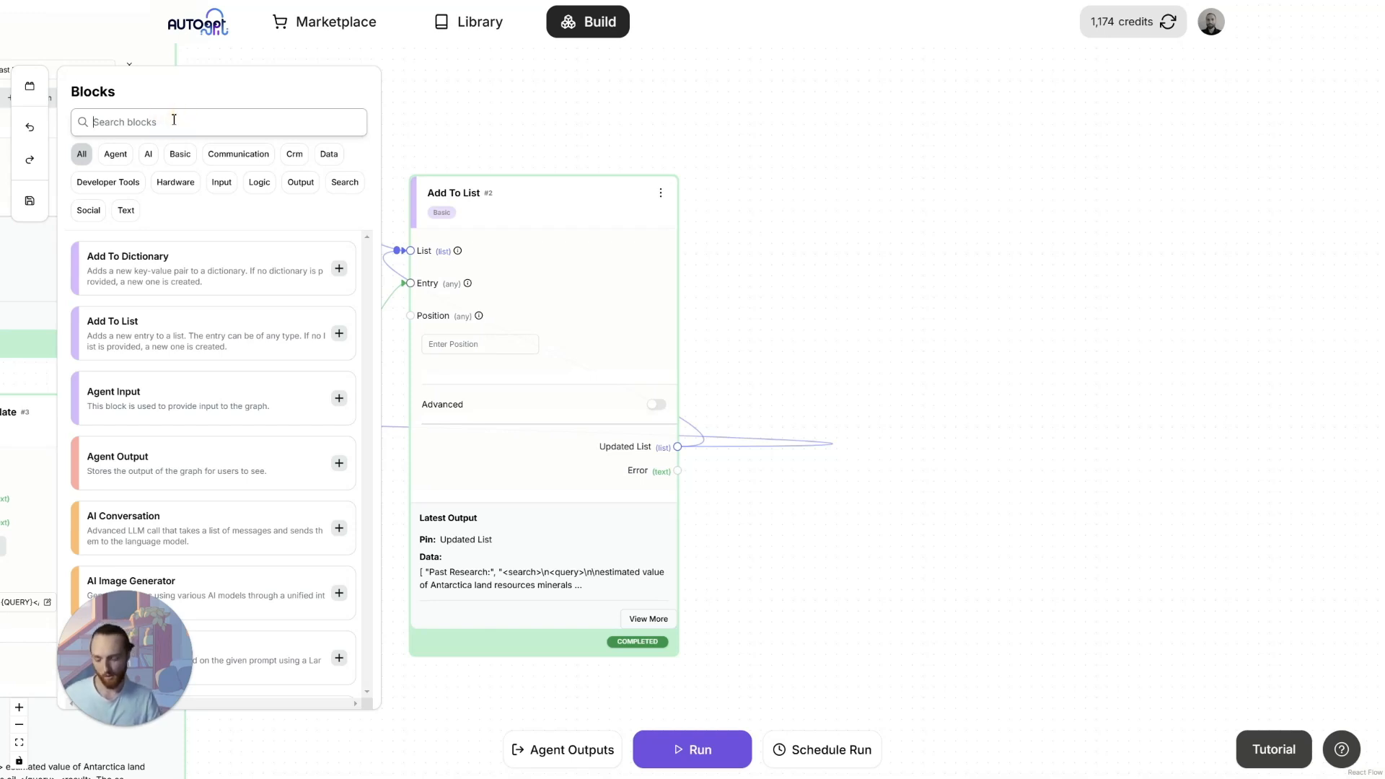
{"action": "type", "text": "comb"}
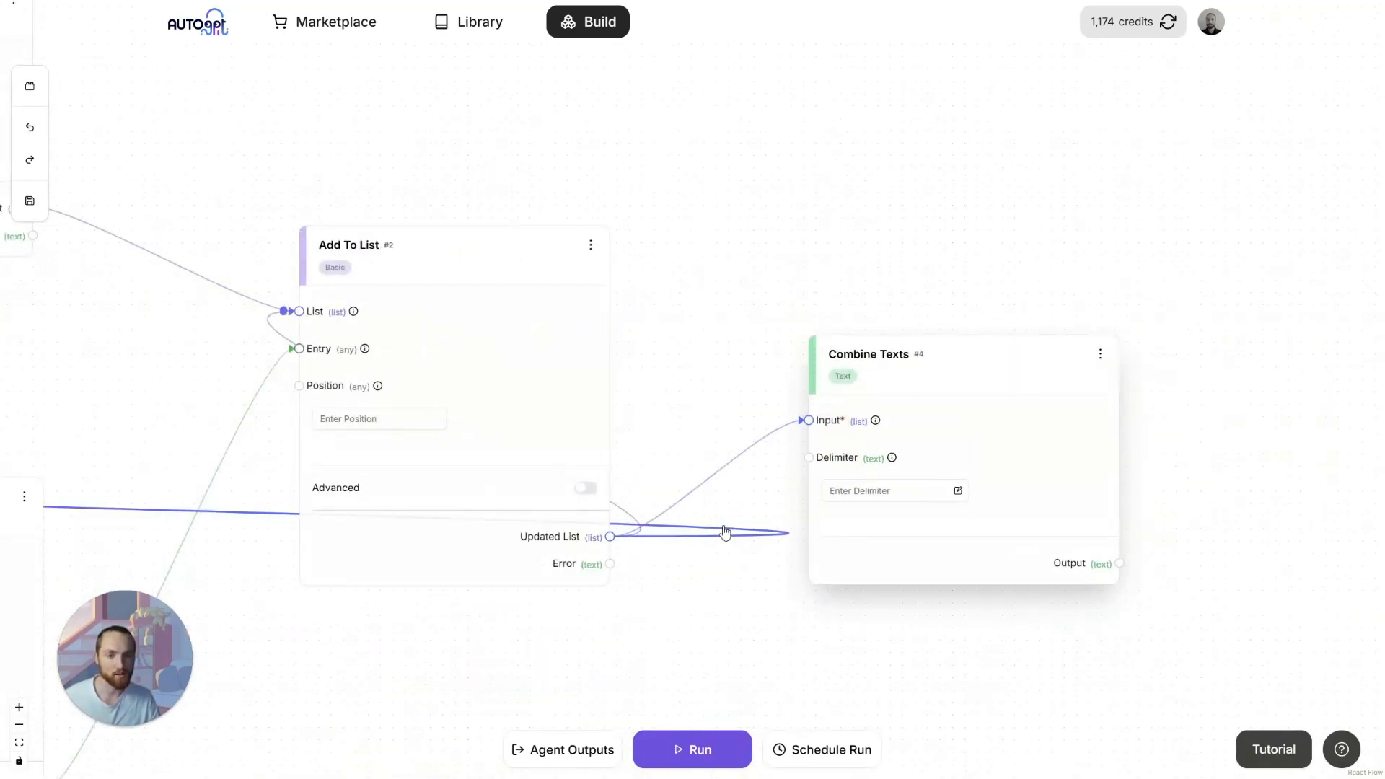
{"action": "scroll", "scroll_direction": "down", "scroll_amount": 3}
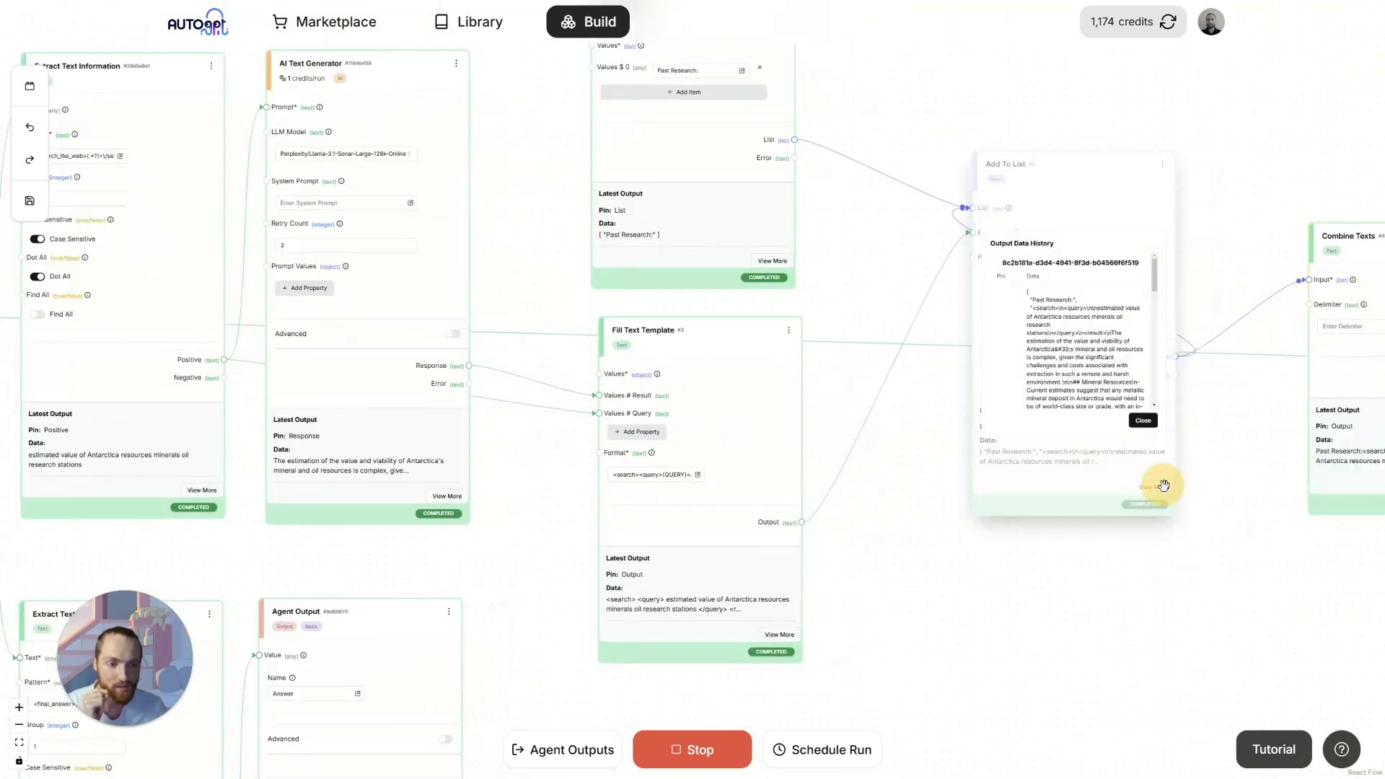
Step: Review the AI Text Generator's output history and read the full extracted Antarctica valuation answer
{"action": "left_click", "coordinate": [1143, 420]}
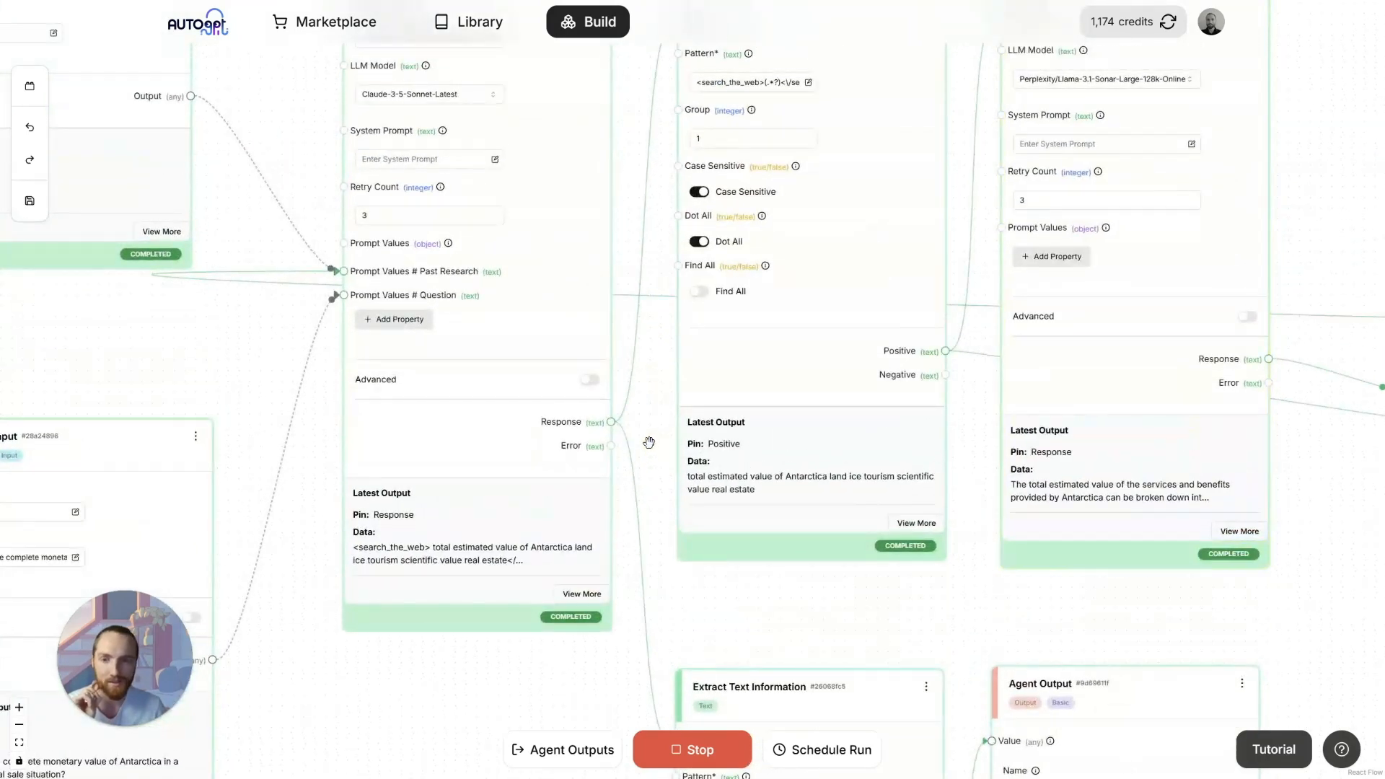
{"action": "mouse_move", "coordinate": [778, 462]}
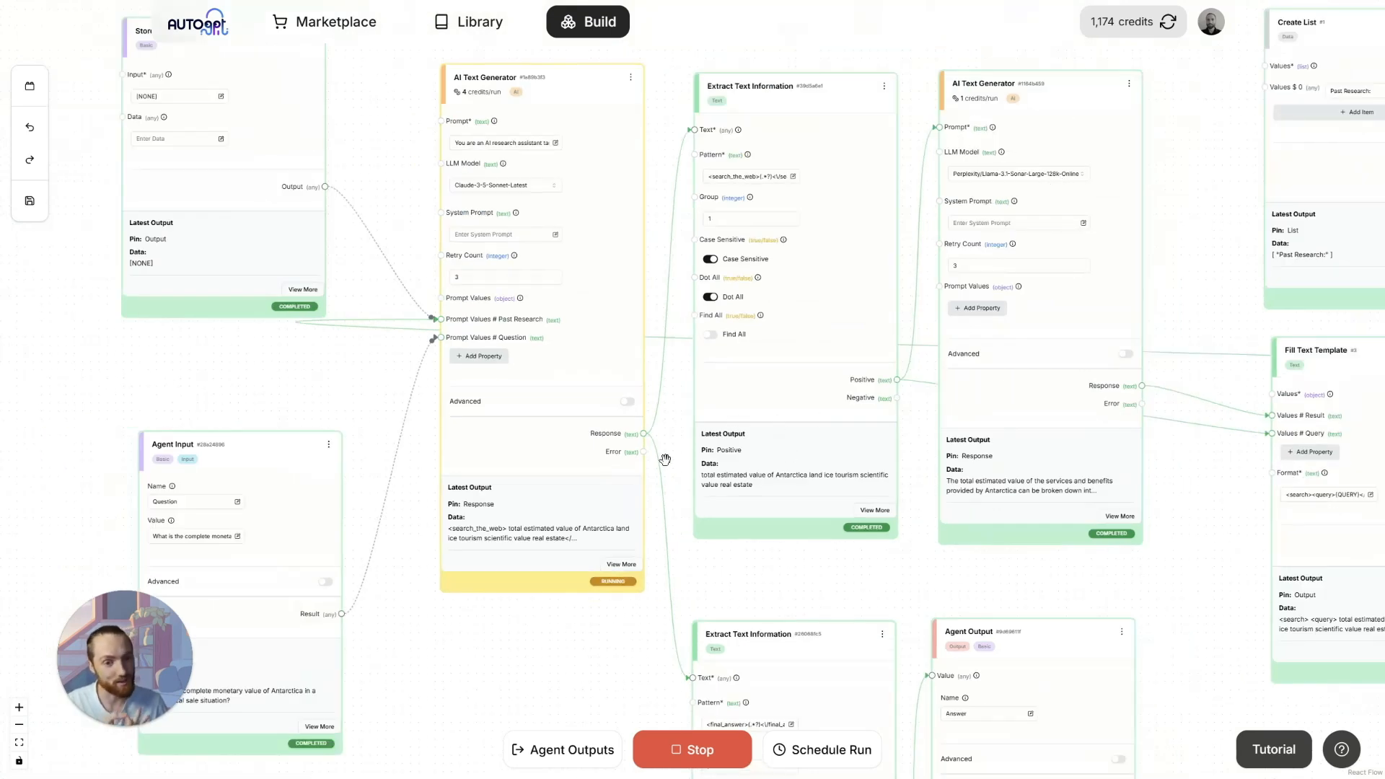
{"action": "left_click", "coordinate": [623, 530]}
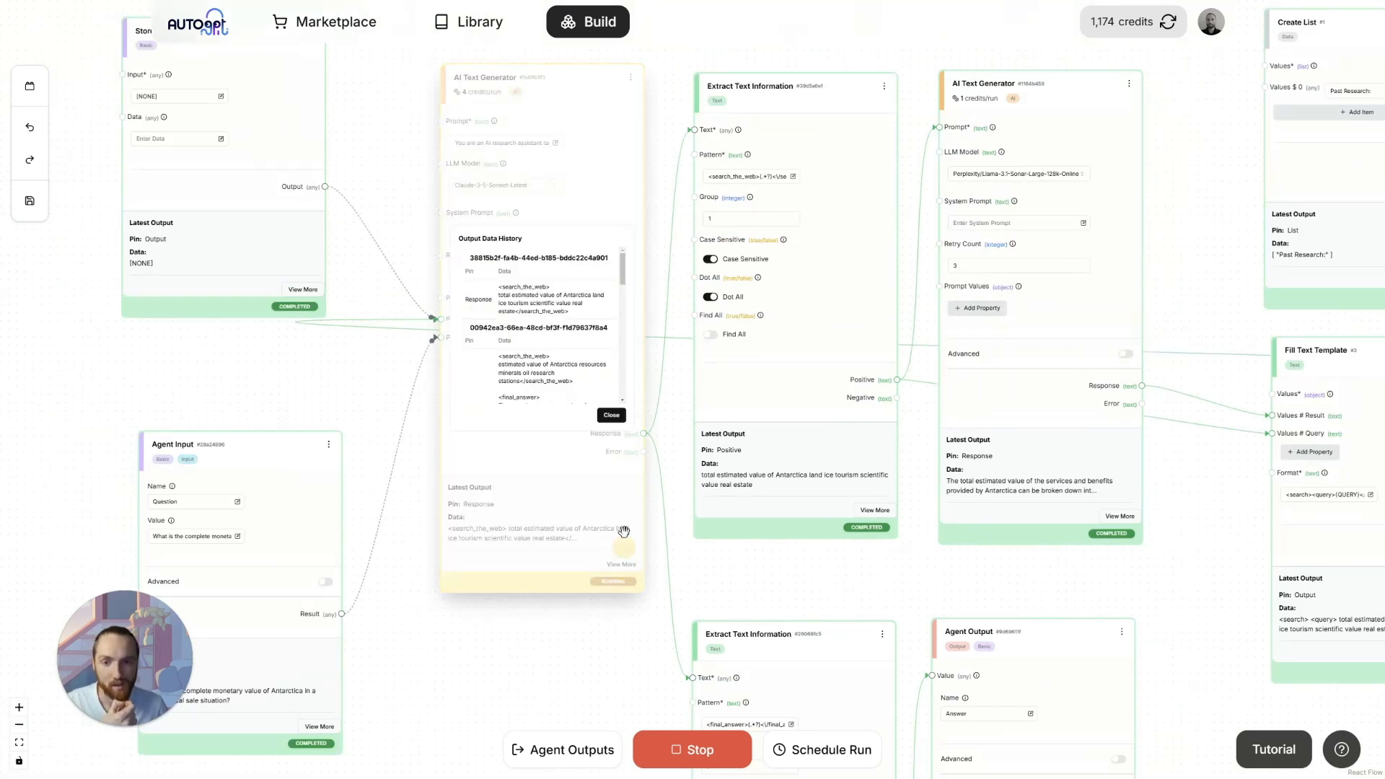
{"action": "scroll", "scroll_direction": "down", "scroll_amount": 3}
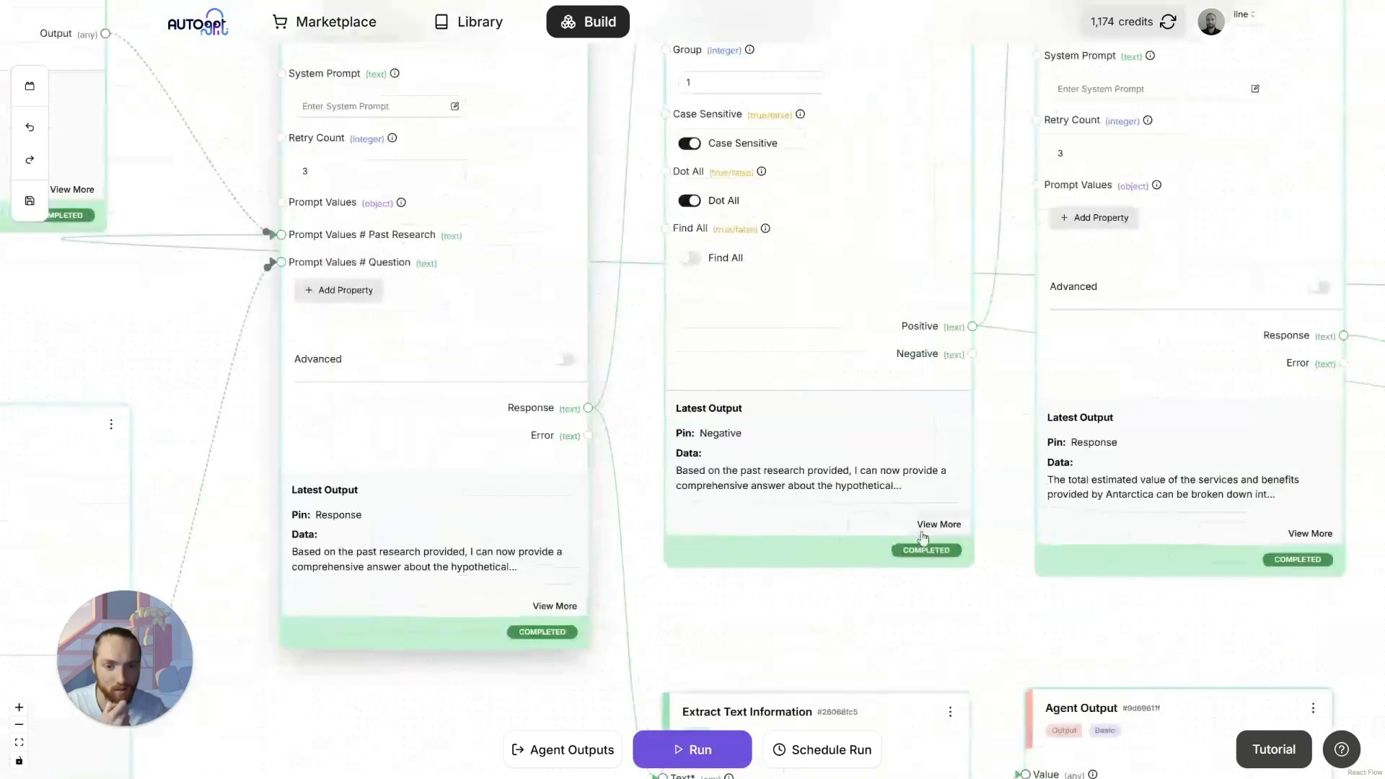
{"action": "left_click", "coordinate": [938, 523]}
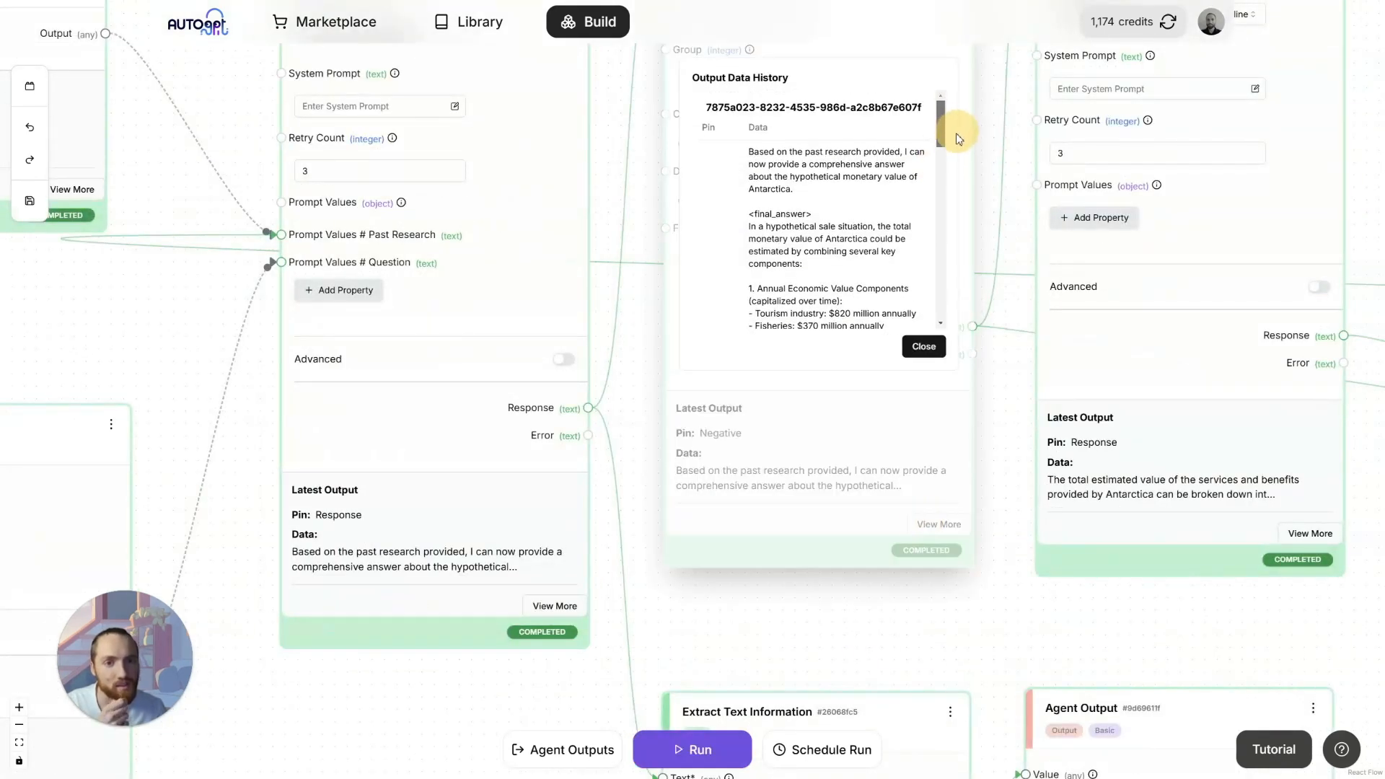
{"action": "scroll", "scroll_direction": "down", "scroll_amount": 3}
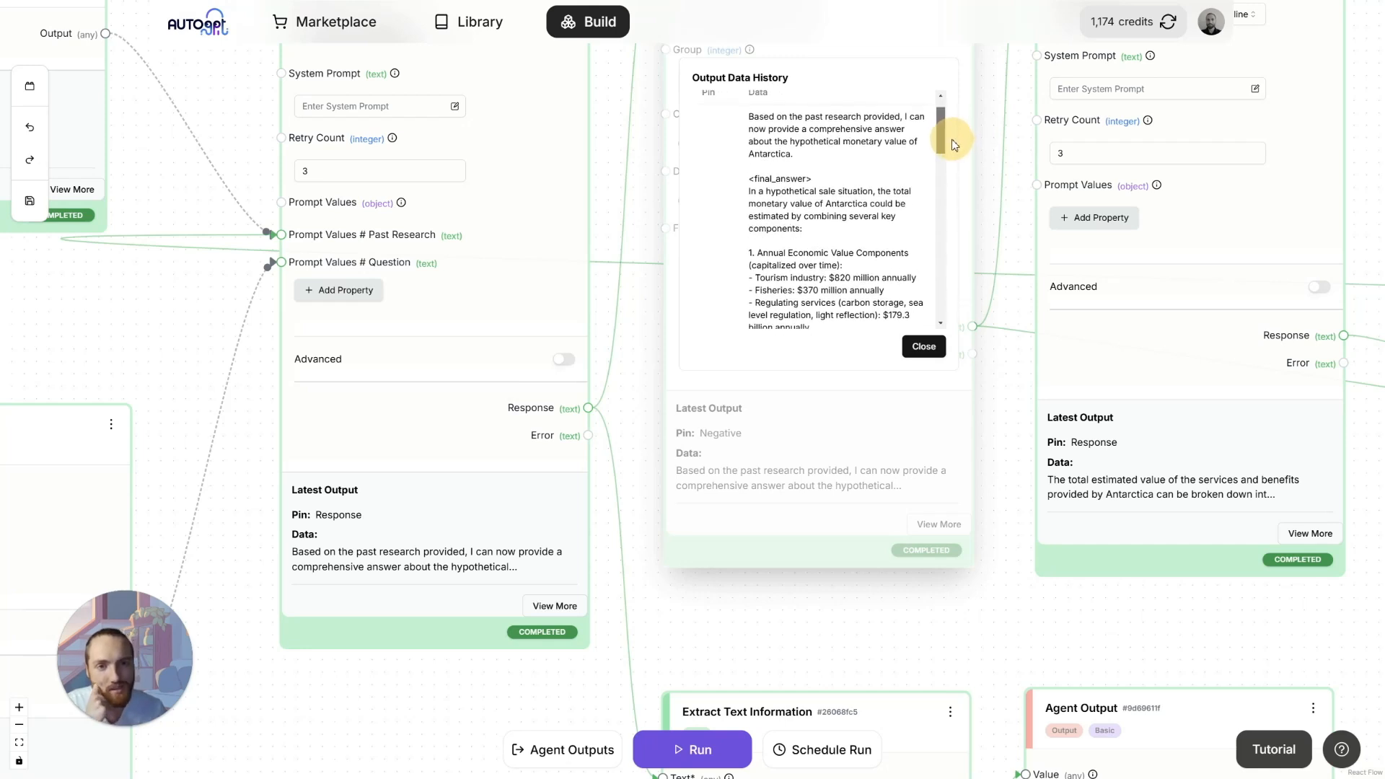
{"action": "scroll", "scroll_direction": "down", "scroll_amount": 3}
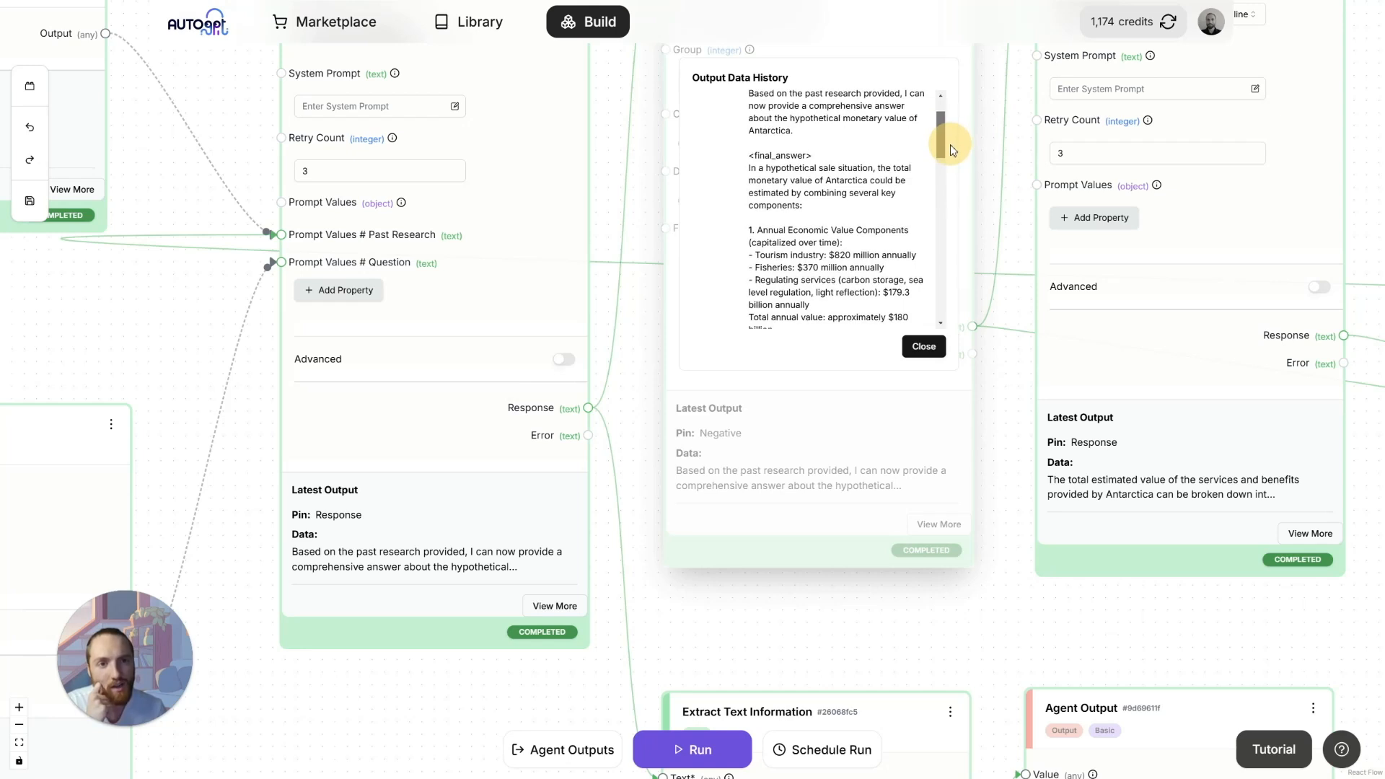
{"action": "scroll", "scroll_direction": "down", "scroll_amount": 3}
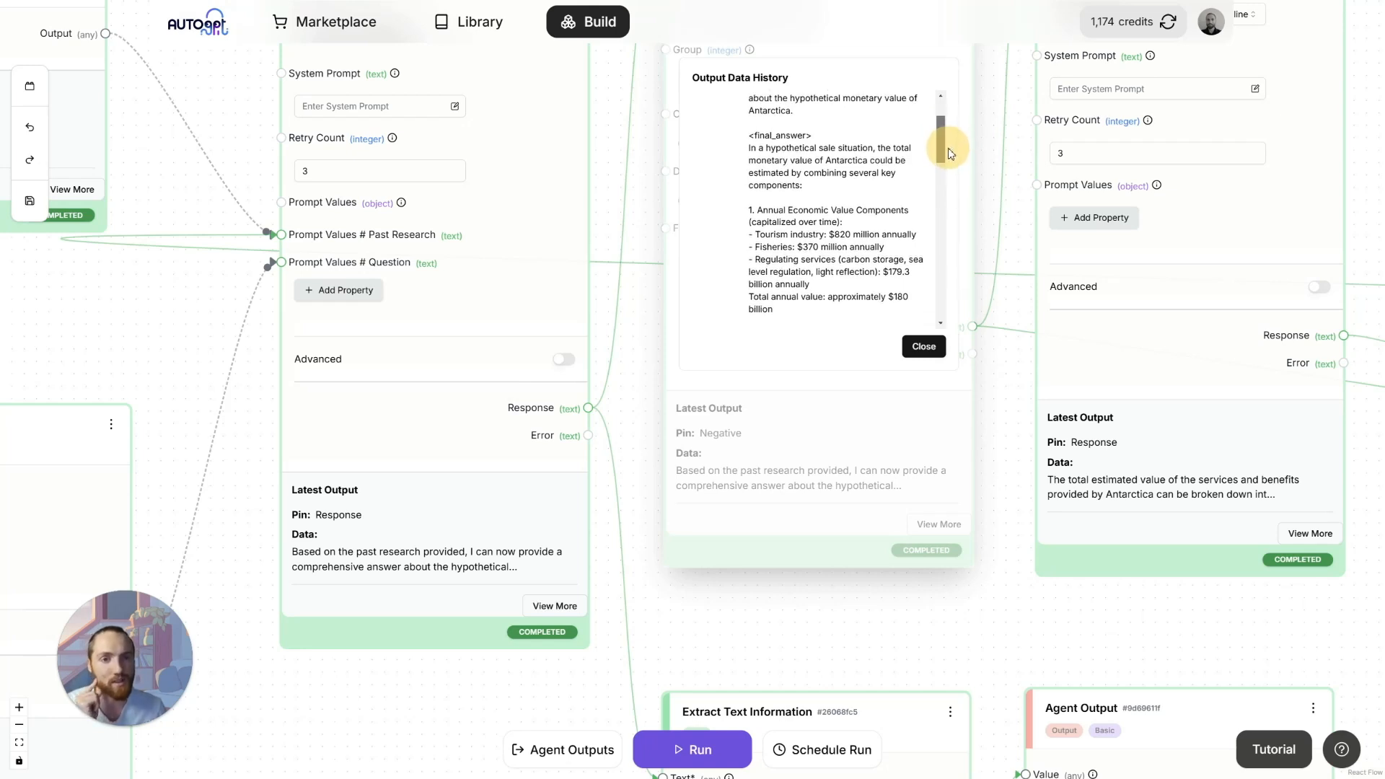
{"action": "scroll", "scroll_direction": "down", "scroll_amount": 3}
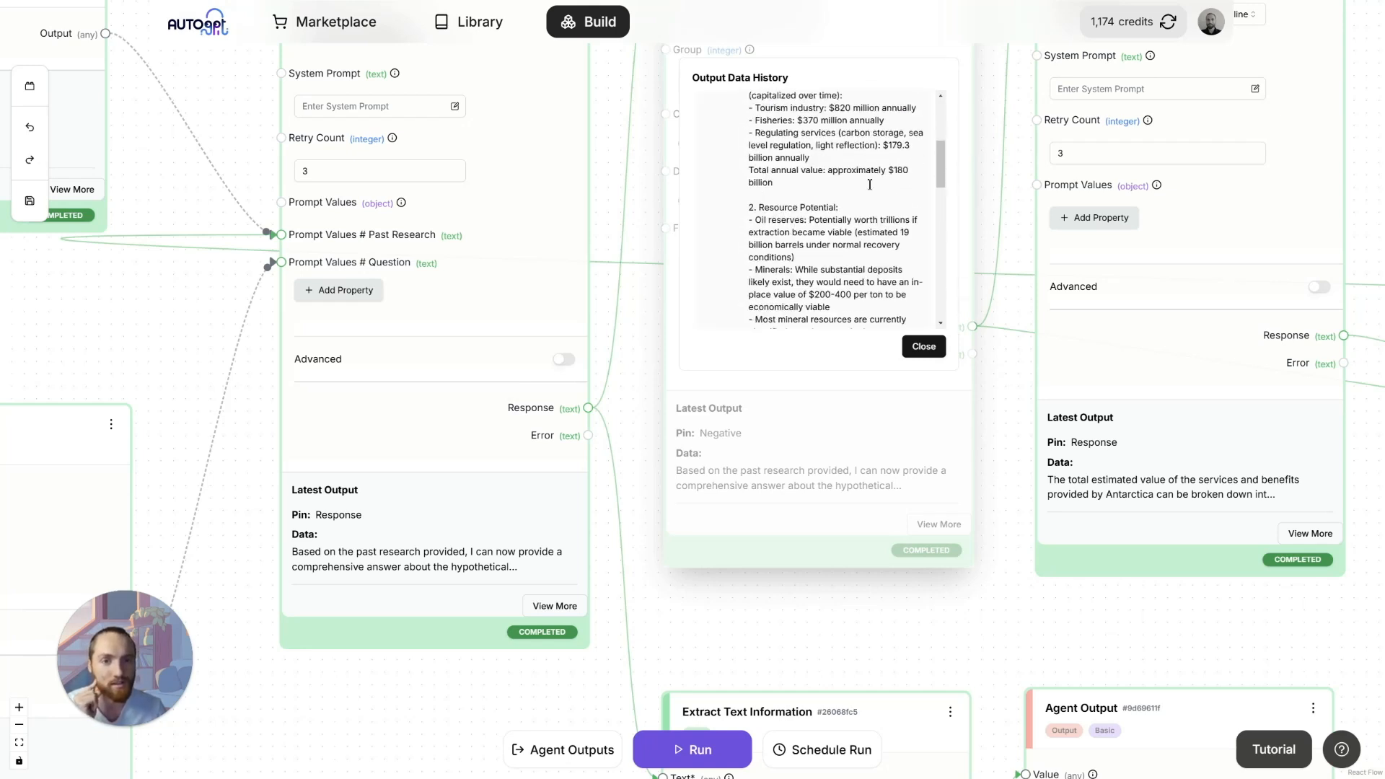
{"action": "scroll", "scroll_direction": "down", "scroll_amount": 3}
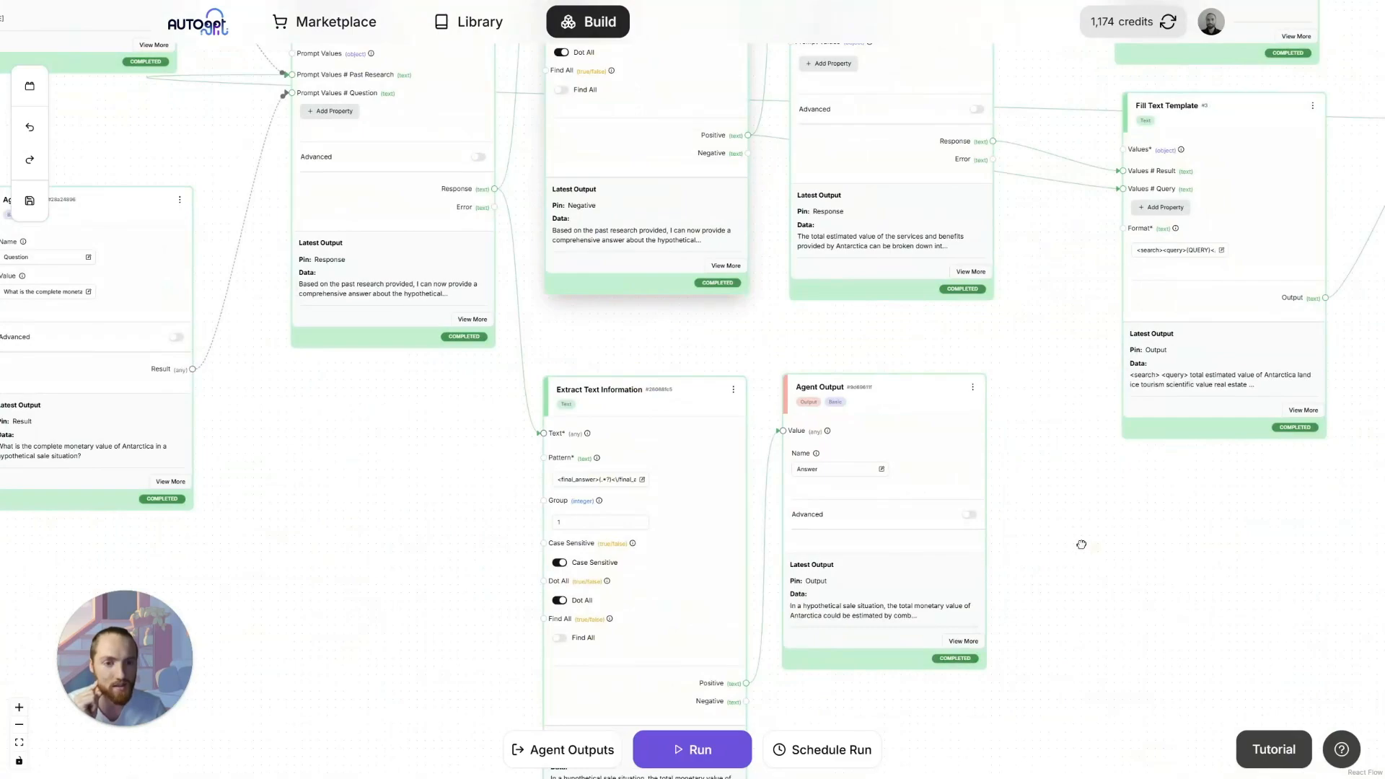
{"action": "left_click", "coordinate": [572, 749]}
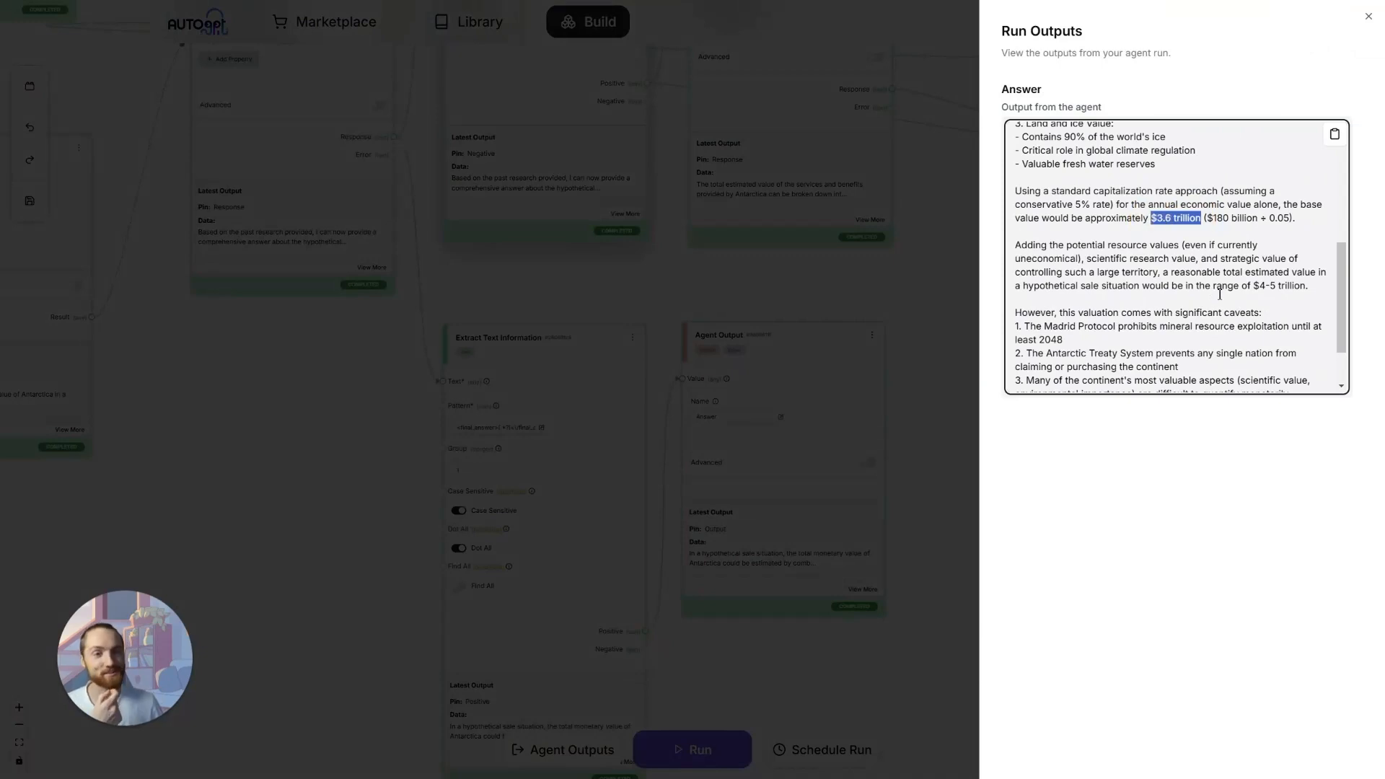
{"action": "scroll", "scroll_direction": "down", "scroll_amount": 3}
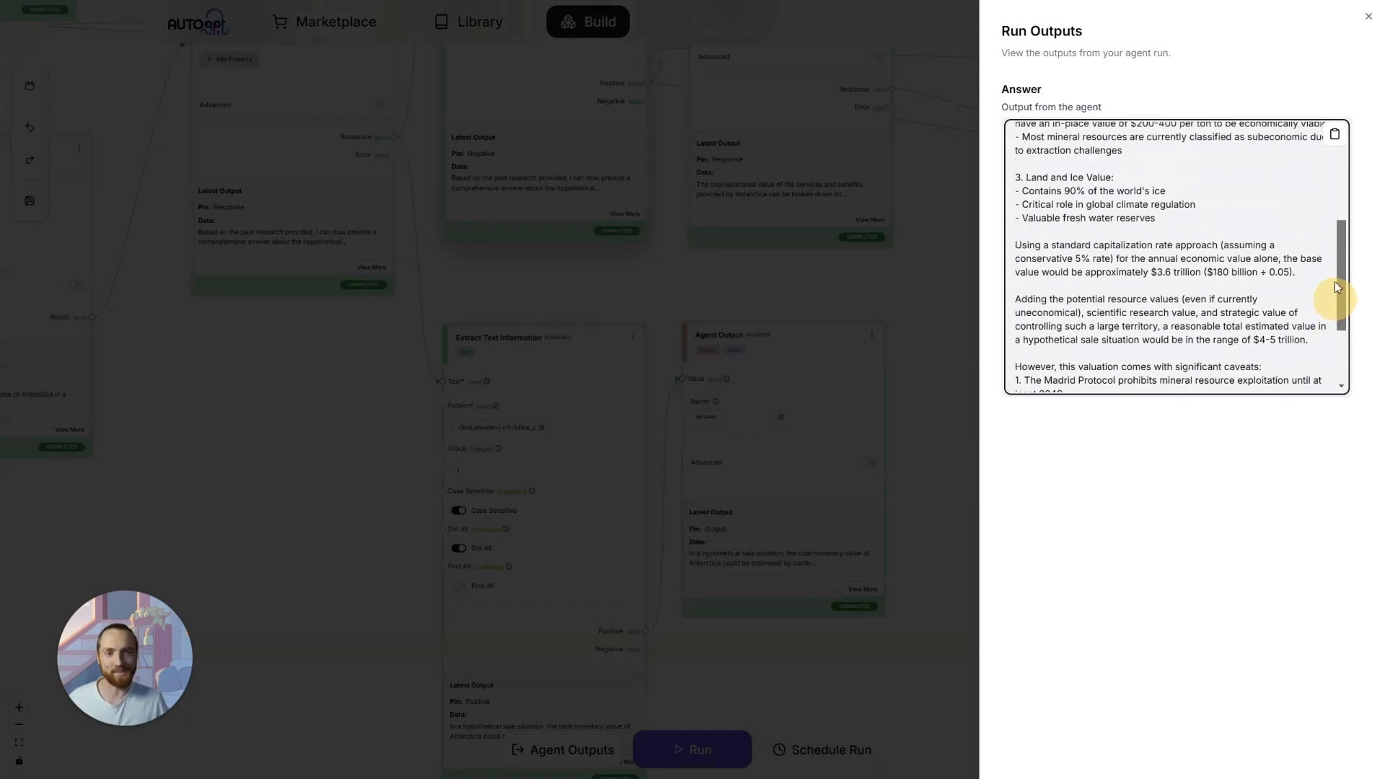
{"action": "scroll", "scroll_direction": "down", "scroll_amount": 3}
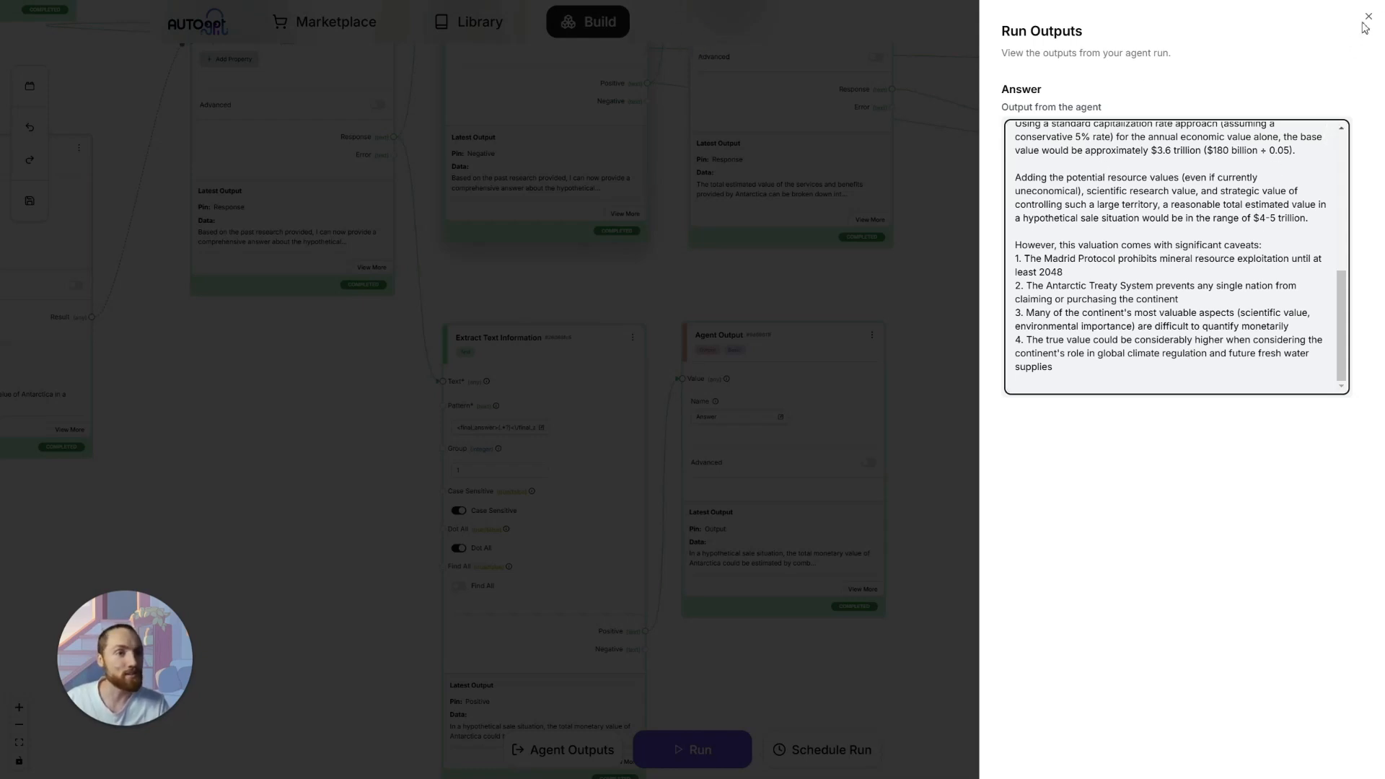
{"action": "left_click", "coordinate": [1369, 16]}
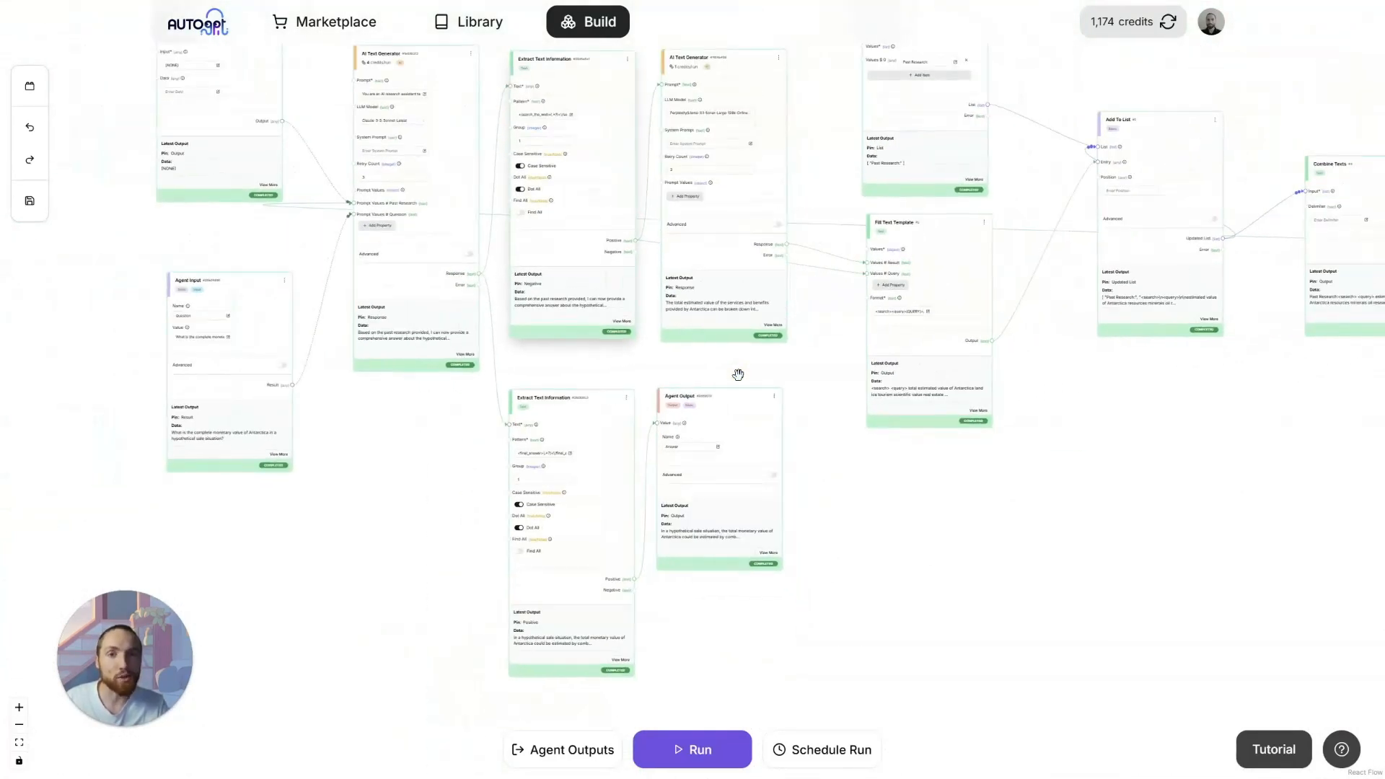
Step: Find the Fact Checker block via a 'fact' search and position it above Store Value
{"action": "left_click_drag", "start_coordinate": [738, 374], "coordinate": [671, 420]}
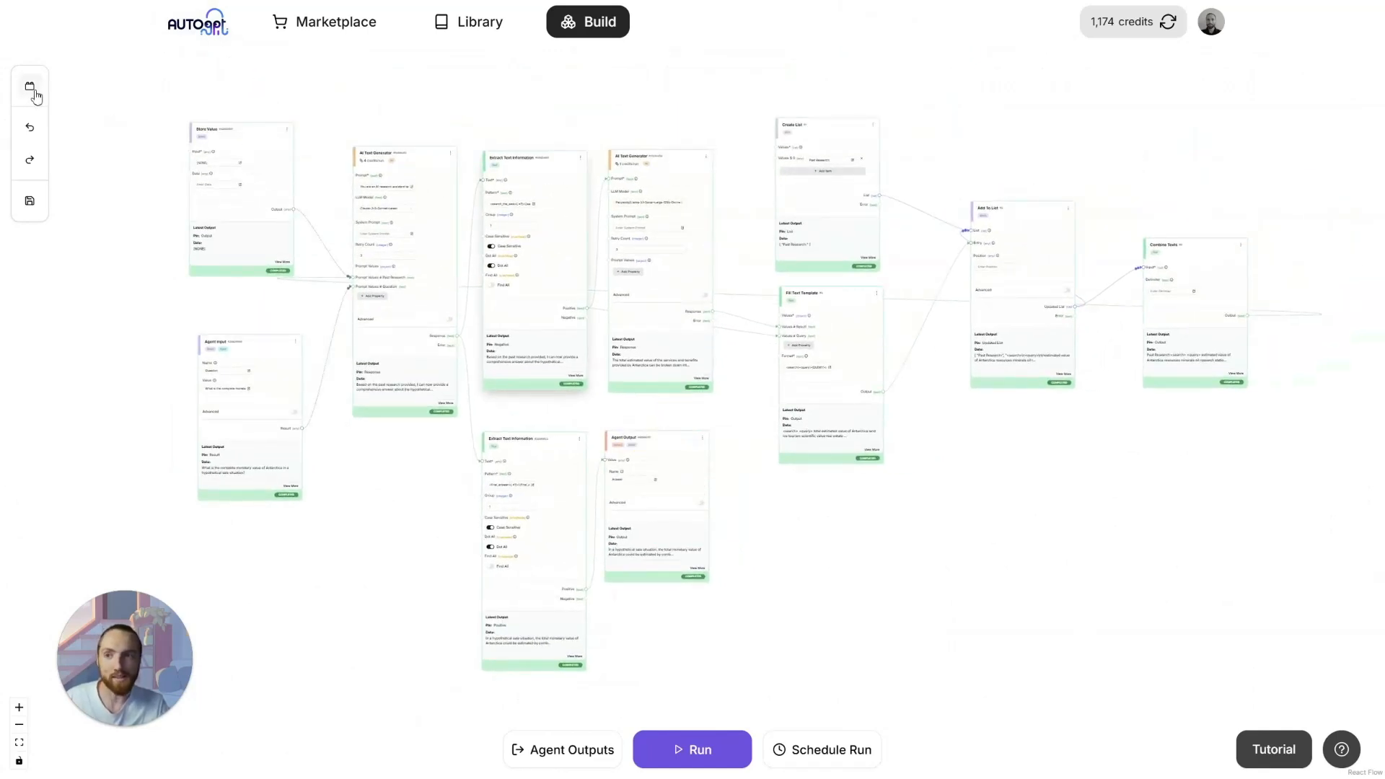
{"action": "left_click", "coordinate": [29, 85]}
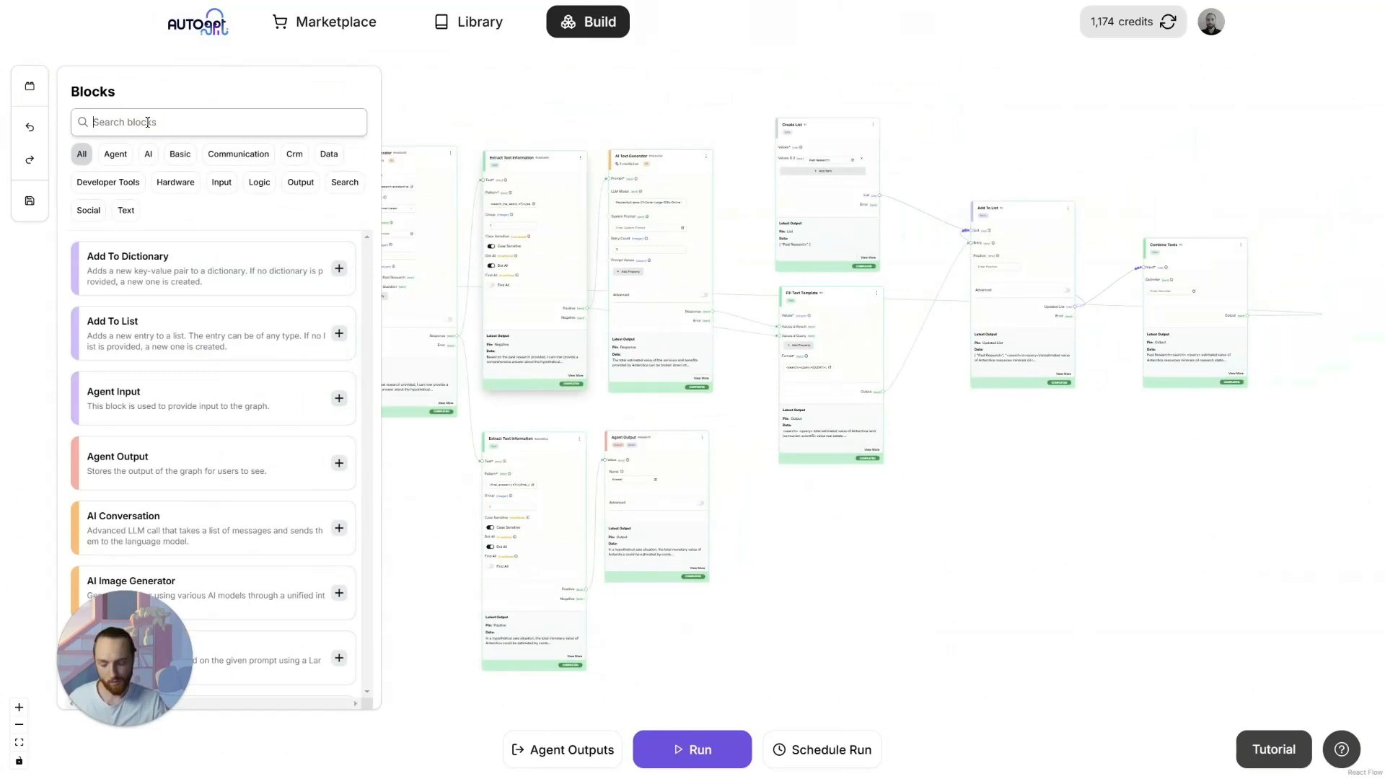
{"action": "type", "text": "fact"}
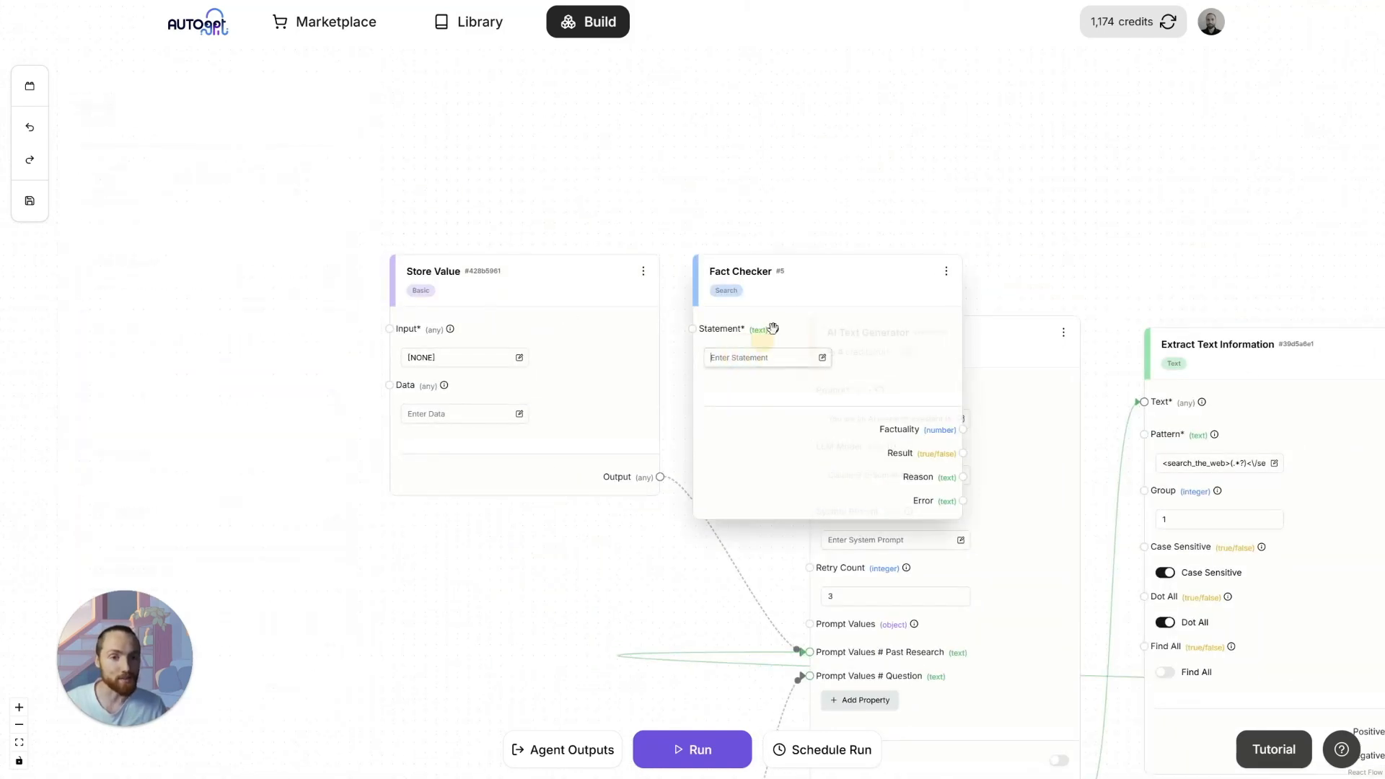
{"action": "left_click_drag", "start_coordinate": [769, 329], "coordinate": [799, 150]}
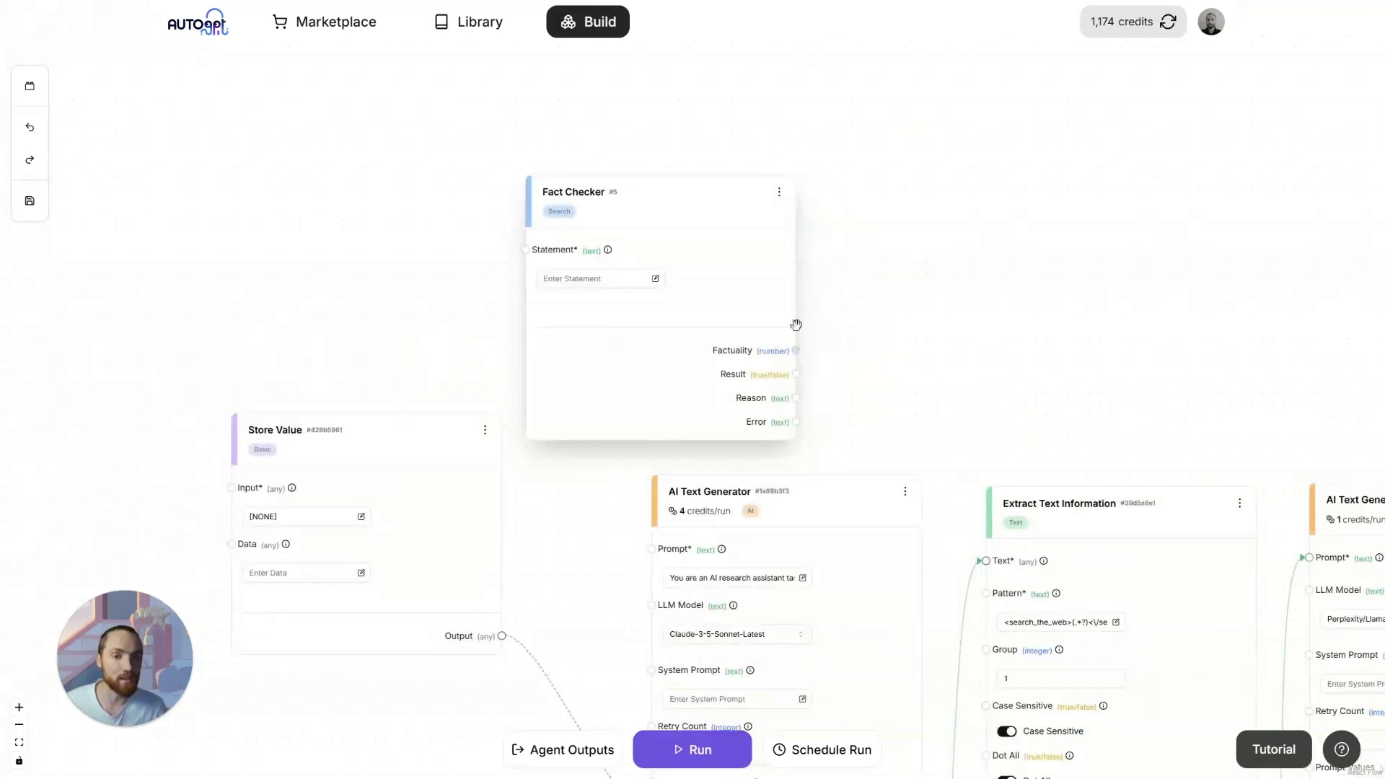
{"action": "left_click_drag", "start_coordinate": [795, 325], "coordinate": [860, 246]}
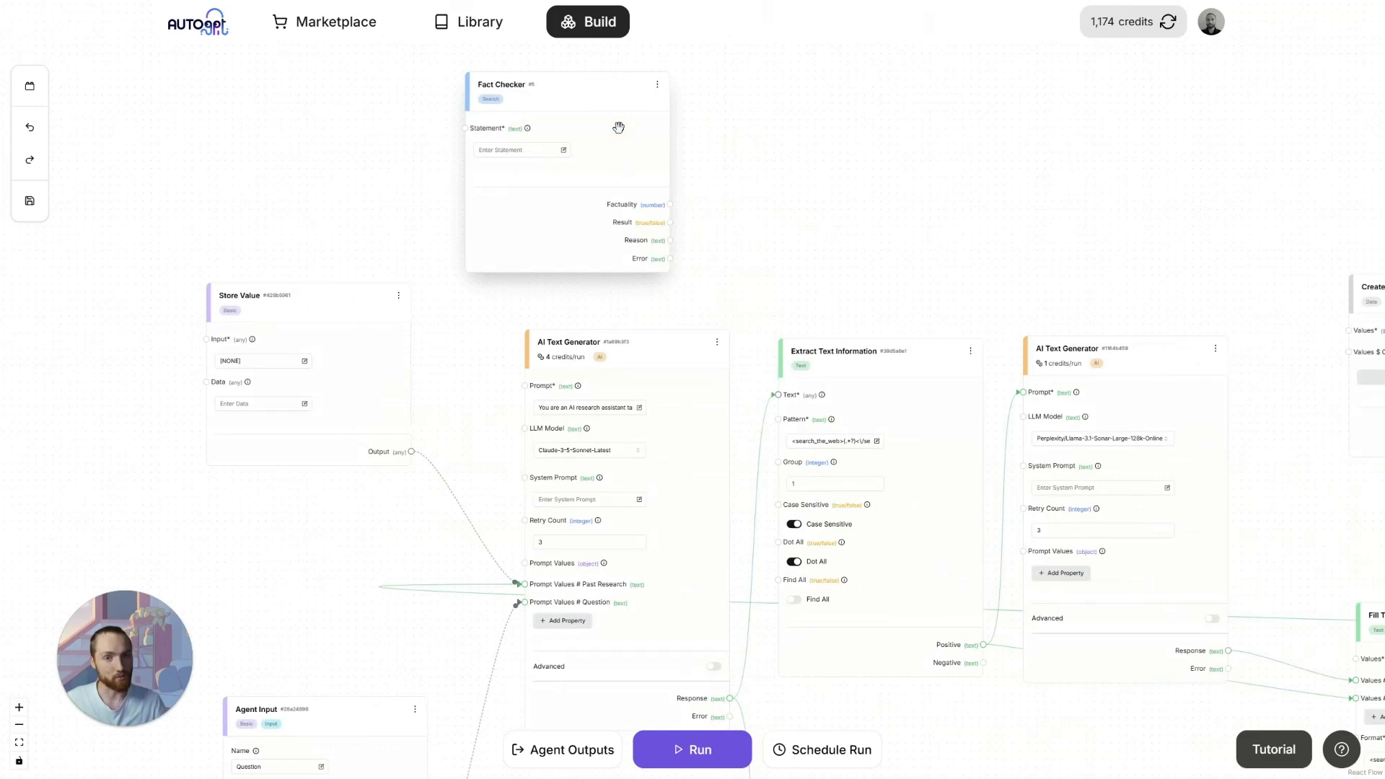
{"action": "scroll", "scroll_direction": "down", "scroll_amount": 3}
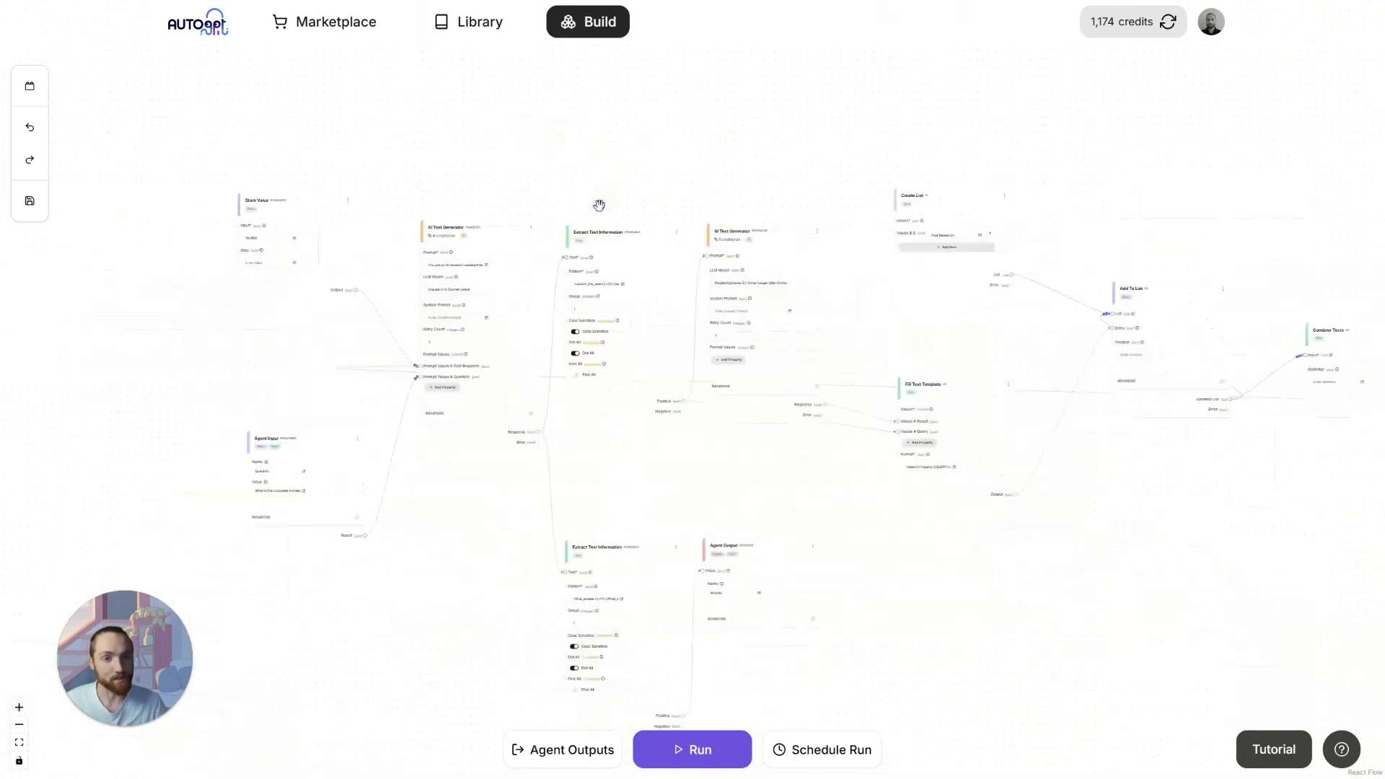
{"action": "left_click_drag", "start_coordinate": [599, 206], "coordinate": [697, 694]}
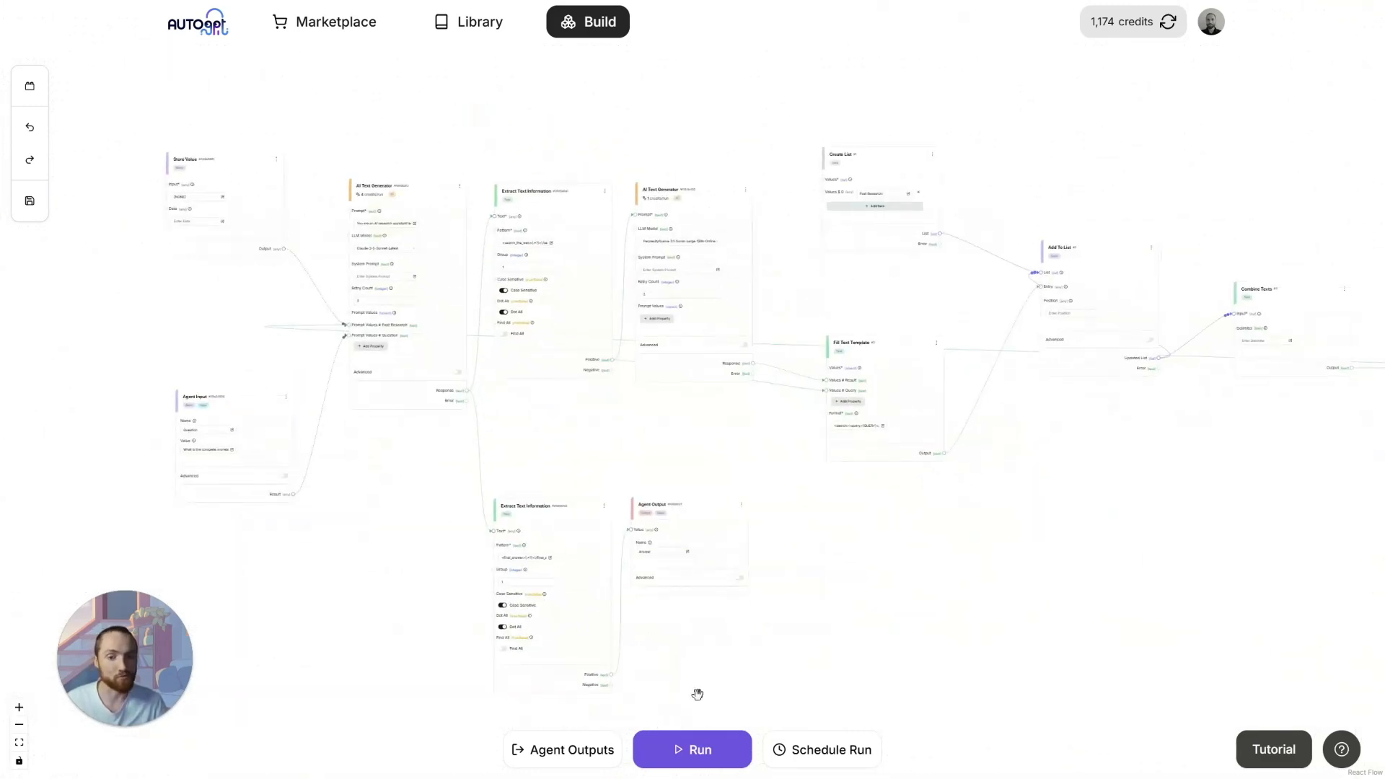
Step: Run the agent on the Antarctica question and scroll its $4–5 trillion answer in Run Outputs
{"action": "left_click", "coordinate": [692, 749]}
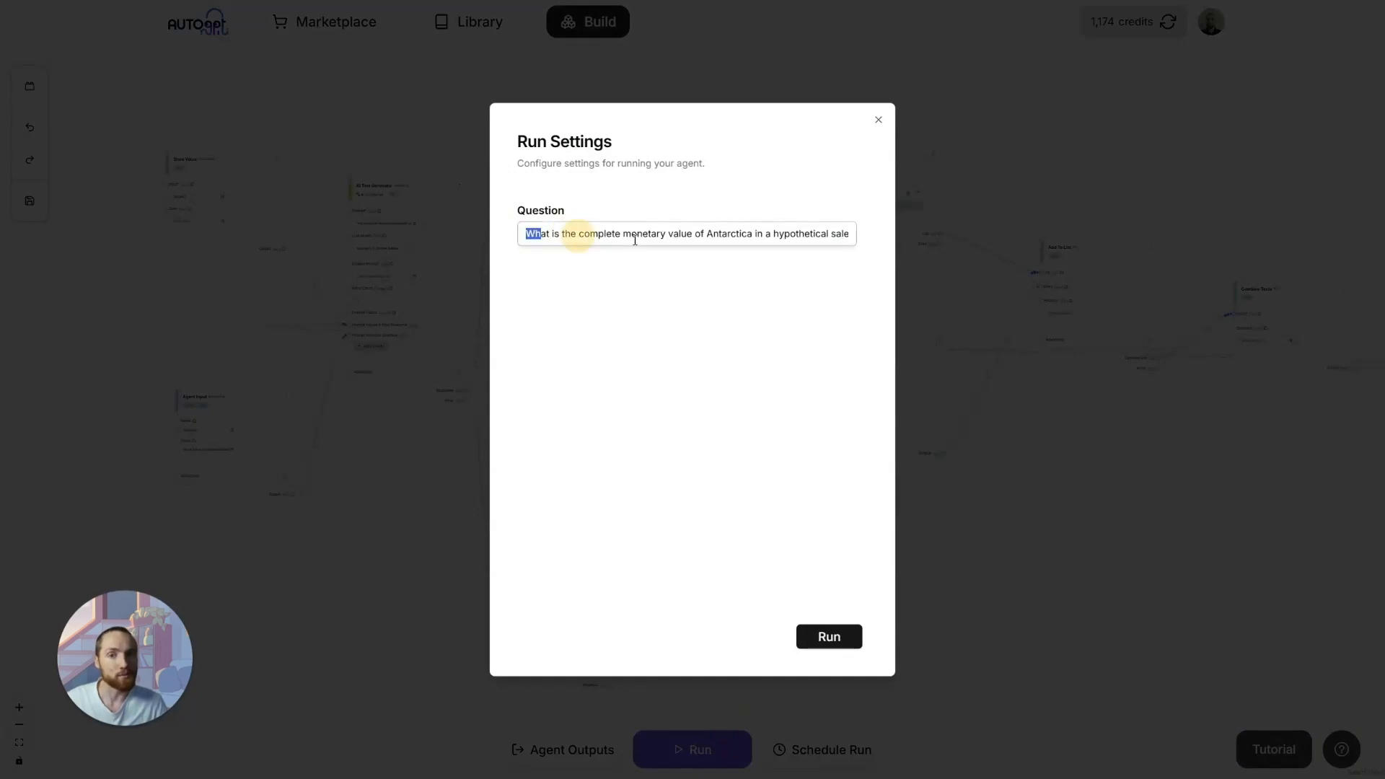
{"action": "left_click", "coordinate": [877, 120]}
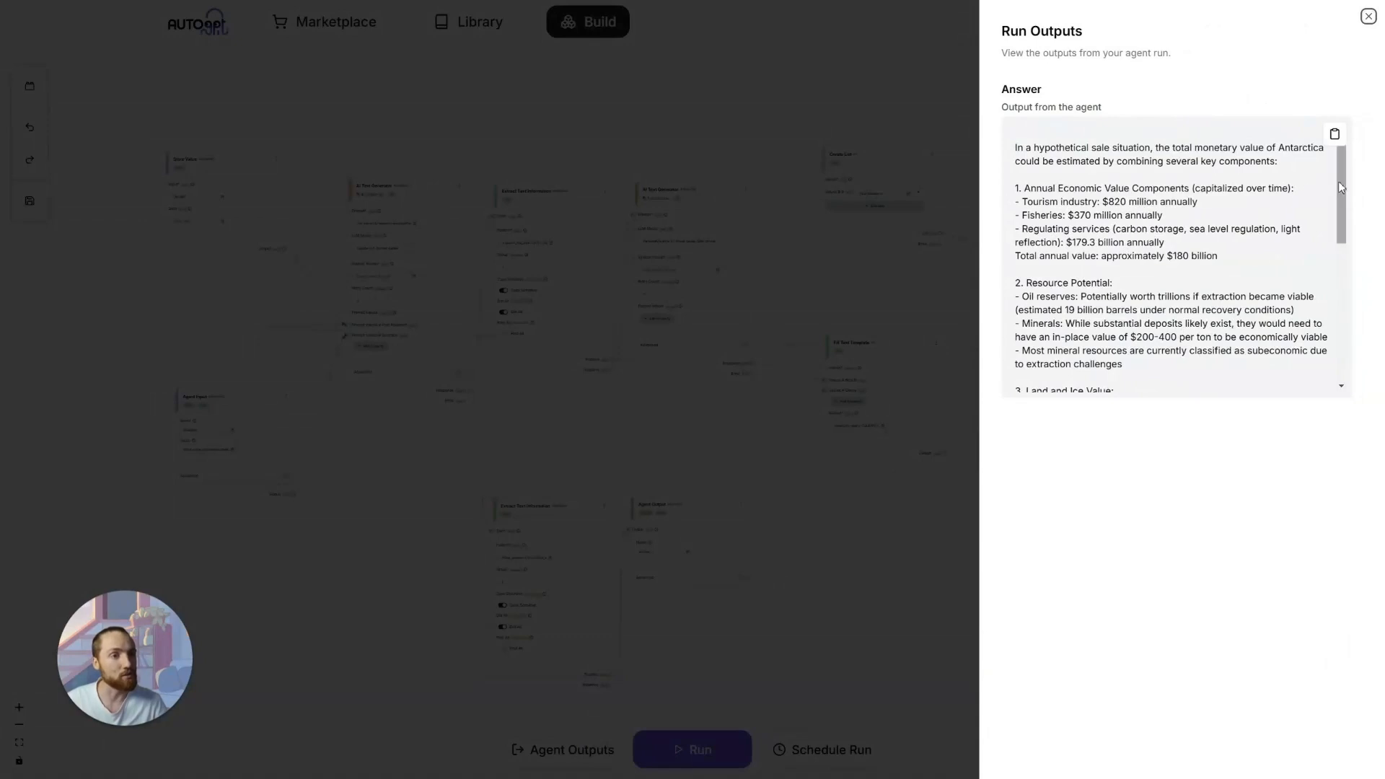
{"action": "scroll", "scroll_direction": "down", "scroll_amount": 3}
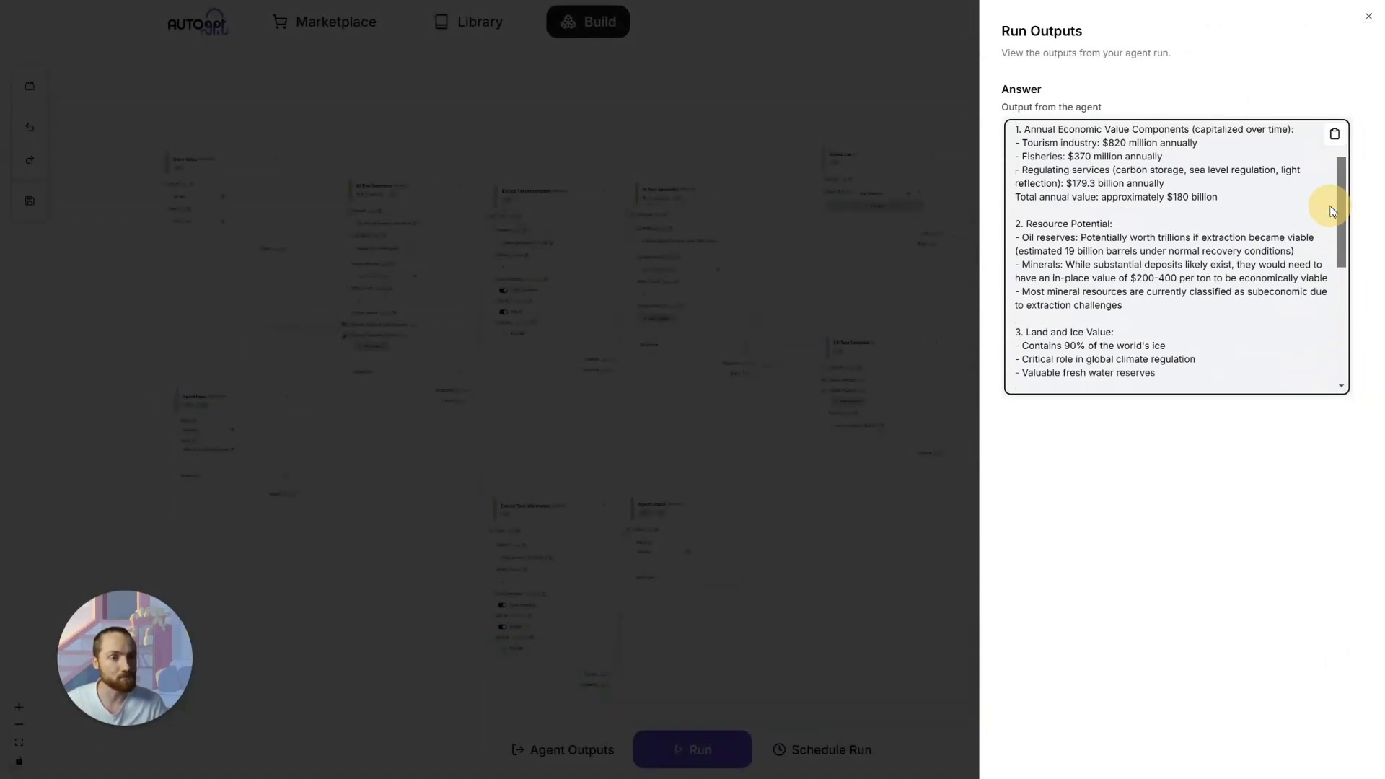
{"action": "scroll", "scroll_direction": "down", "scroll_amount": 3}
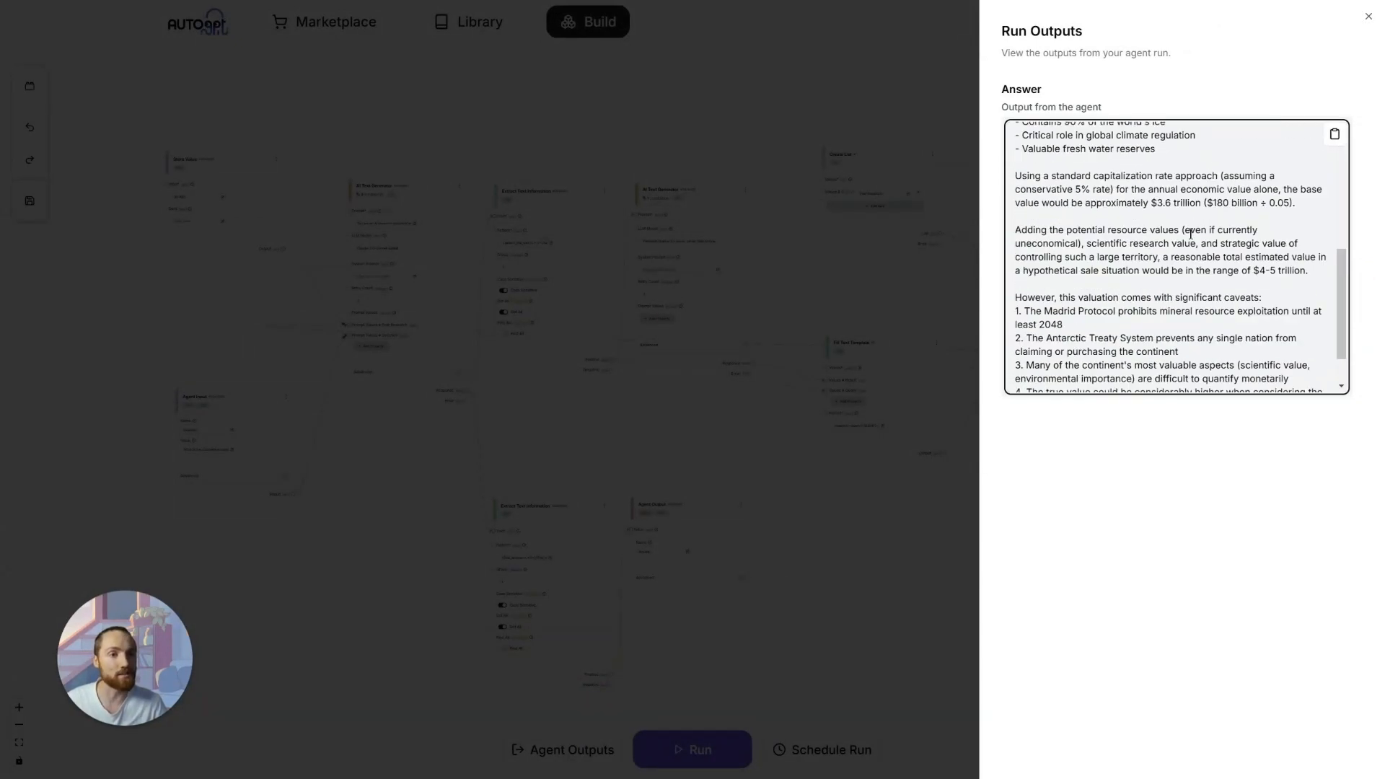